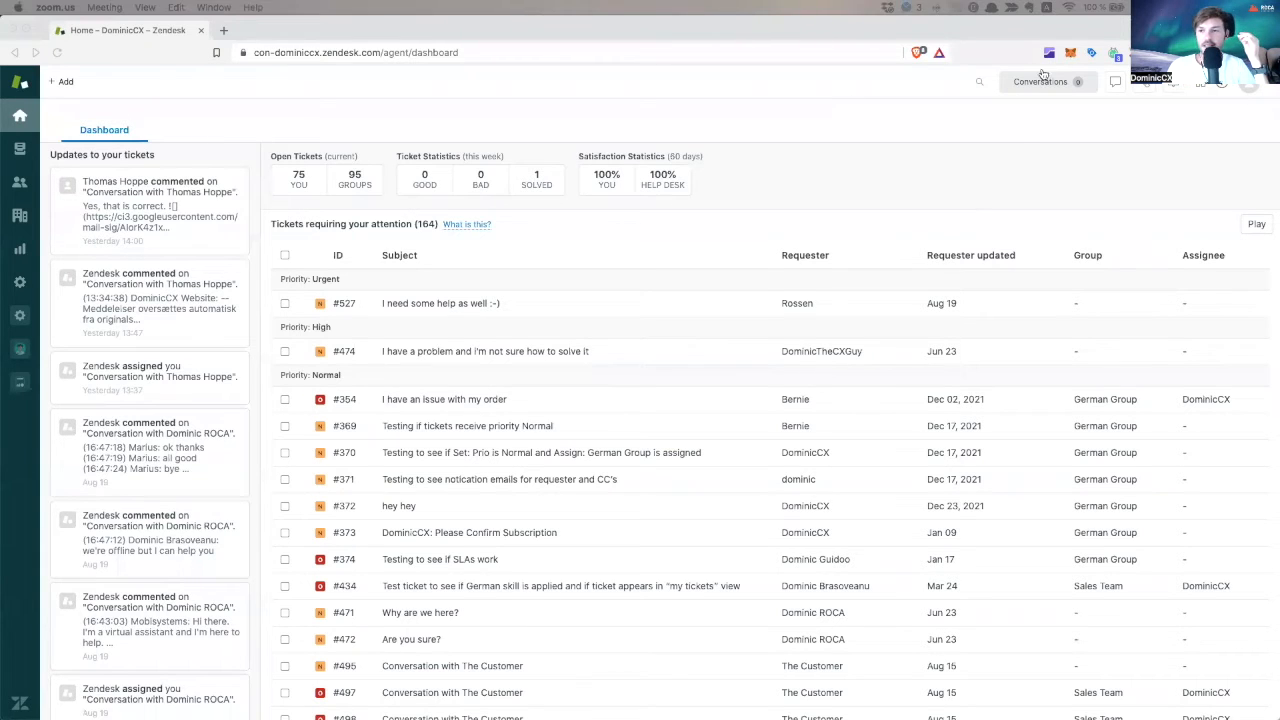
# Leave the agent dashboard for the Admin Center via the sidebar gear icon
pyautogui.click(1204, 88)
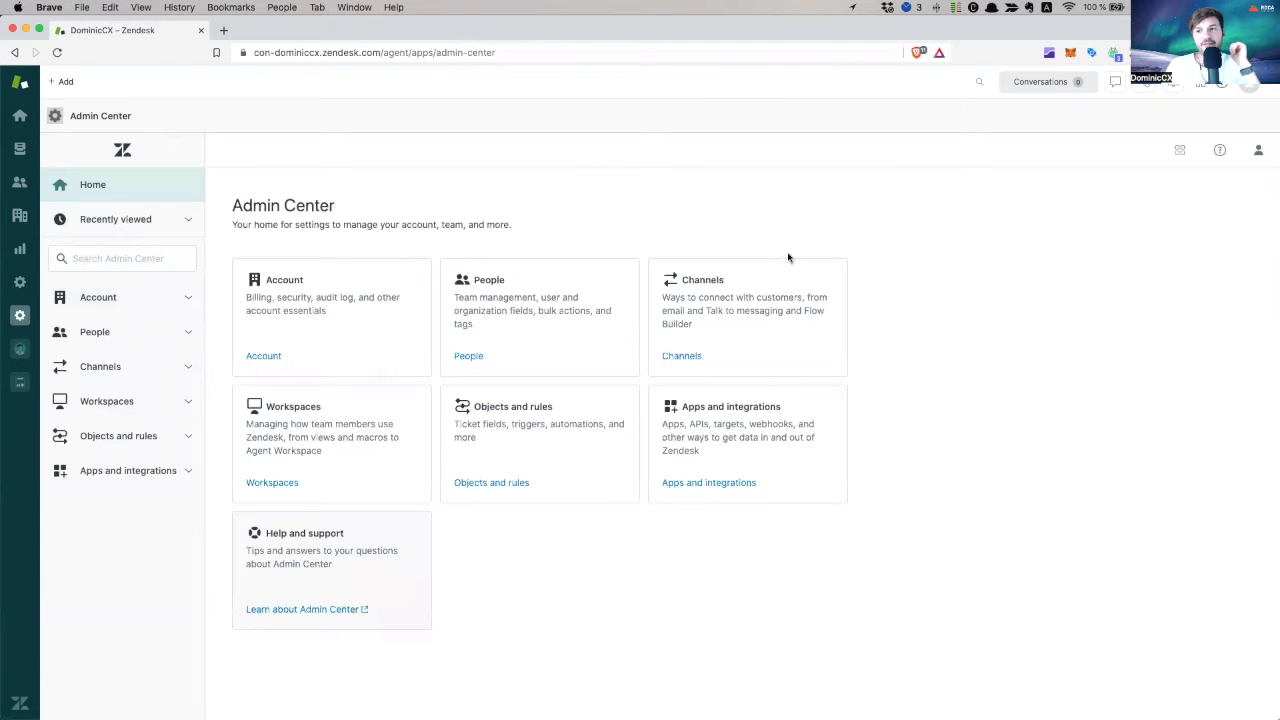
pyautogui.moveTo(1140, 118)
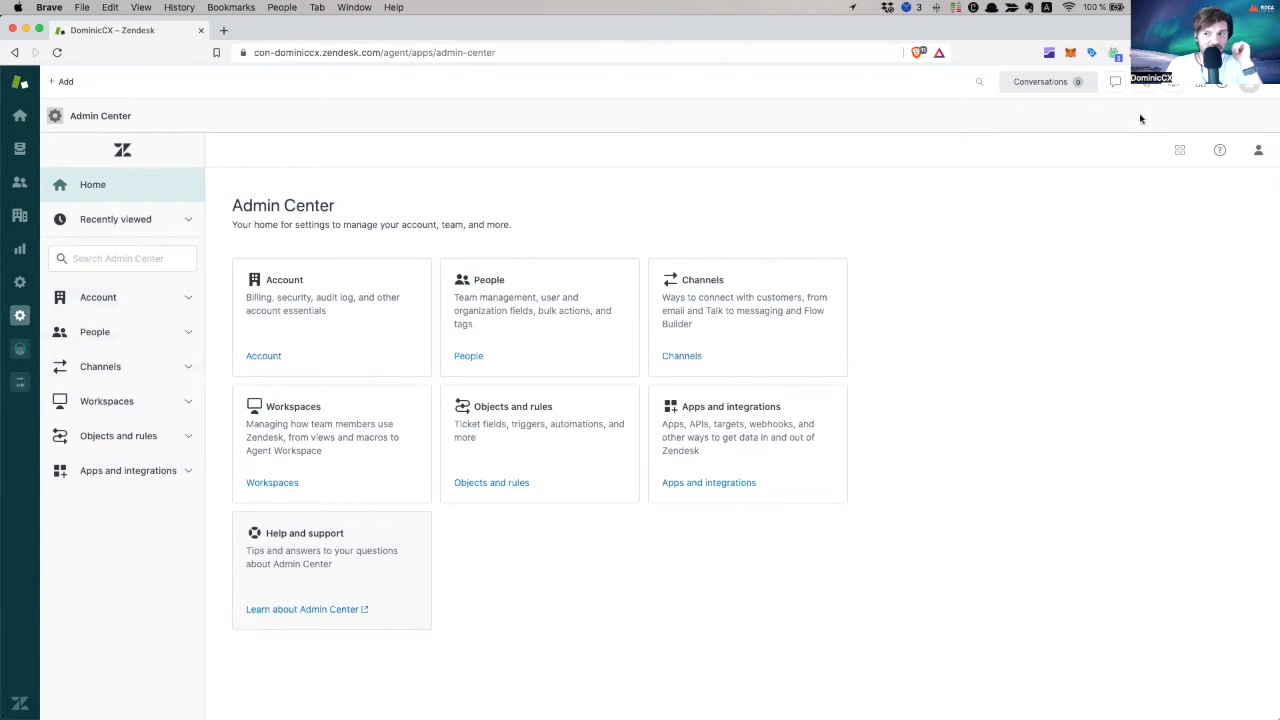
pyautogui.click(1180, 150)
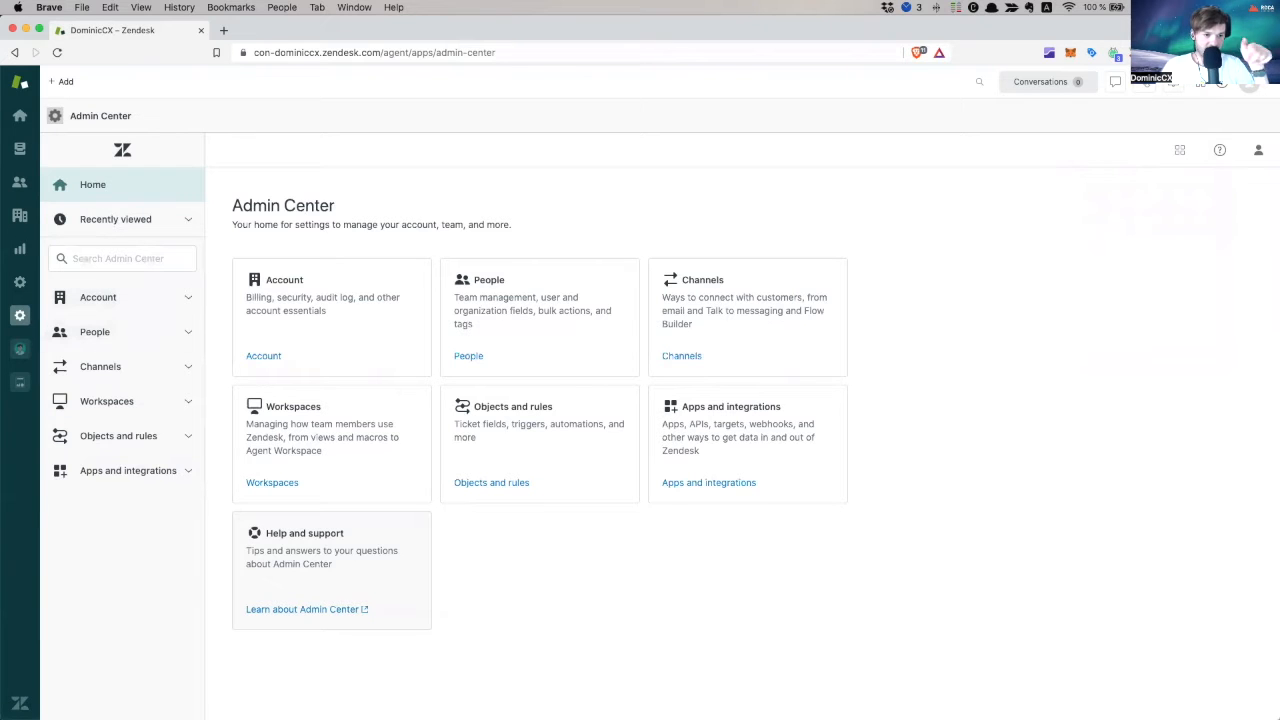
pyautogui.moveTo(332, 318)
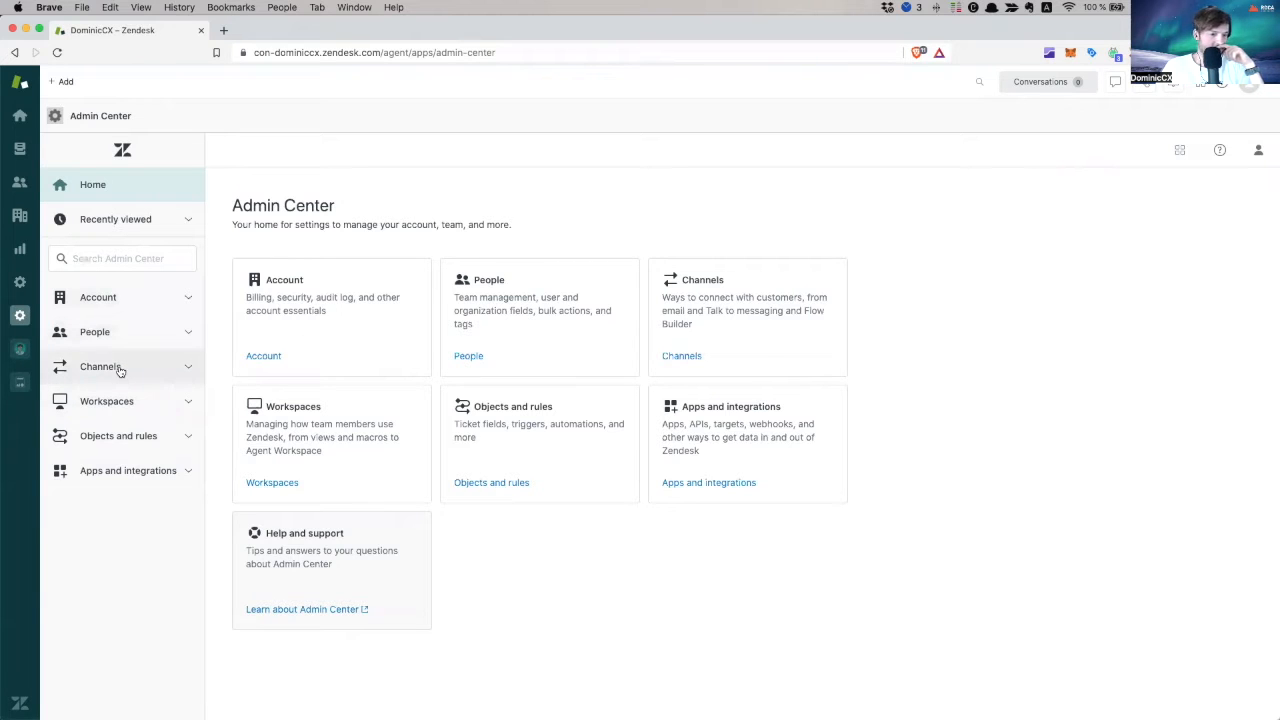
# Expand Workspaces and show the Macros list of 25 active shared macros
pyautogui.click(106, 400)
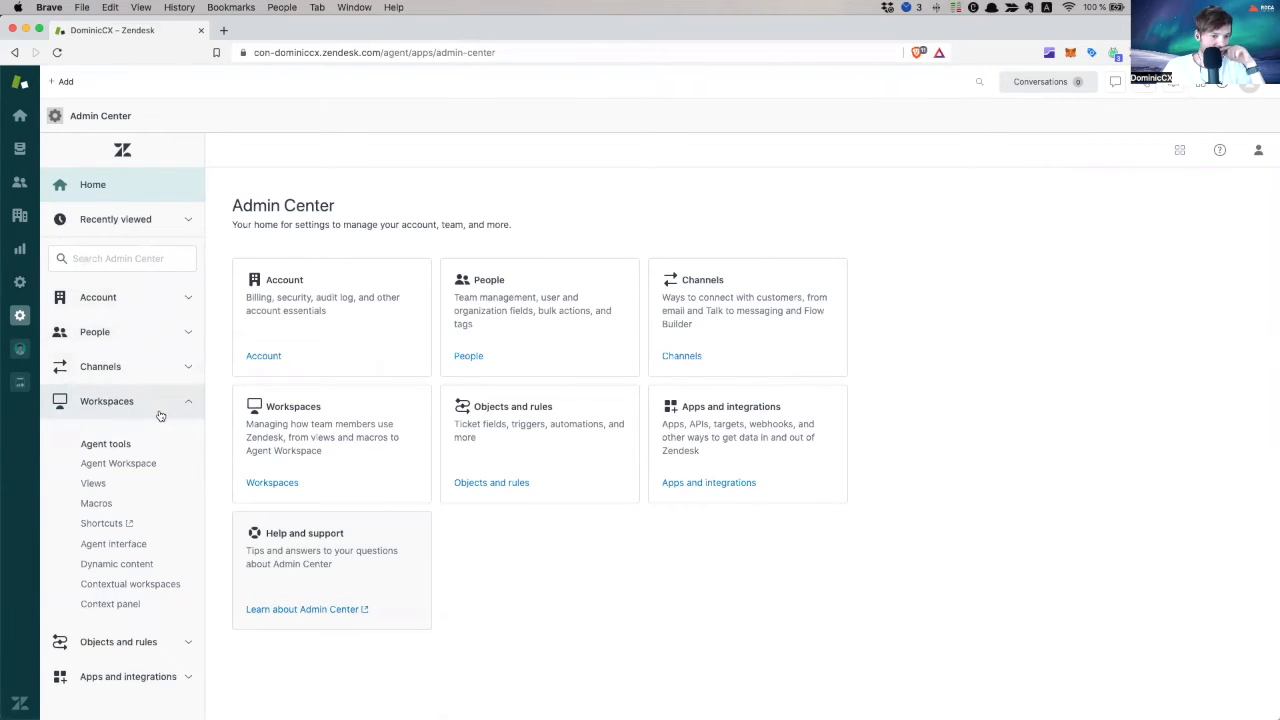
pyautogui.moveTo(96, 504)
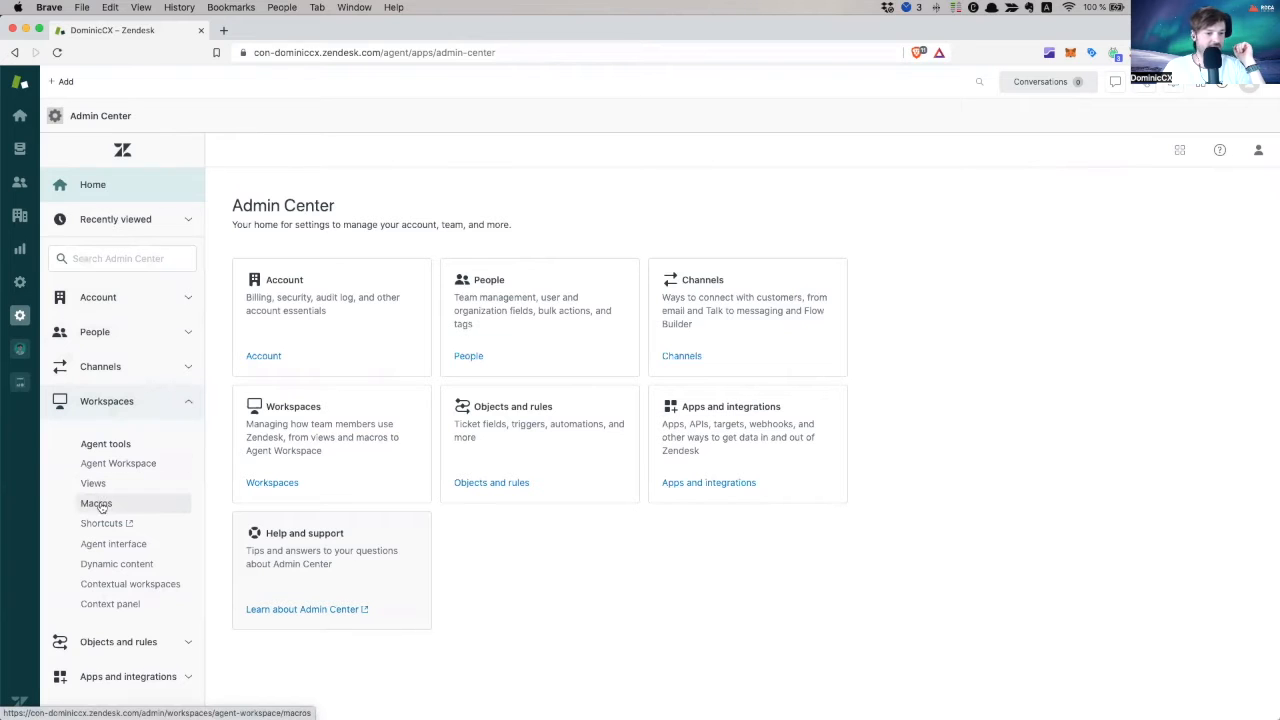
pyautogui.click(96, 504)
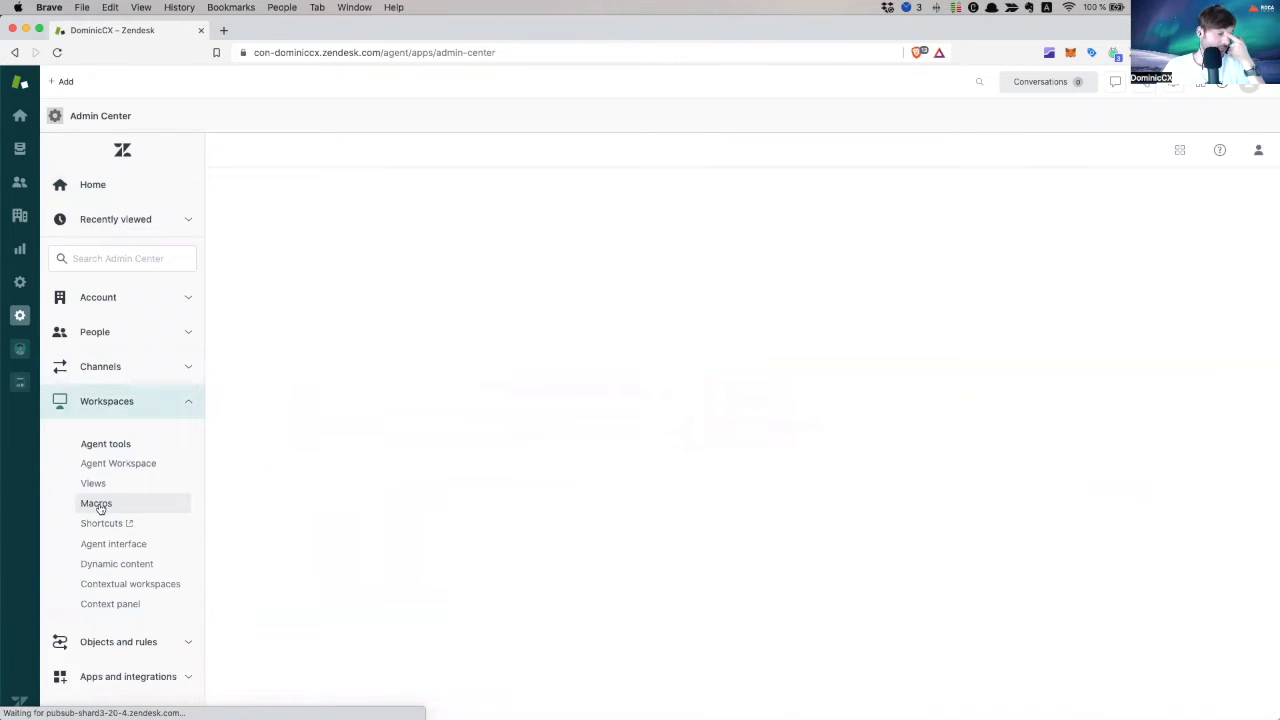
pyautogui.click(96, 504)
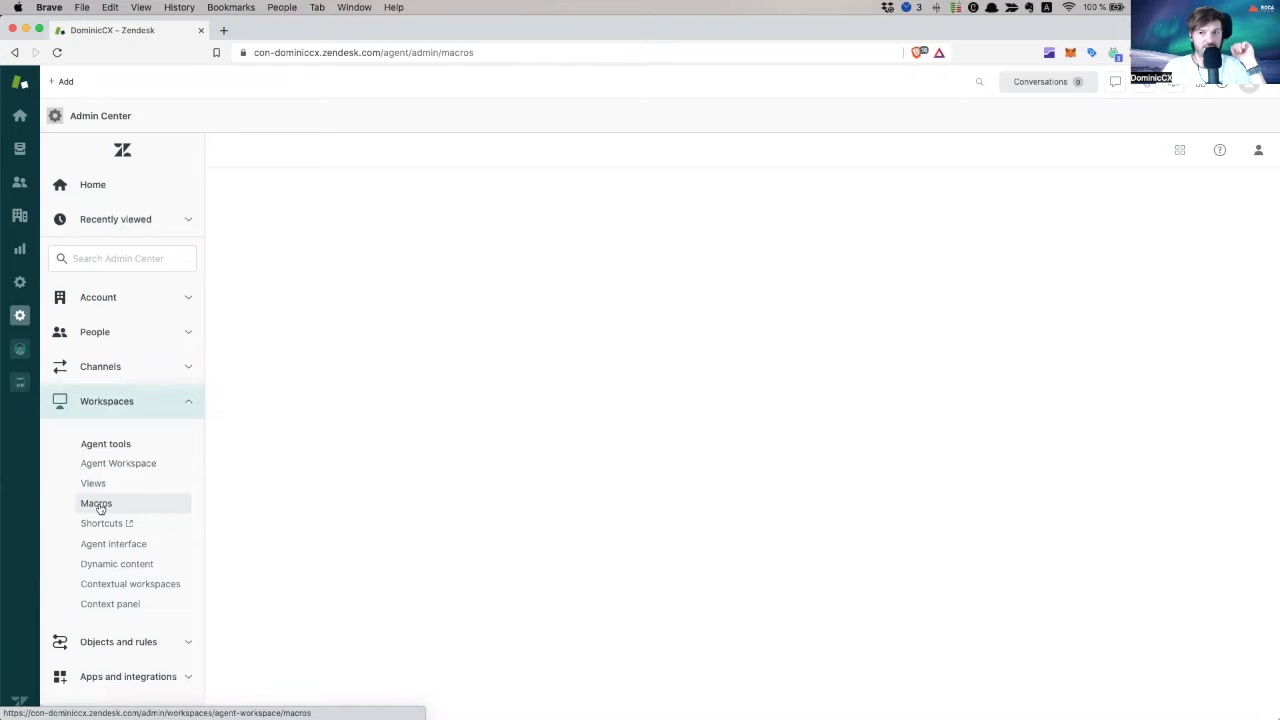
pyautogui.click(96, 504)
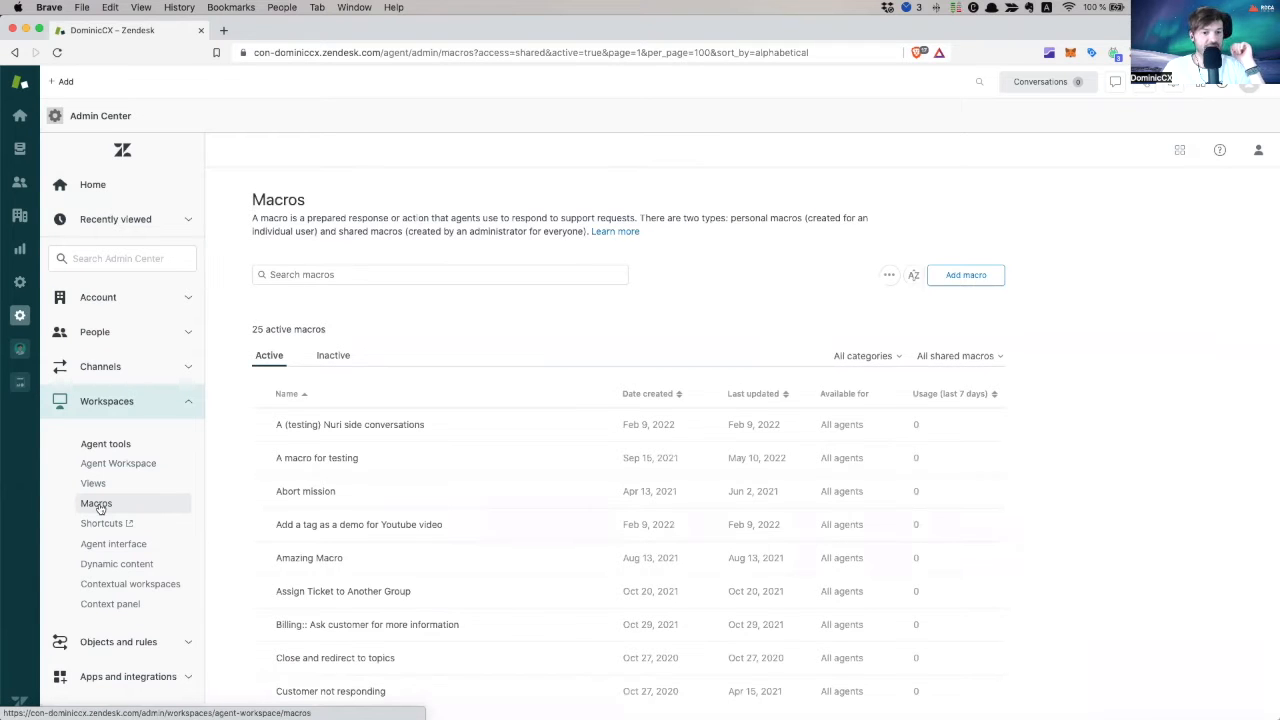
pyautogui.moveTo(1064, 432)
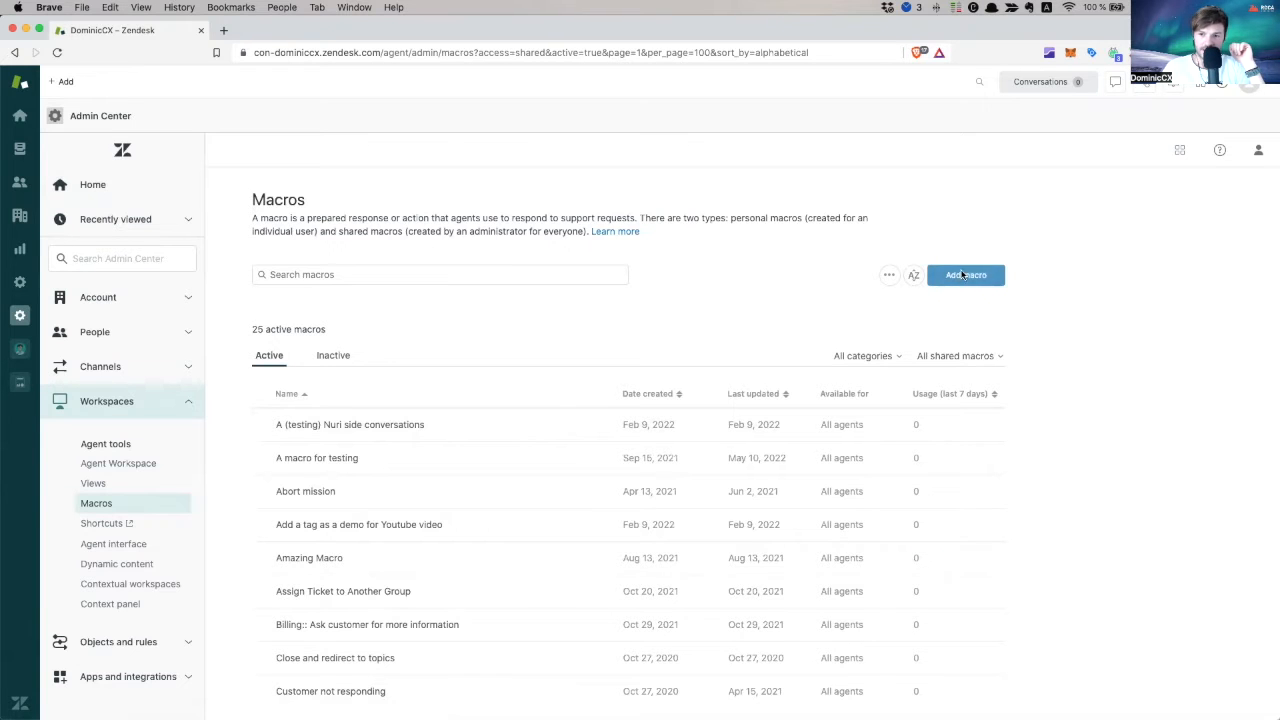
# Create a new macro named 'Billing issue:: Ask customer if they checked their inbox first'
pyautogui.click(964, 274)
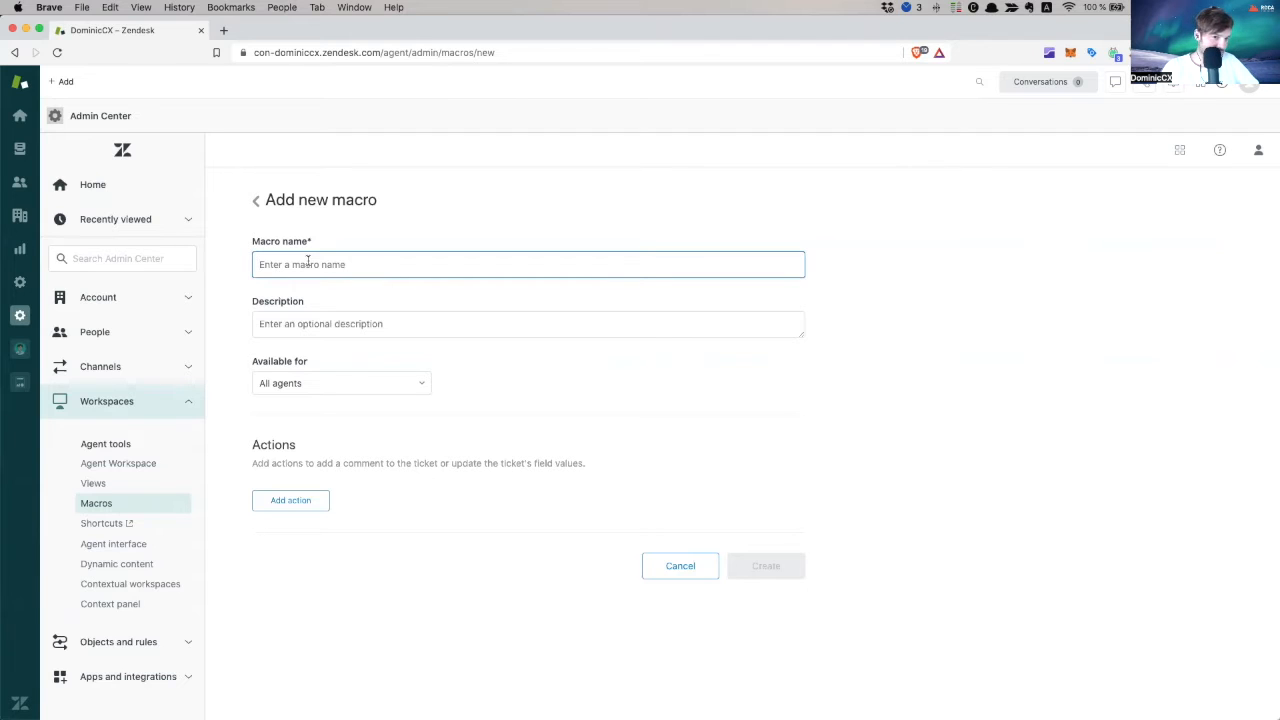
pyautogui.write('Bu')
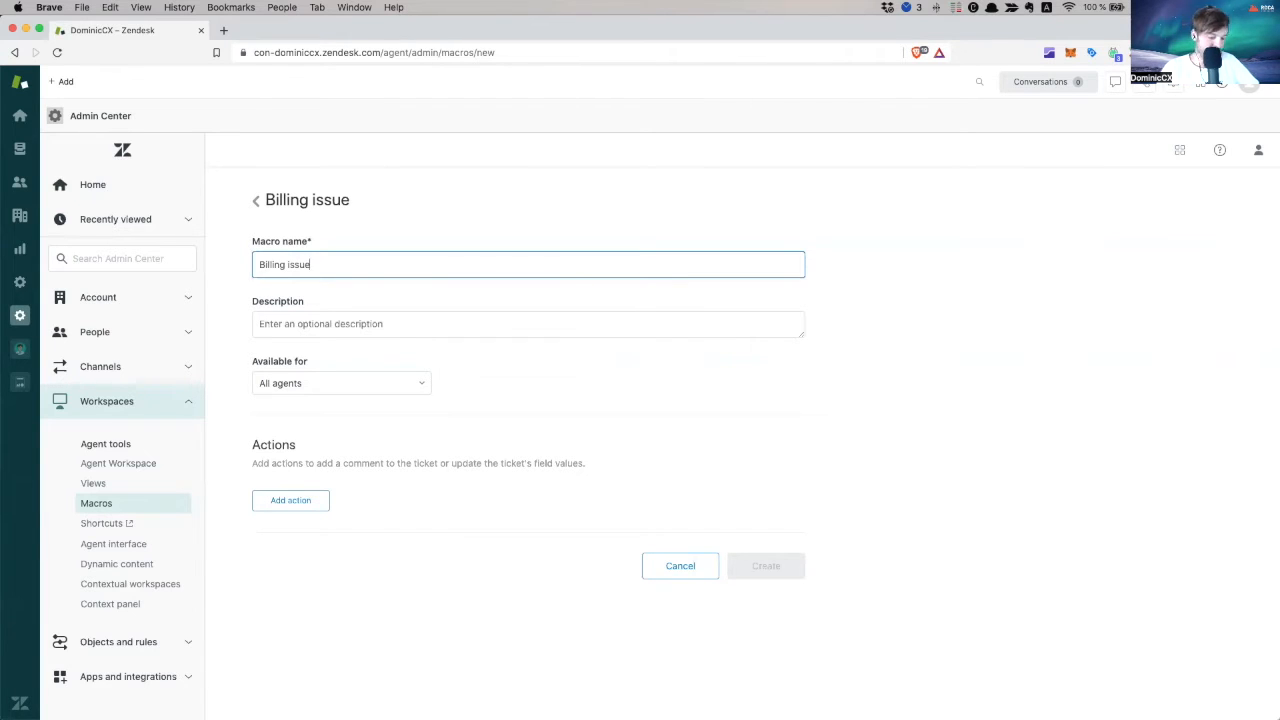
pyautogui.write('::')
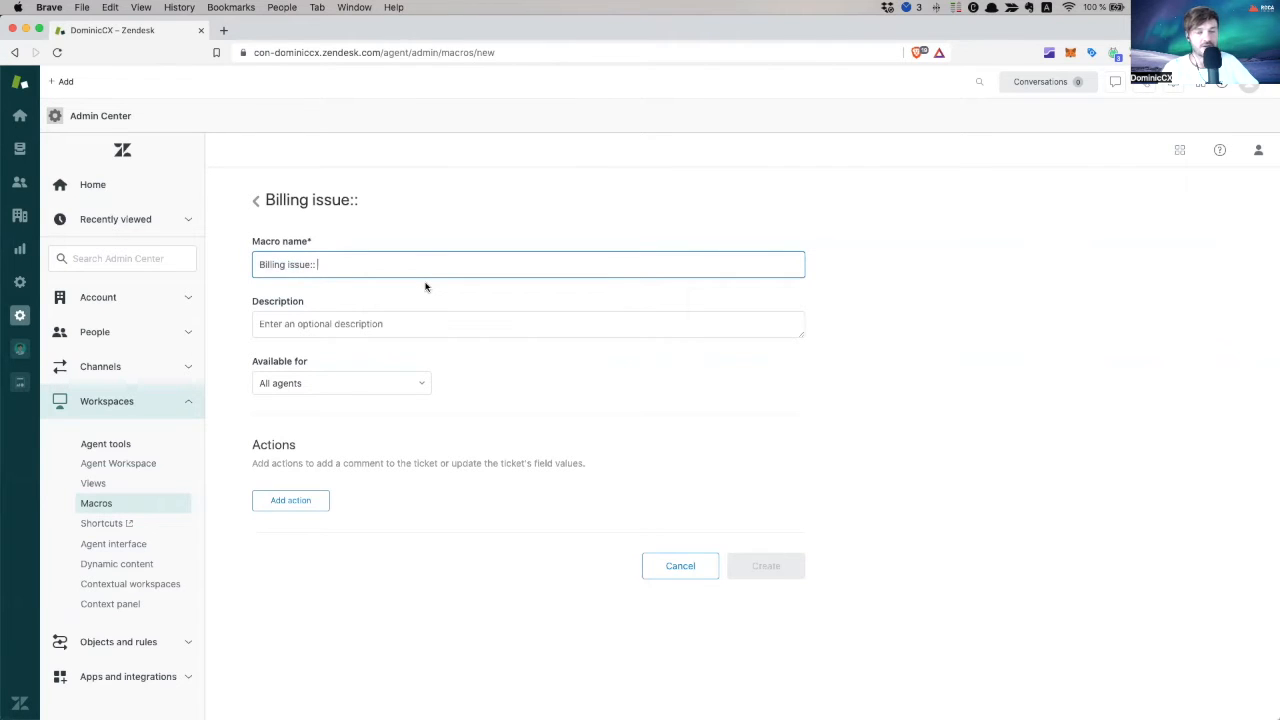
pyautogui.moveTo(388, 256)
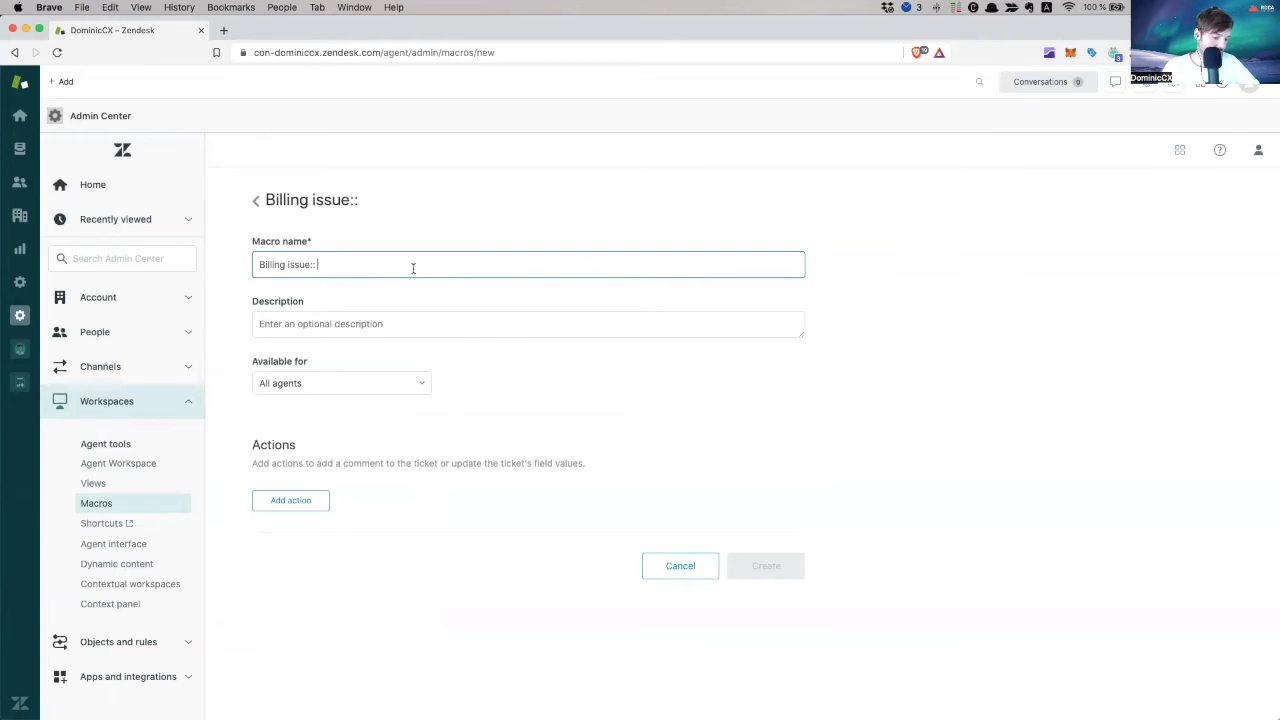
pyautogui.write('Ask customer')
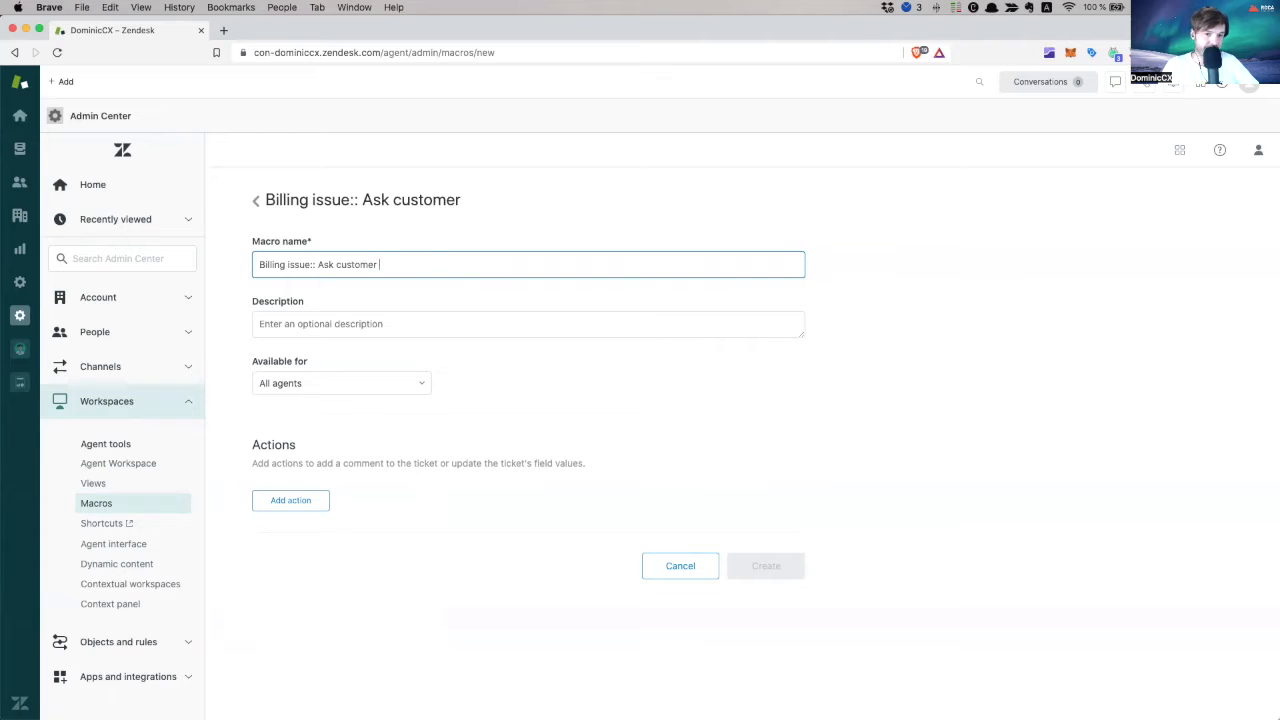
pyautogui.write('if they checked th')
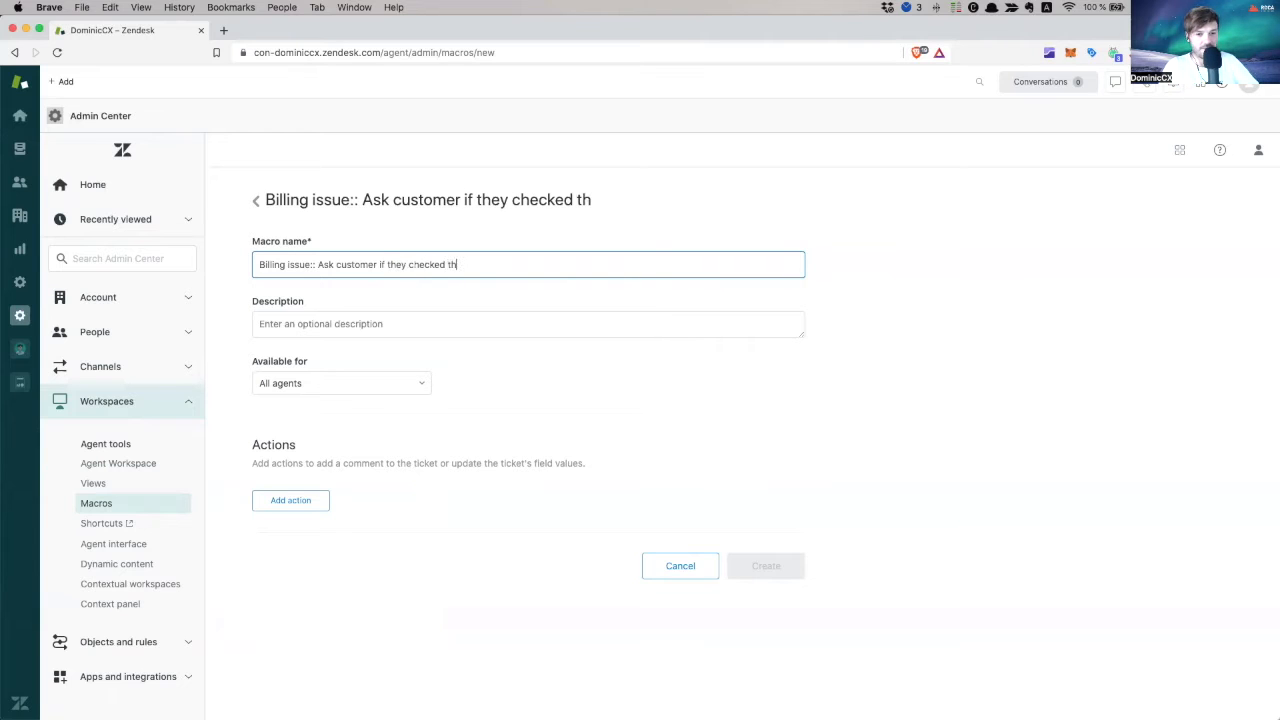
pyautogui.write('eir inbo')
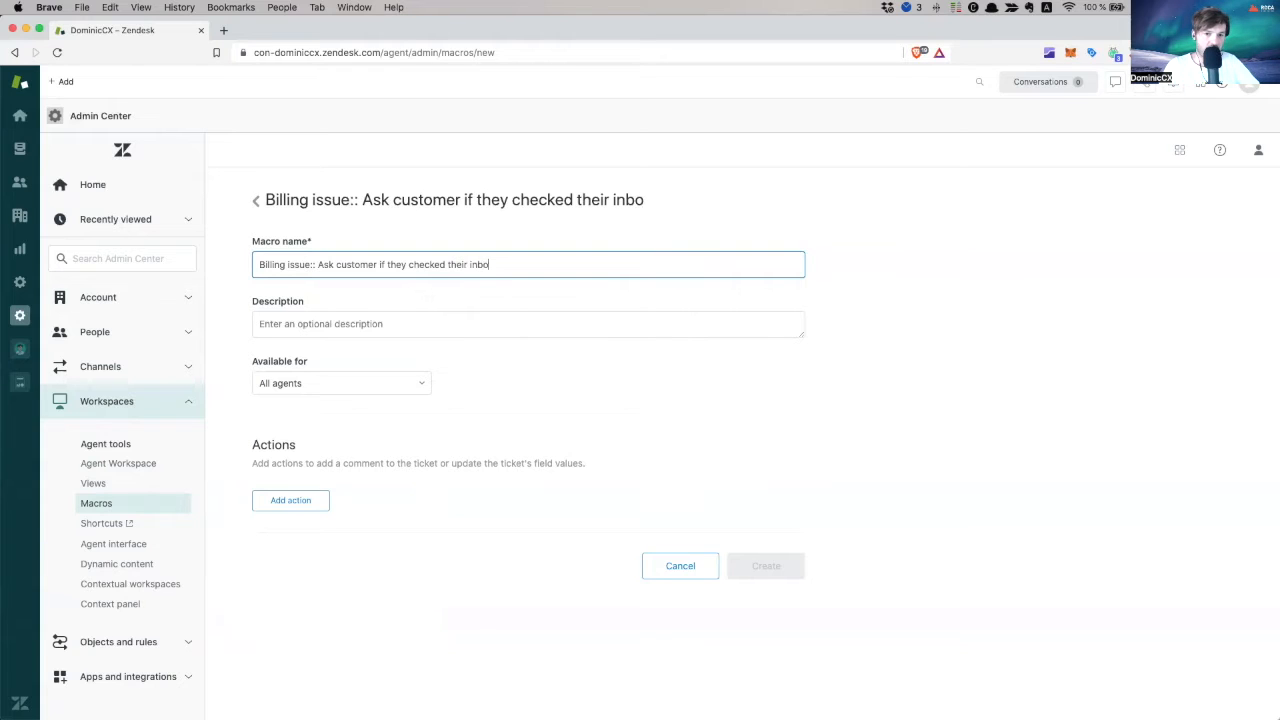
pyautogui.write('x first')
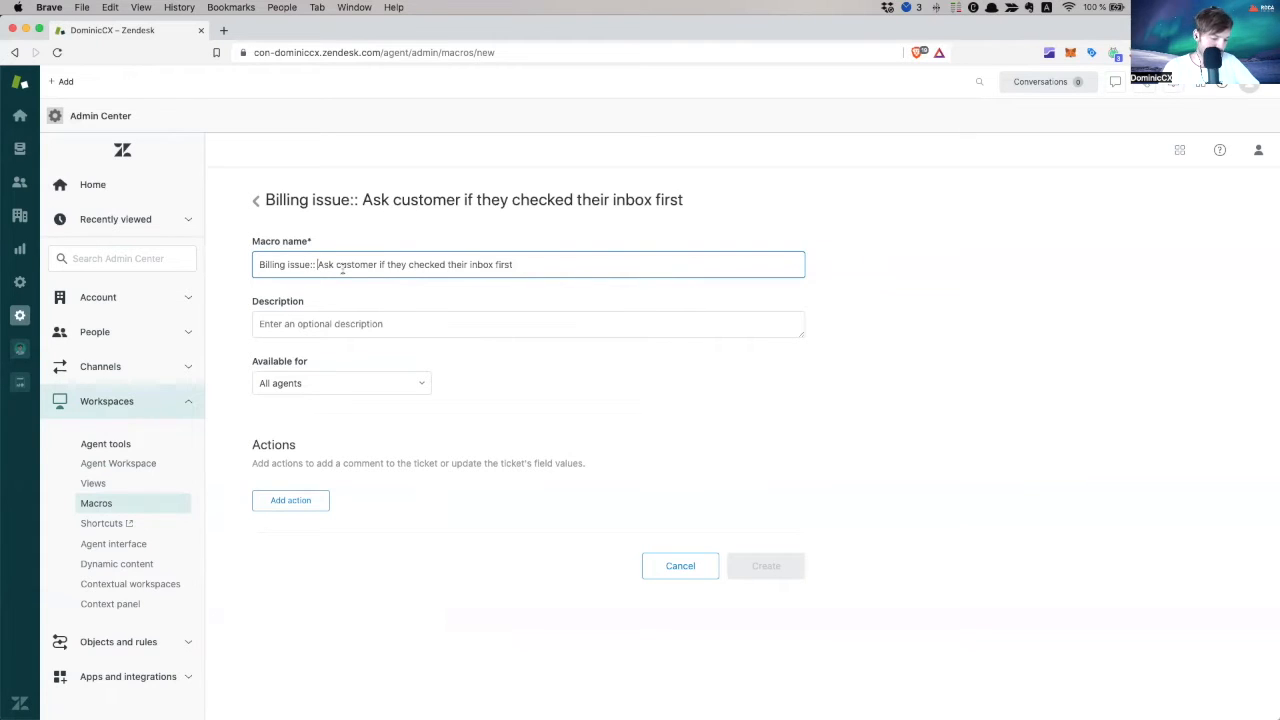
pyautogui.write('Type1:P:')
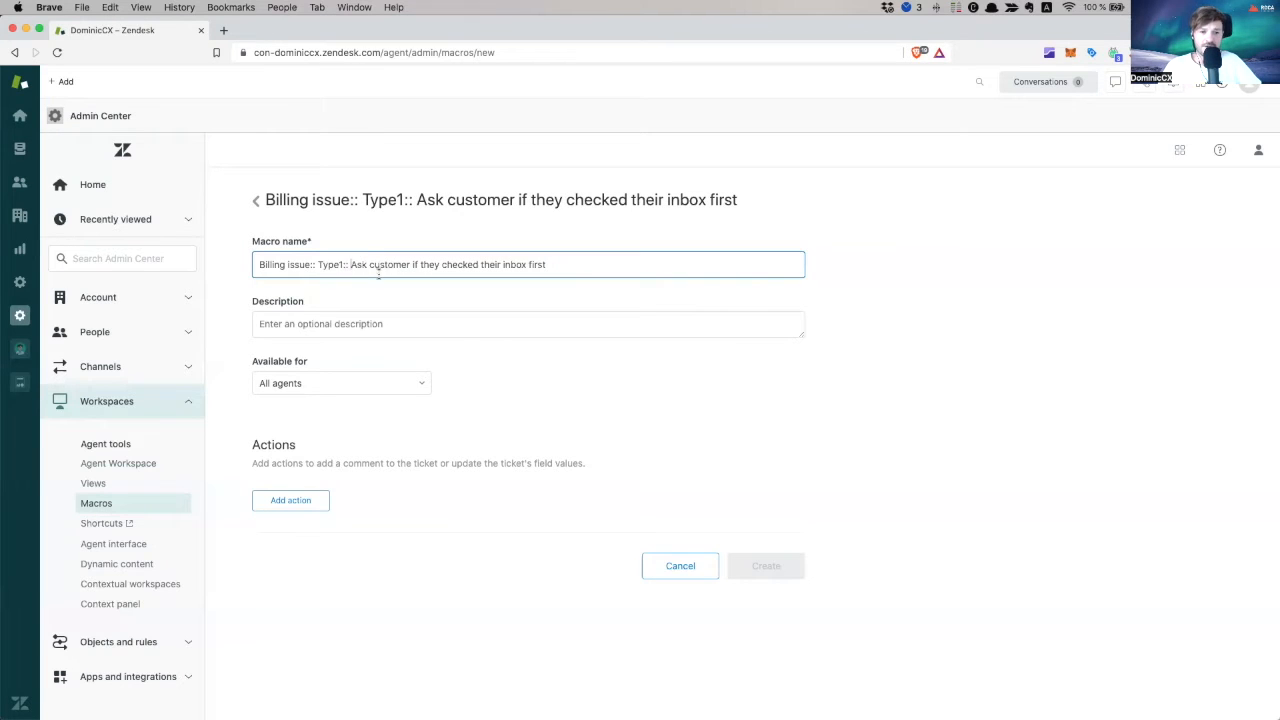
pyautogui.moveTo(400, 356)
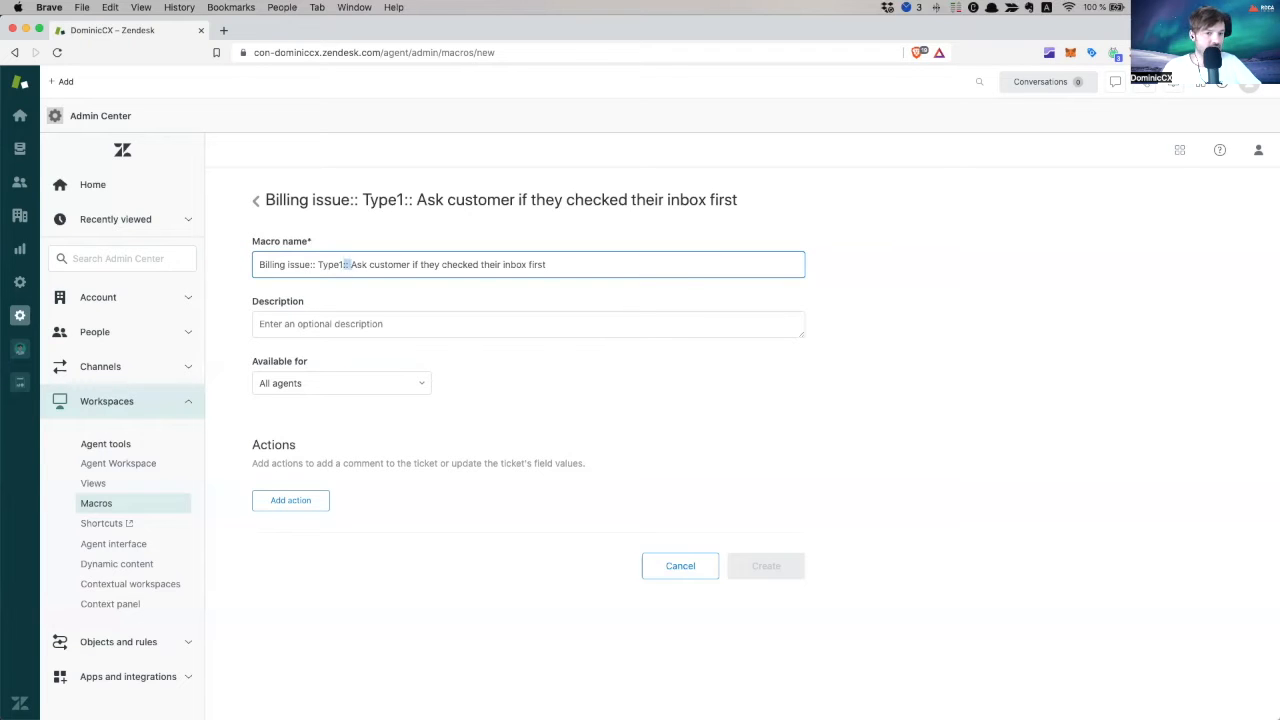
pyautogui.press('Backspace')
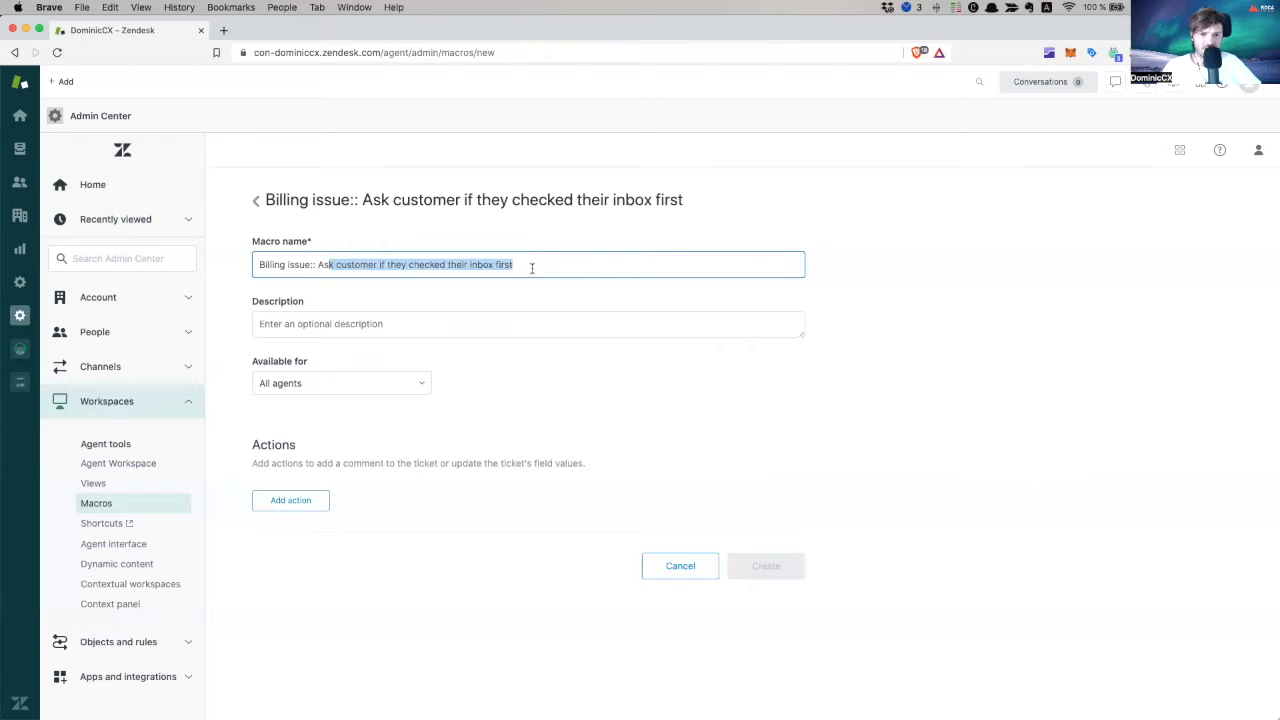
pyautogui.click(532, 264)
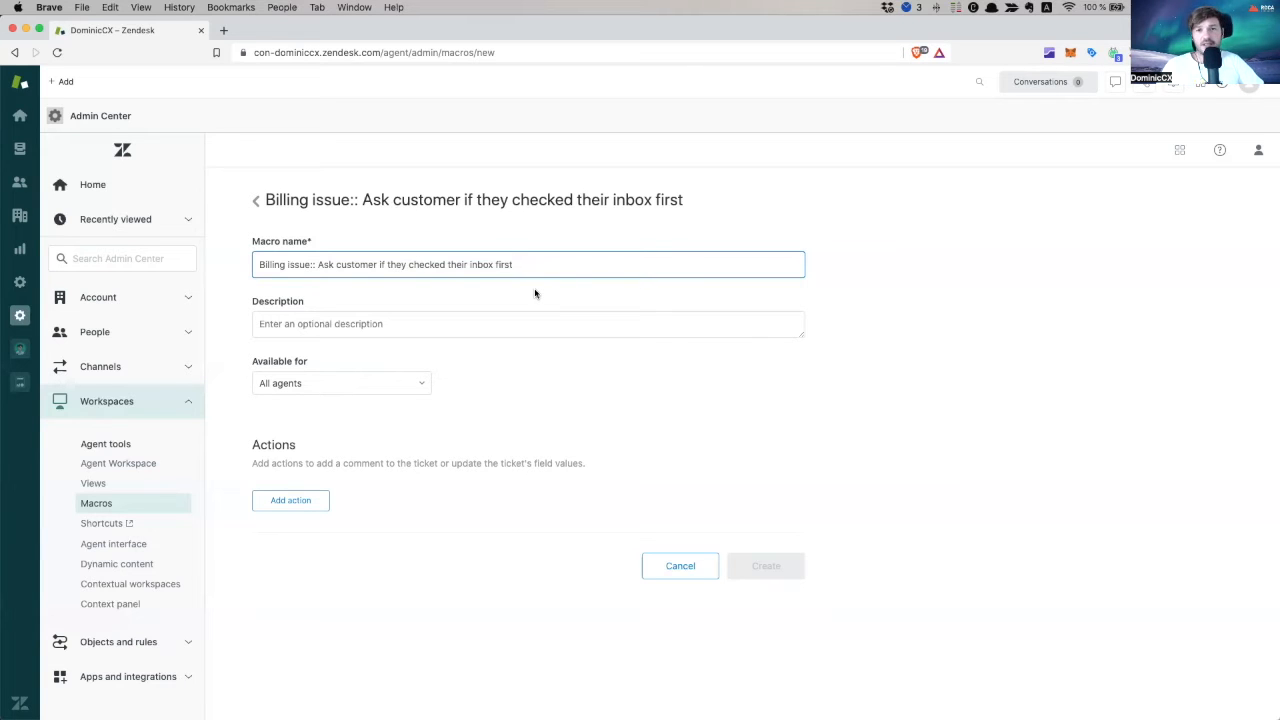
# Keep the macro available to all agents and start adding its first action
pyautogui.click(528, 324)
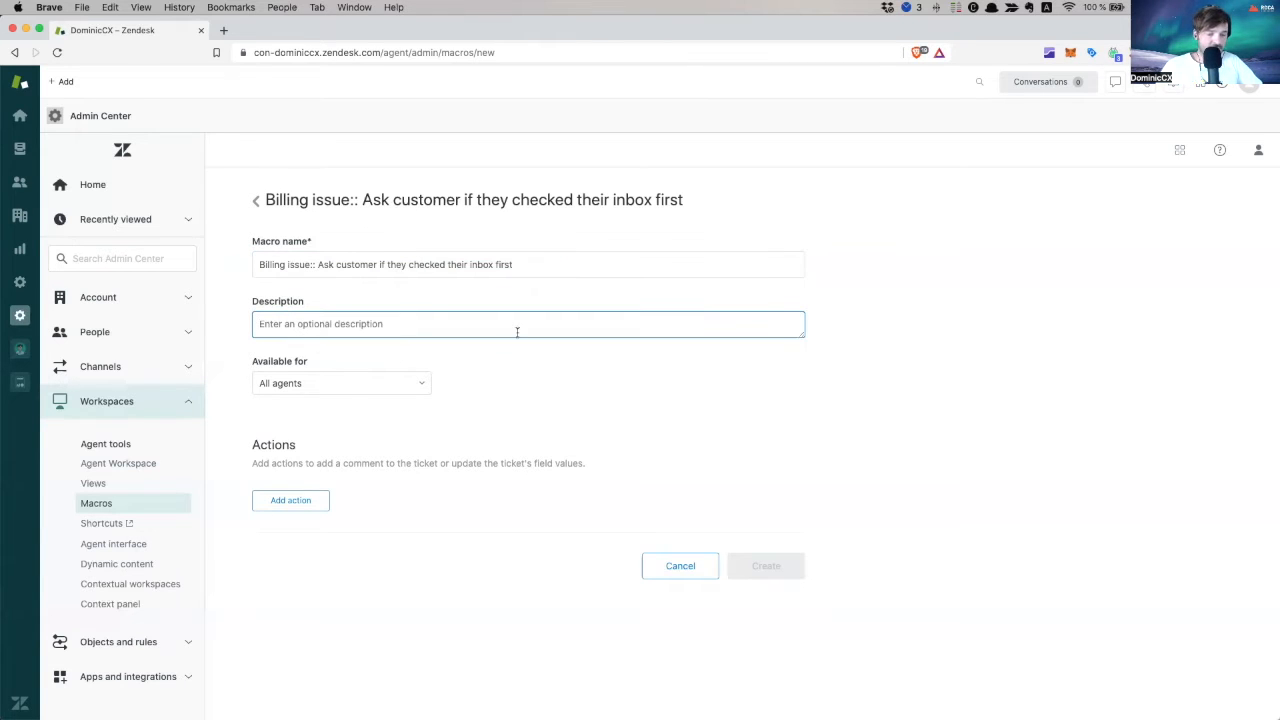
pyautogui.click(340, 384)
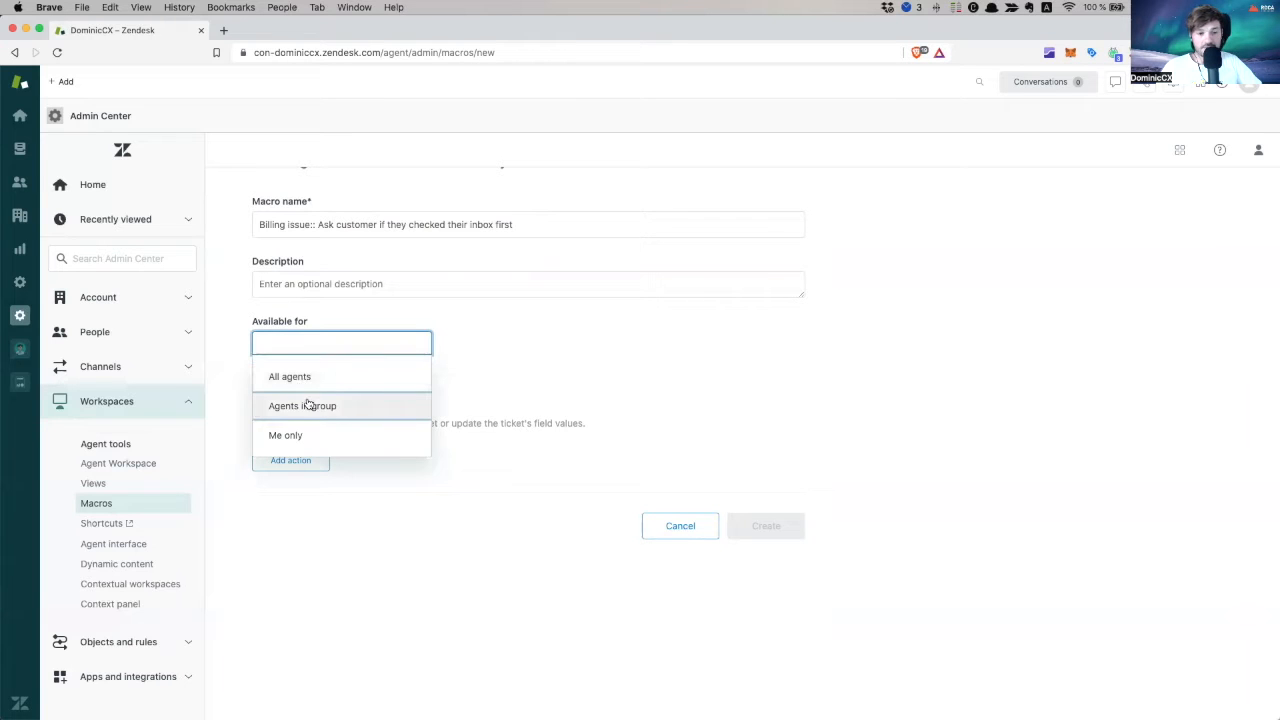
pyautogui.moveTo(318, 440)
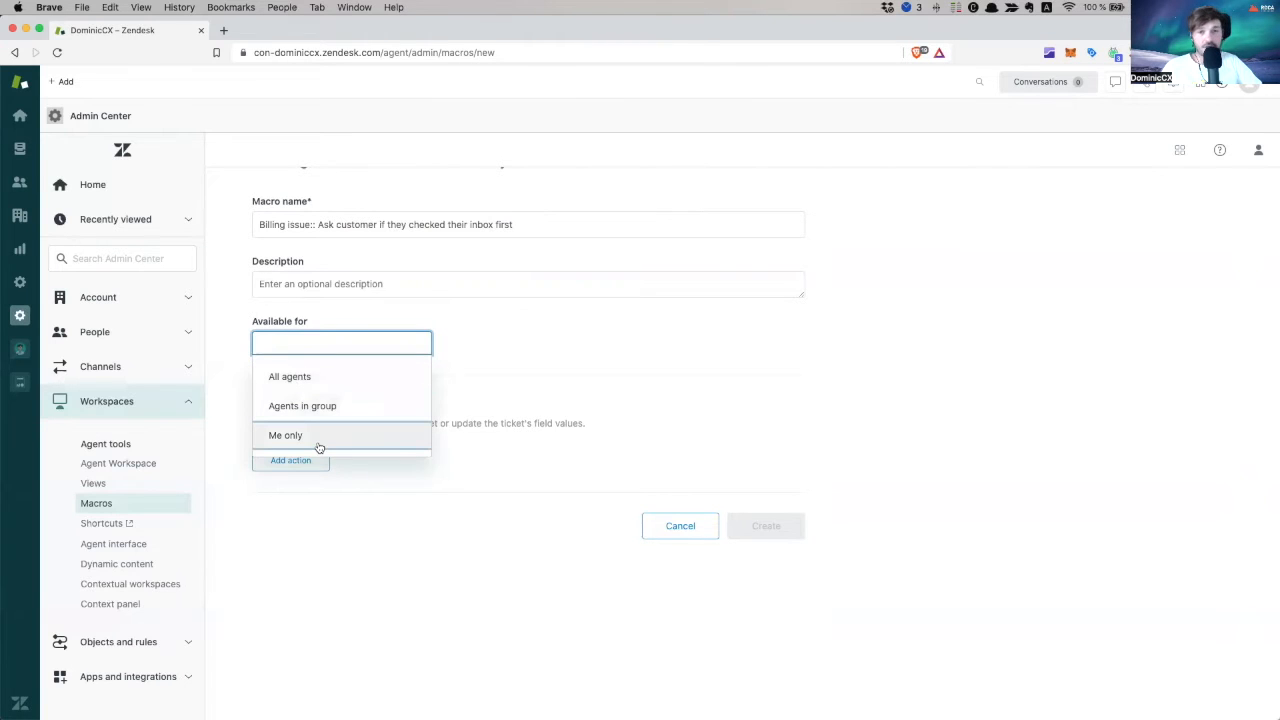
pyautogui.click(290, 376)
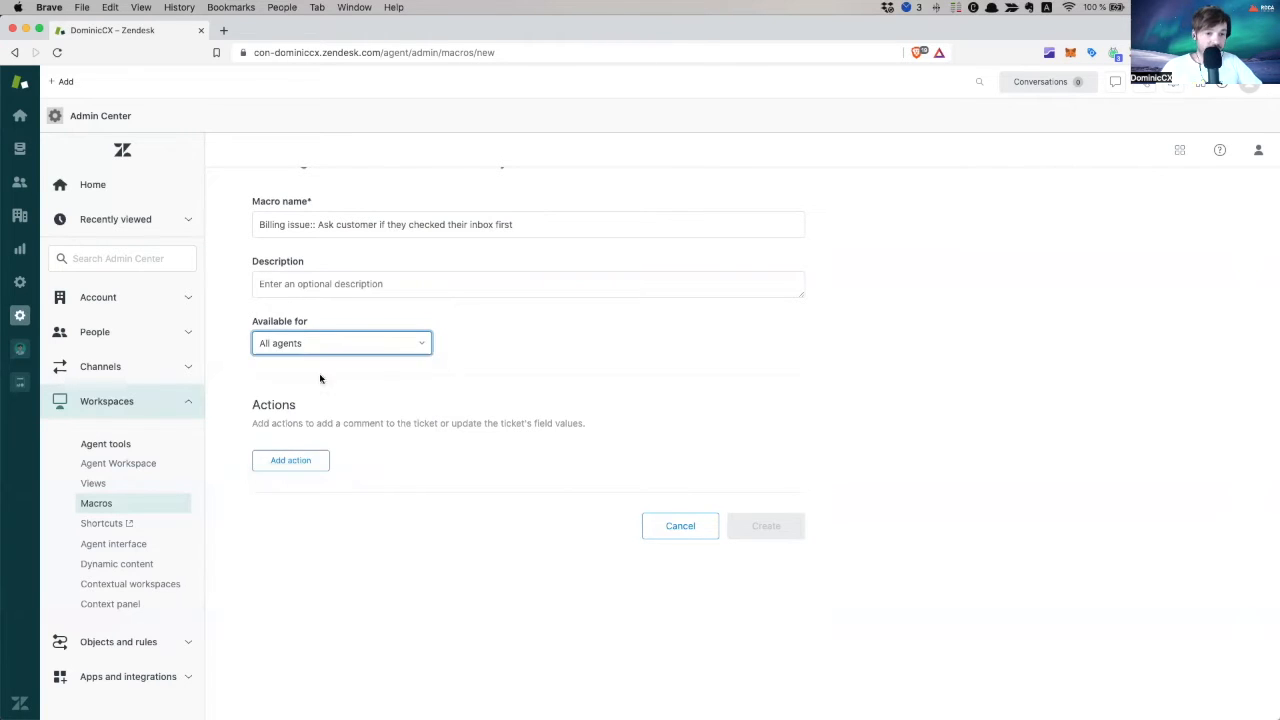
pyautogui.click(290, 460)
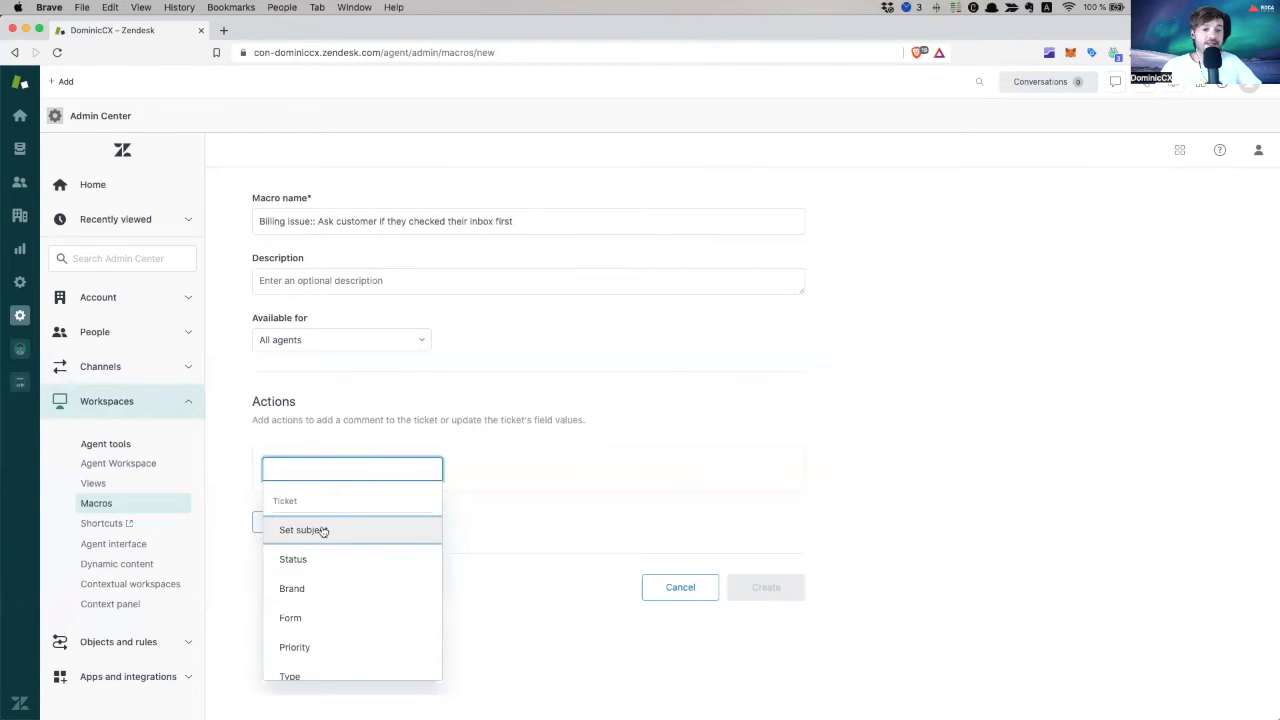
# Make the first action set the ticket subject to 'Billing issue checkin'
pyautogui.click(304, 530)
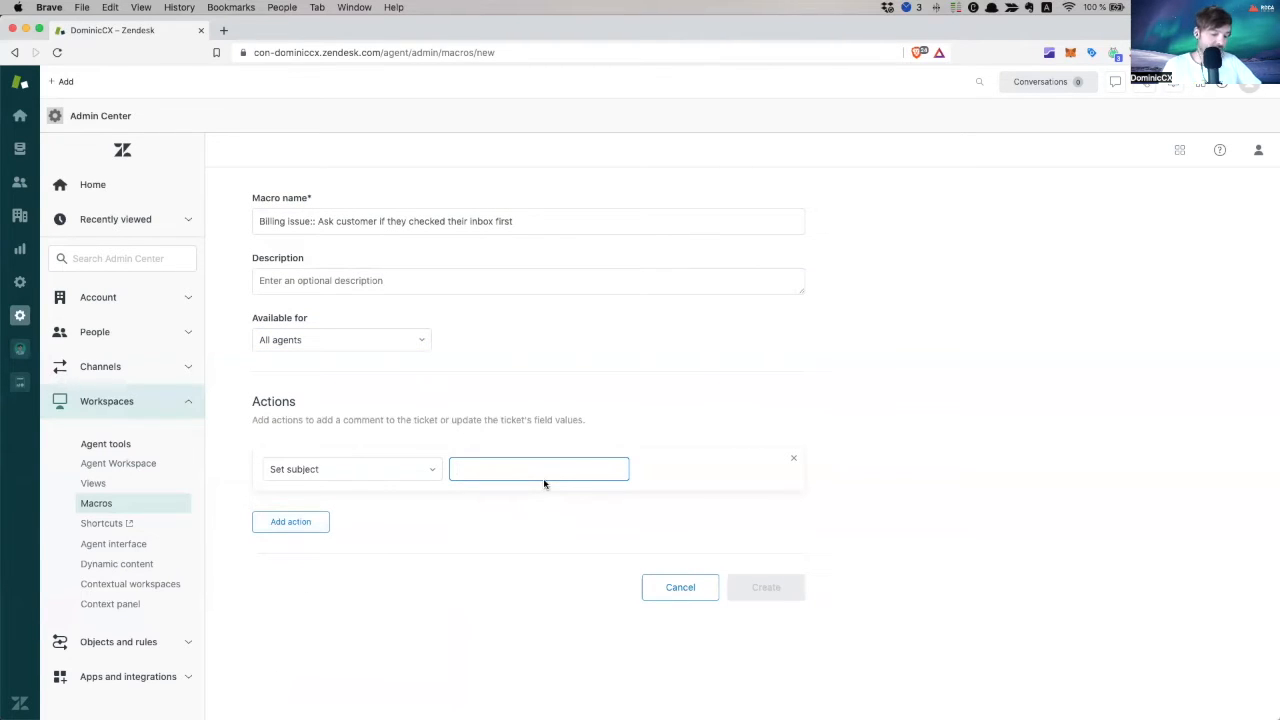
pyautogui.write('Billing')
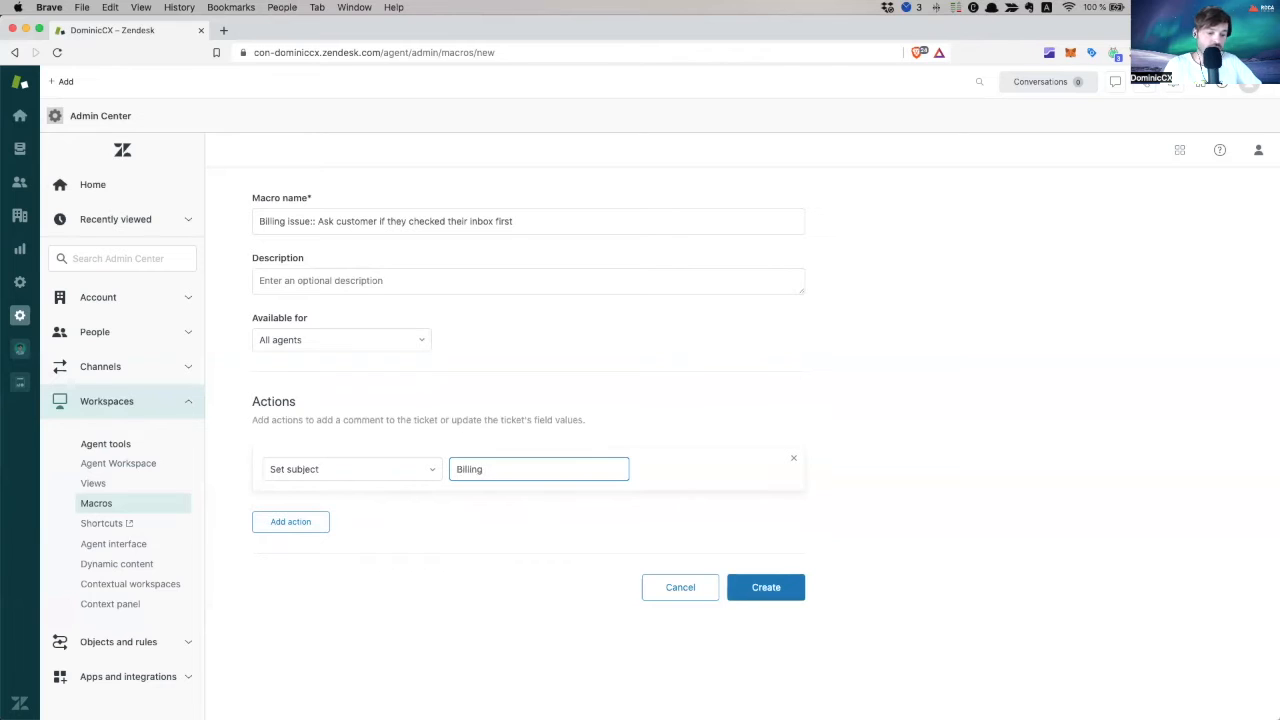
pyautogui.write('issue')
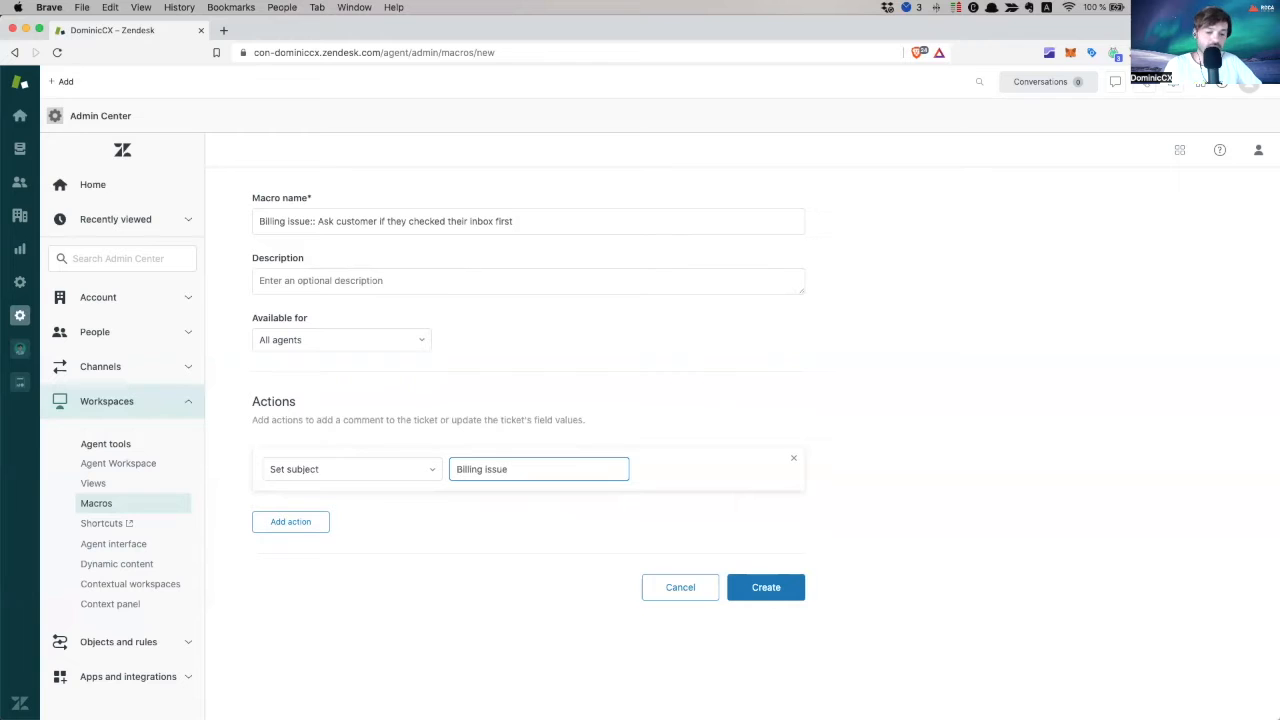
pyautogui.write('for {{')
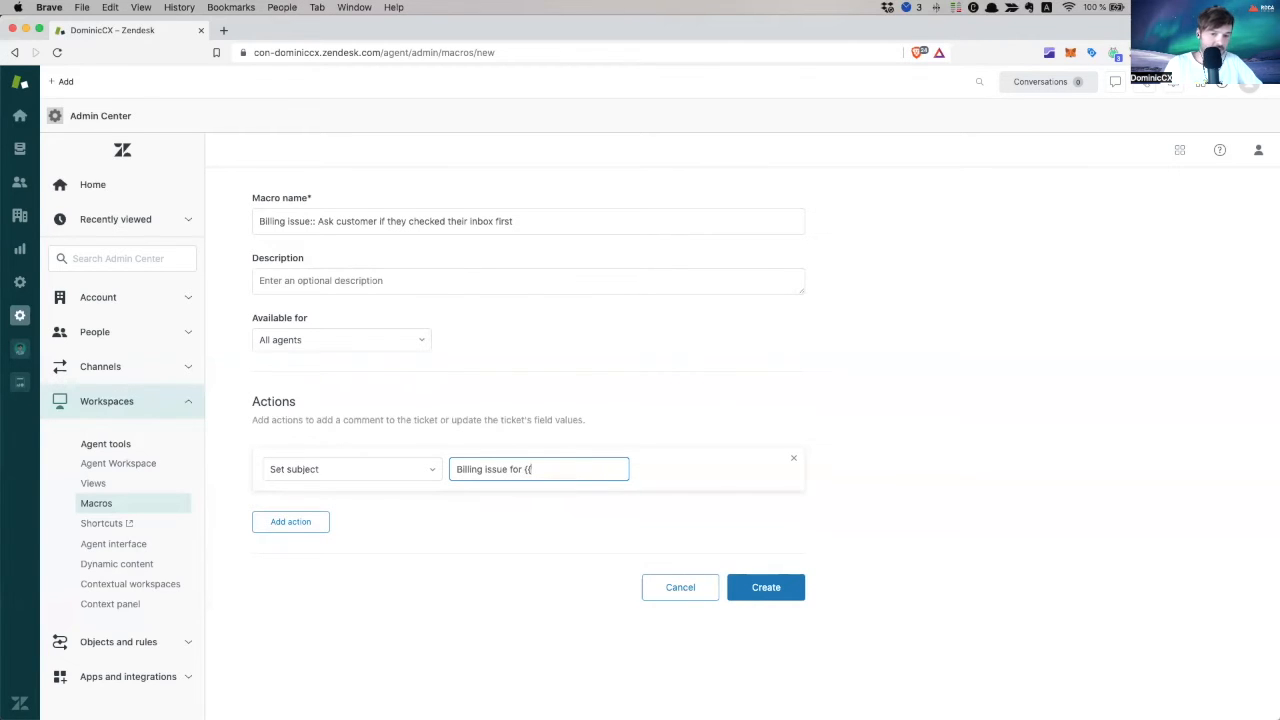
pyautogui.press('Backspace')
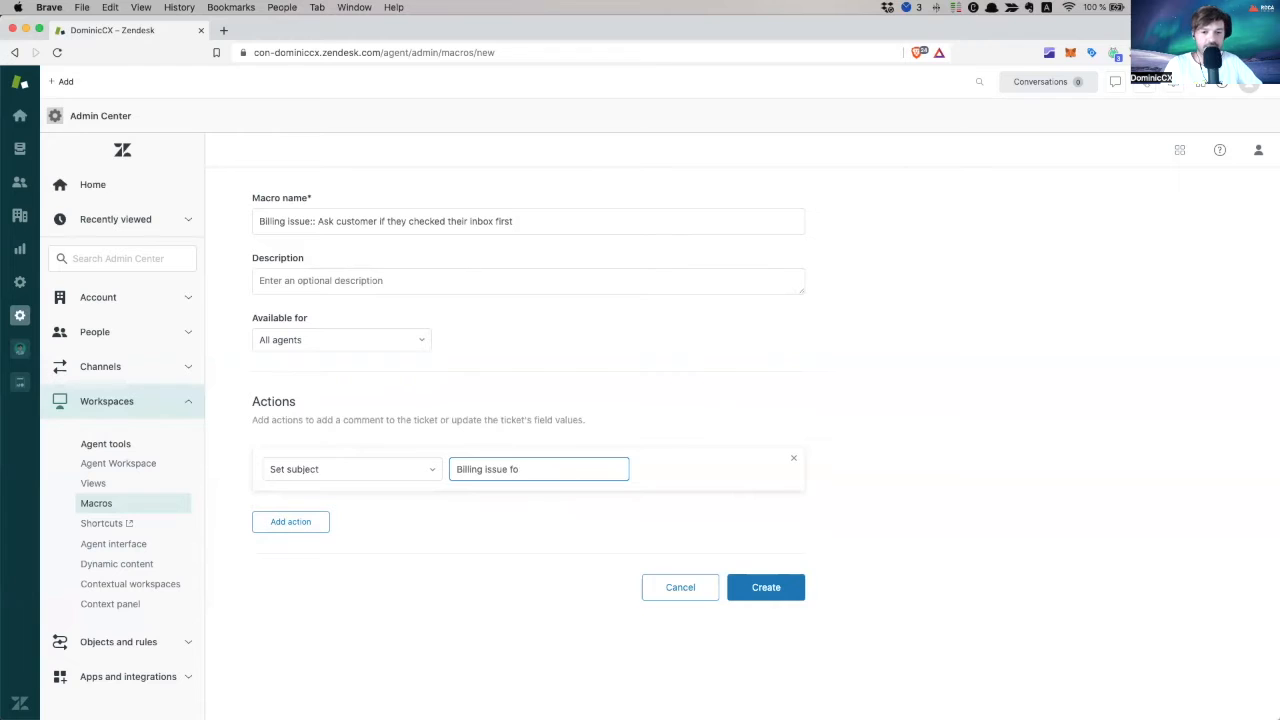
pyautogui.press('Backspace')
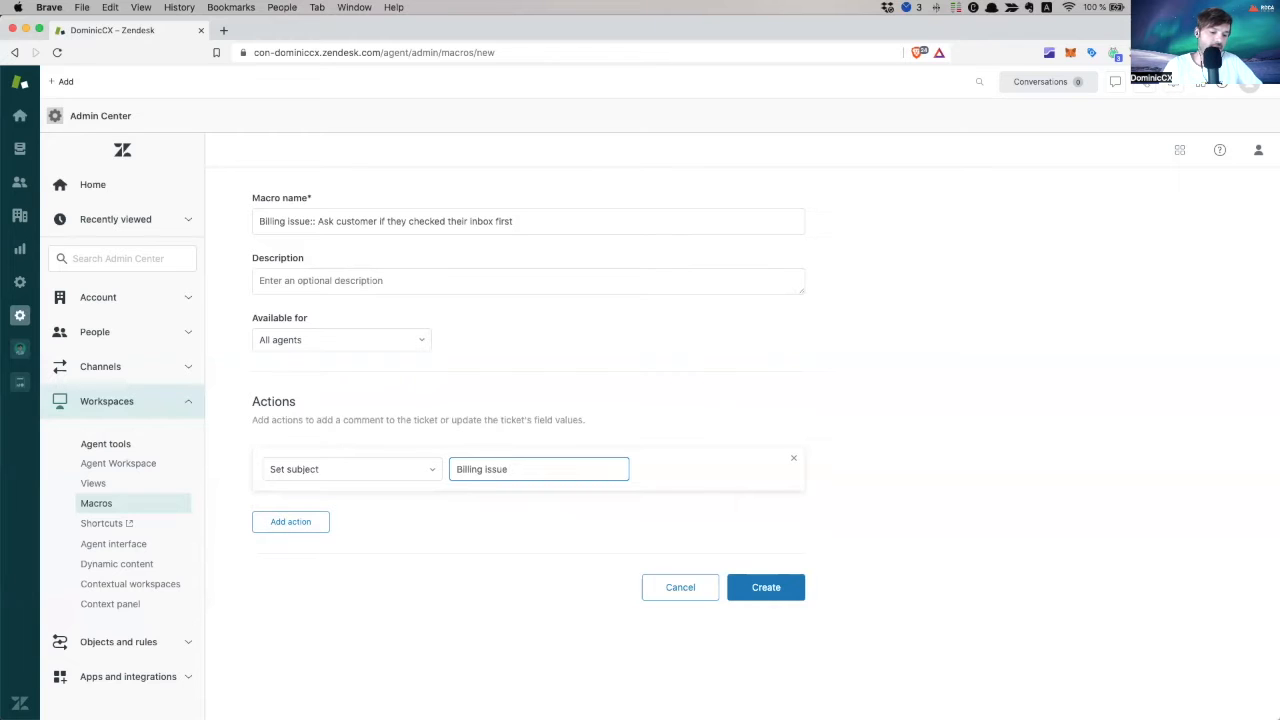
pyautogui.write('checkin')
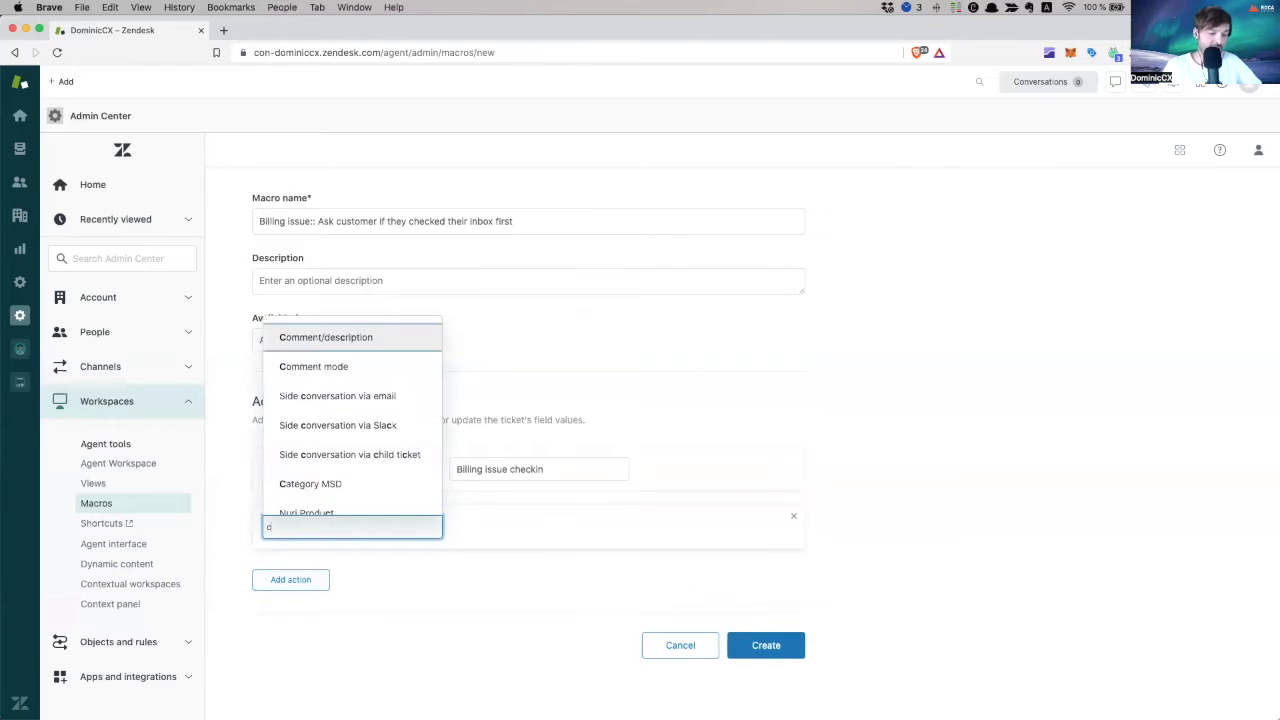
# Add a comment action greeting 'Hi' with the requester's first name placeholder
pyautogui.write('comm')
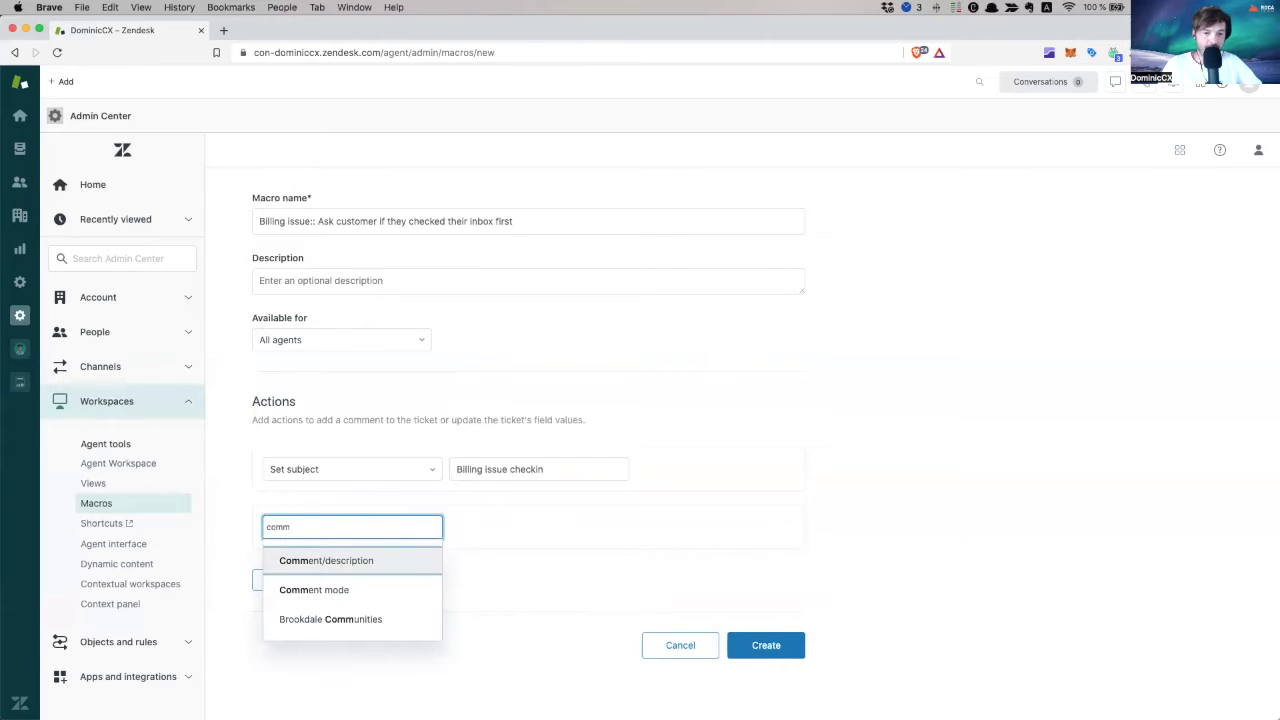
pyautogui.click(326, 560)
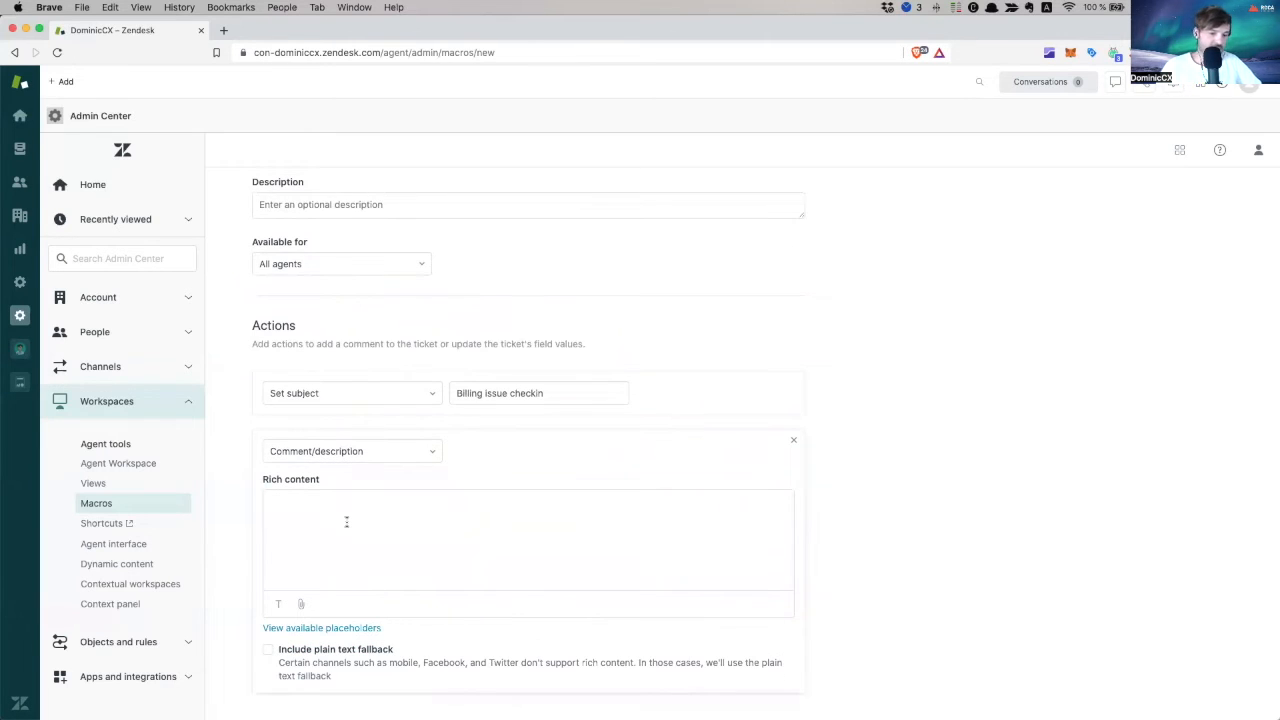
pyautogui.write('HI')
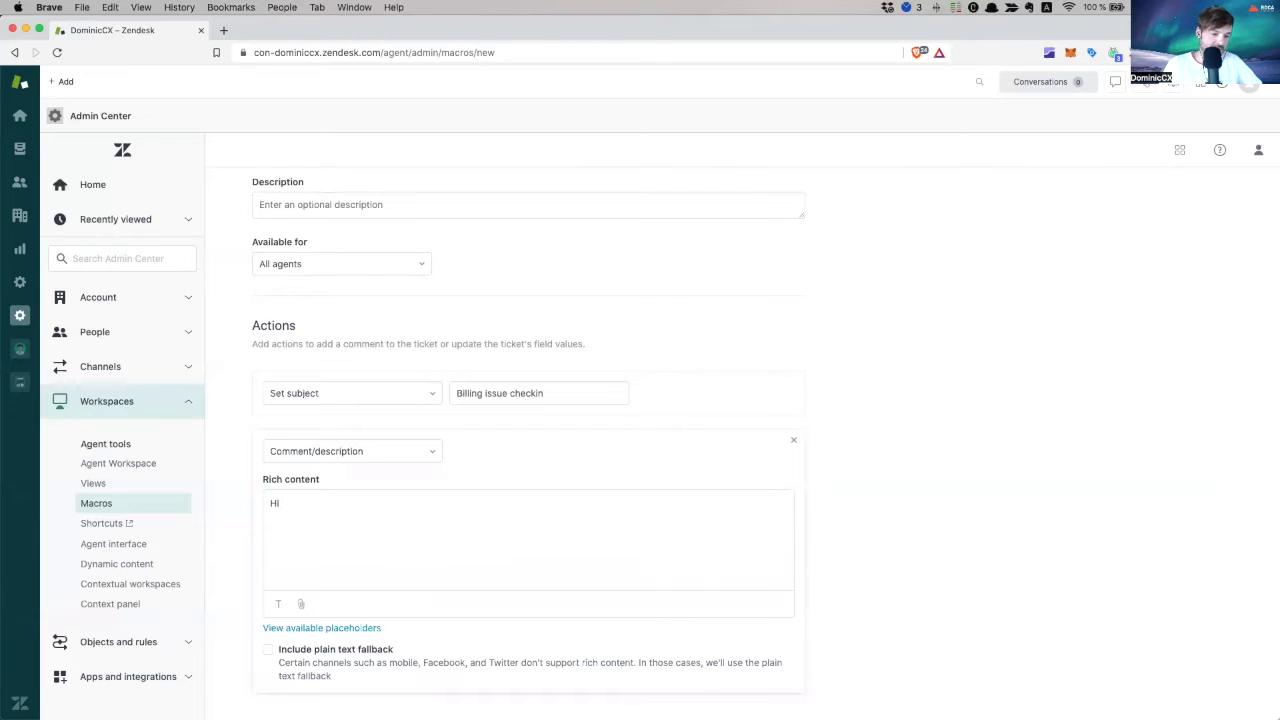
pyautogui.write('{{')
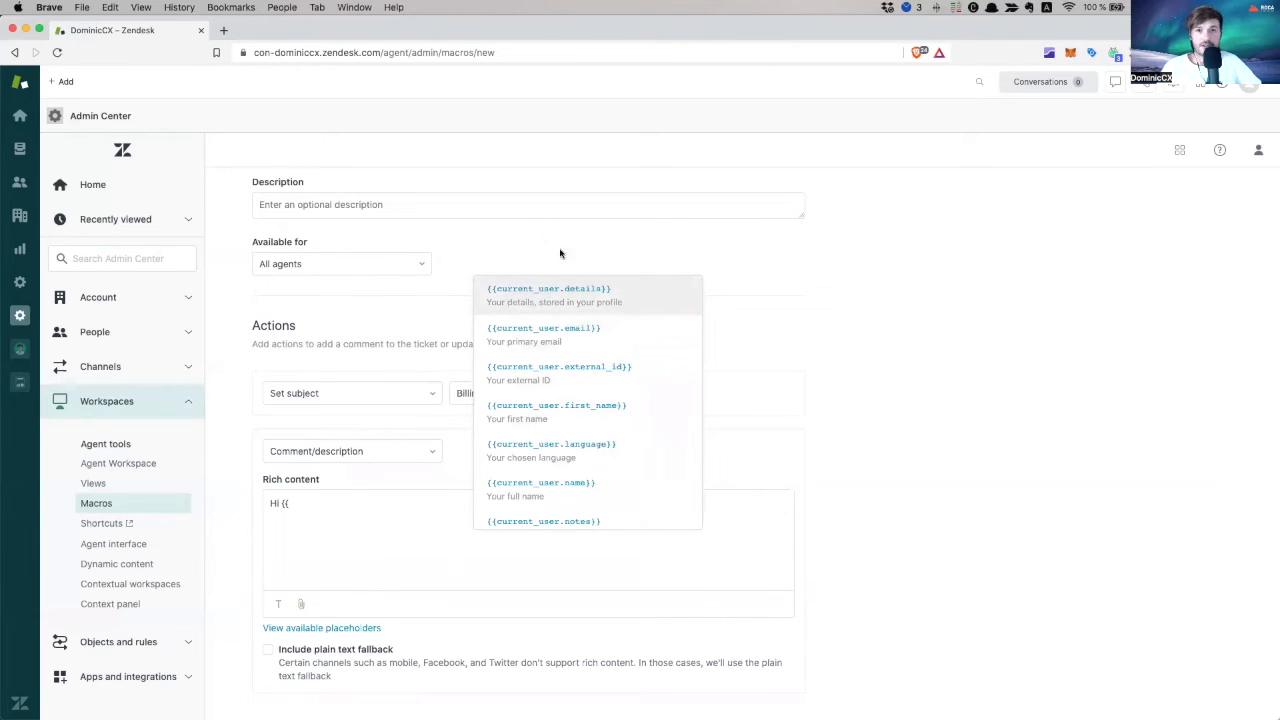
pyautogui.moveTo(578, 308)
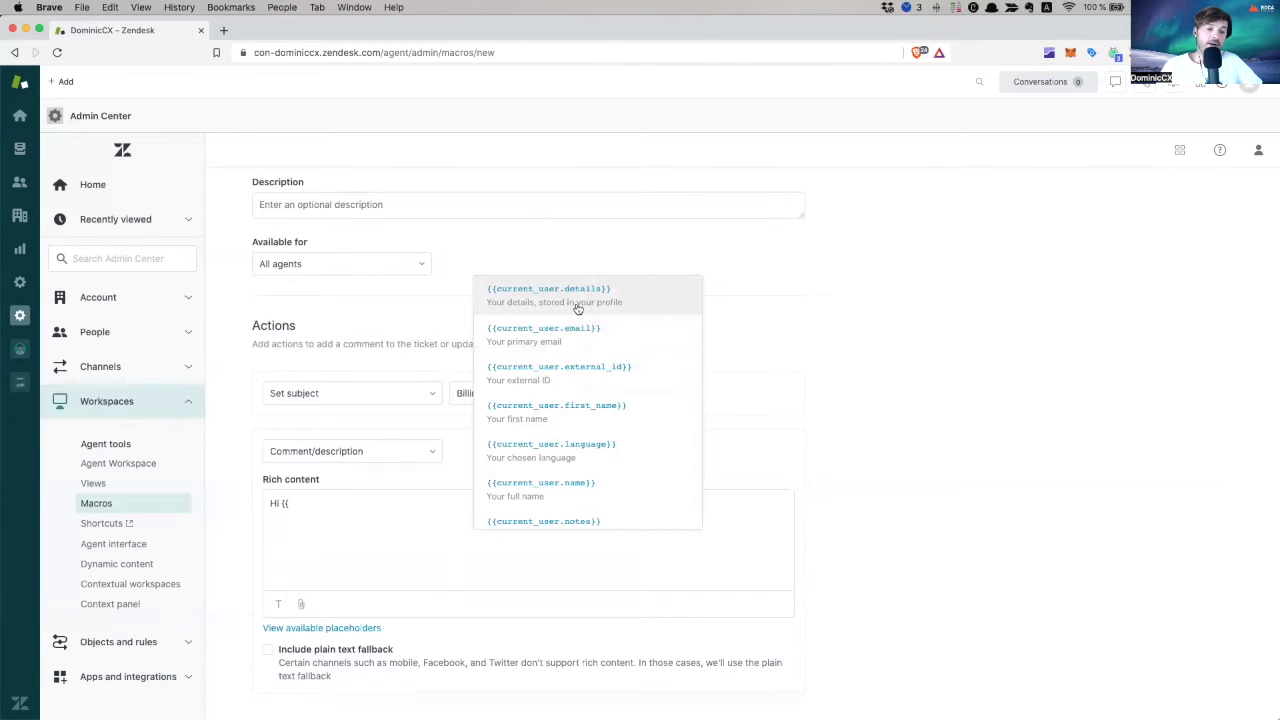
pyautogui.moveTo(572, 328)
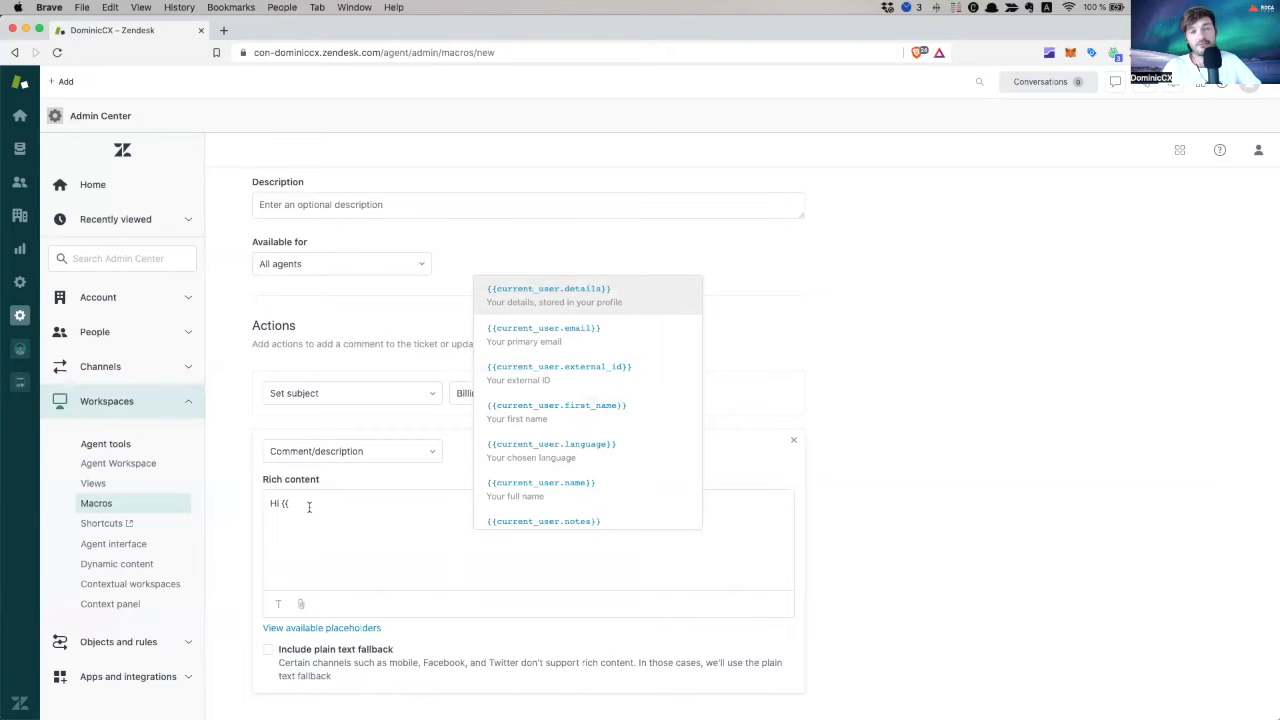
pyautogui.write('ticket.req')
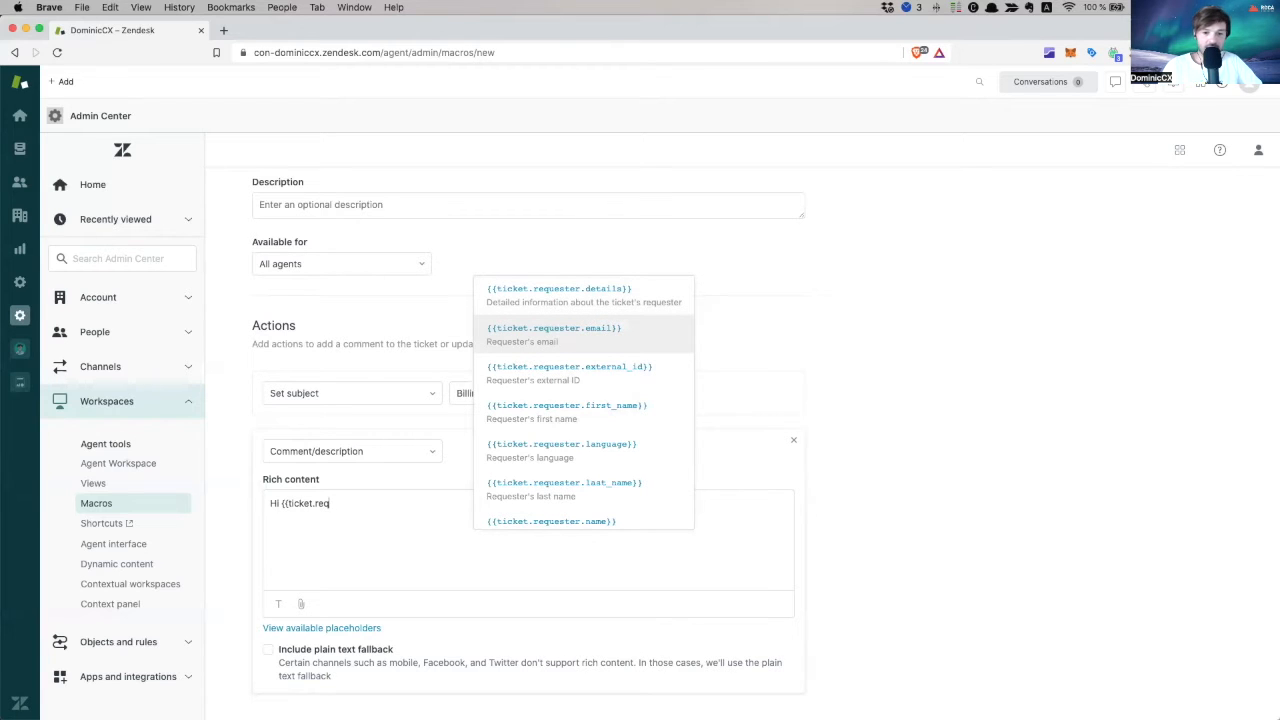
pyautogui.moveTo(568, 412)
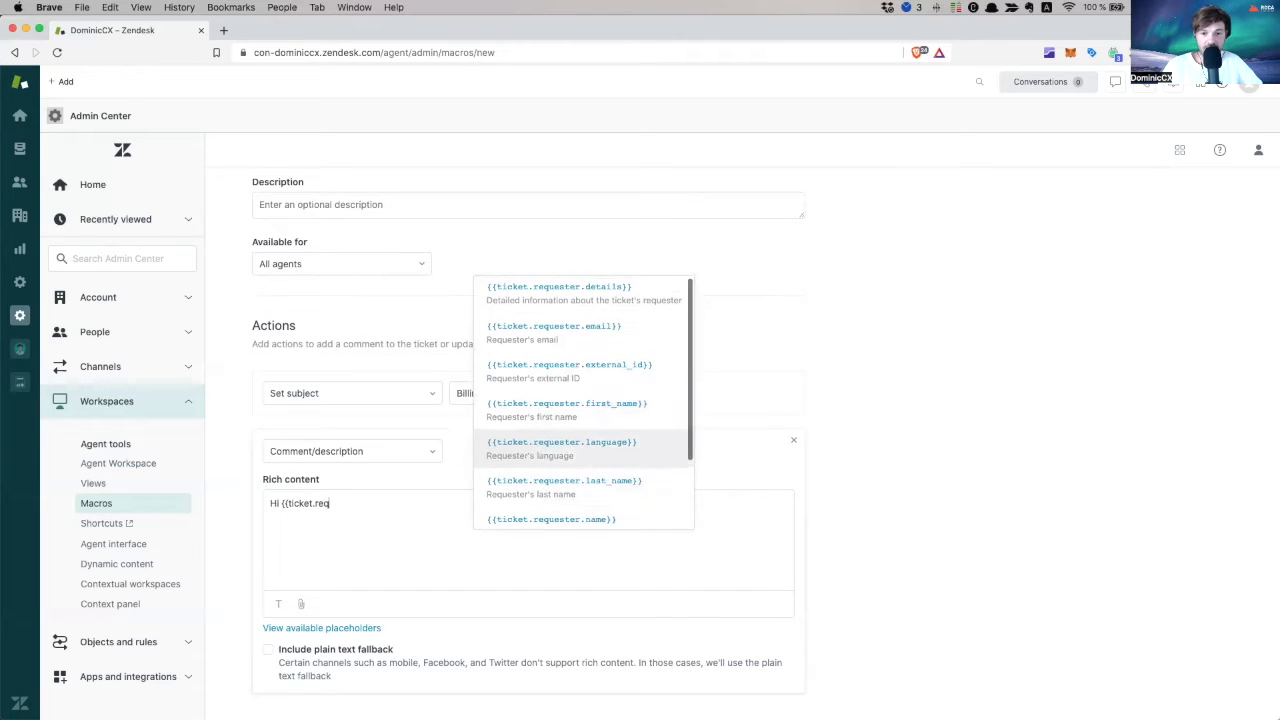
pyautogui.click(568, 404)
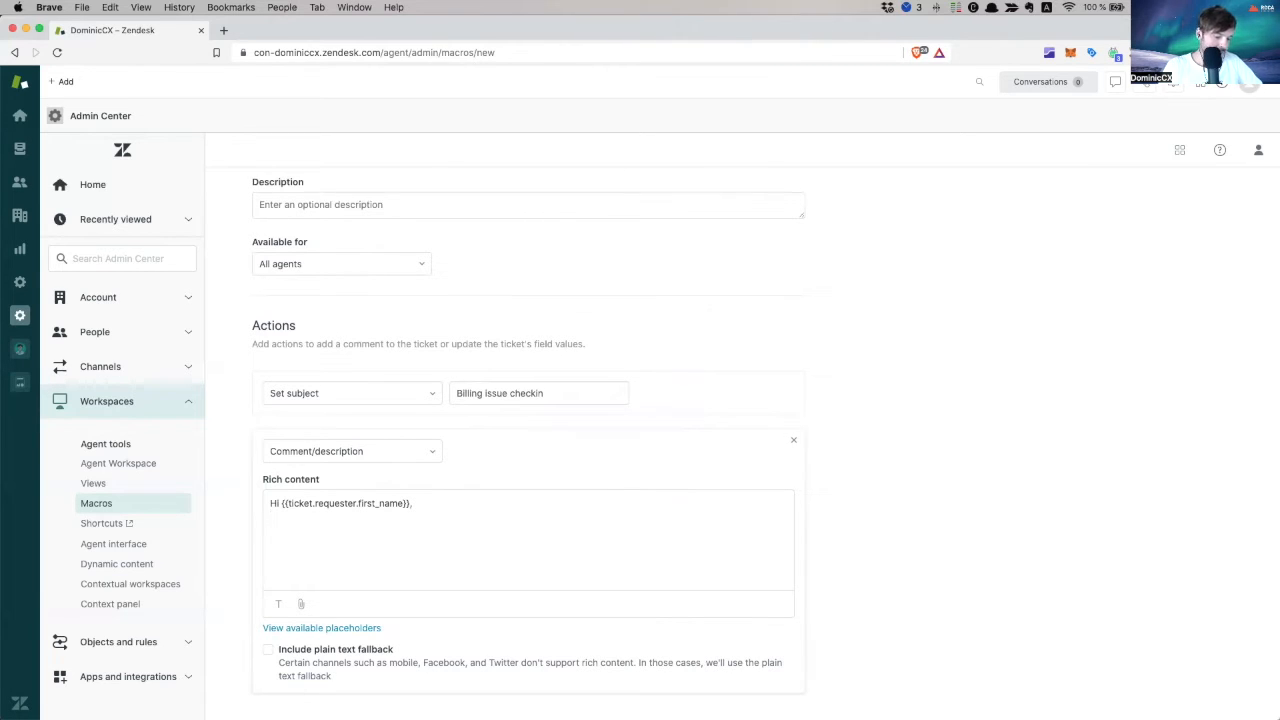
# Write the comment asking whether they checked their inbox for the email sent within 12h after purchase
pyautogui.write('In order to help')
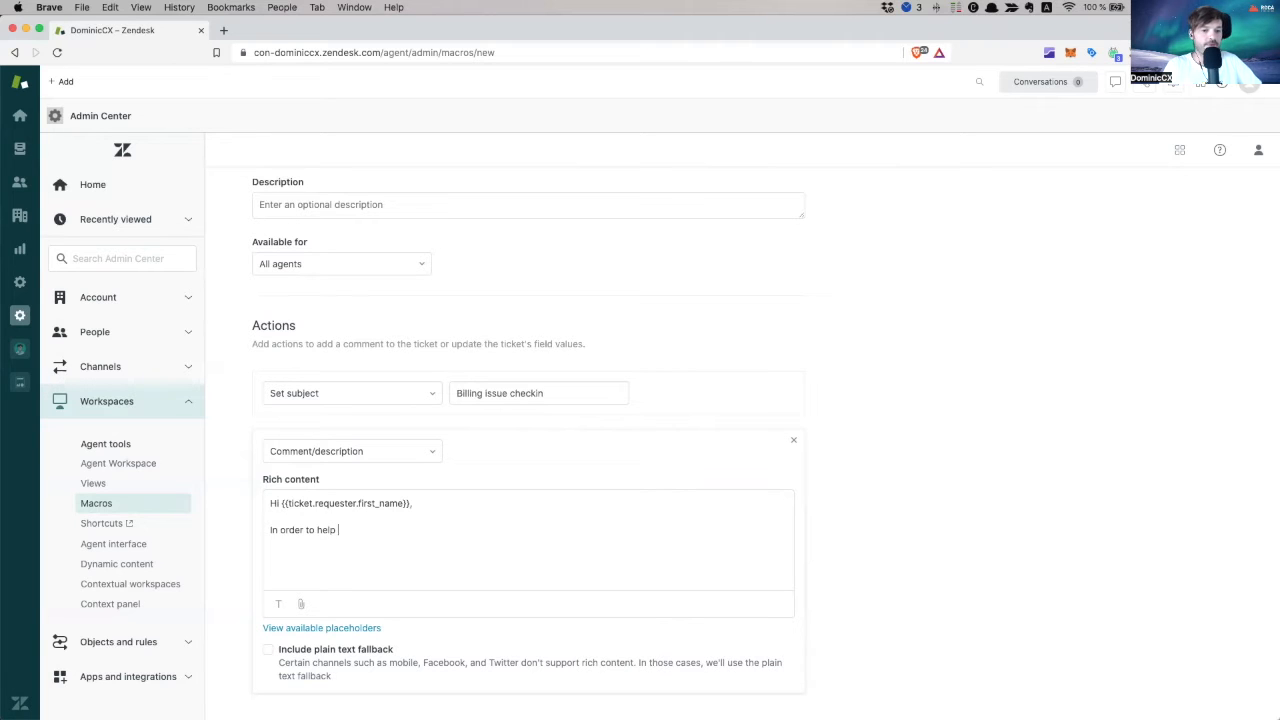
pyautogui.write("you, I'd first")
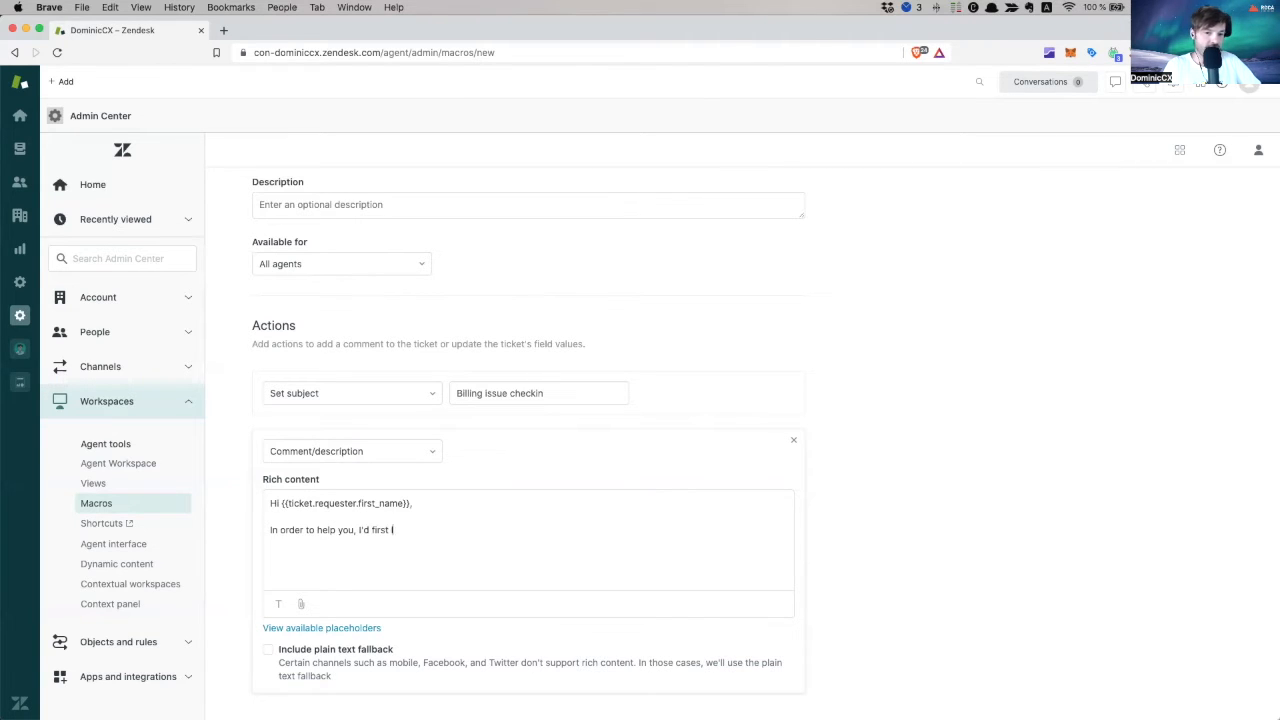
pyautogui.write('like to ask if you')
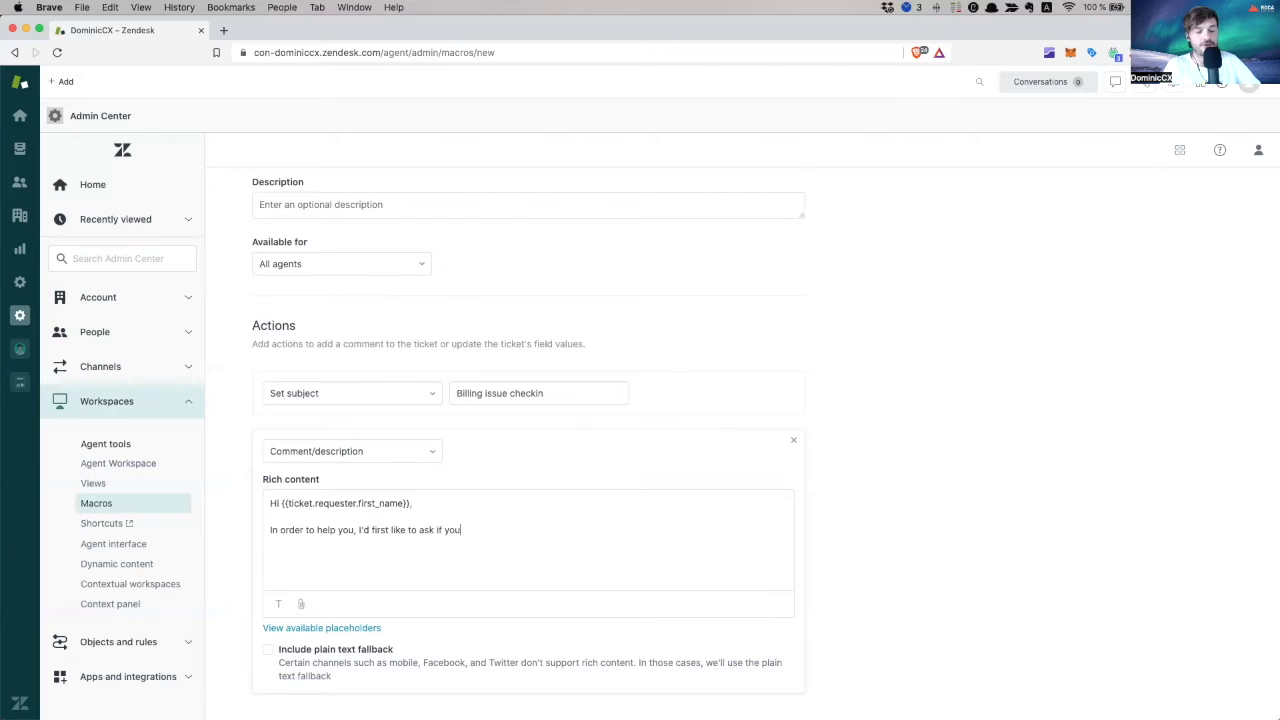
pyautogui.write('have maybe')
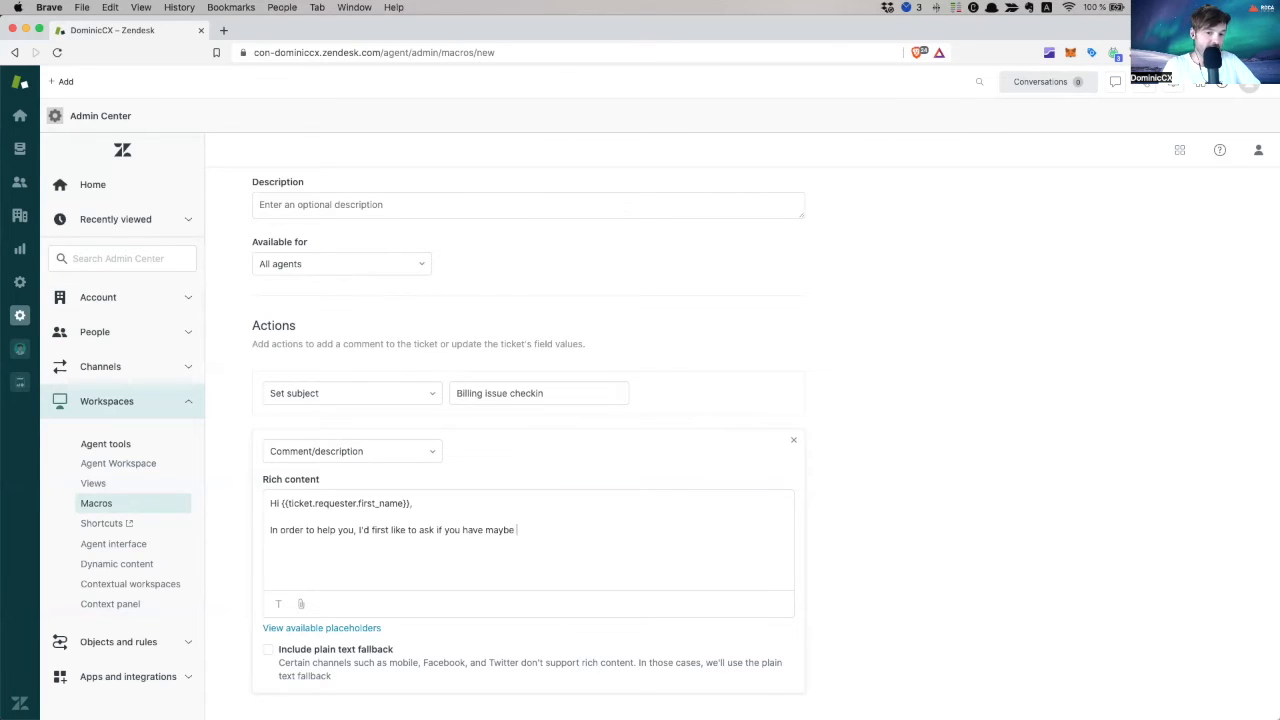
pyautogui.write('checked')
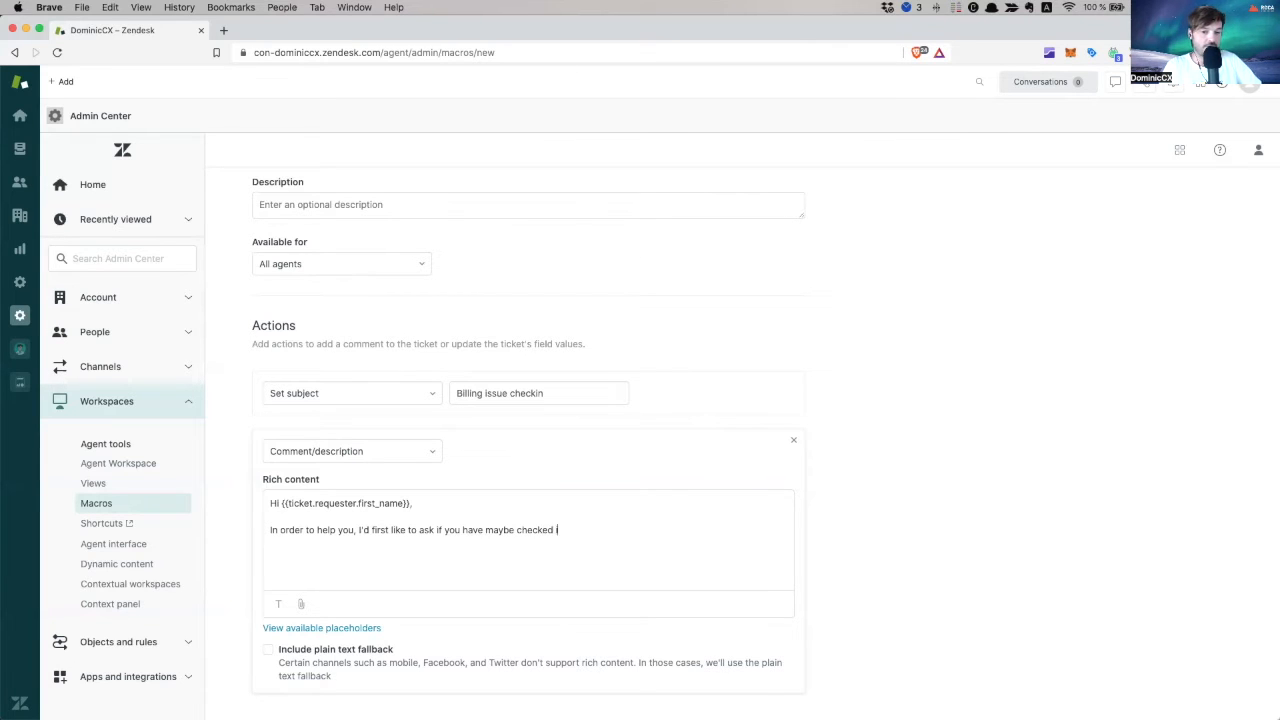
pyautogui.write('your inb')
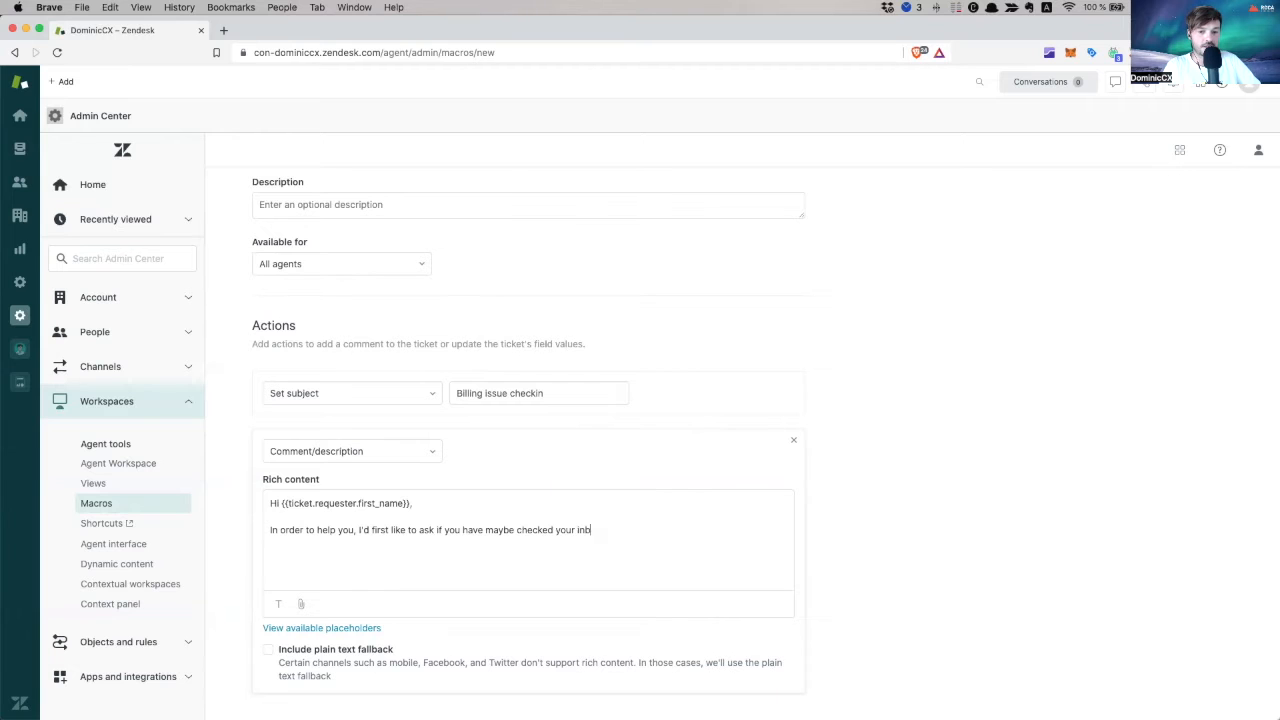
pyautogui.write('ox for the email. W')
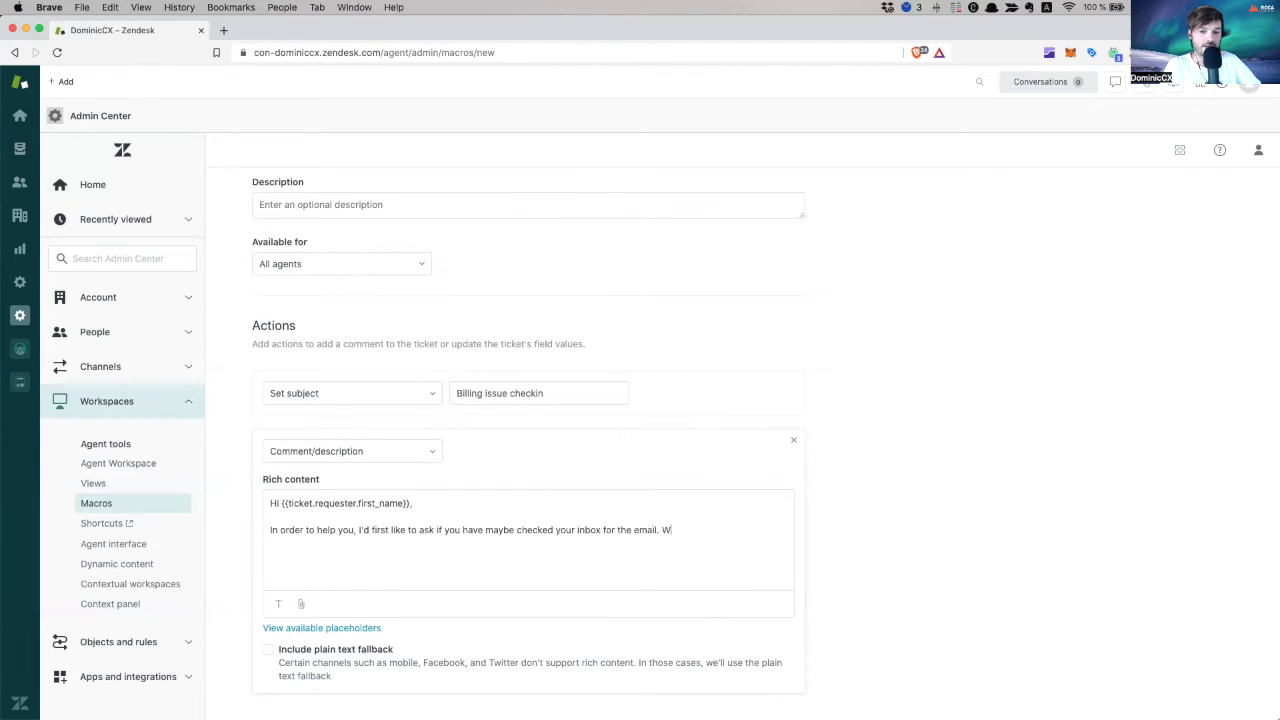
pyautogui.write('e regularly send it')
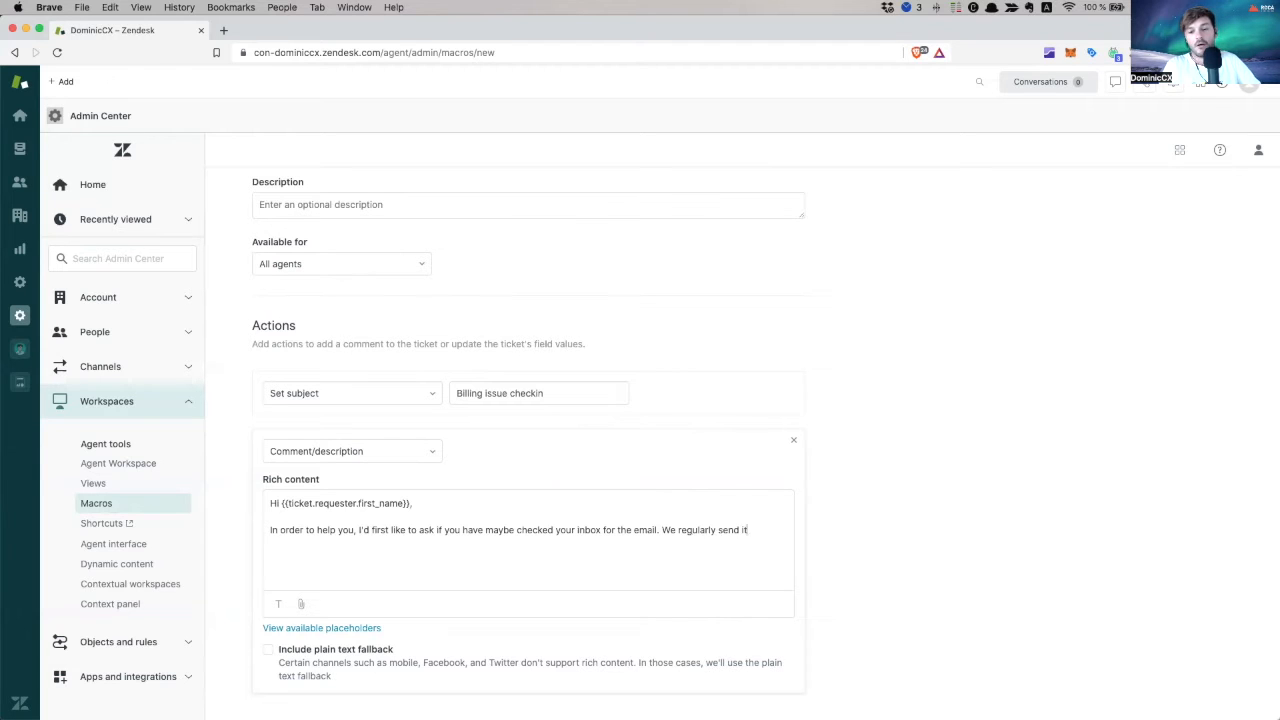
pyautogui.write('via email')
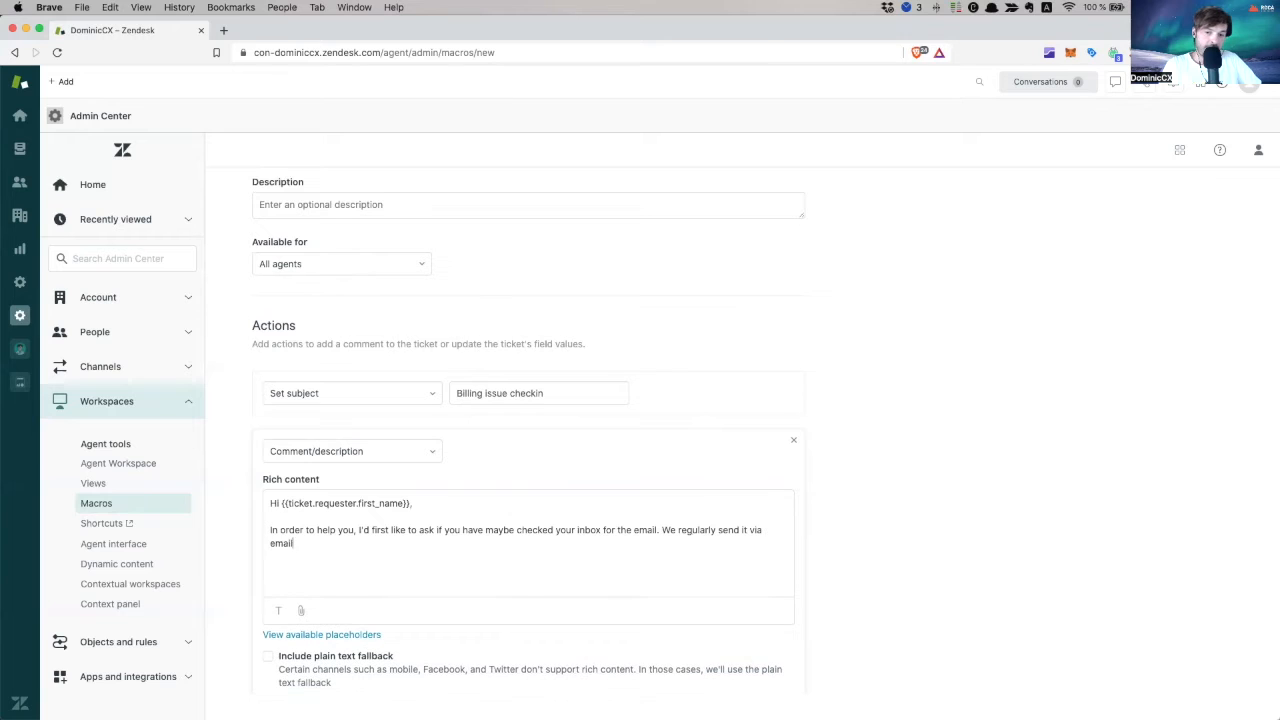
pyautogui.write('12h af')
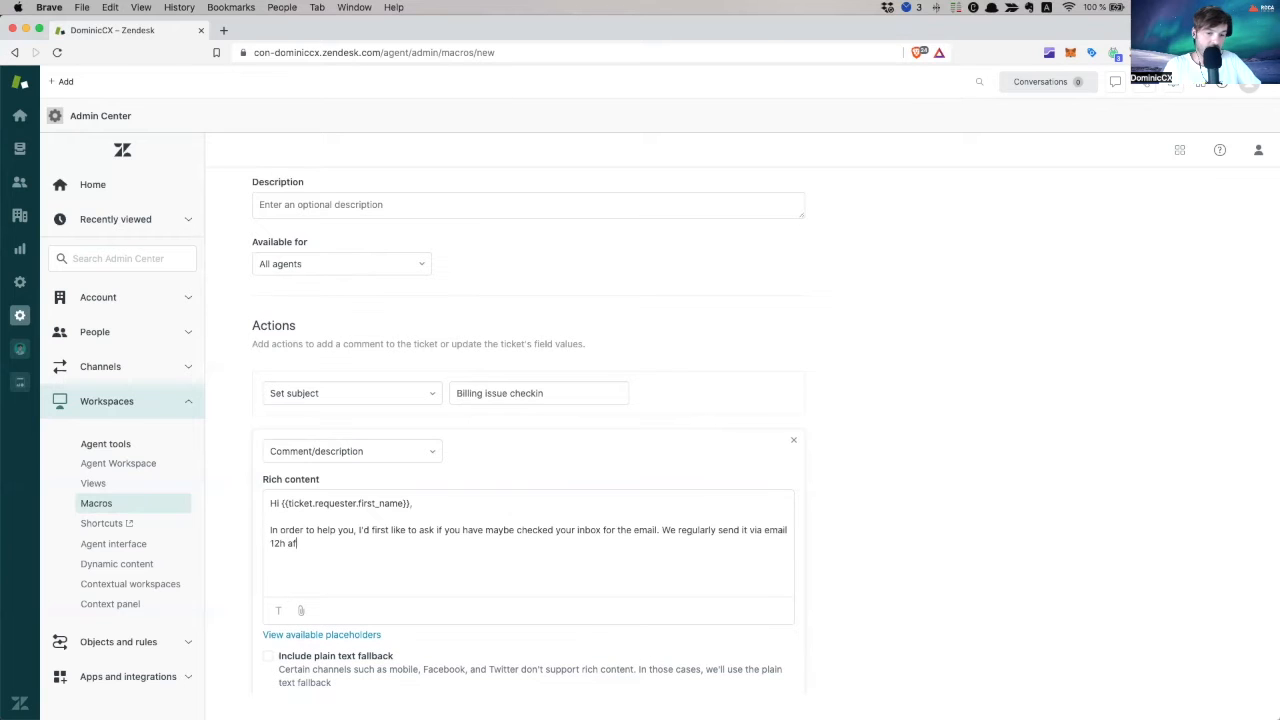
pyautogui.write('ter the purchas')
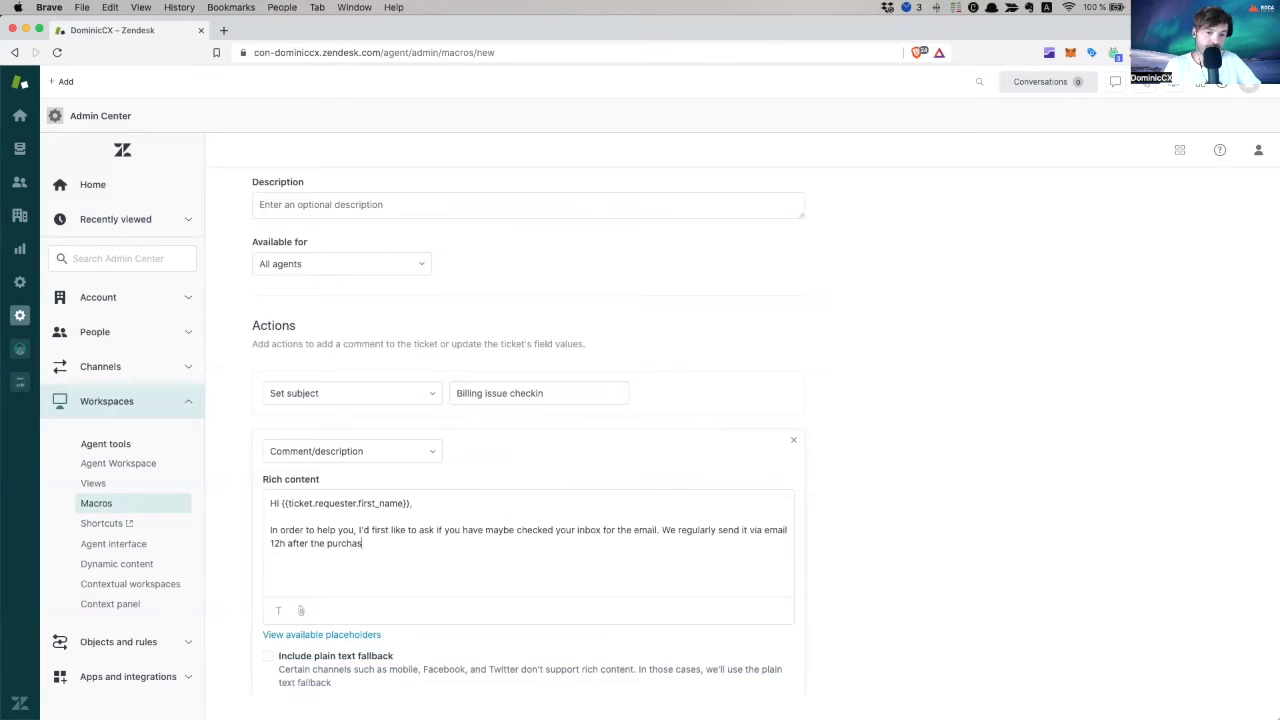
pyautogui.write('e.')
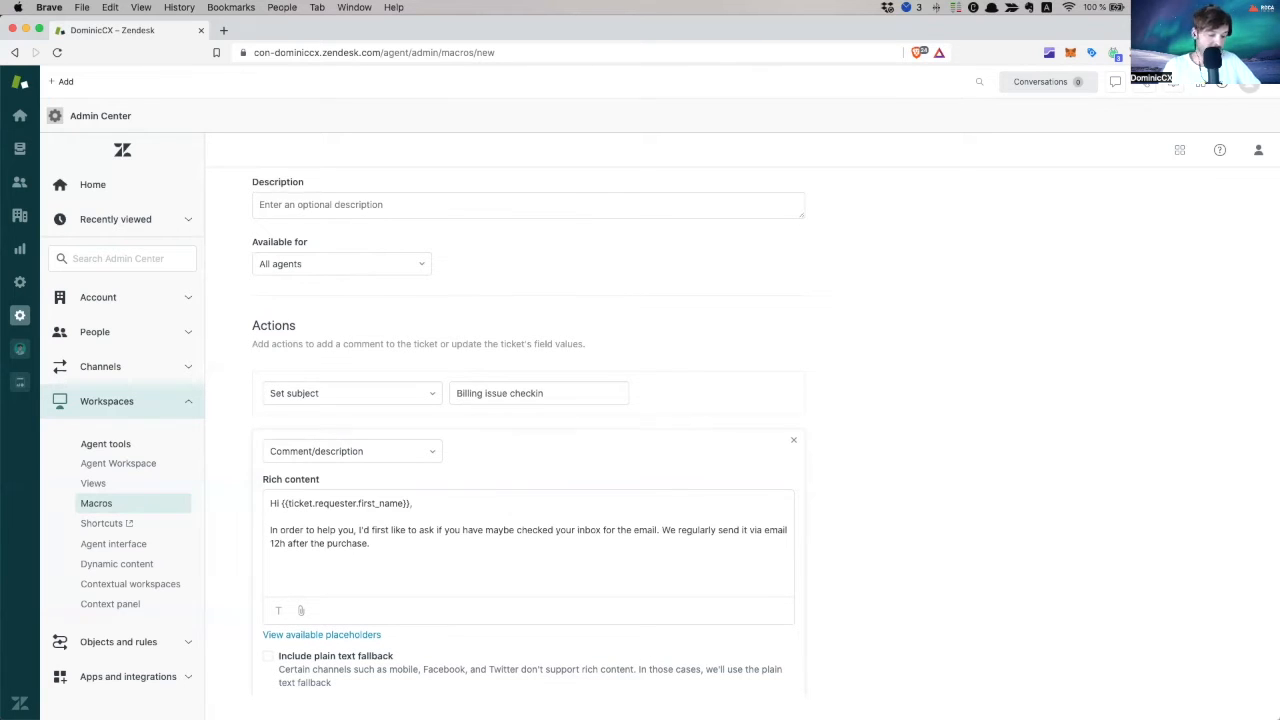
# Continue the comment: ask them to check spam, and offer to look into the issue in more detail
pyautogui.write('please')
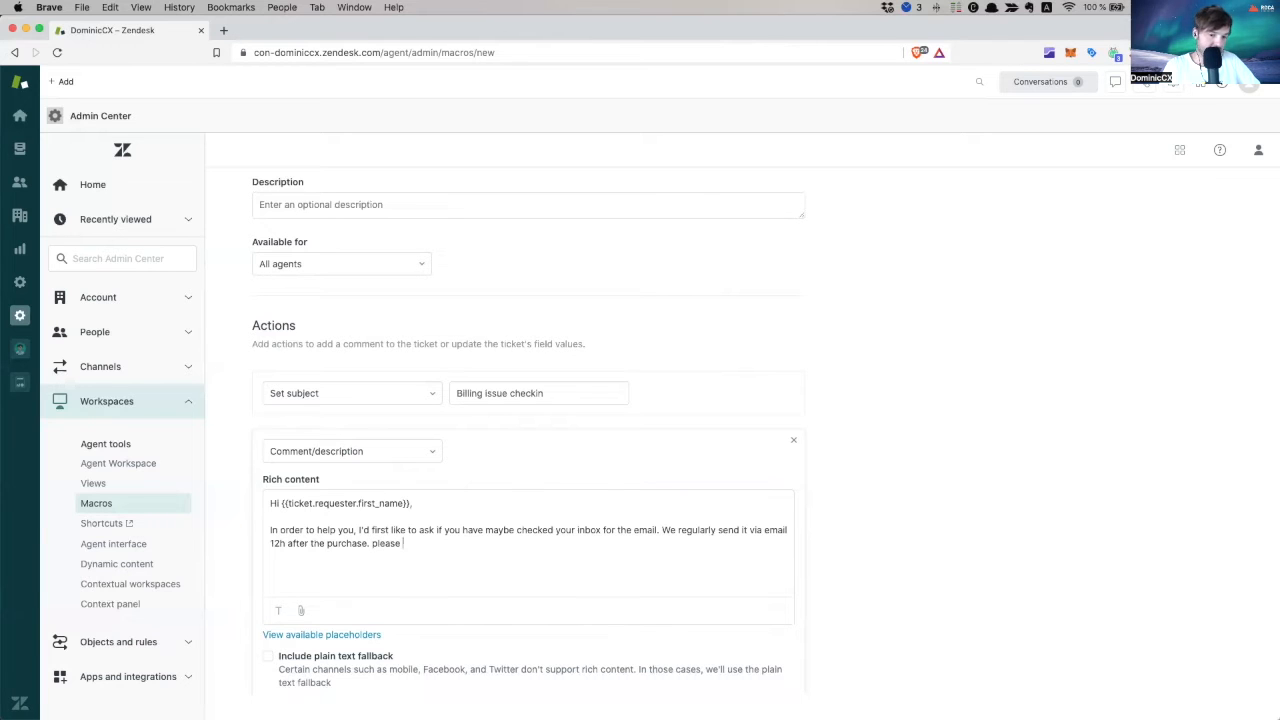
pyautogui.press('Backspace')
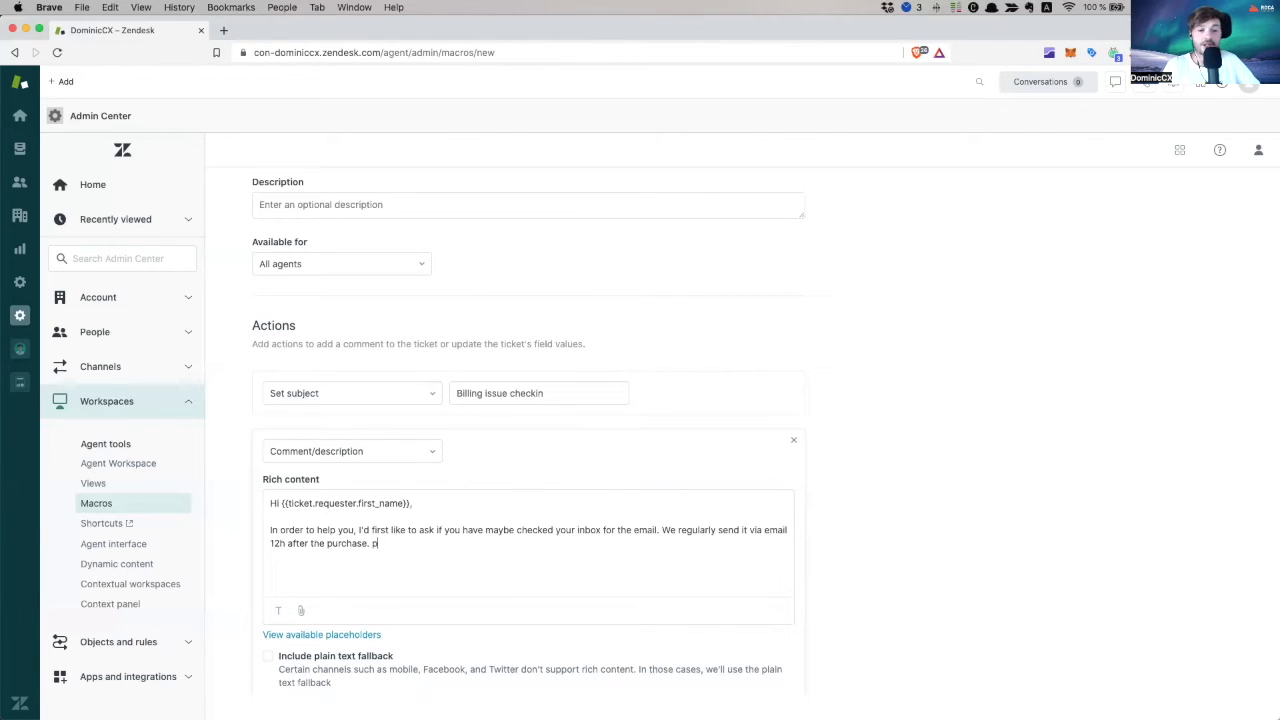
pyautogui.press('backspace')
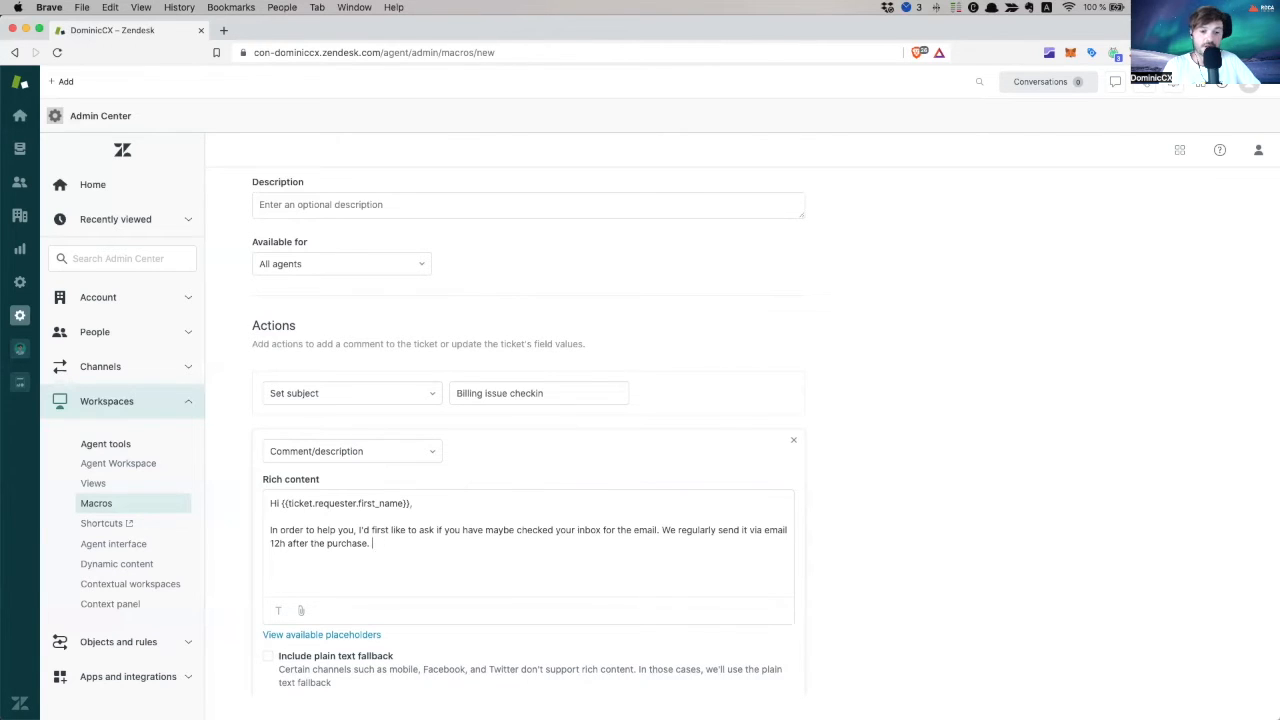
pyautogui.write('Please')
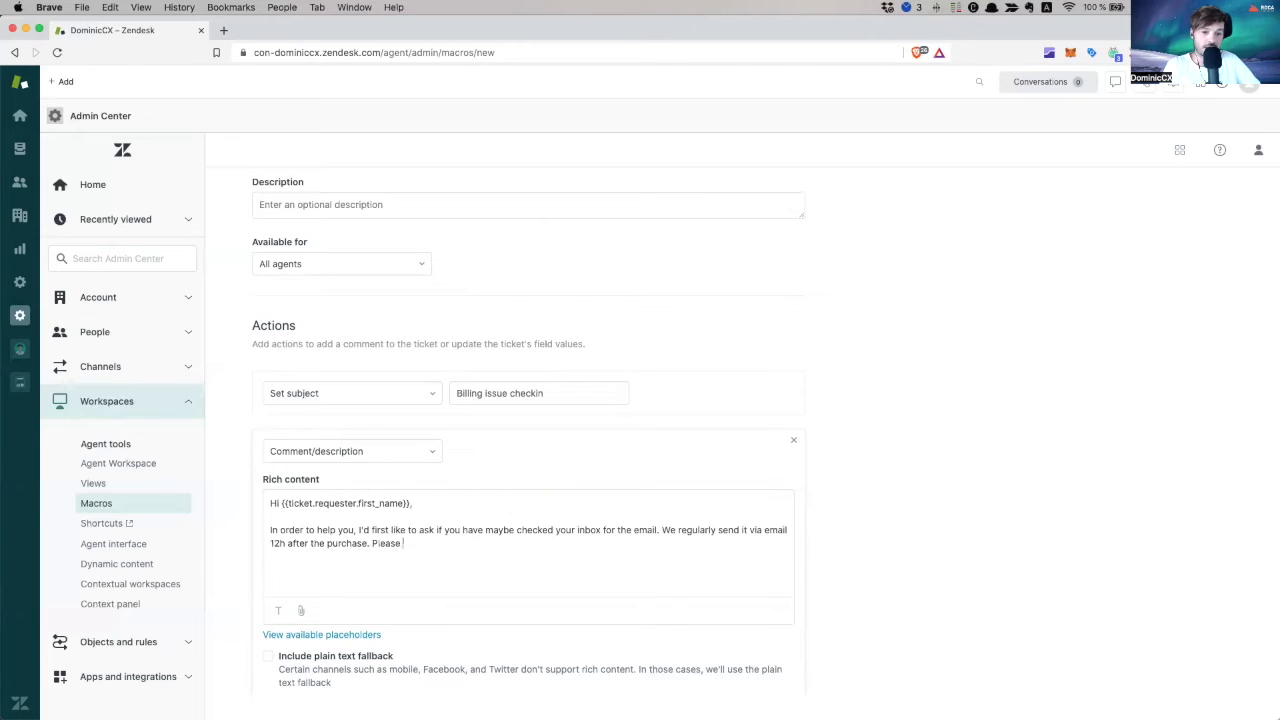
pyautogui.write('check your spam')
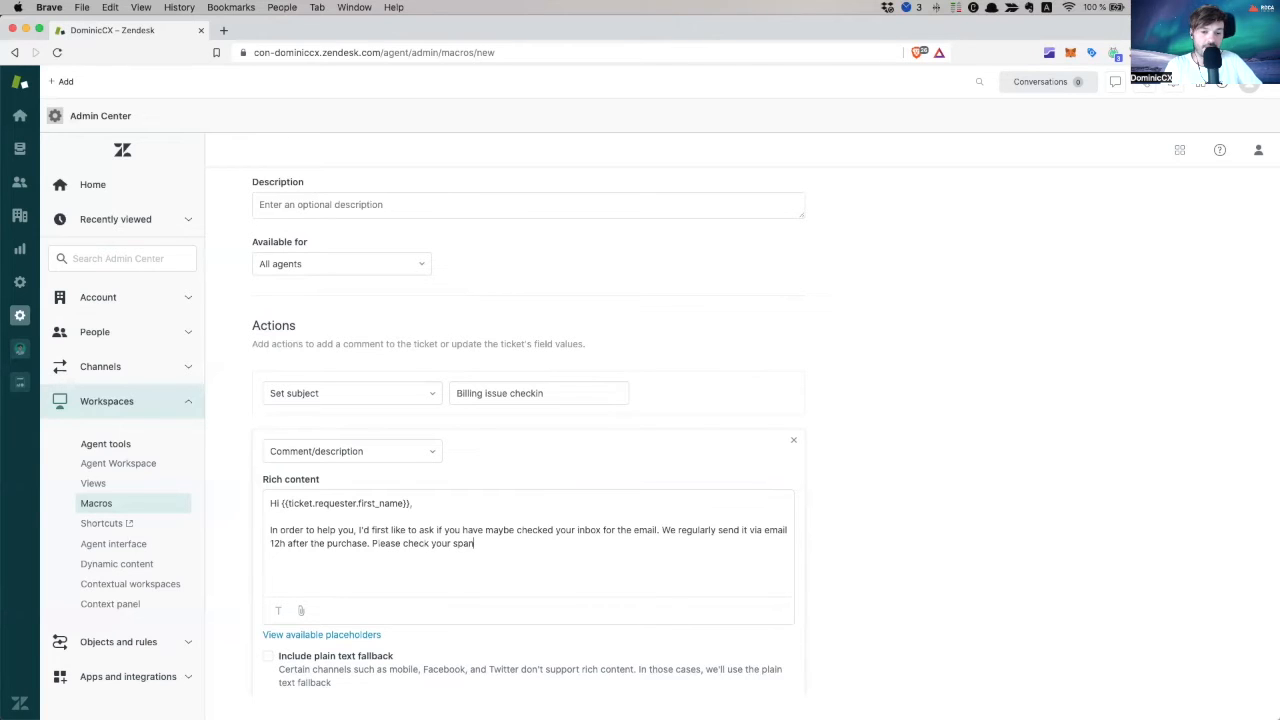
pyautogui.write('folder.')
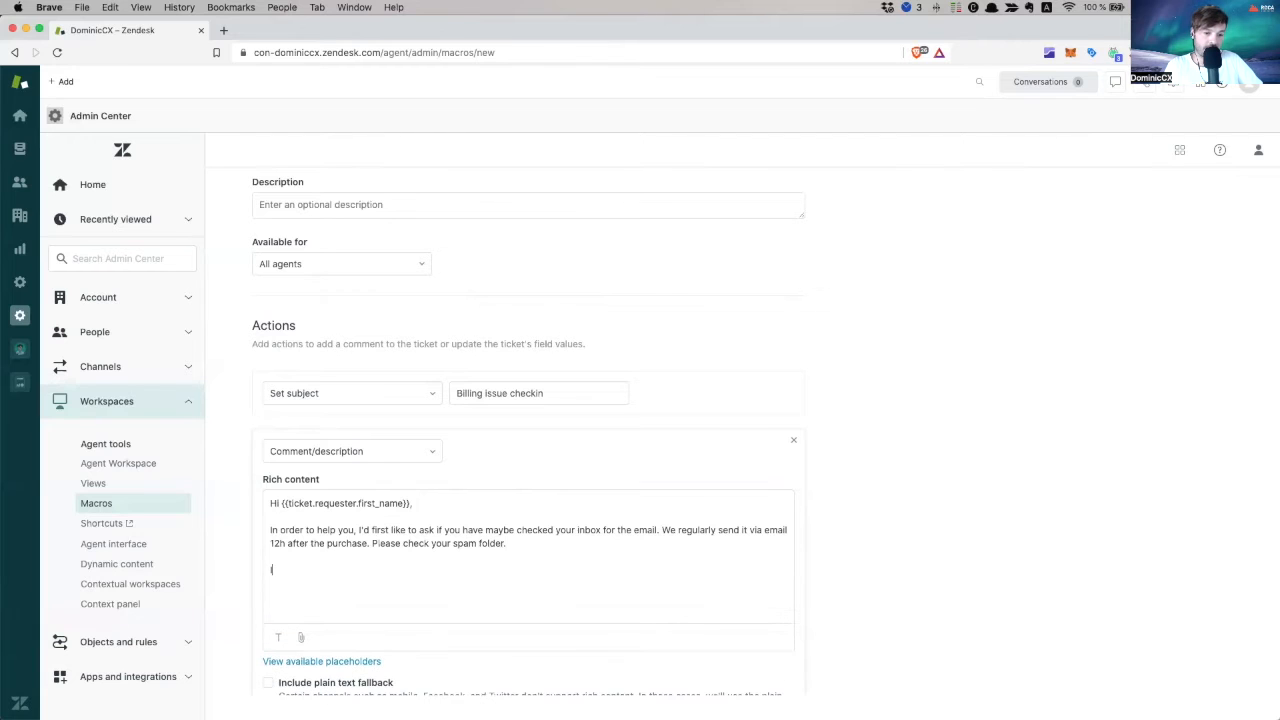
pyautogui.write('In case you can')
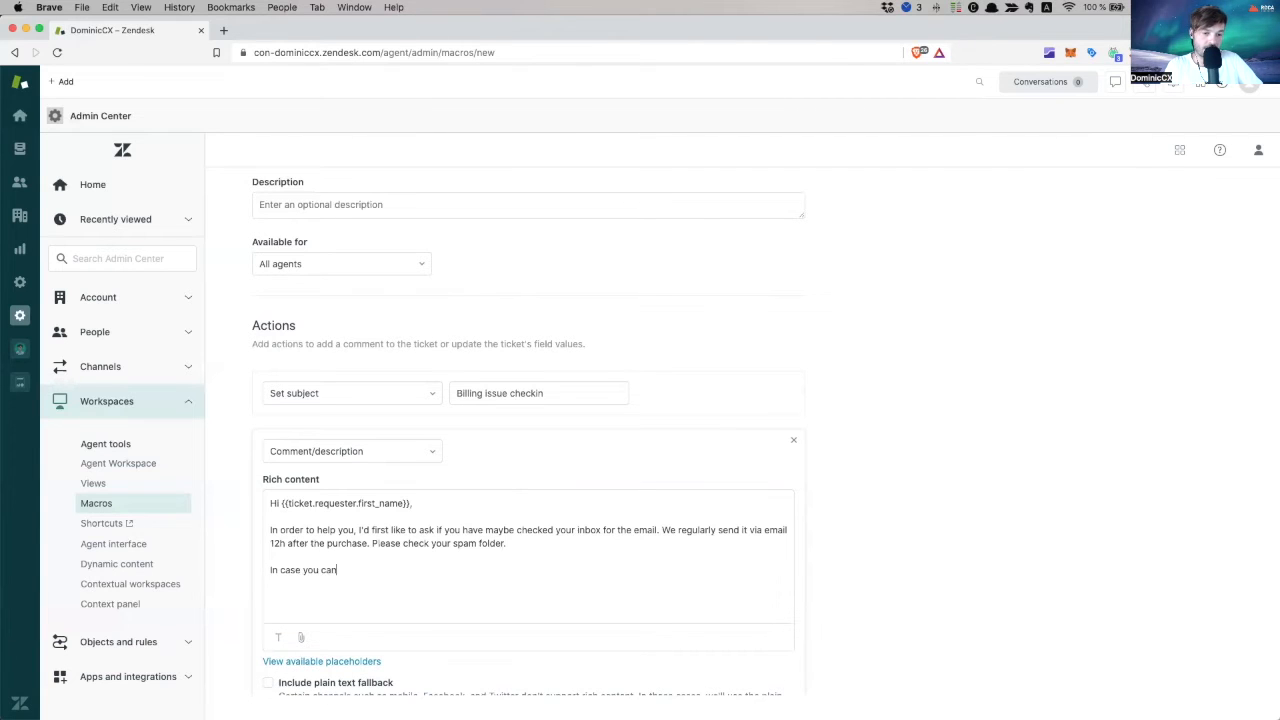
pyautogui.write("'t find it,")
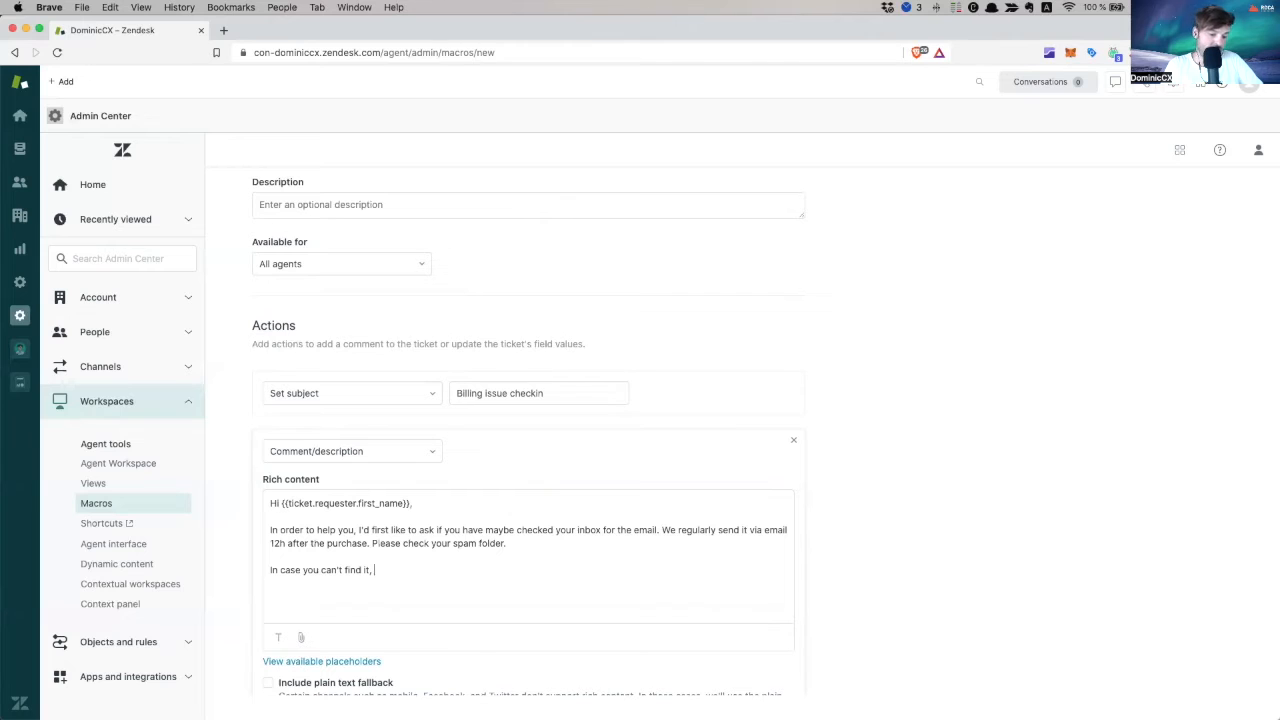
pyautogui.write("I'm happy to loo")
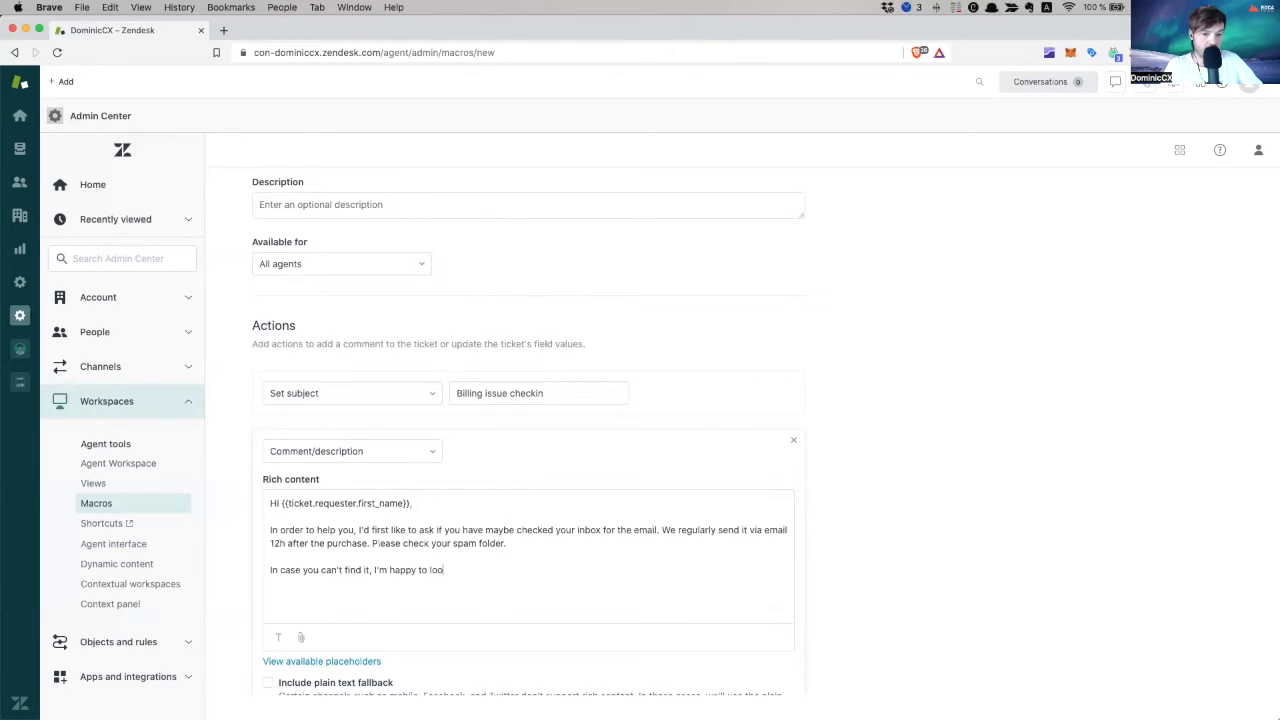
pyautogui.write('k into the issue')
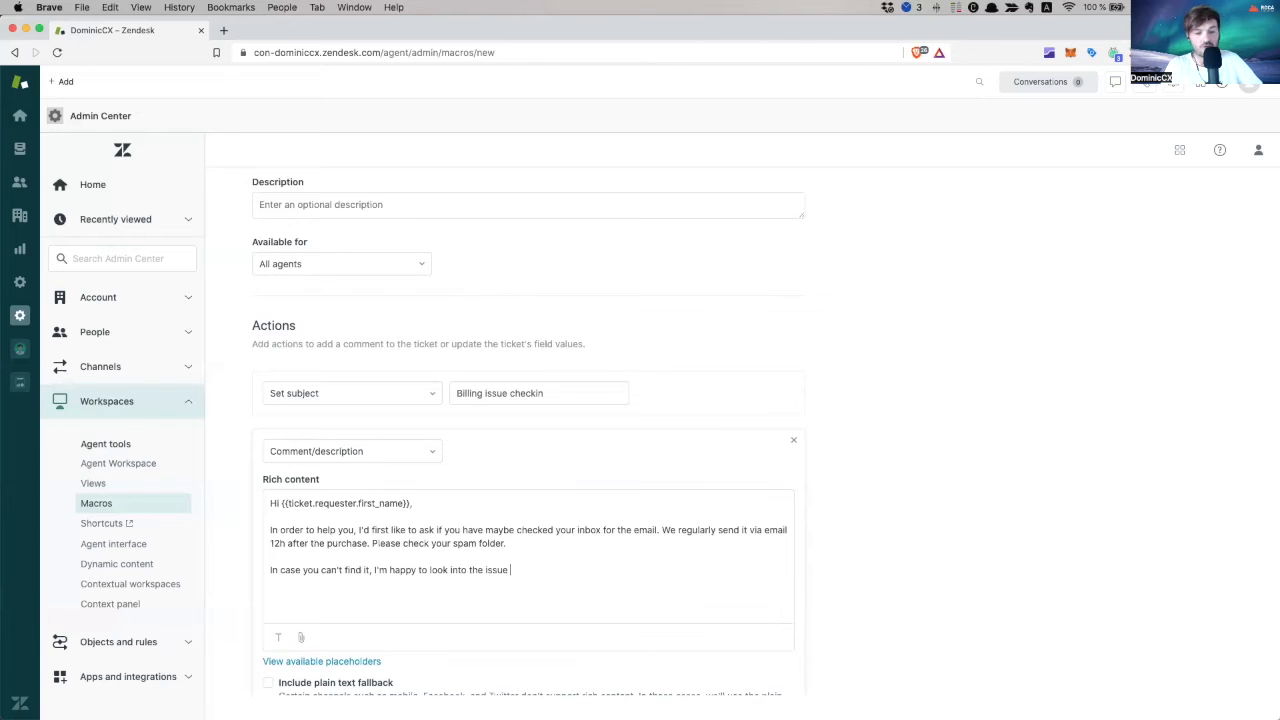
pyautogui.write('in more detaiu')
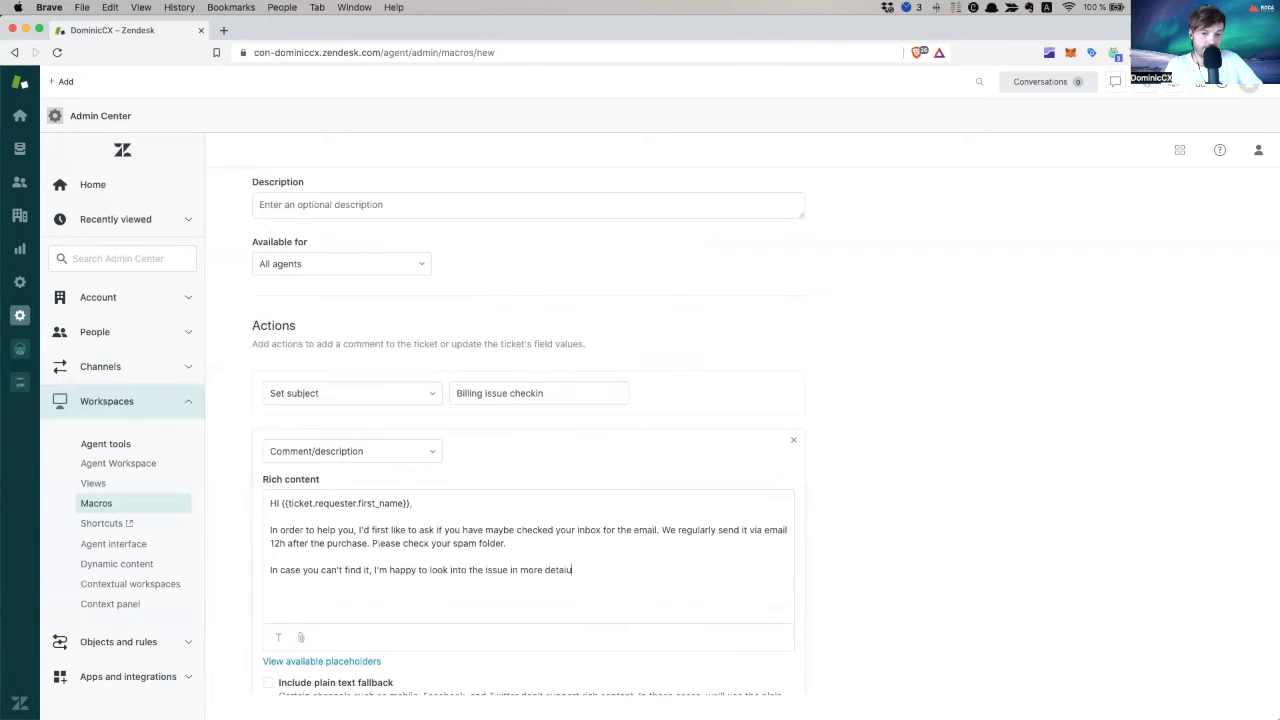
pyautogui.write(', but firsty')
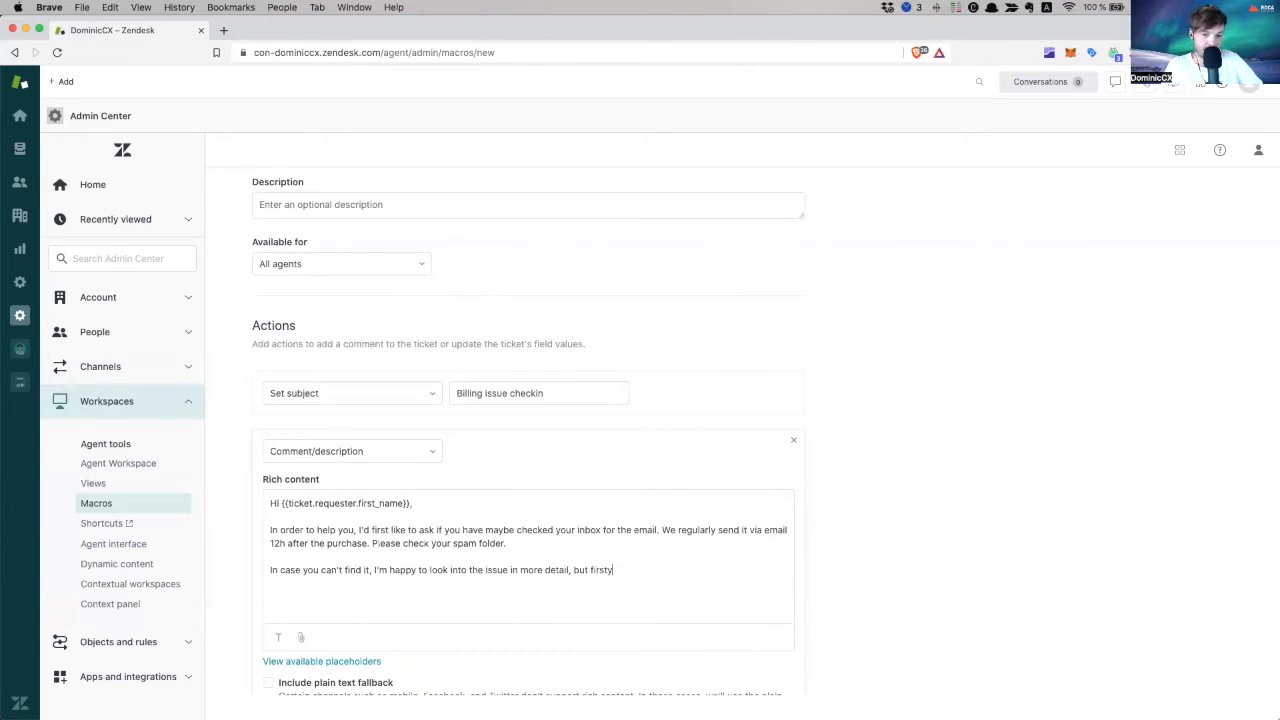
pyautogui.press('backspace')
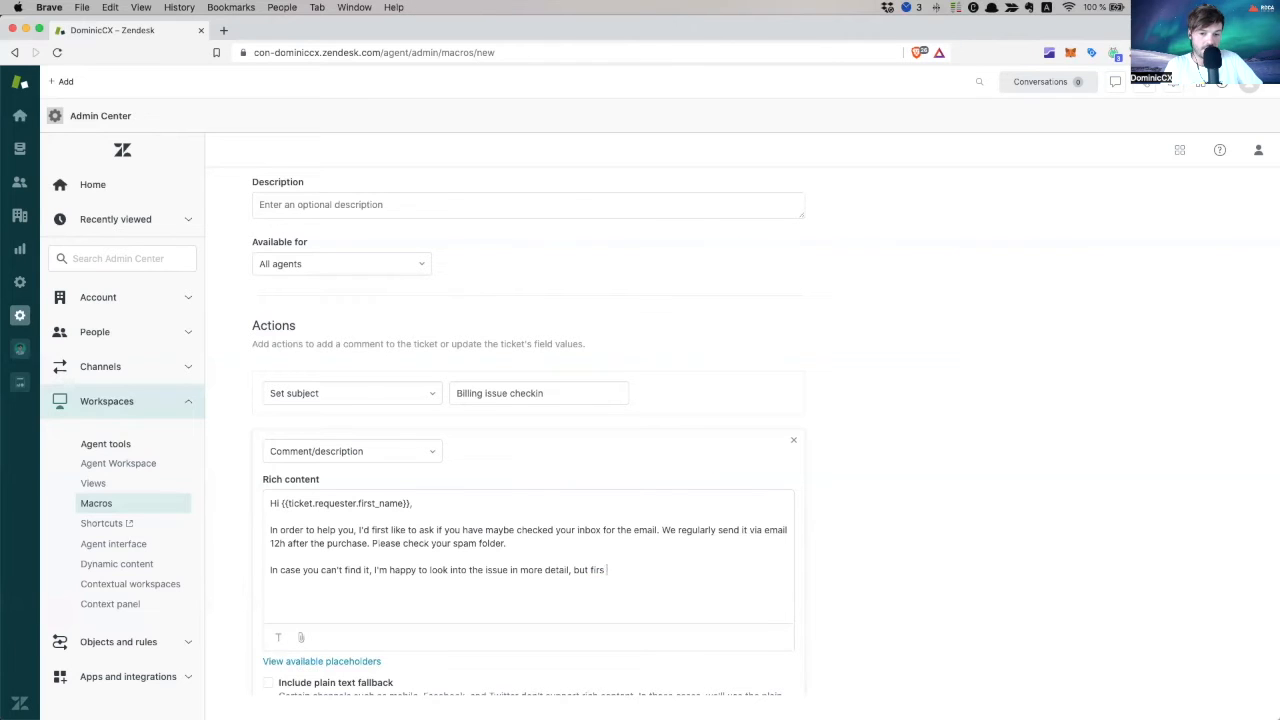
pyautogui.write("let's make")
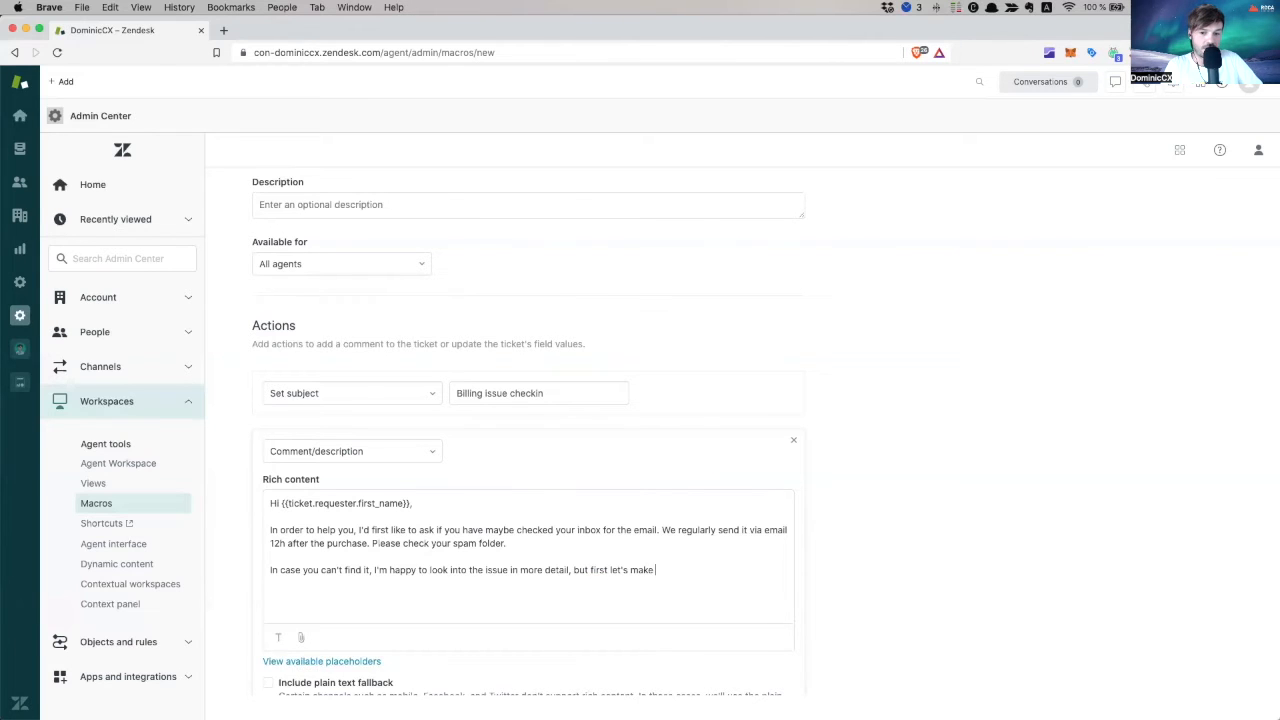
pyautogui.write('sure we g')
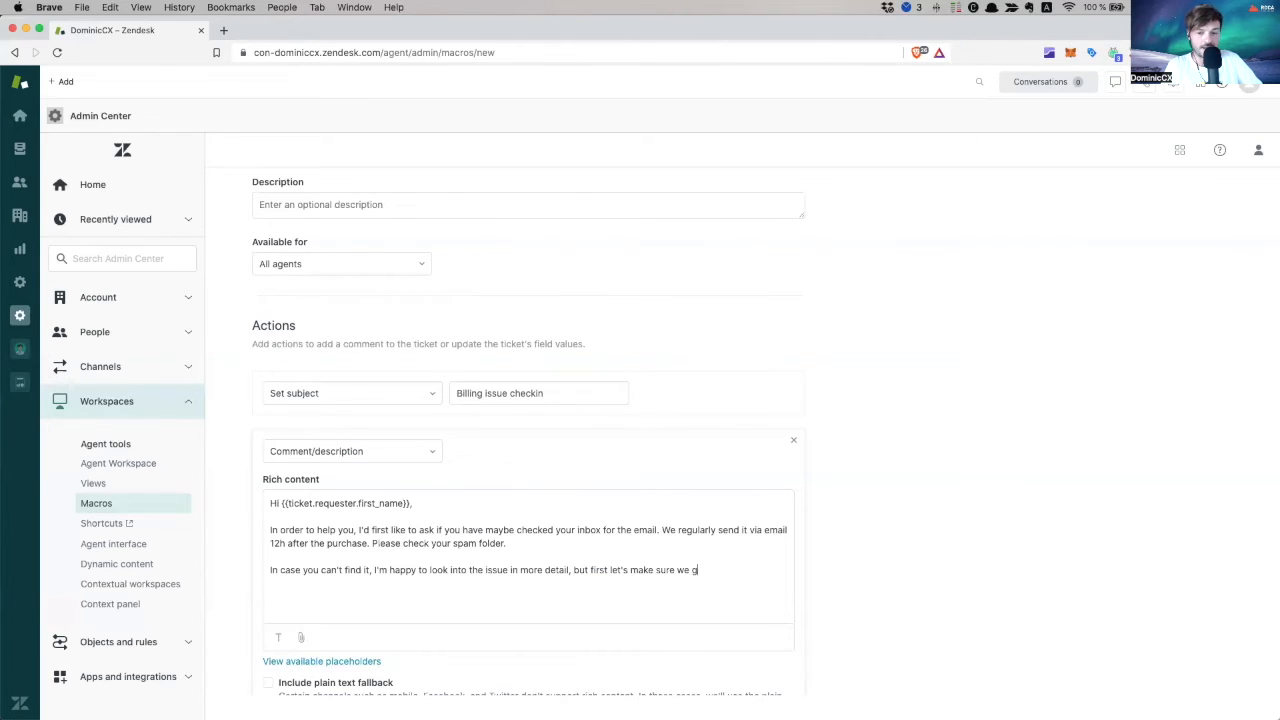
pyautogui.write('et this out of the way.')
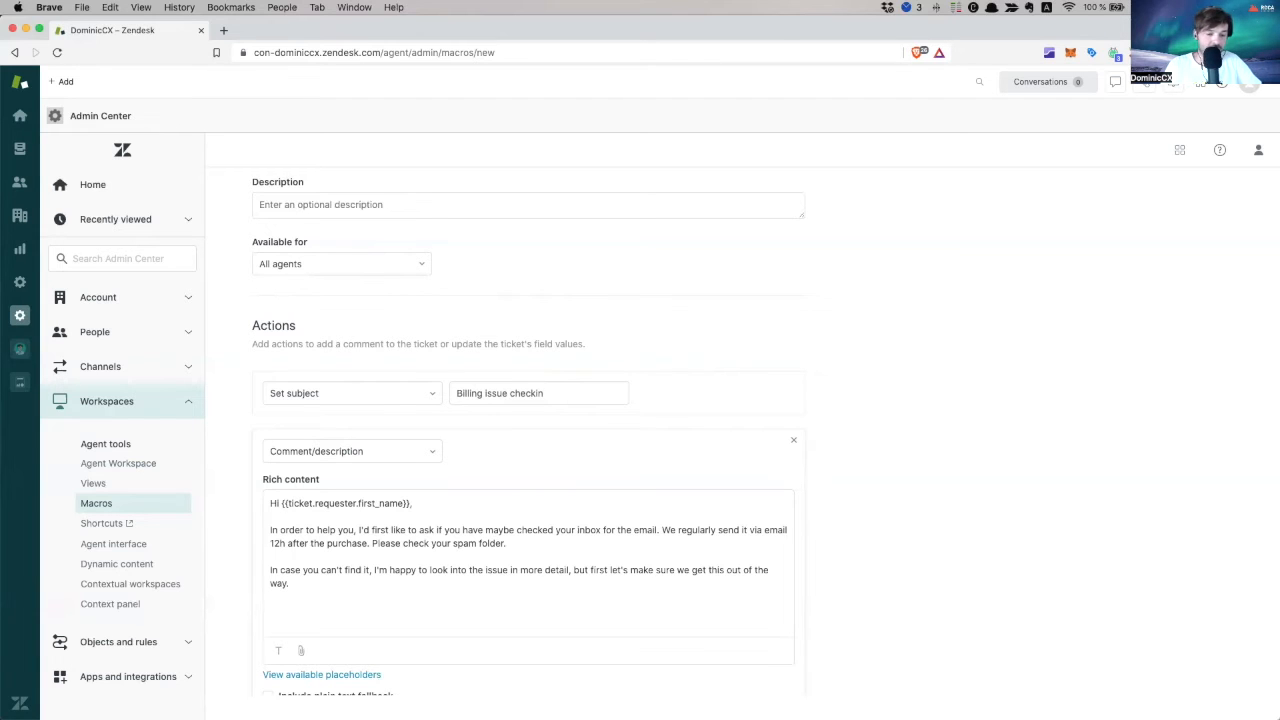
# Sign off the comment with 'Kindly,' and the assignee's first name placeholder
pyautogui.write('K')
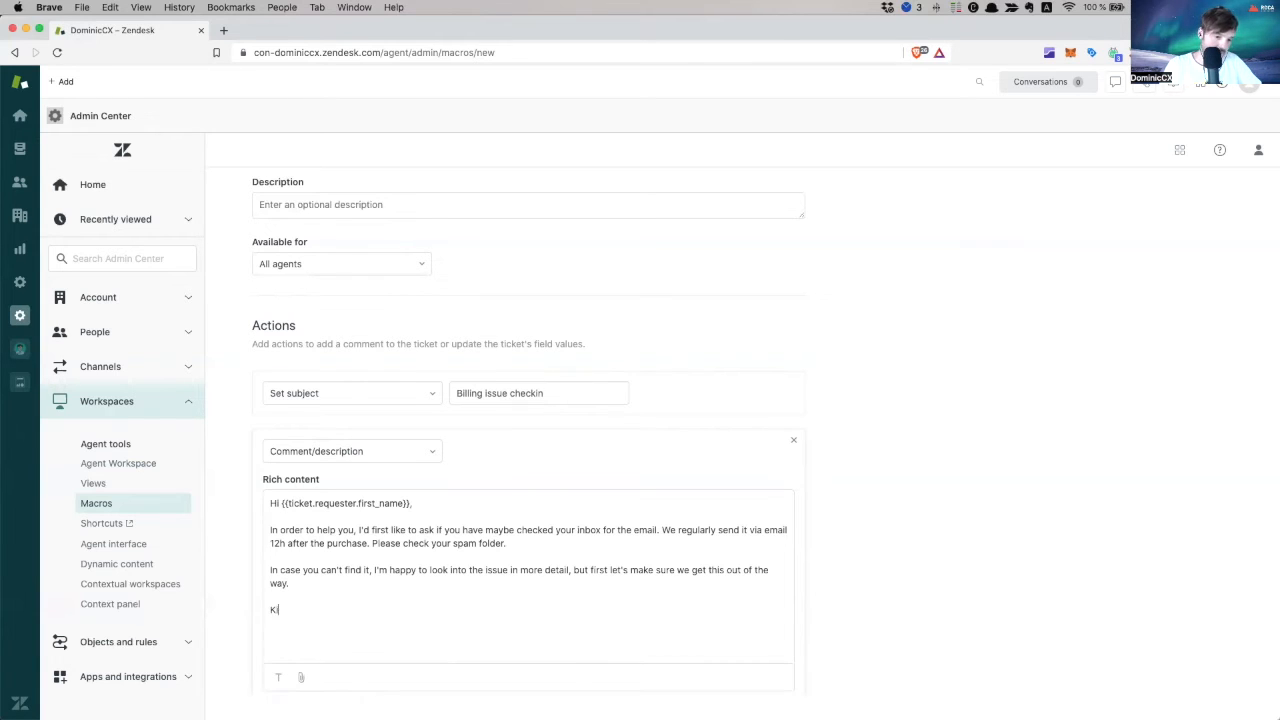
pyautogui.write('indly,')
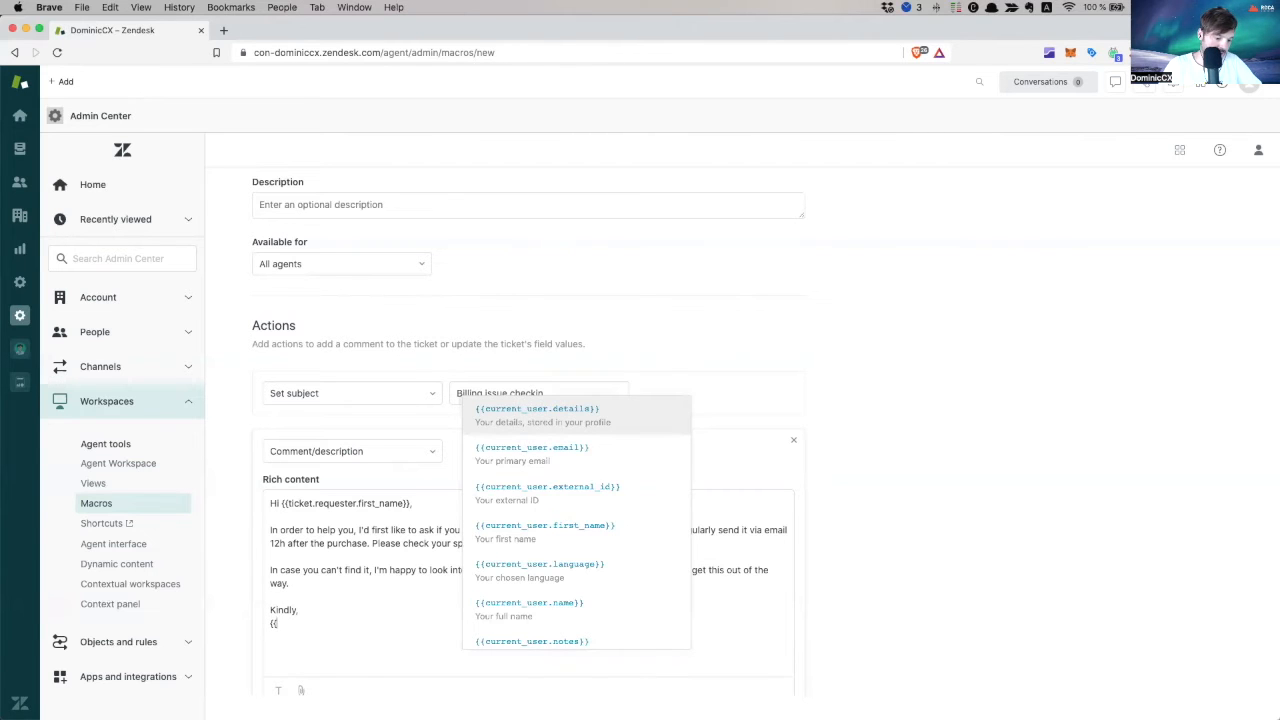
pyautogui.write('ag')
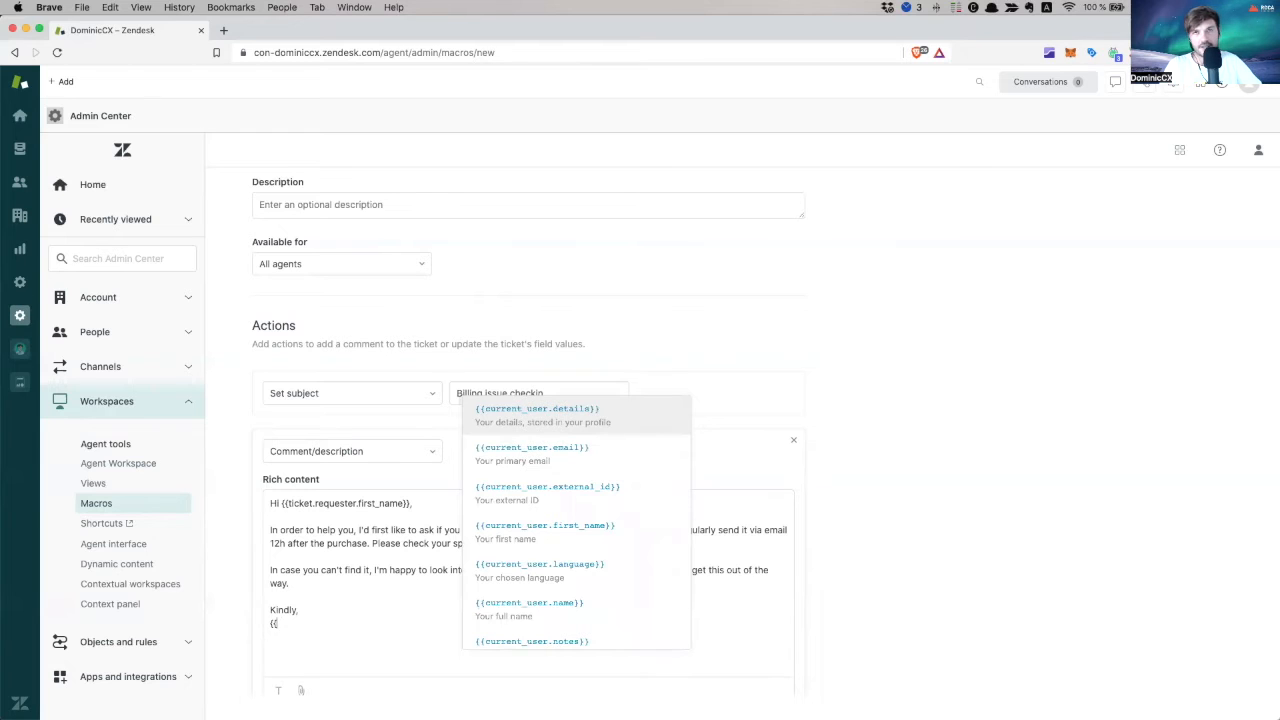
pyautogui.write('ticket.ass')
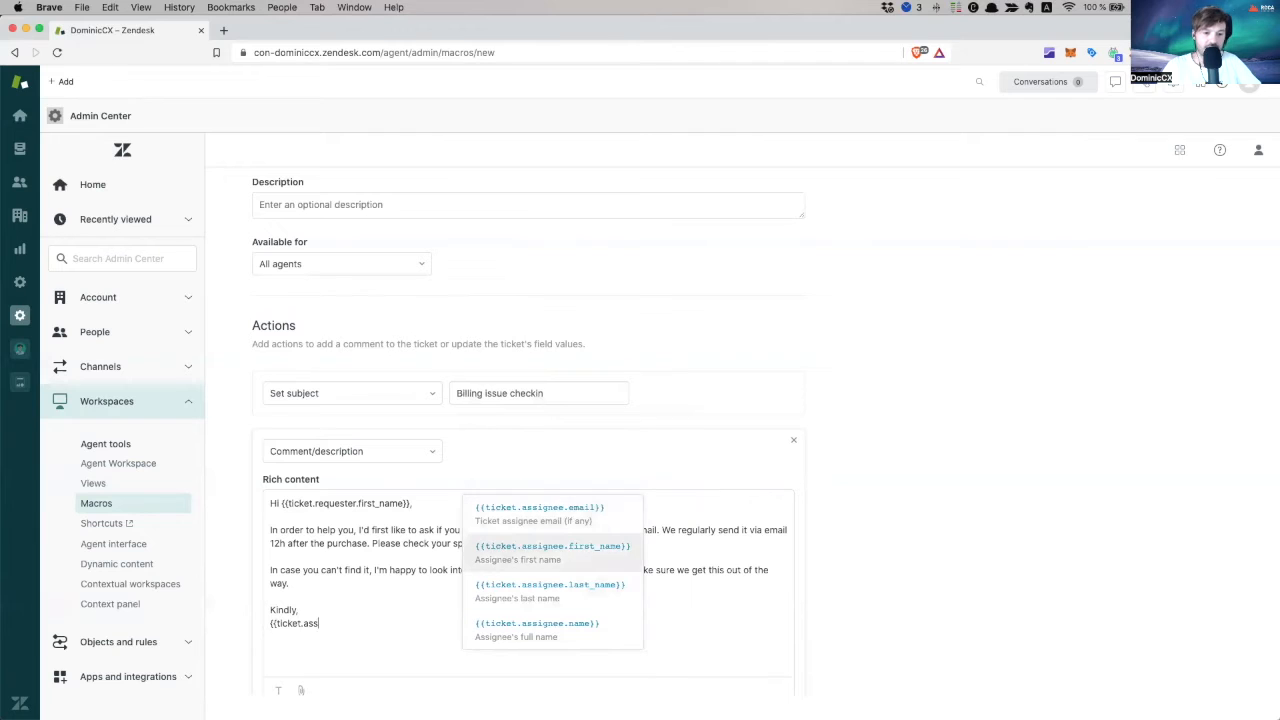
pyautogui.click(552, 544)
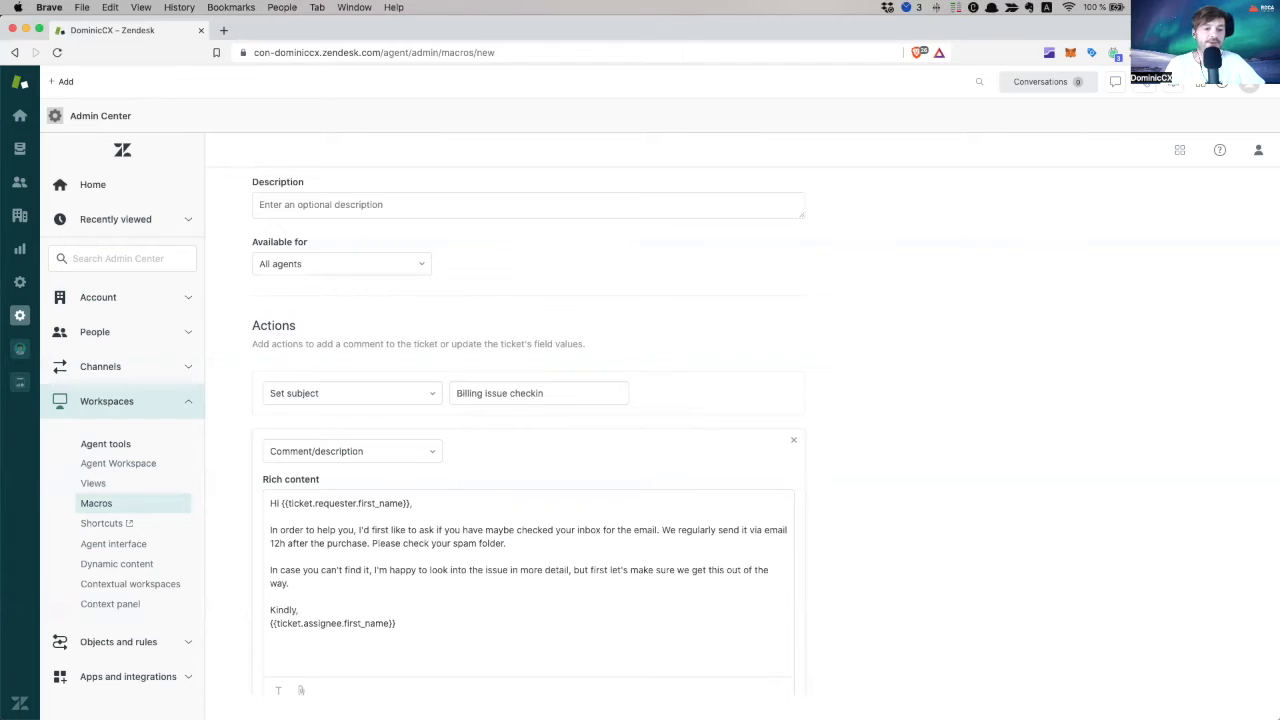
pyautogui.scroll(-3)
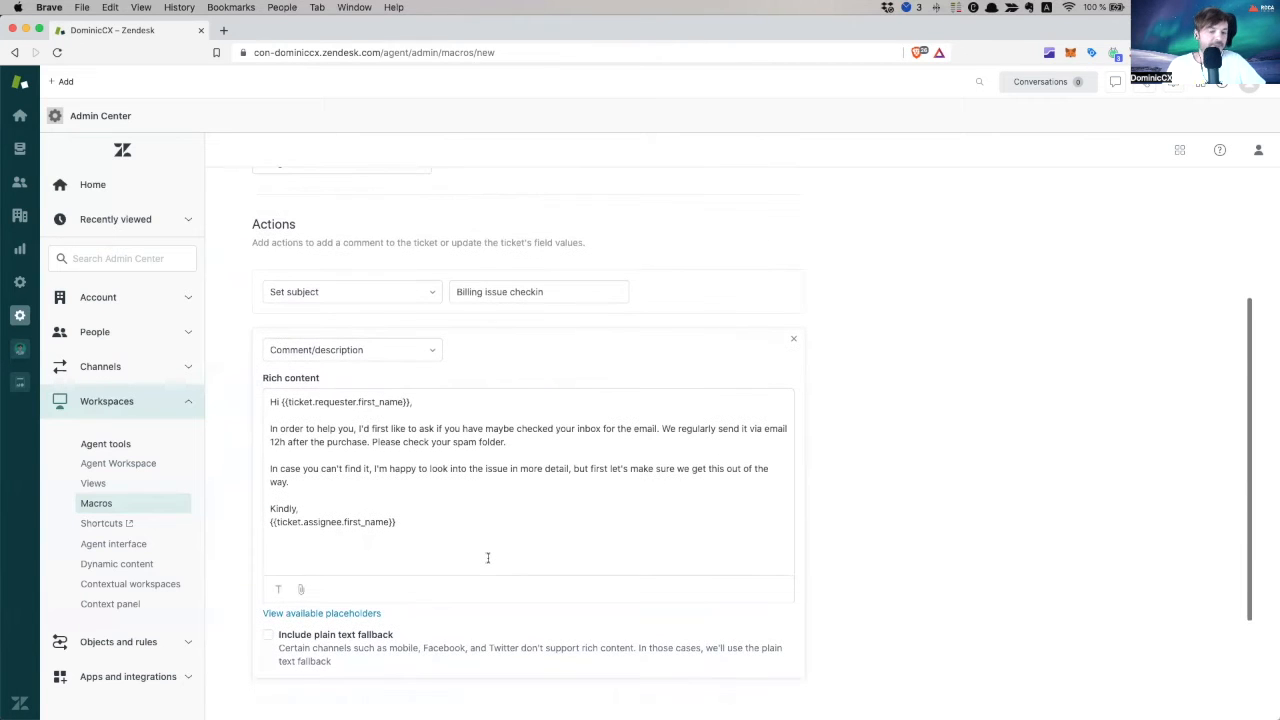
pyautogui.scroll(-3)
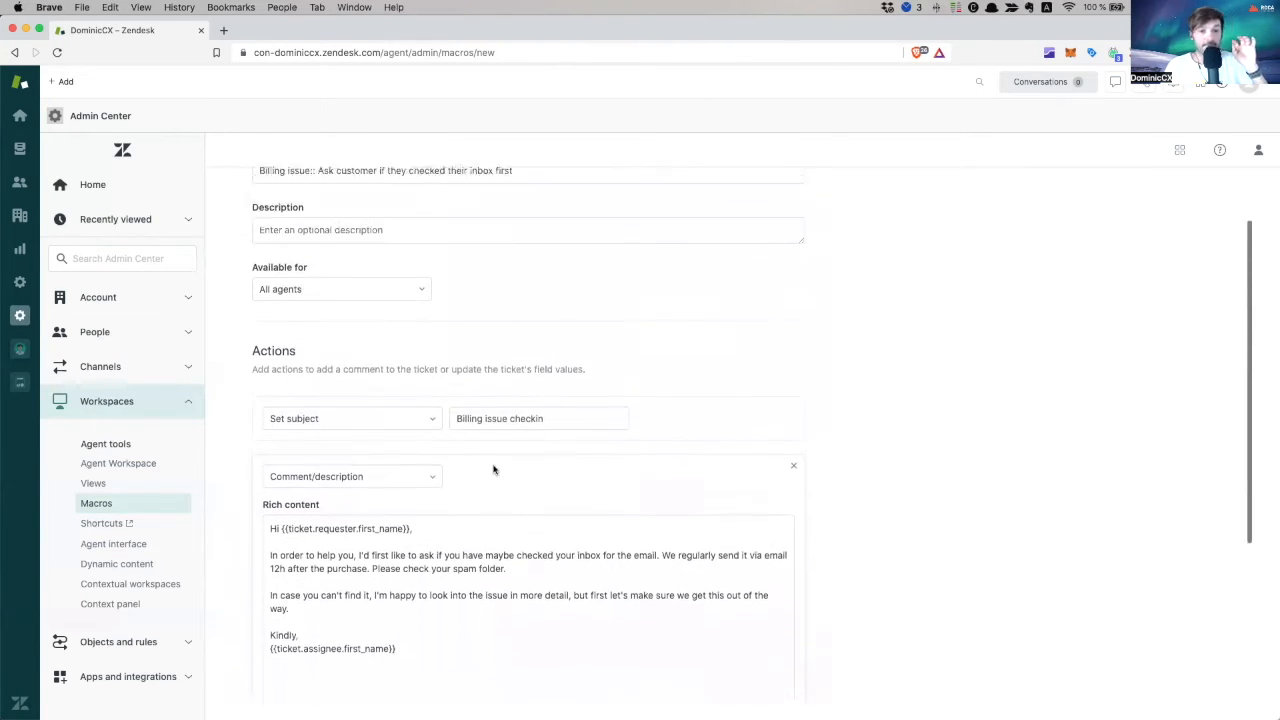
# Add an action setting the ticket status to Pending, then start another action
pyautogui.scroll(-3)
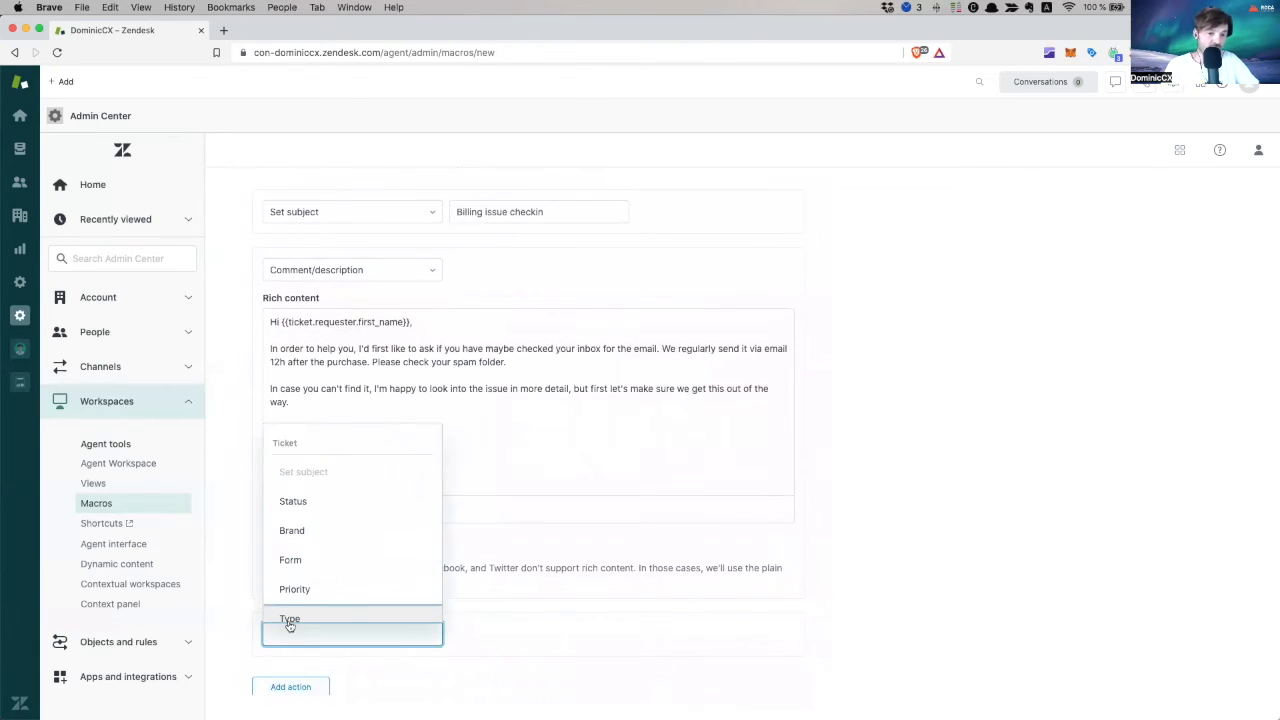
pyautogui.click(292, 500)
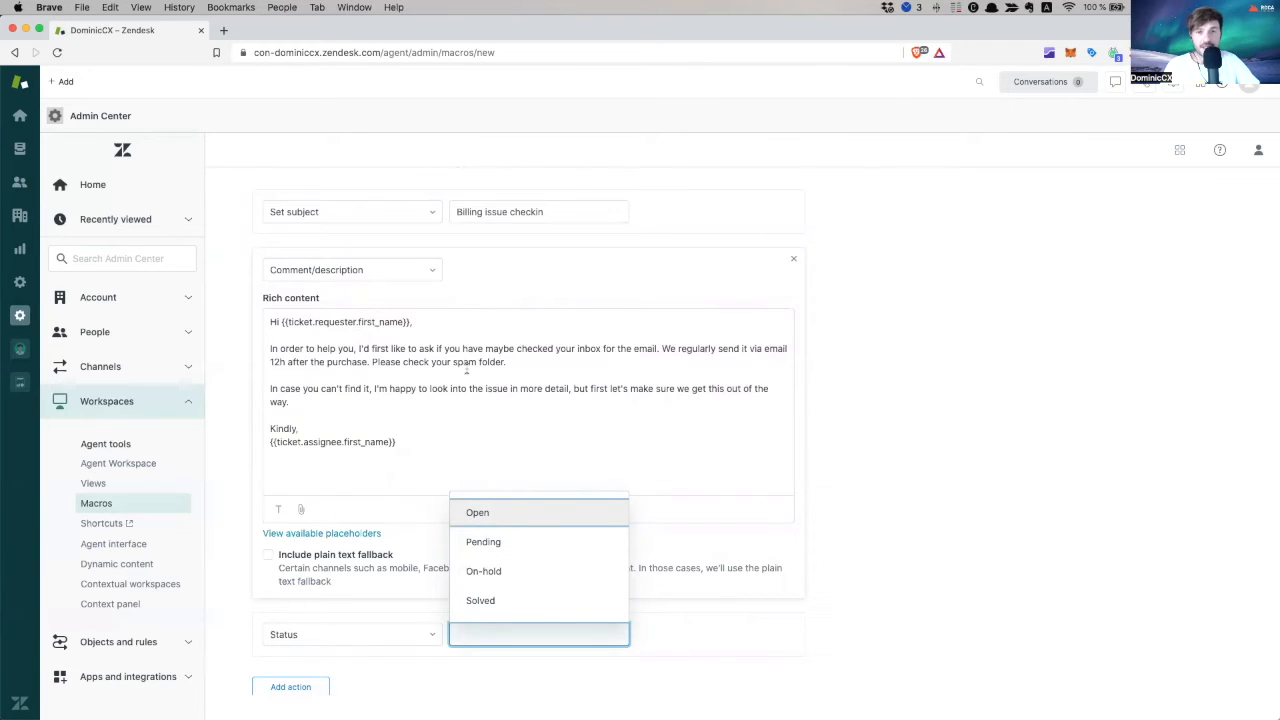
pyautogui.moveTo(532, 550)
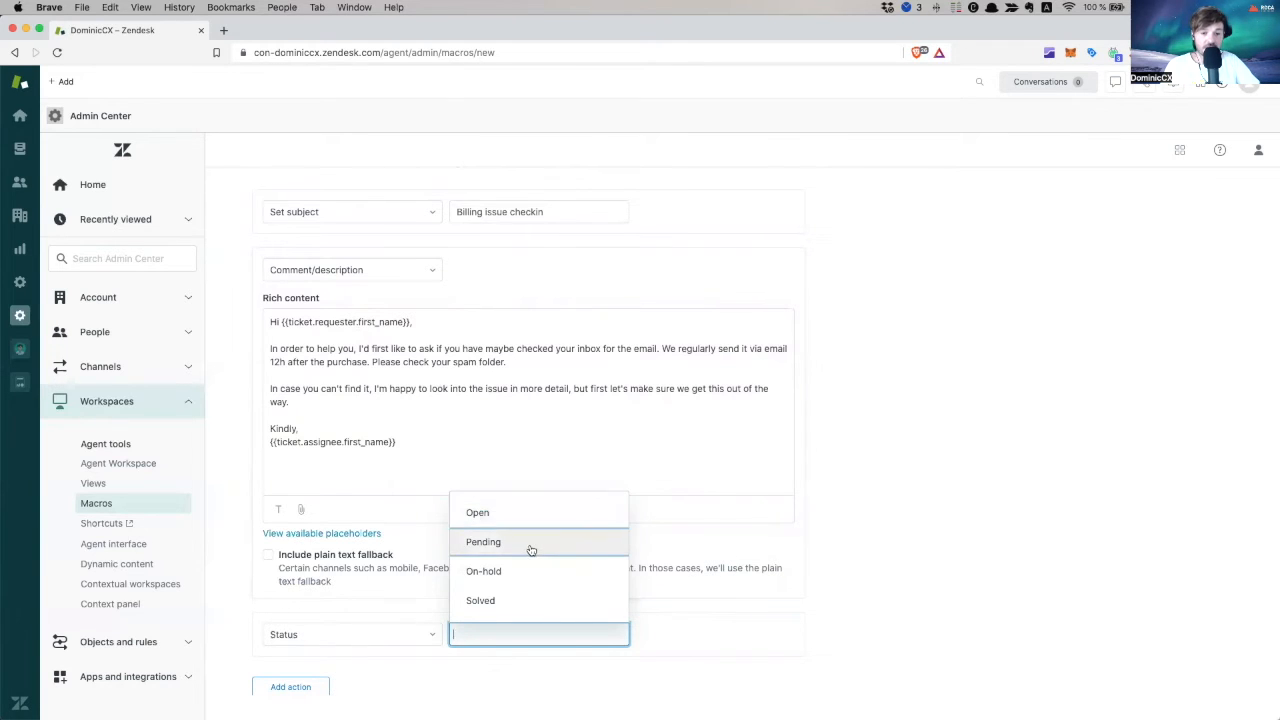
pyautogui.click(484, 540)
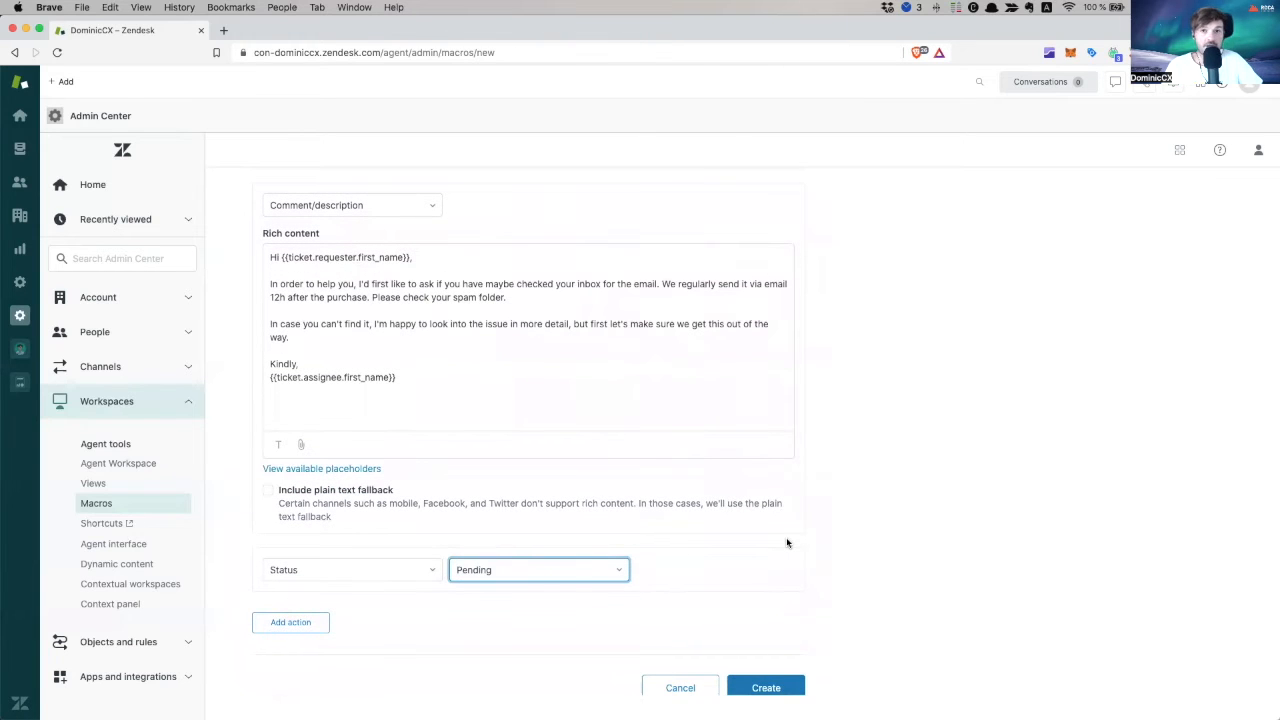
pyautogui.moveTo(752, 560)
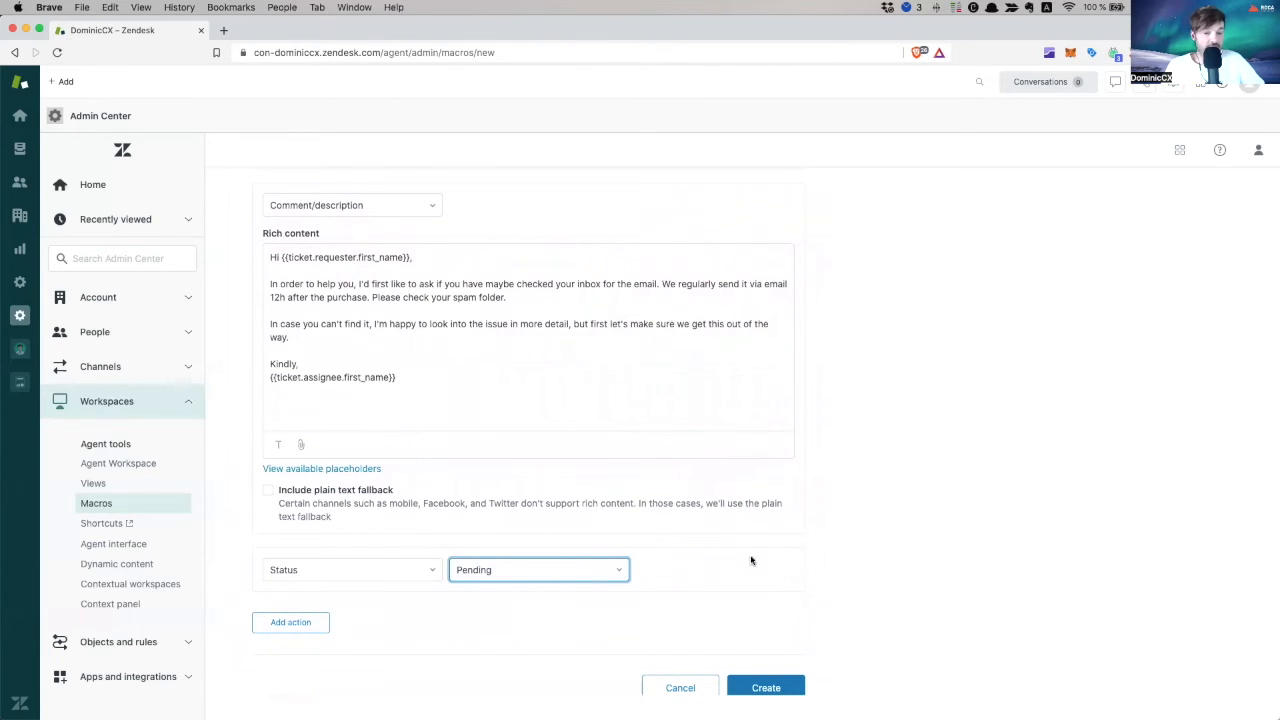
pyautogui.moveTo(816, 558)
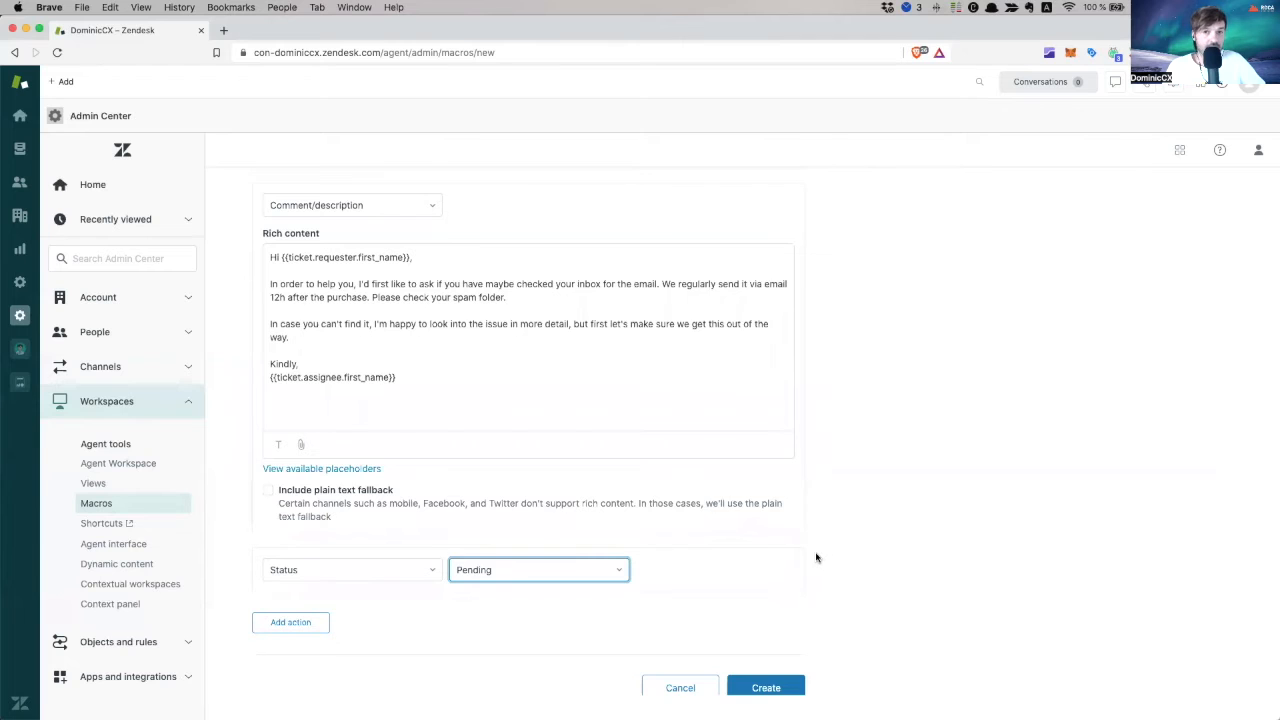
pyautogui.click(290, 622)
pyautogui.write('tag')
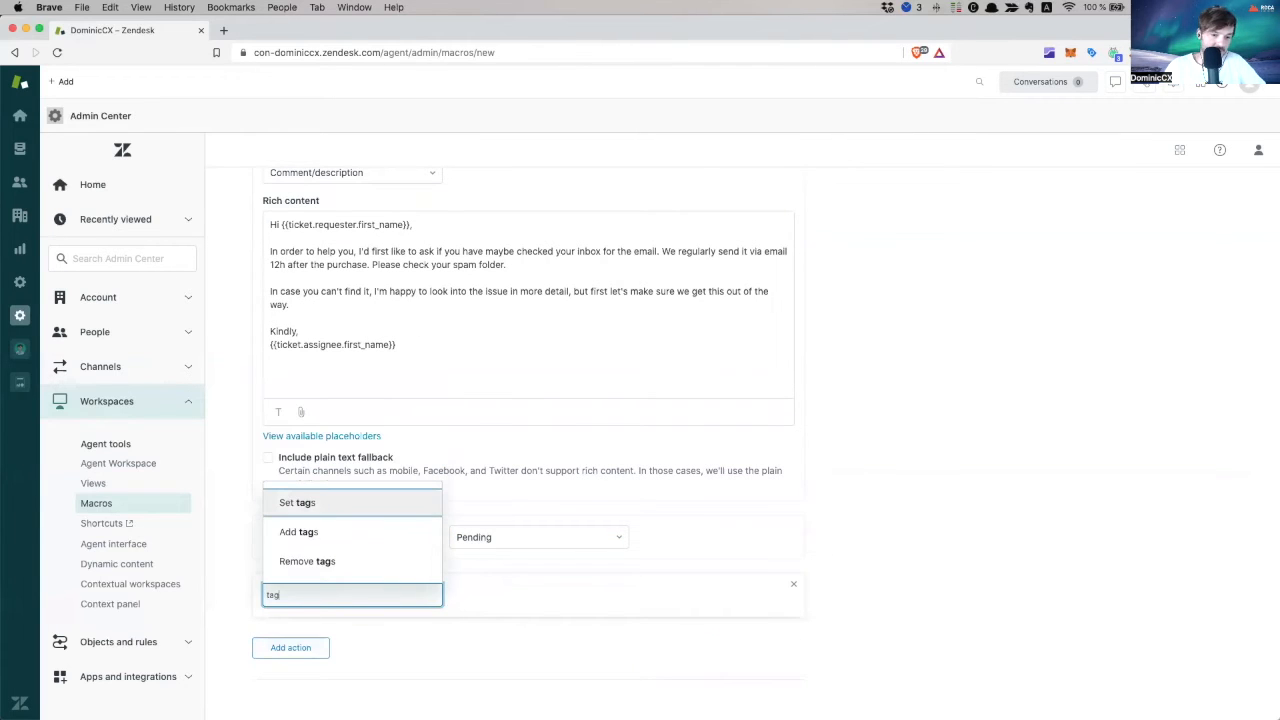
# Make the new action add the tag billing_issue_check_inbox
pyautogui.click(298, 532)
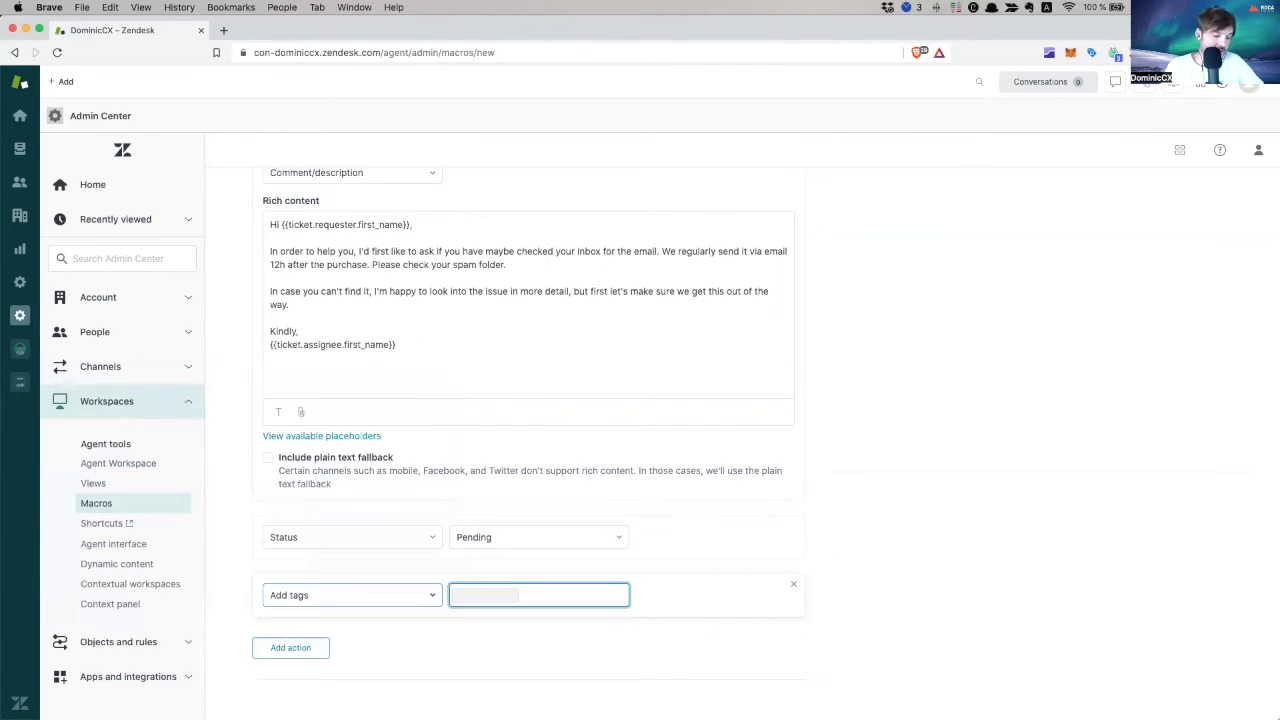
pyautogui.write('billing')
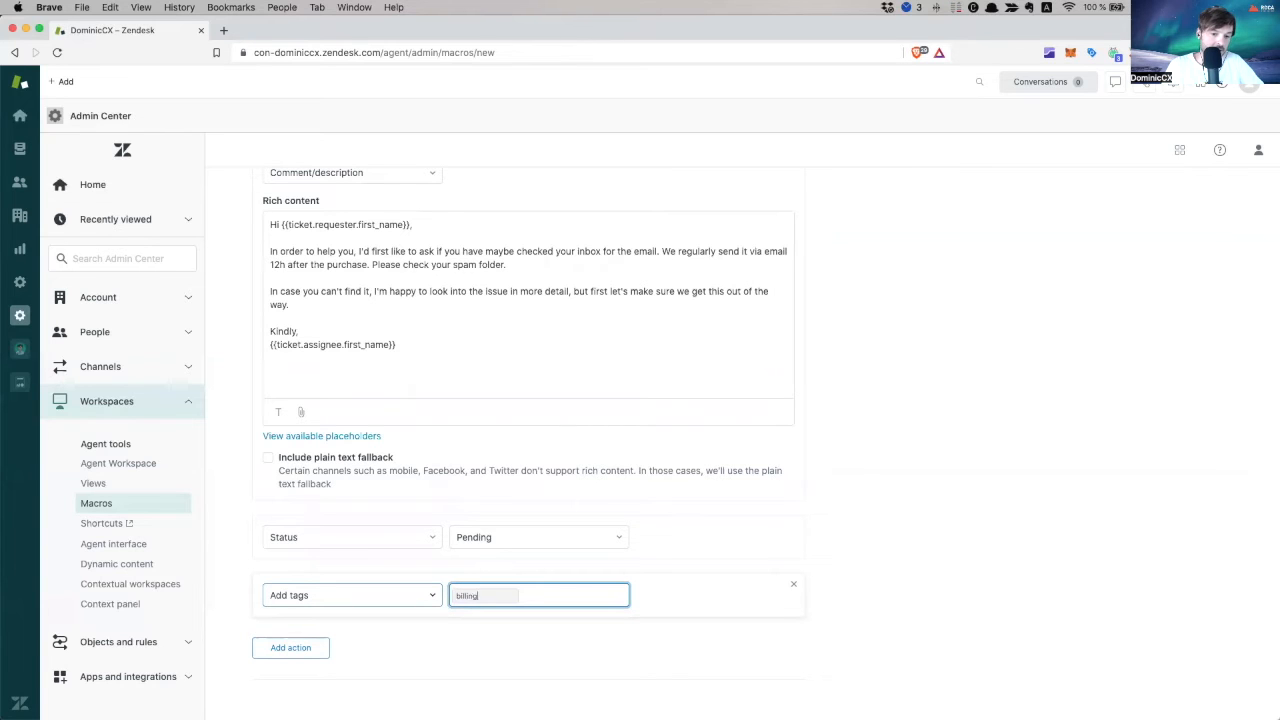
pyautogui.write('_issue_check-i')
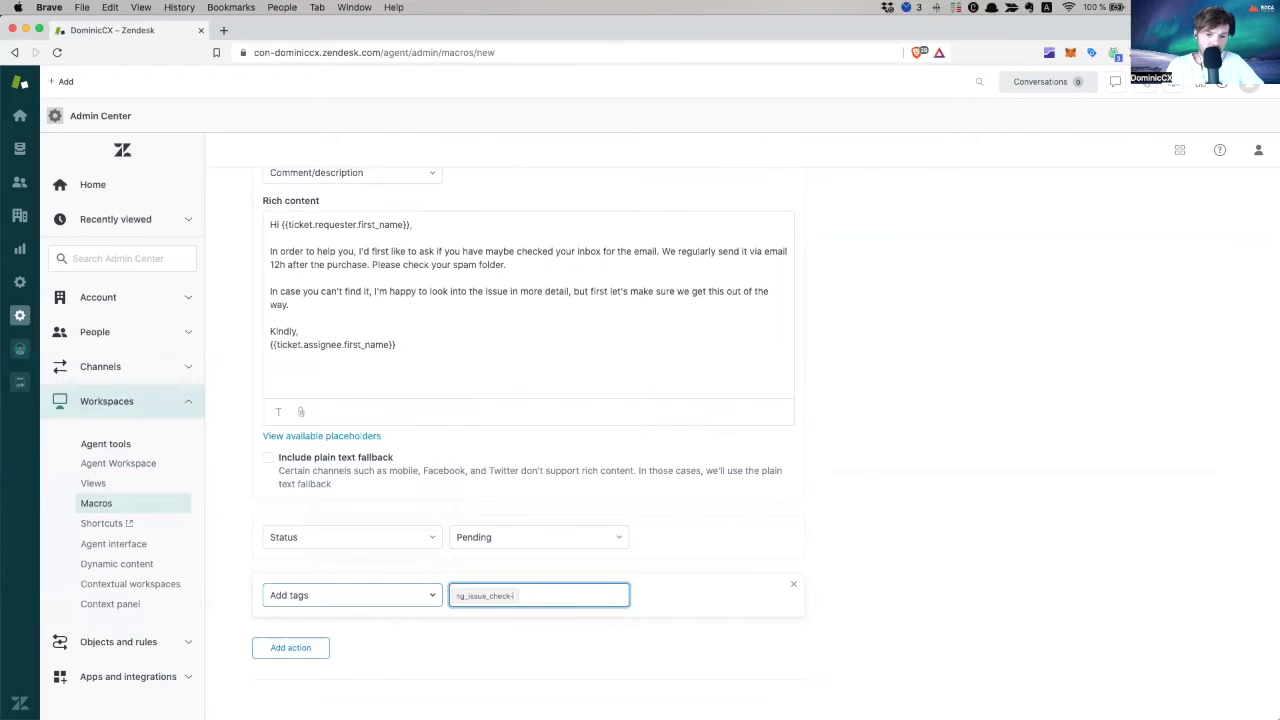
pyautogui.write(')')
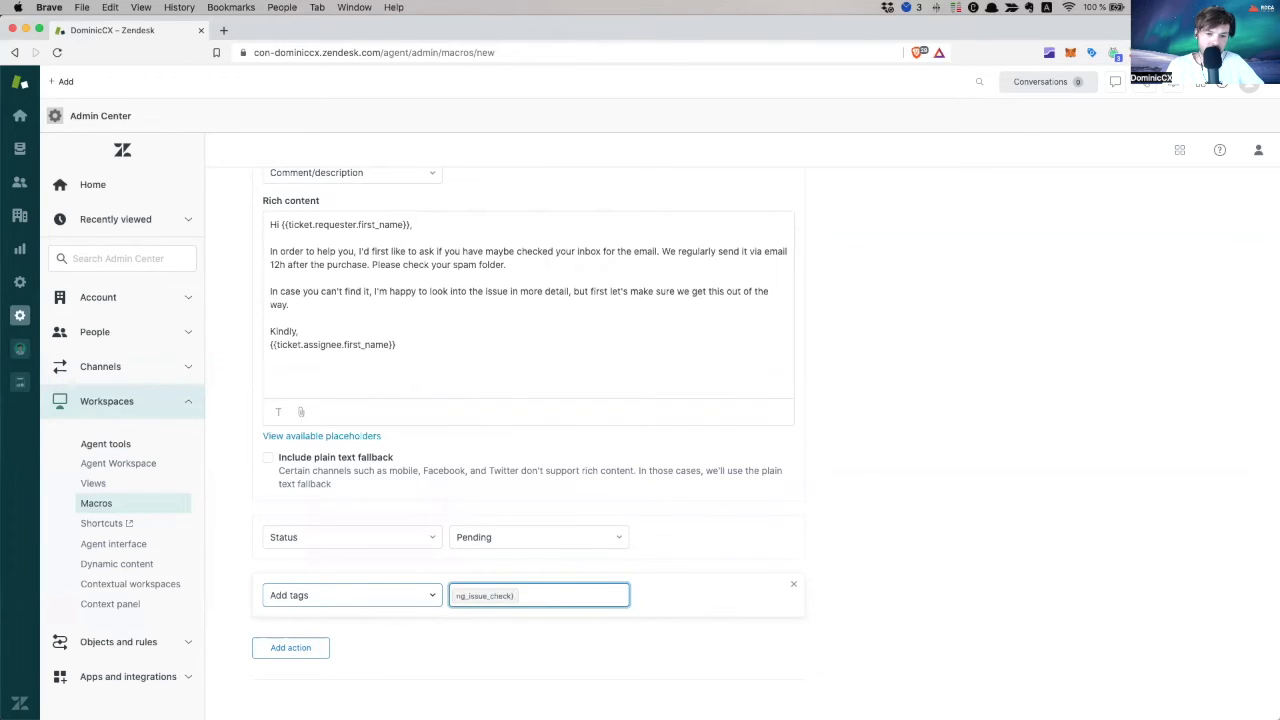
pyautogui.write('issue_check_inv')
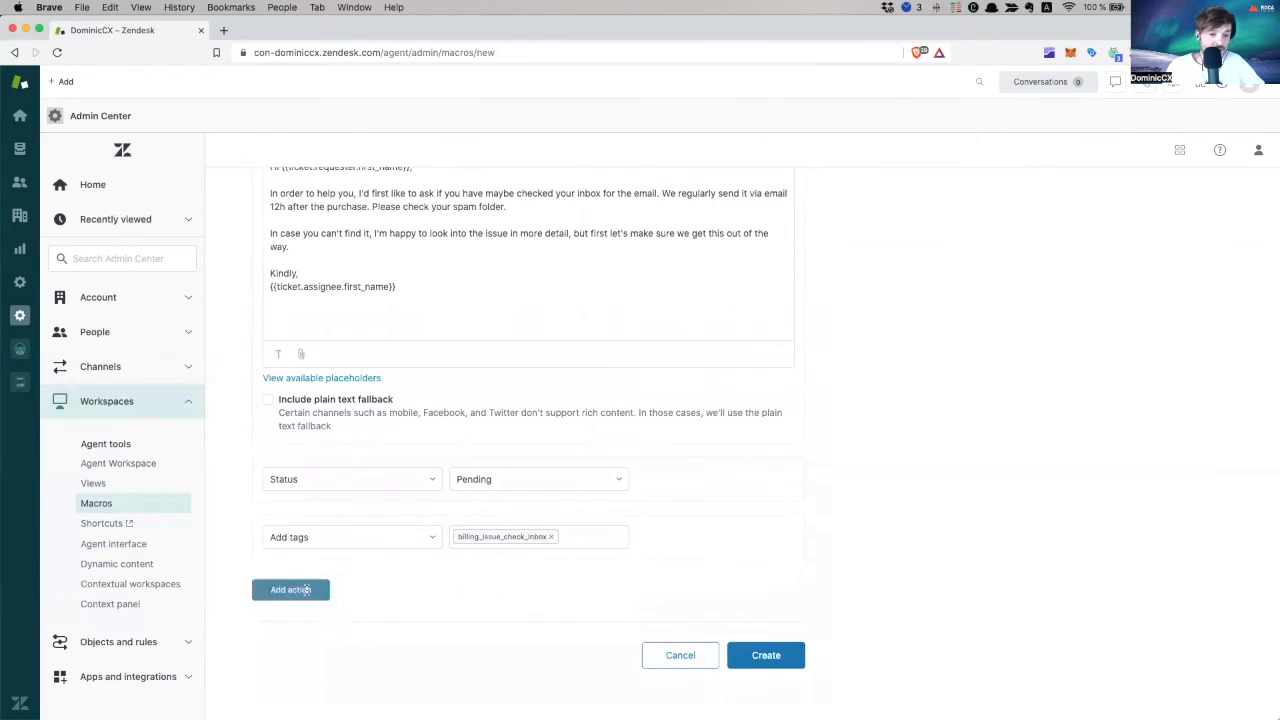
# Add an action setting the ticket priority to Normal
pyautogui.click(292, 588)
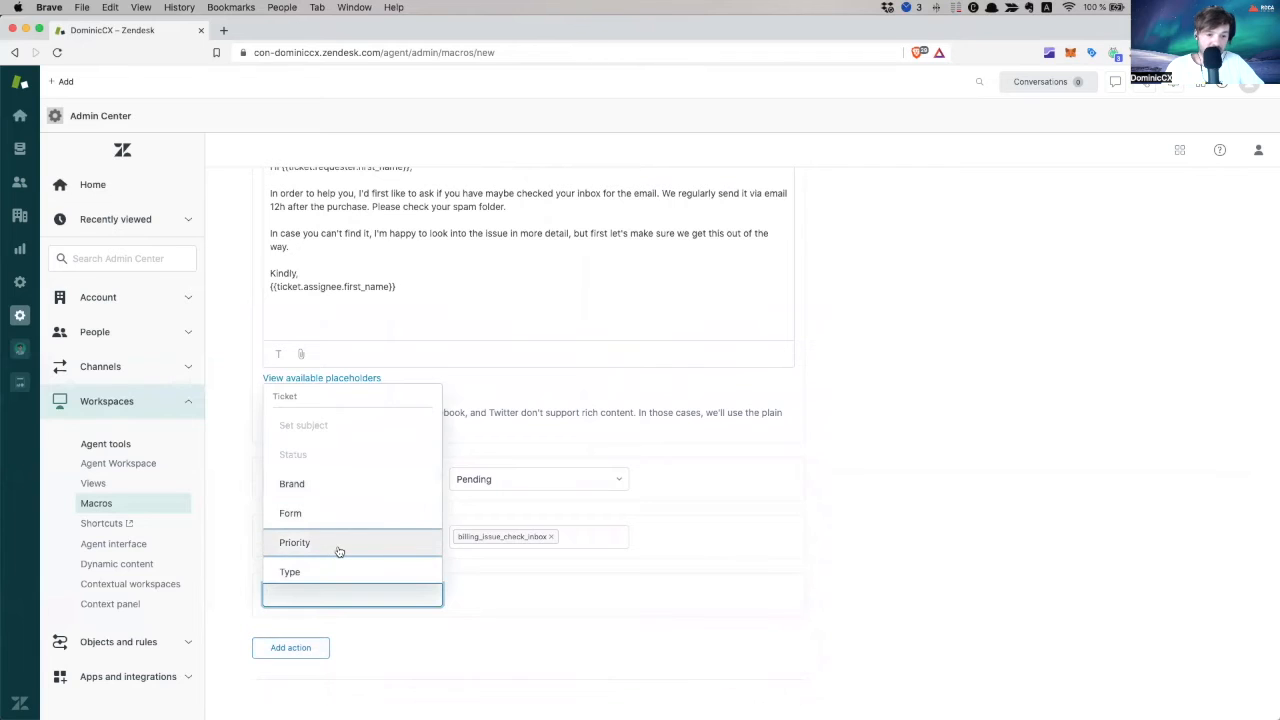
pyautogui.click(294, 542)
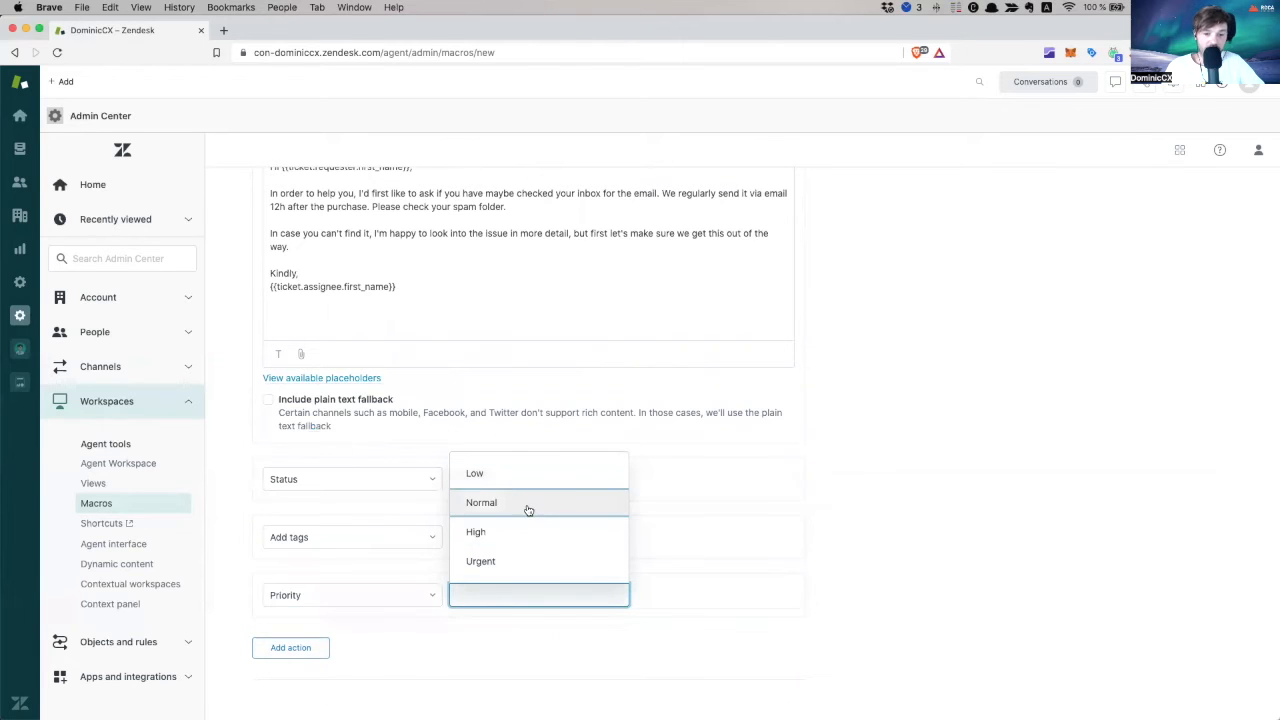
pyautogui.click(480, 502)
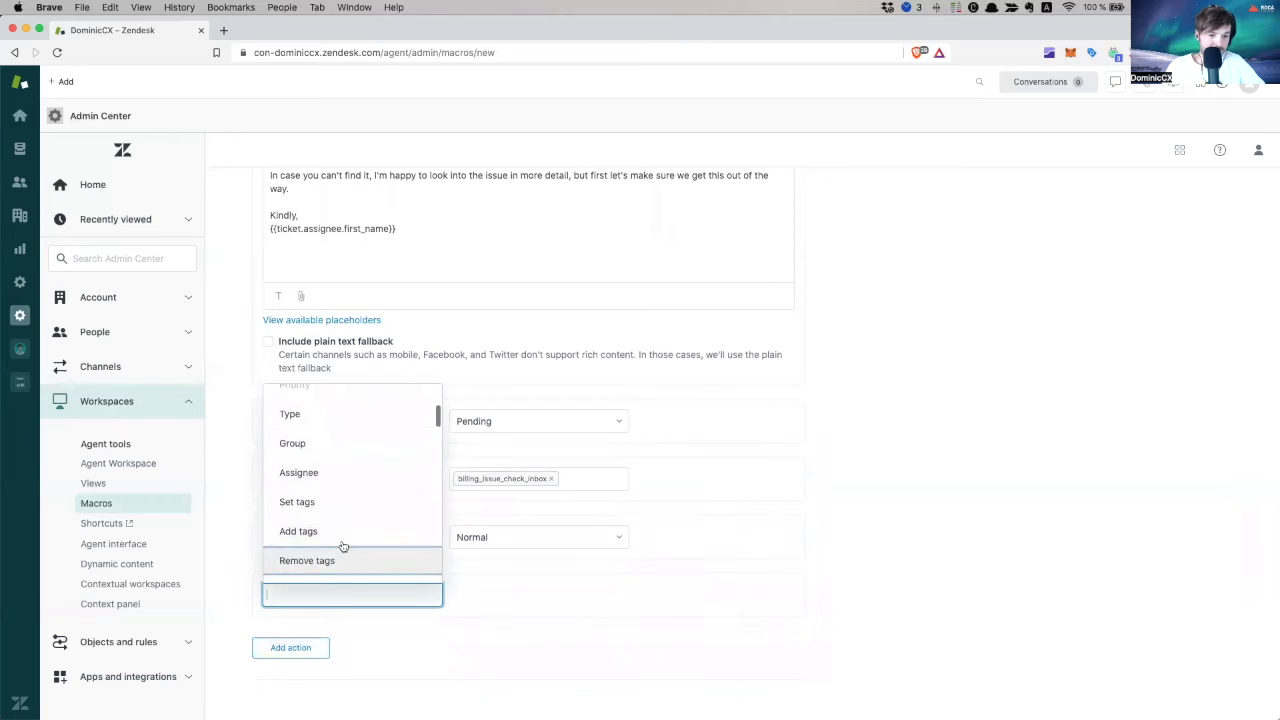
pyautogui.scroll(-3)
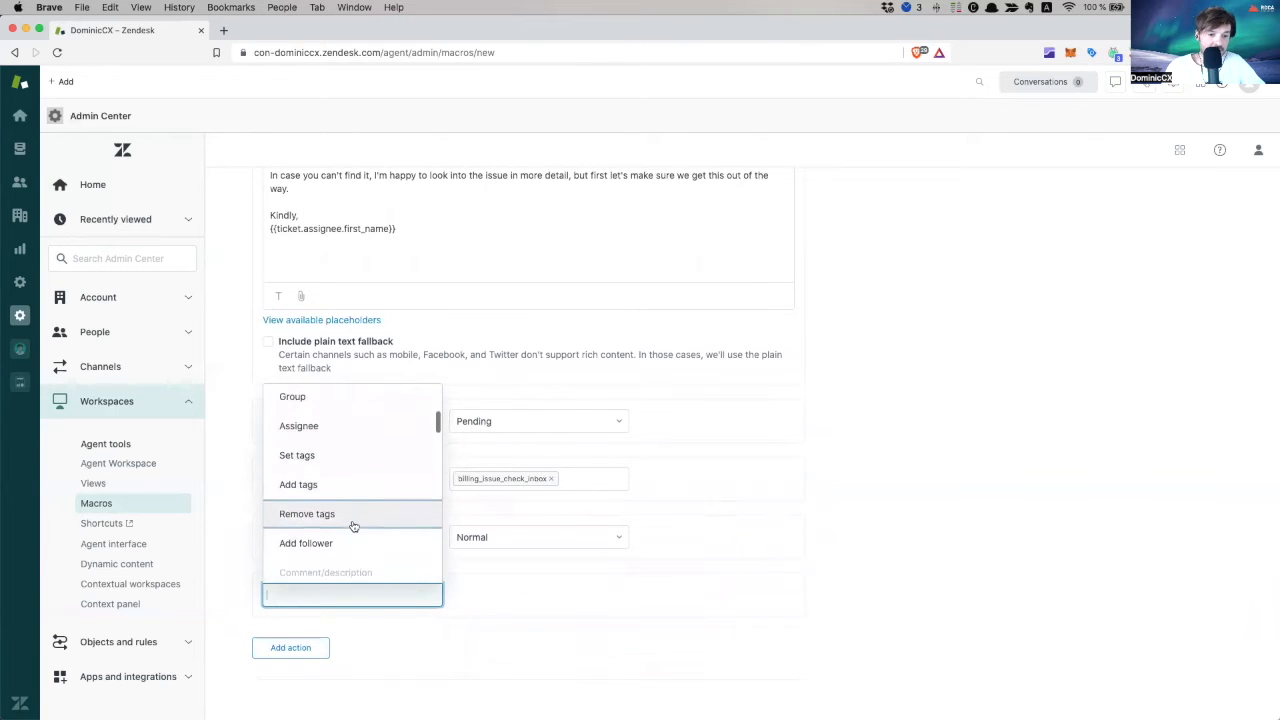
pyautogui.scroll(-3)
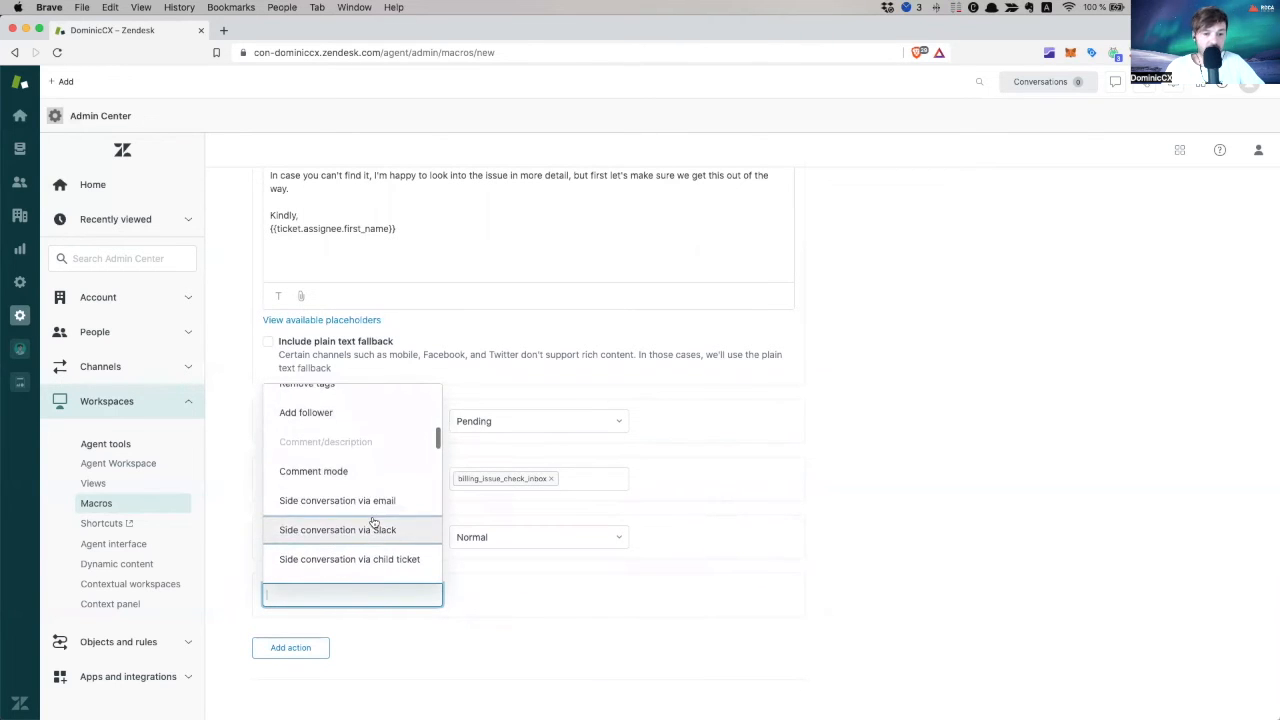
# Set the comment mode action to Public and add another action row
pyautogui.click(312, 472)
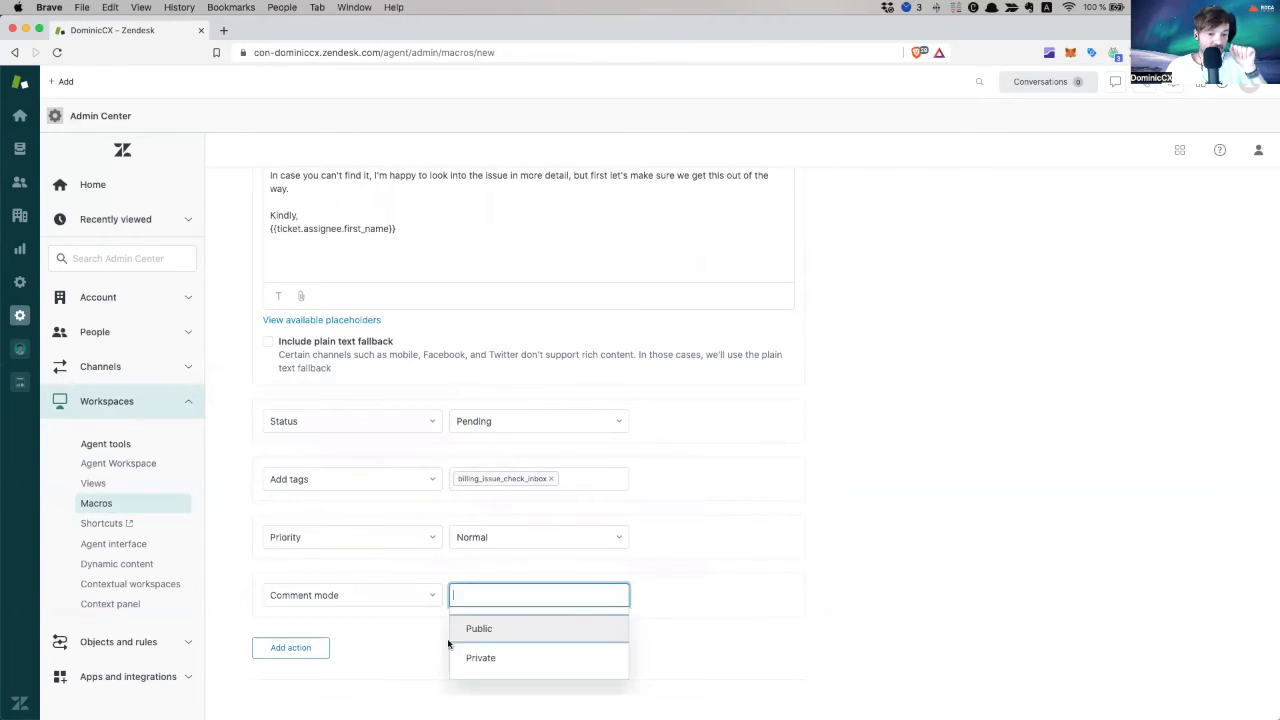
pyautogui.moveTo(480, 658)
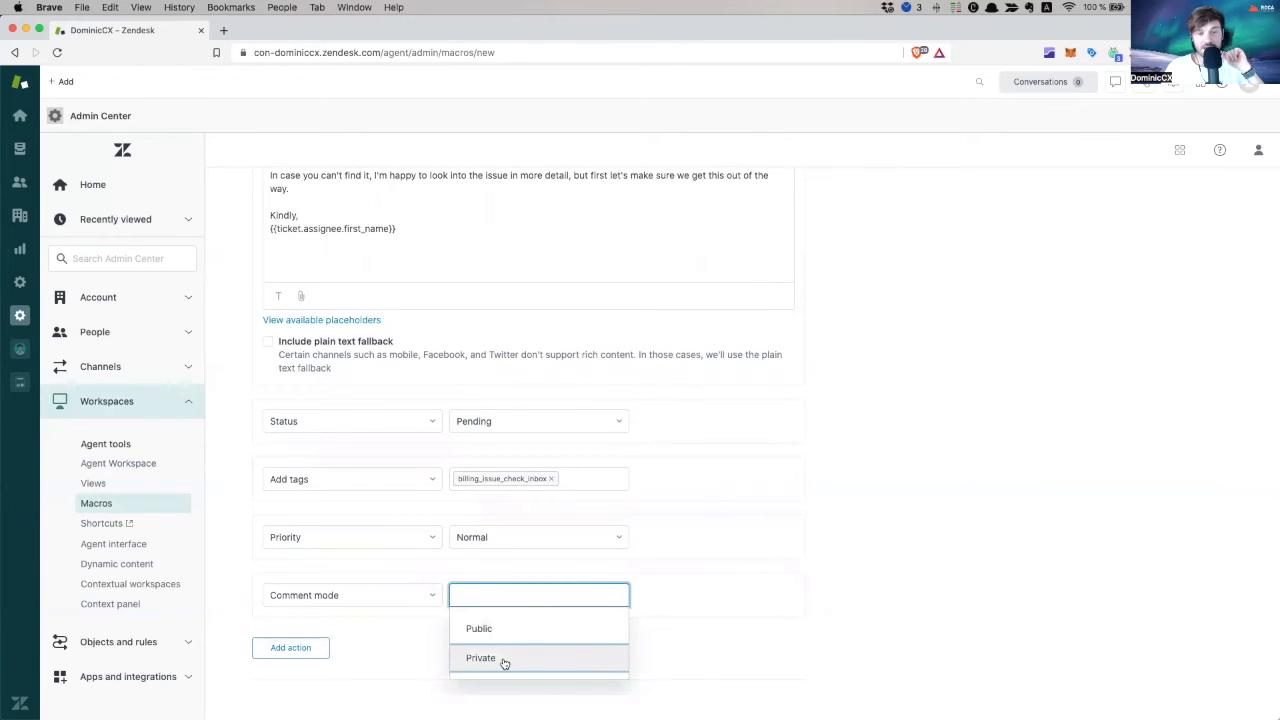
pyautogui.moveTo(524, 628)
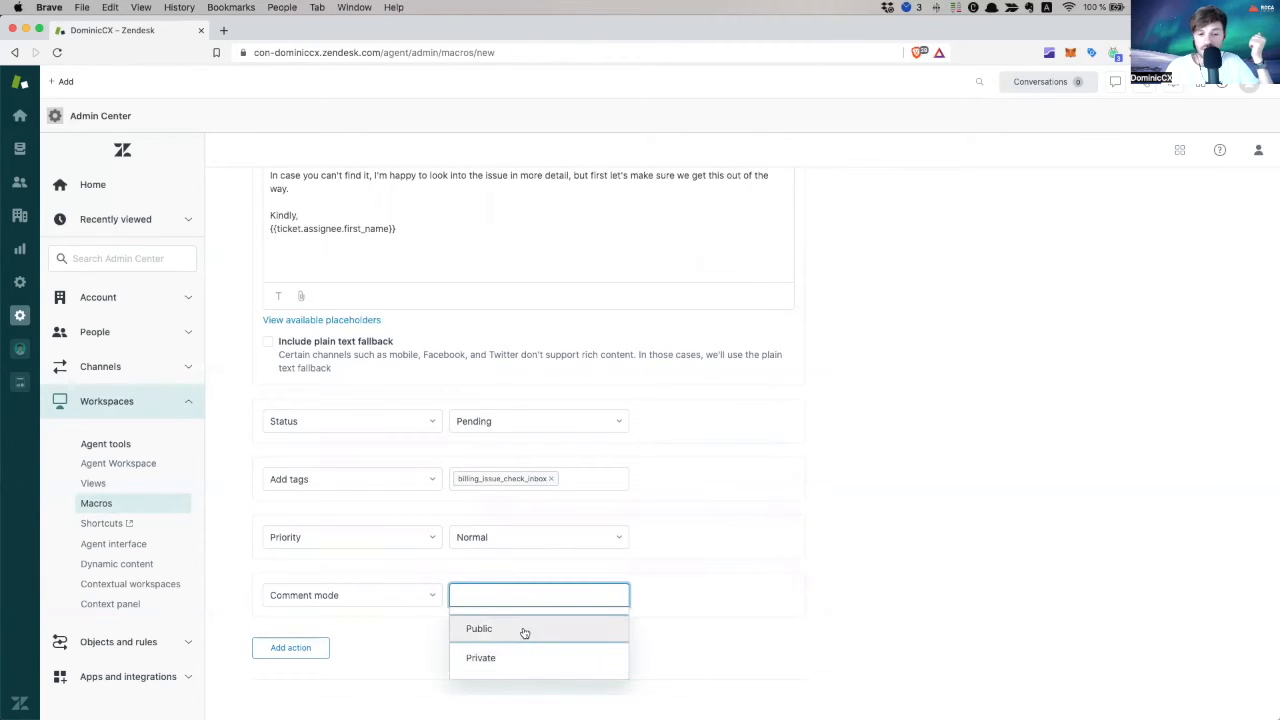
pyautogui.click(480, 628)
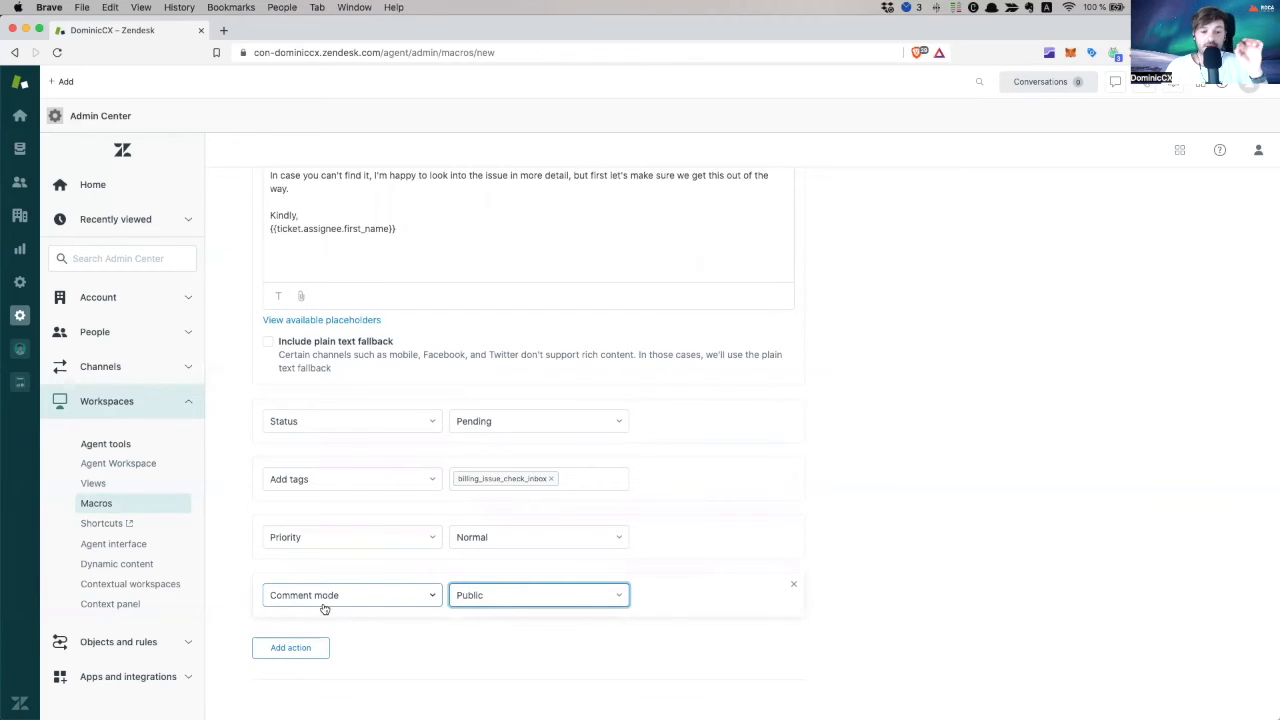
pyautogui.click(350, 596)
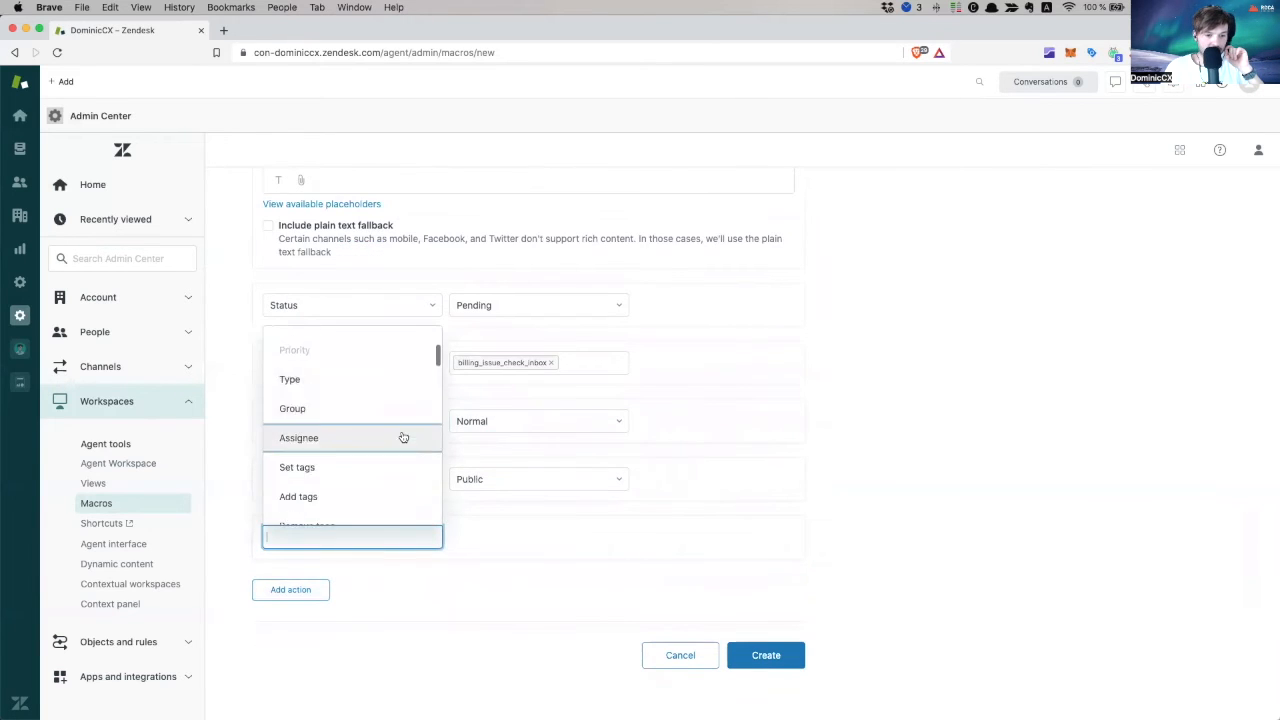
# Add a macro action setting Type Of Inquiry to Billing, then review the full action list
pyautogui.scroll(-3)
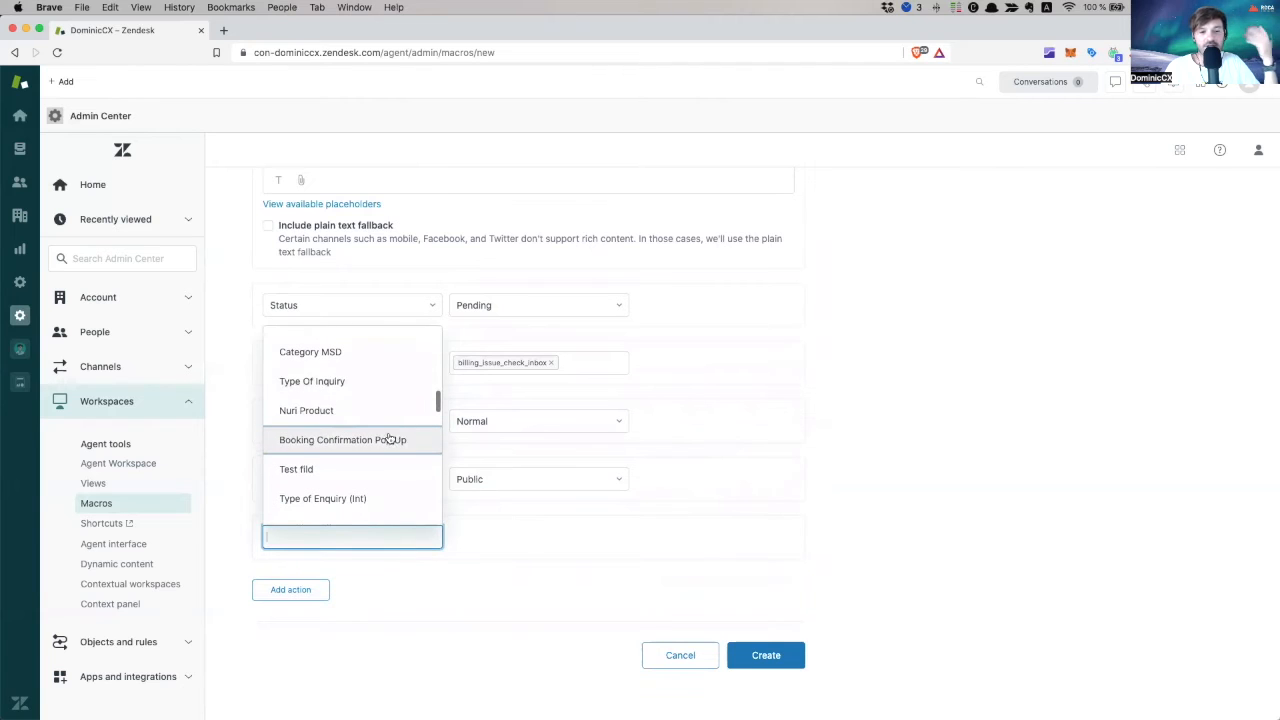
pyautogui.scroll(-3)
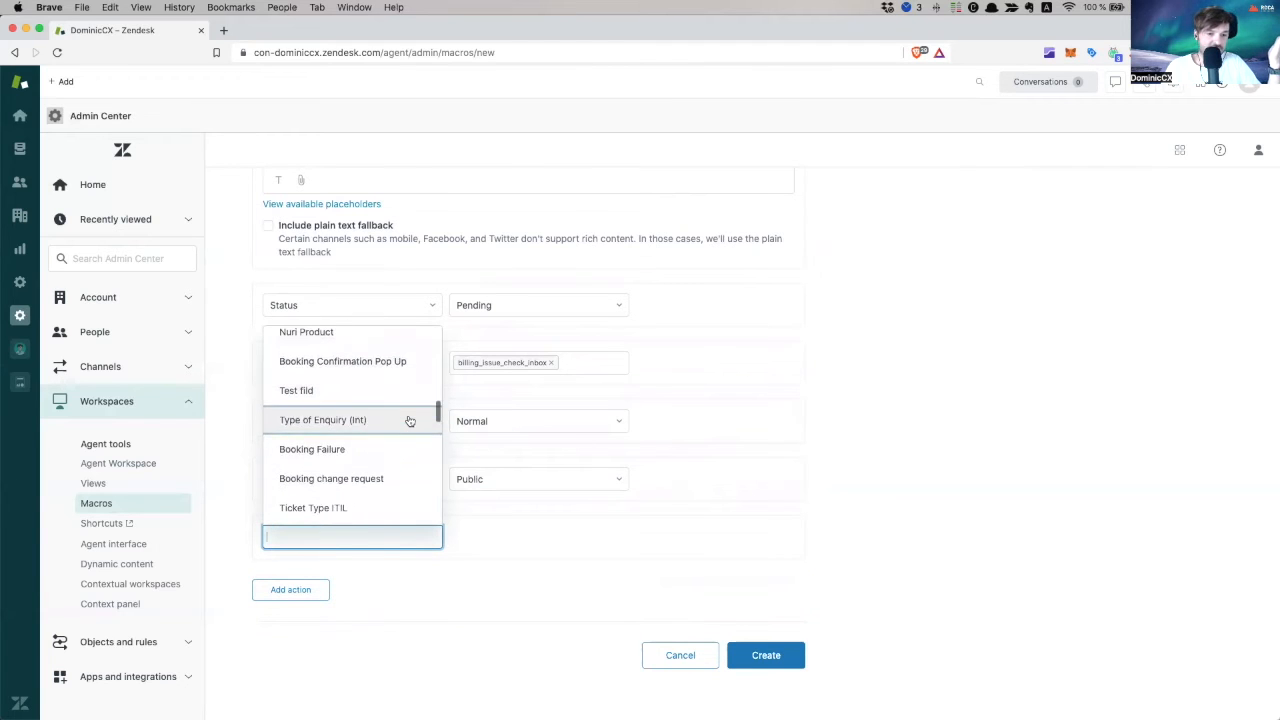
pyautogui.scroll(-3)
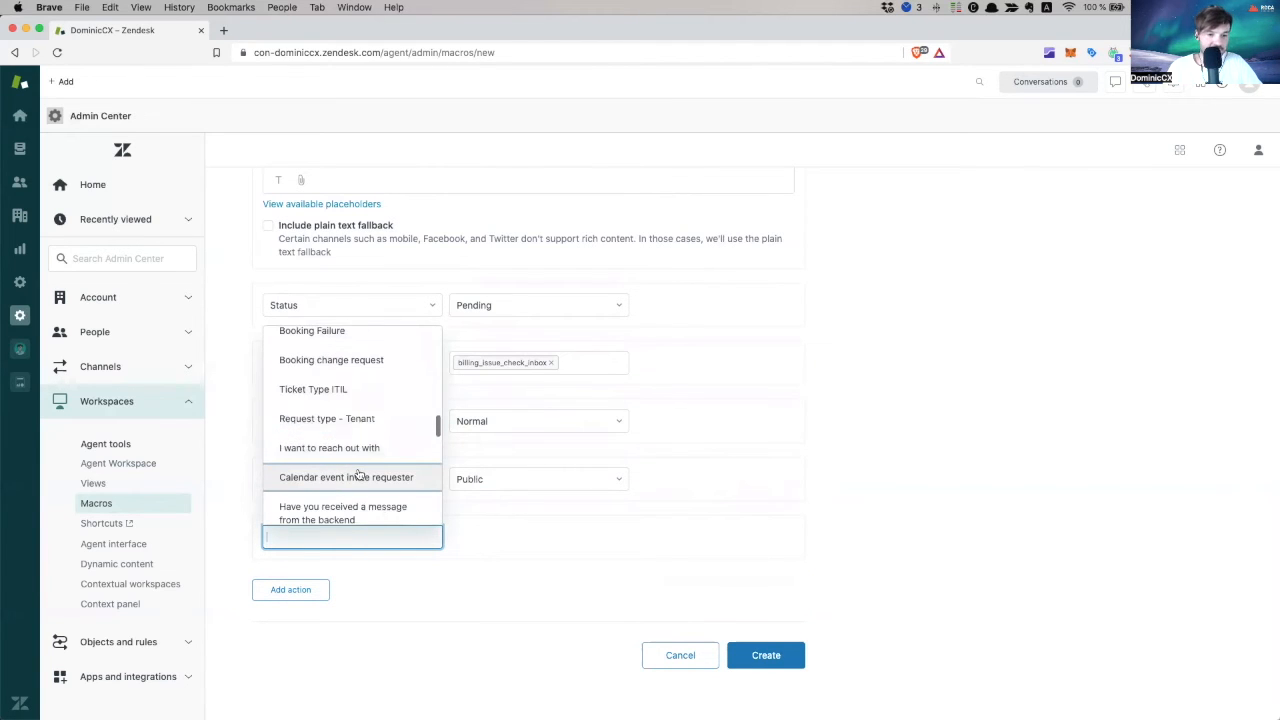
pyautogui.write('type f')
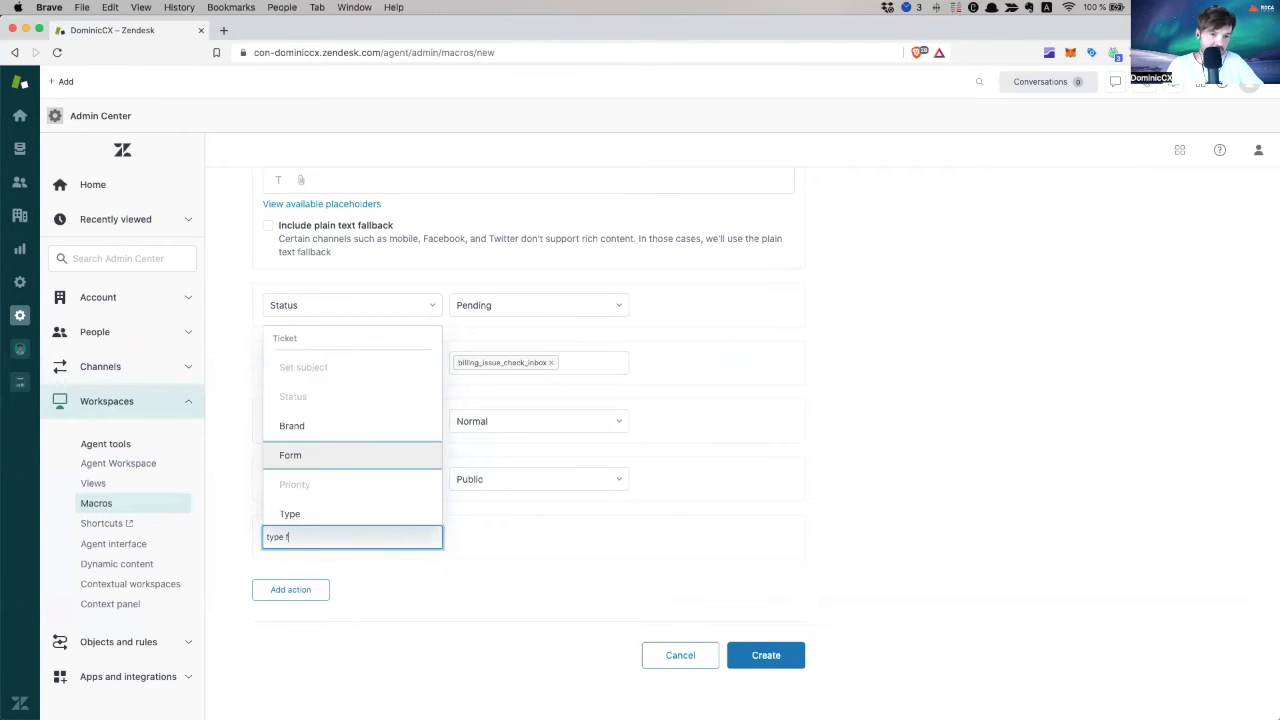
pyautogui.write('of')
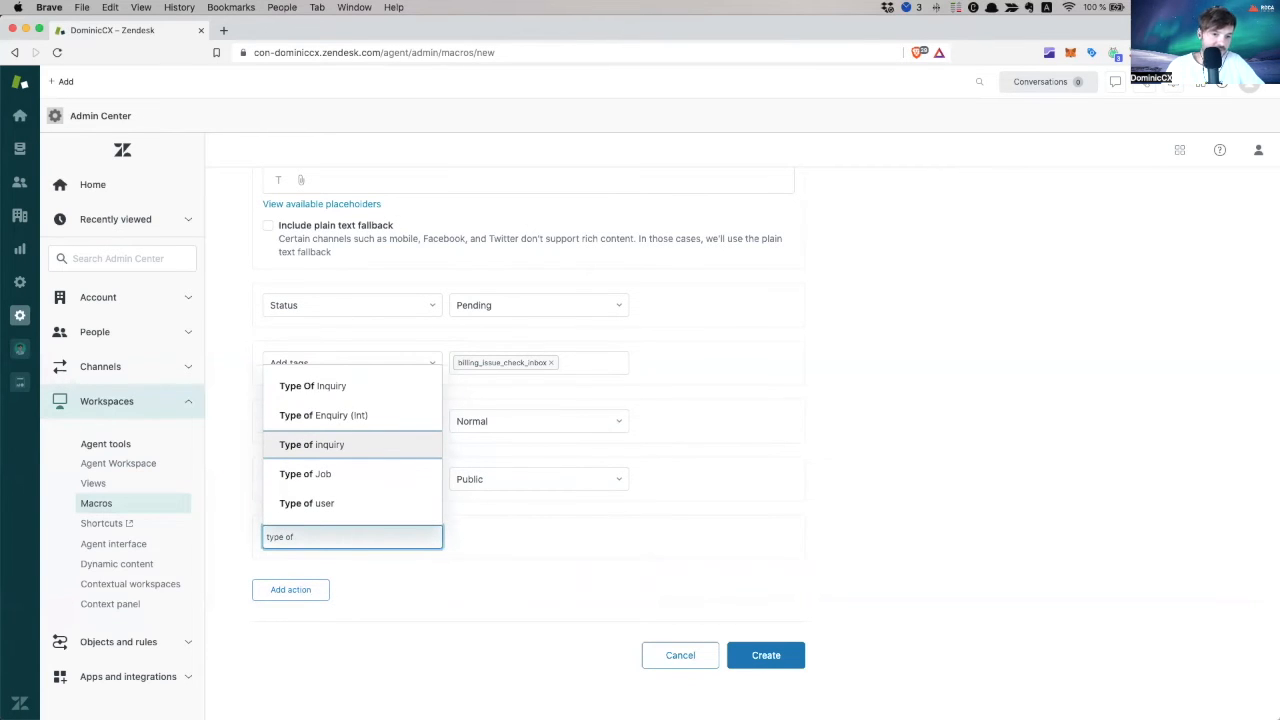
pyautogui.click(312, 384)
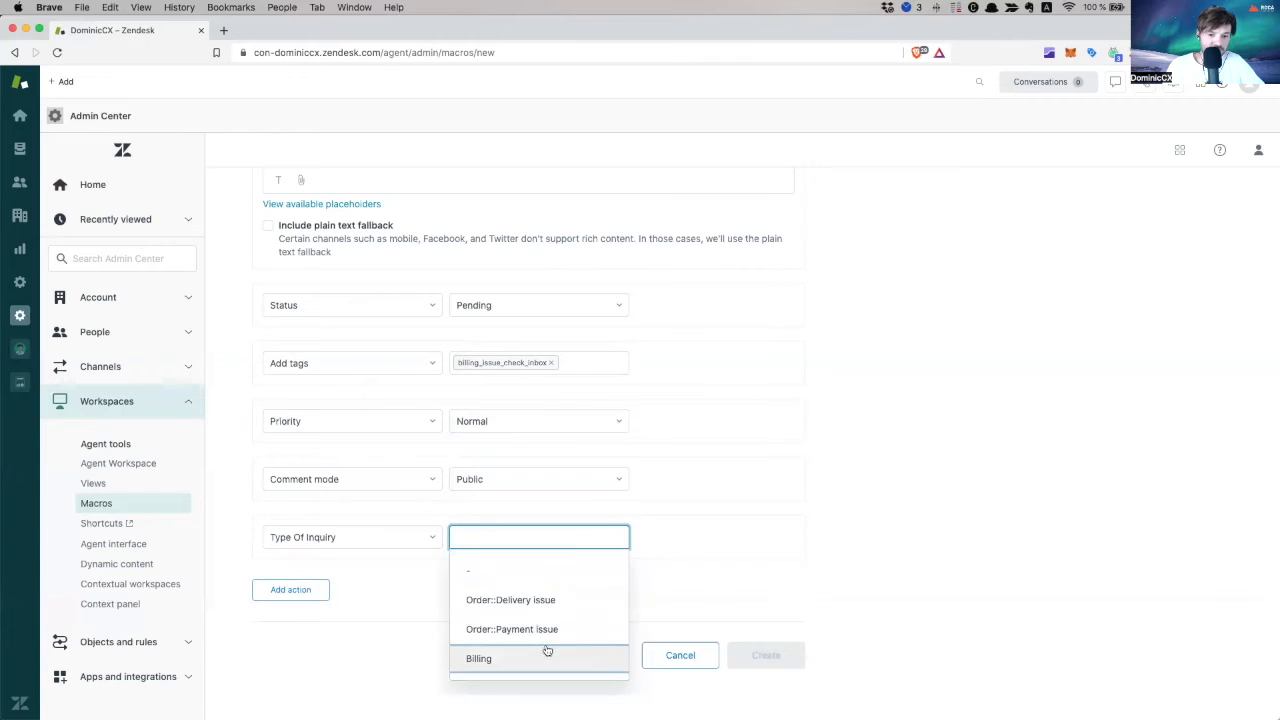
pyautogui.click(478, 658)
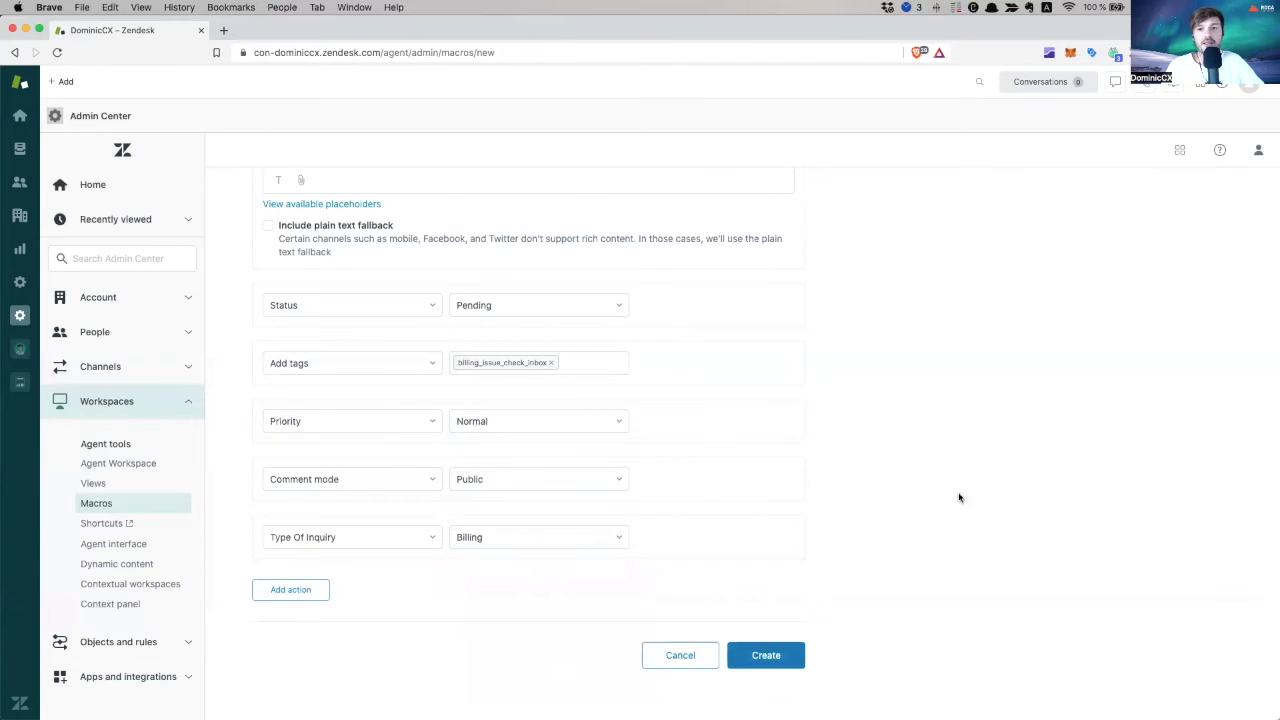
pyautogui.scroll(3)
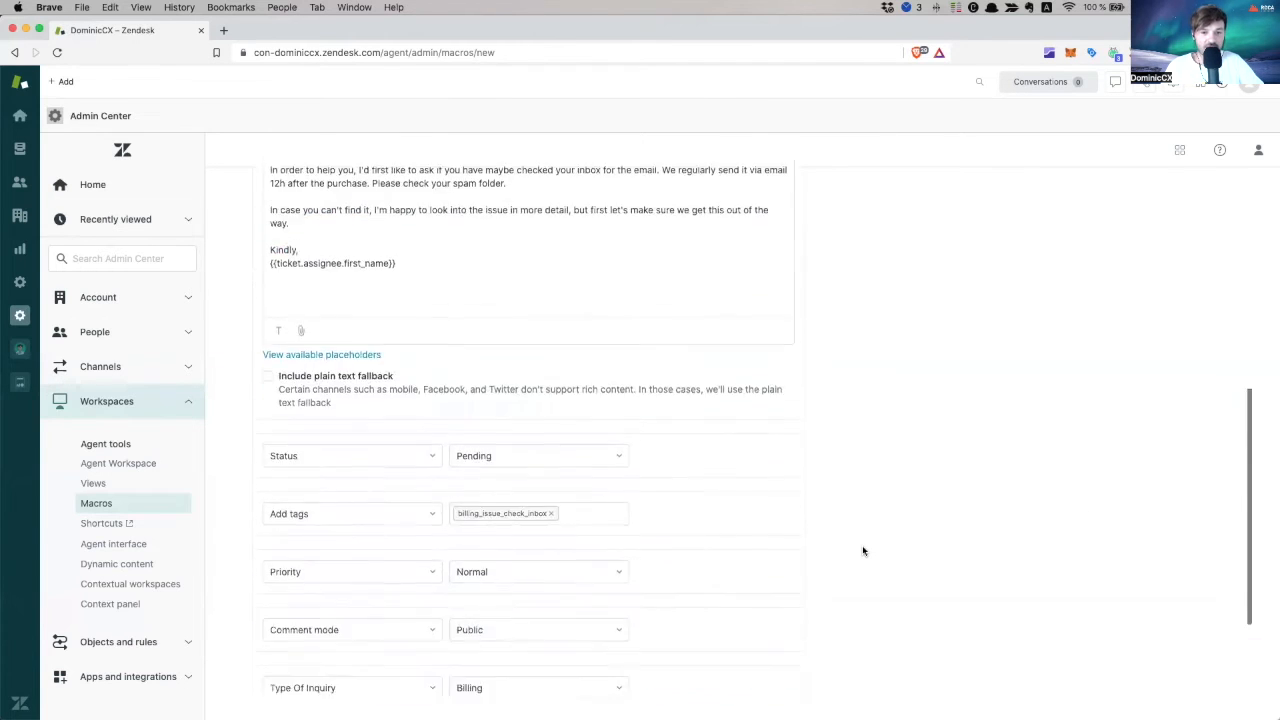
pyautogui.scroll(3)
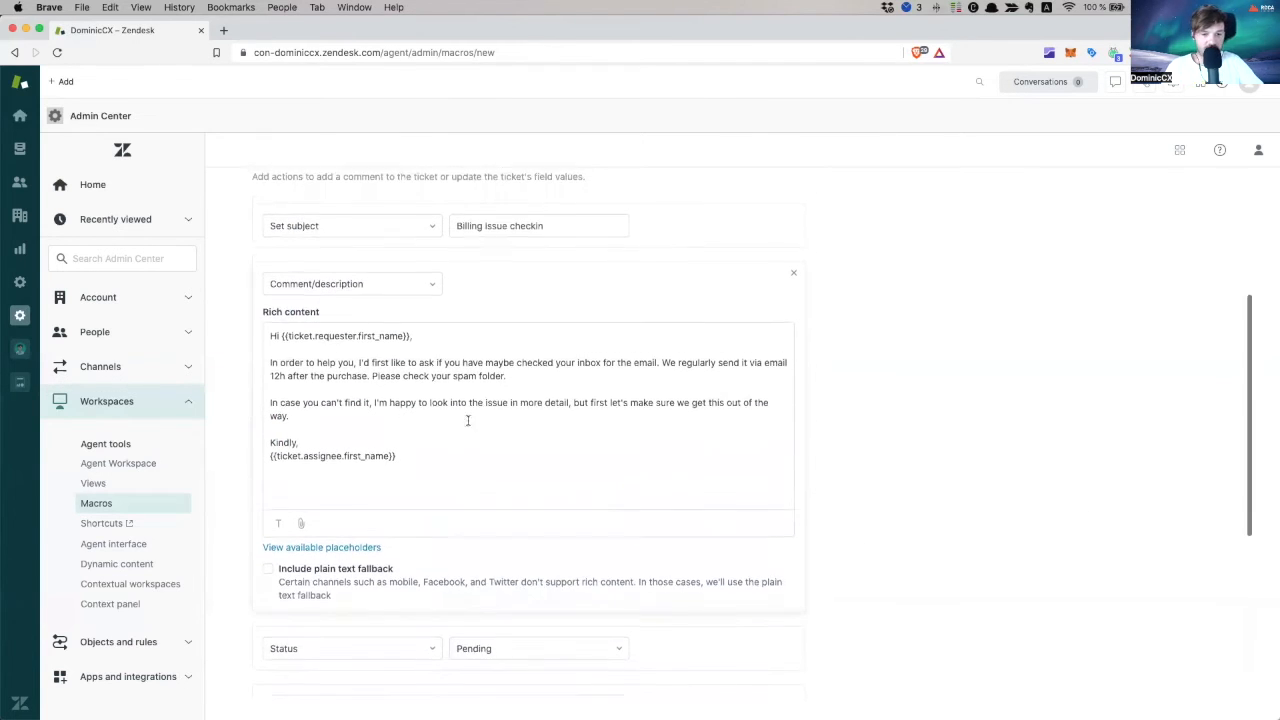
pyautogui.scroll(-3)
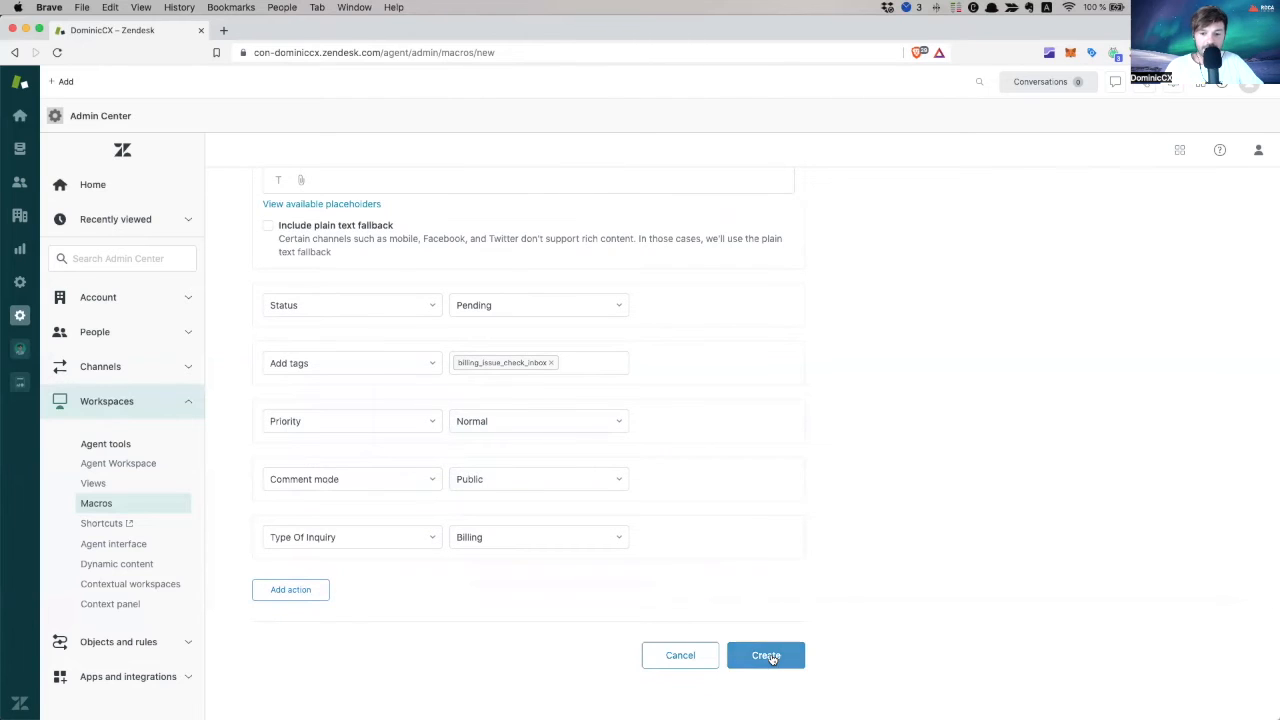
# Create the billing macro and open The Customer's ticket #523 from My Tickets
pyautogui.click(766, 656)
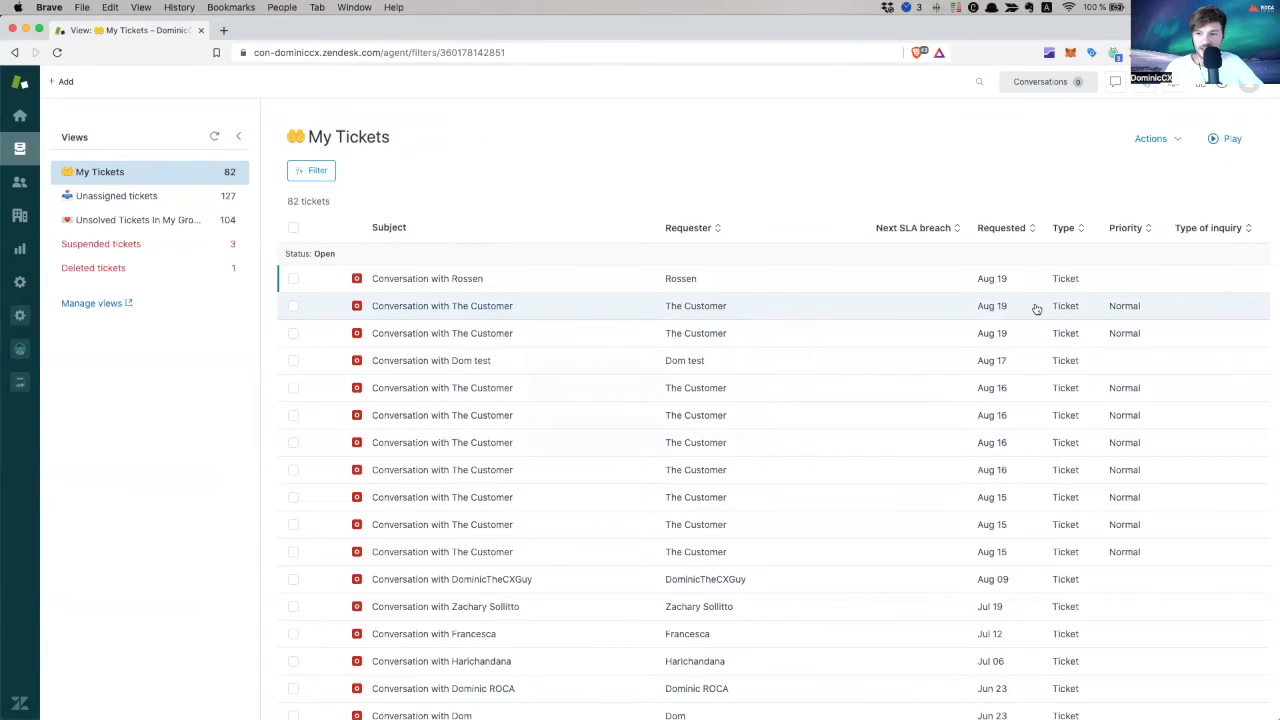
pyautogui.click(442, 304)
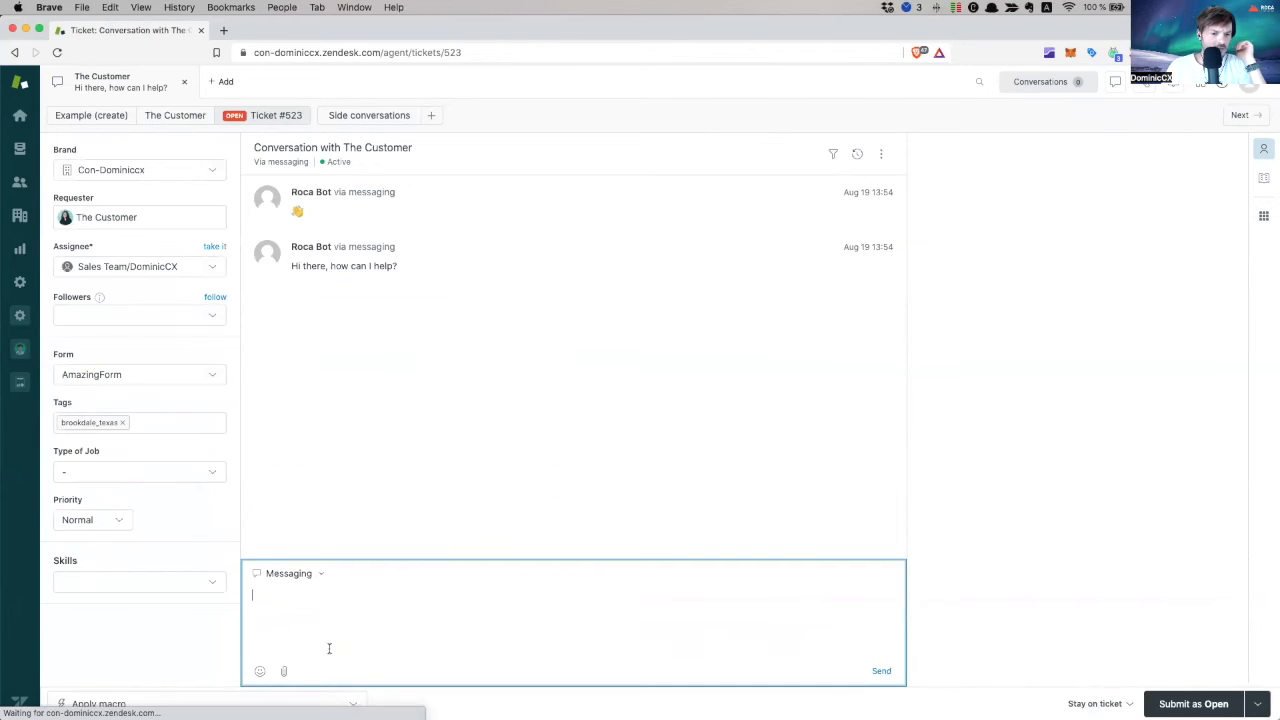
# Browse the Apply macro list on the ticket and close it without applying one
pyautogui.click(98, 704)
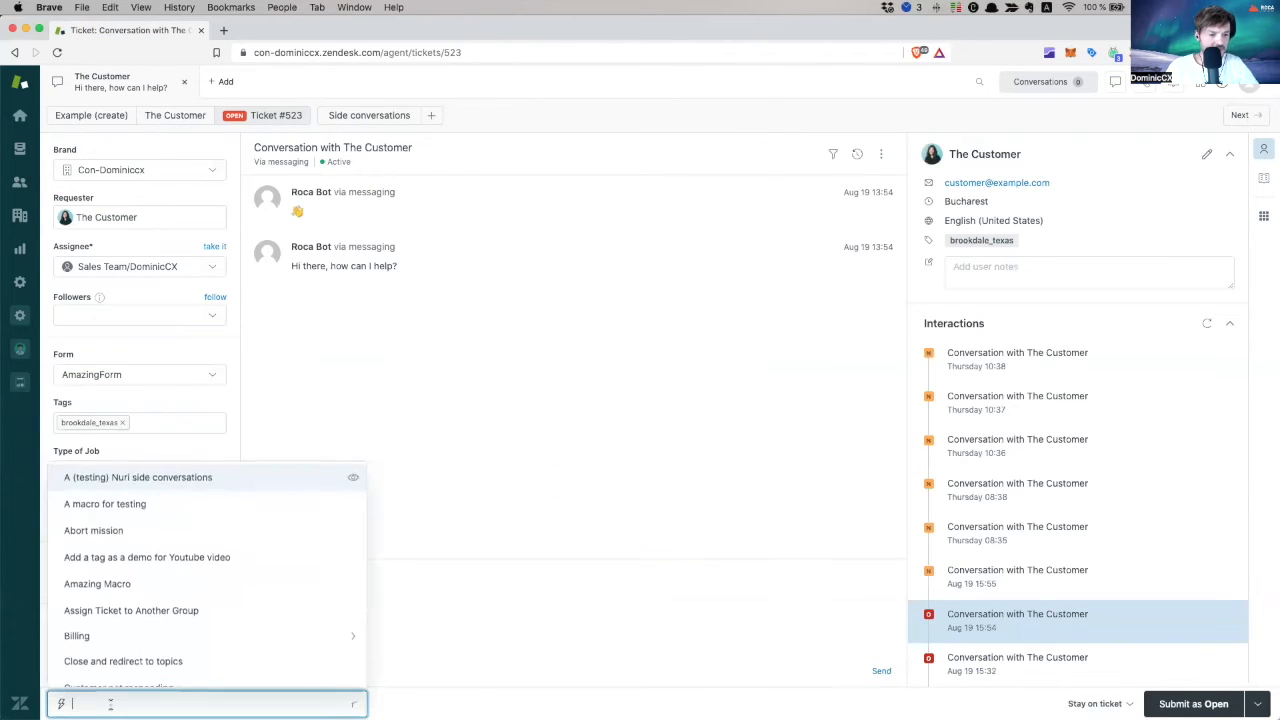
pyautogui.scroll(-3)
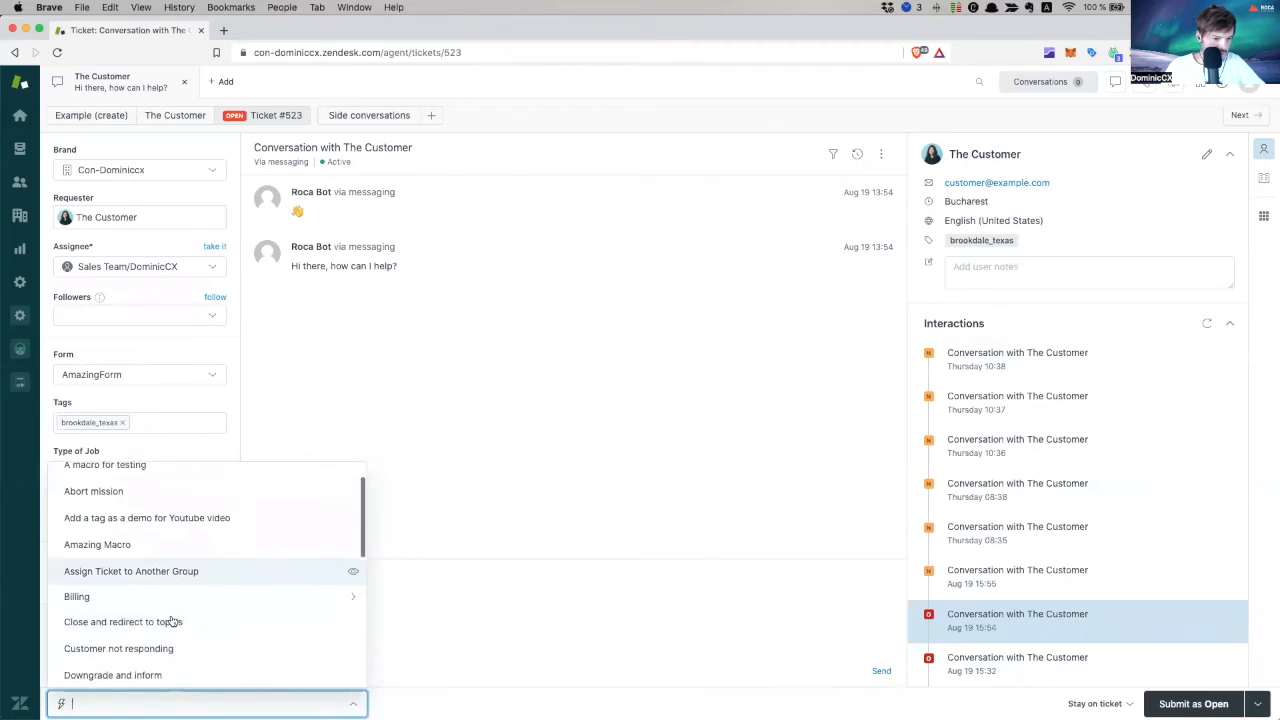
pyautogui.scroll(-3)
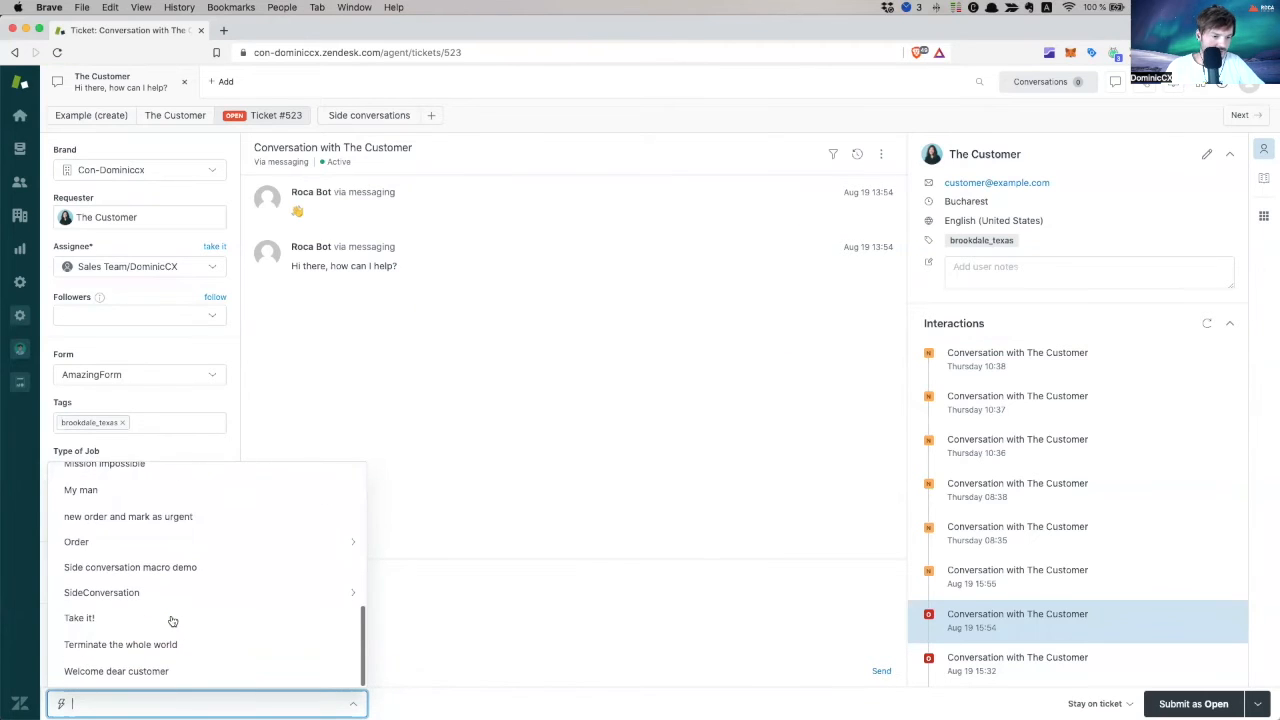
pyautogui.scroll(3)
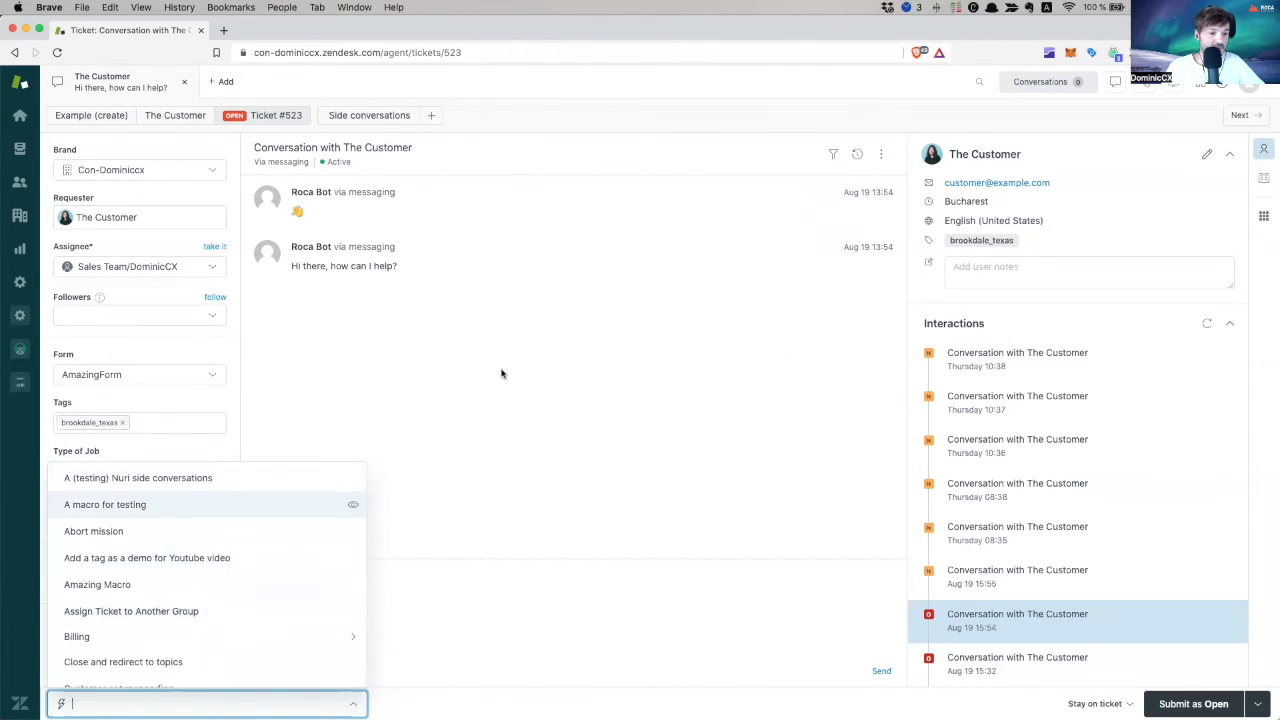
pyautogui.click(502, 374)
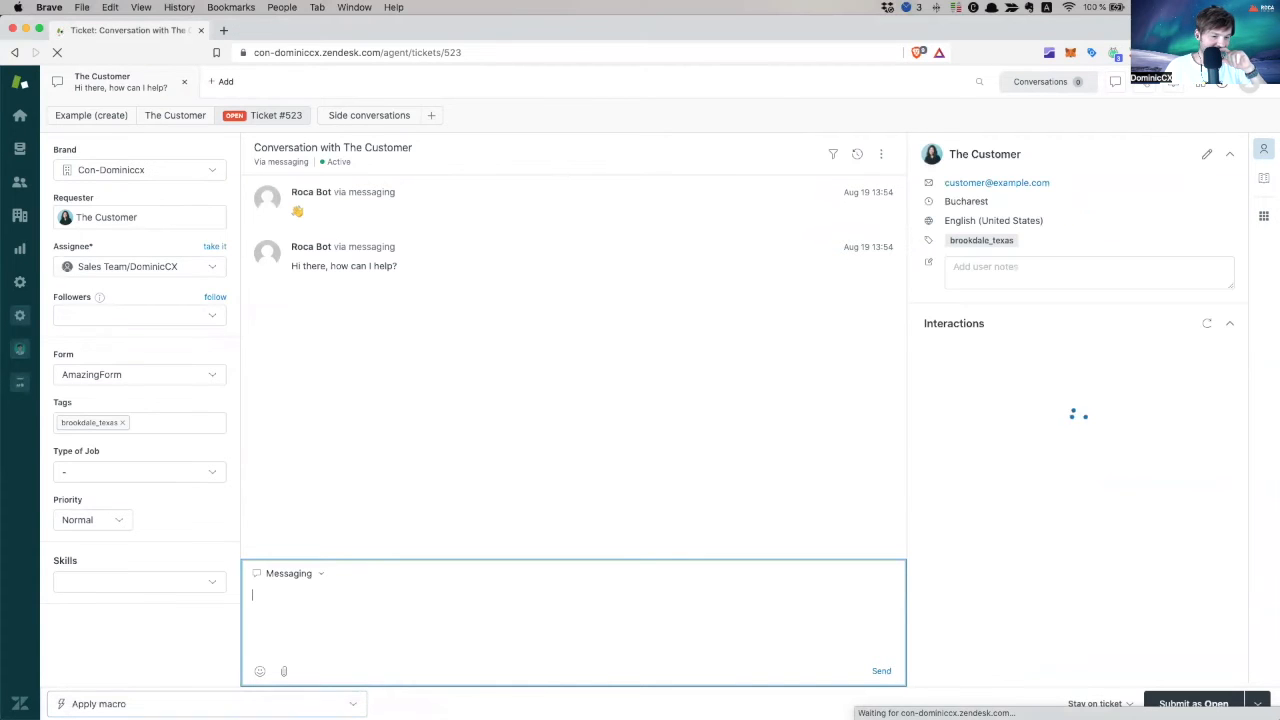
# Apply the Billing Issue macro to ticket #523 and inspect the greeting and signature names
pyautogui.click(200, 704)
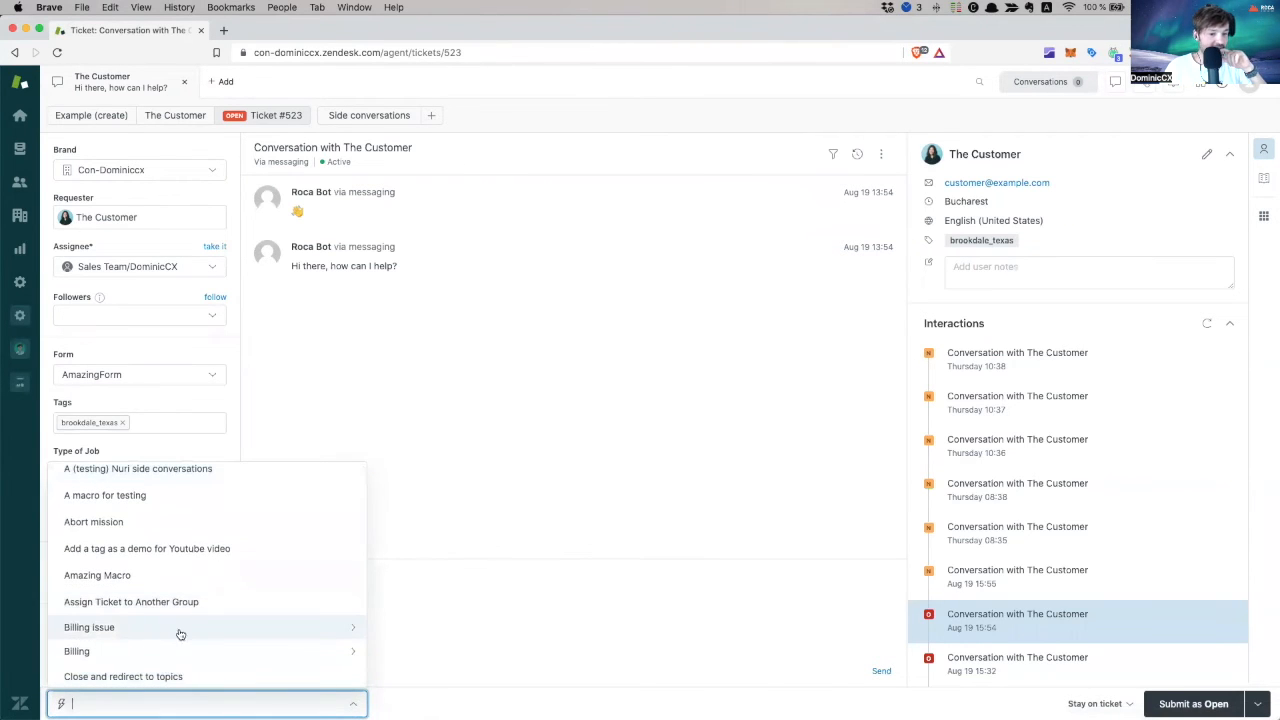
pyautogui.moveTo(352, 636)
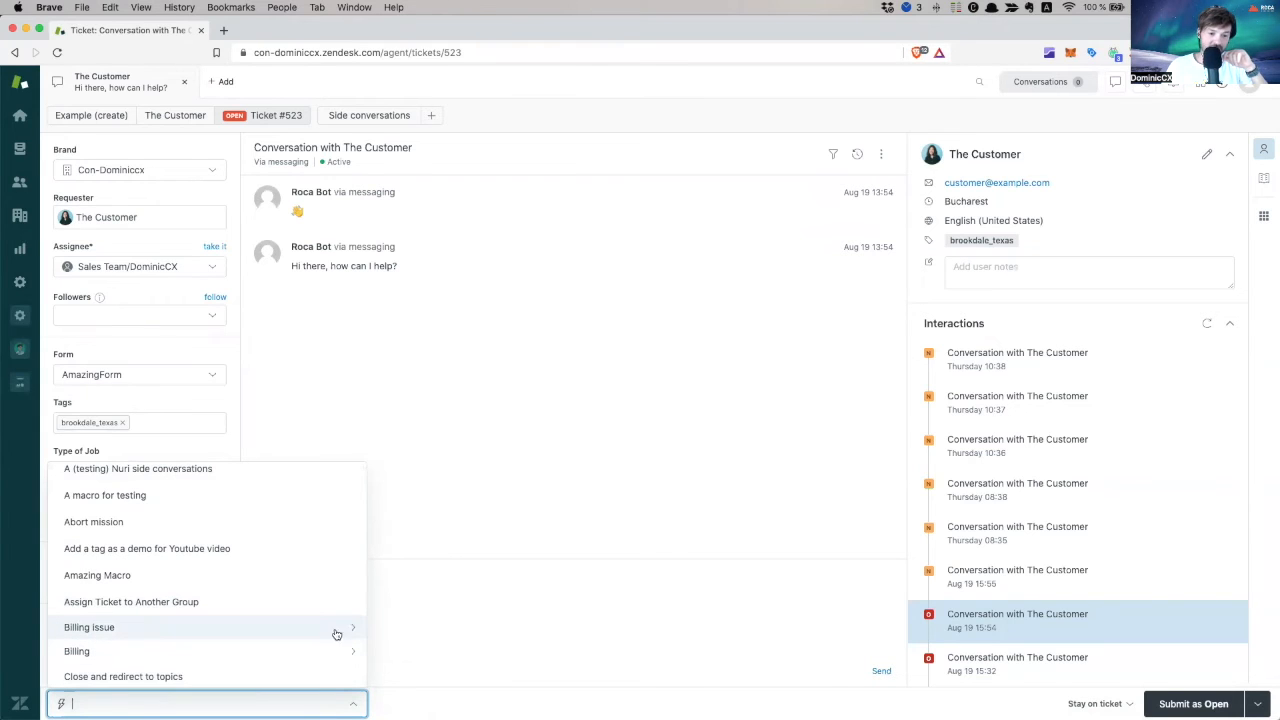
pyautogui.click(88, 628)
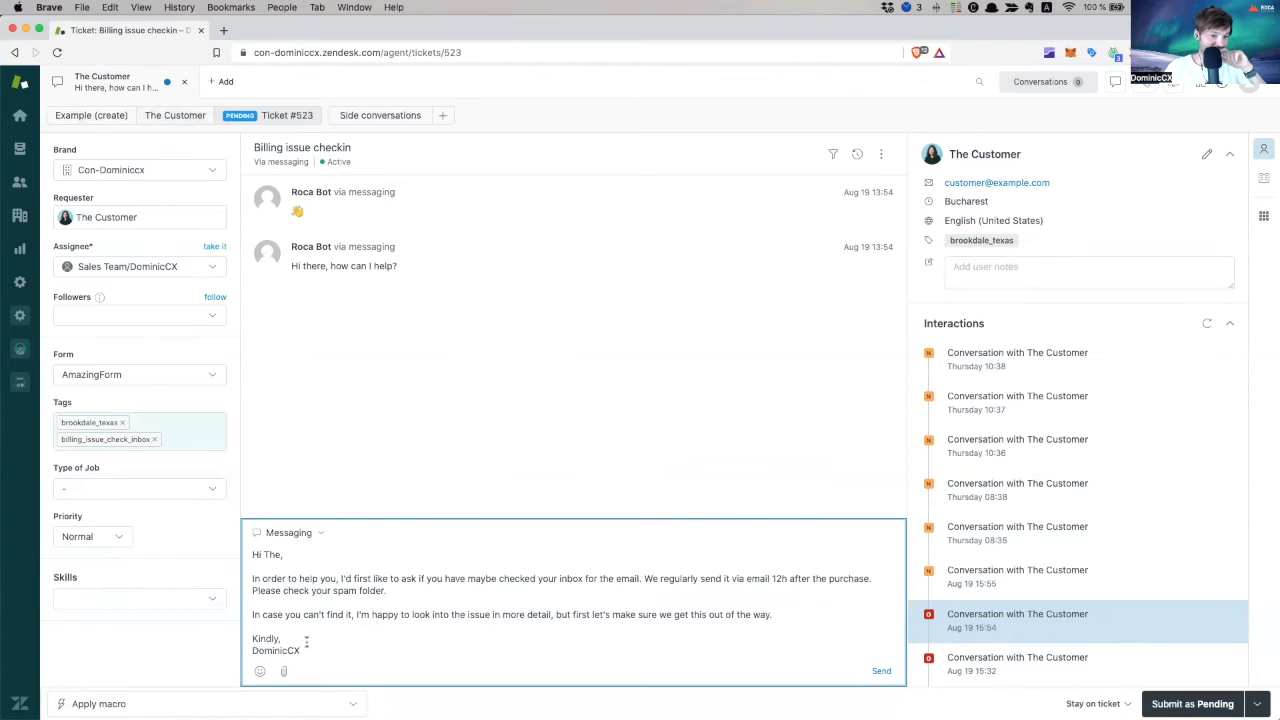
pyautogui.doubleClick(276, 650)
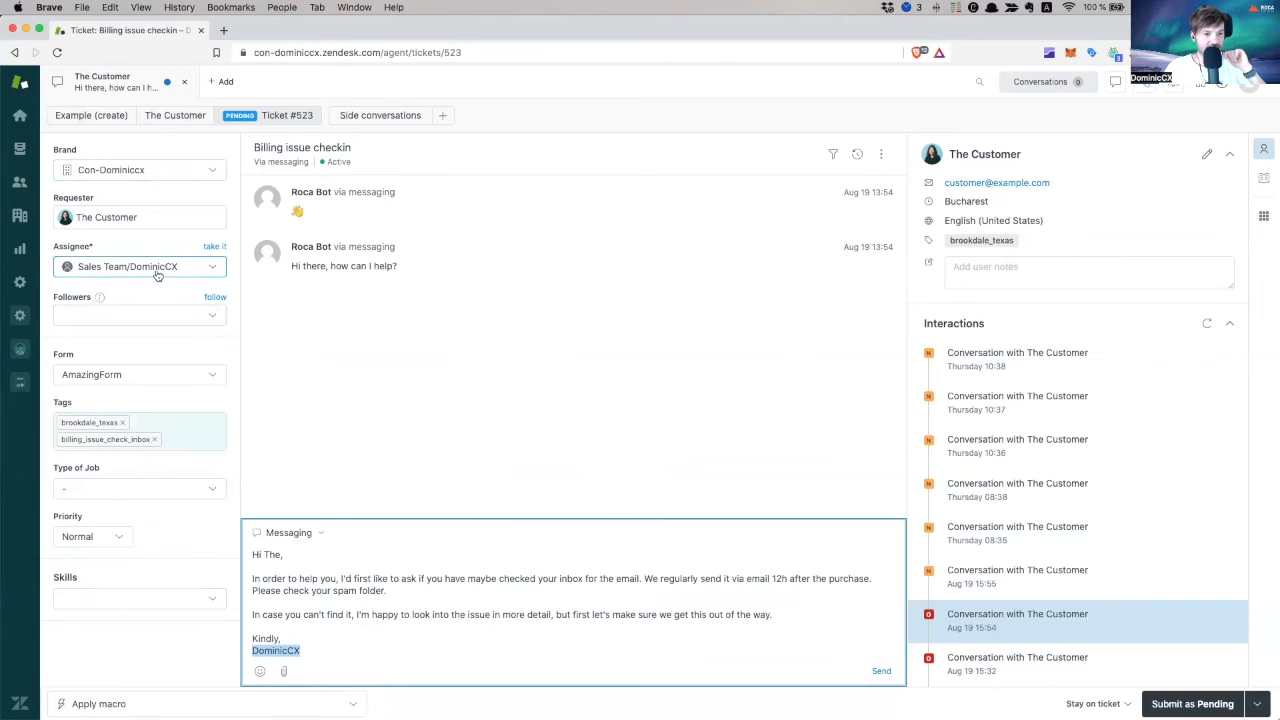
pyautogui.moveTo(164, 288)
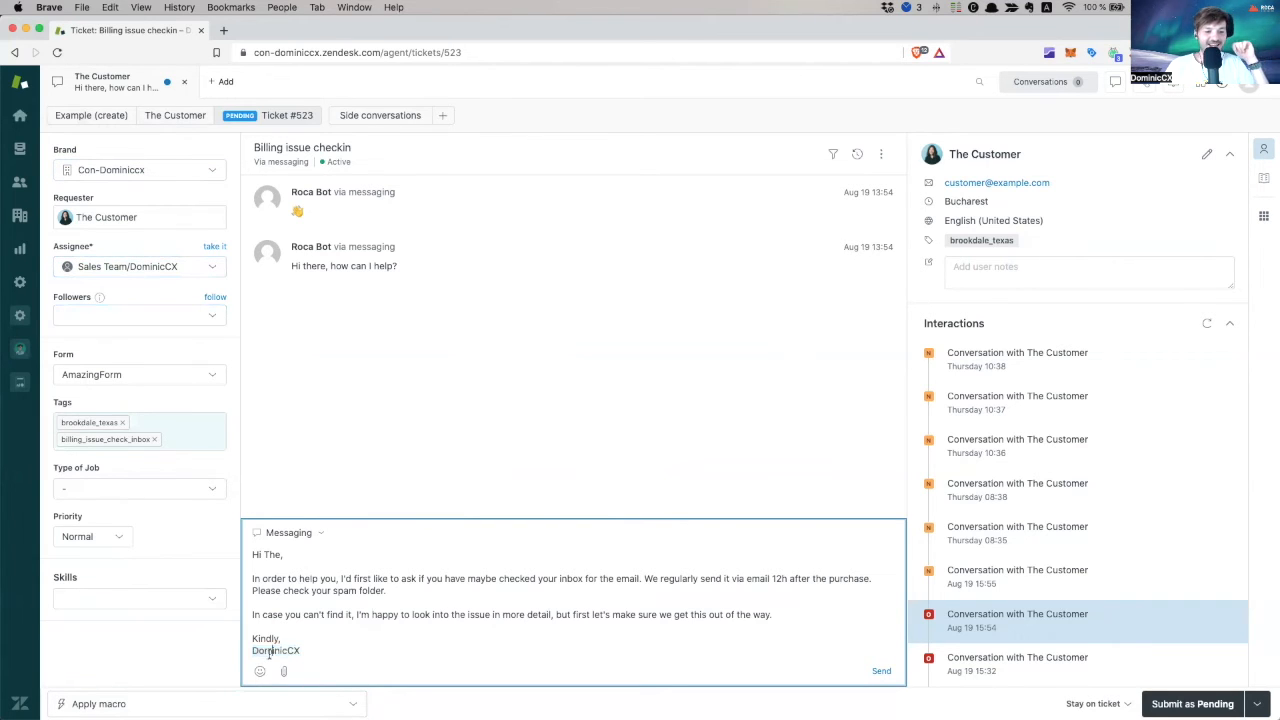
pyautogui.doubleClick(272, 554)
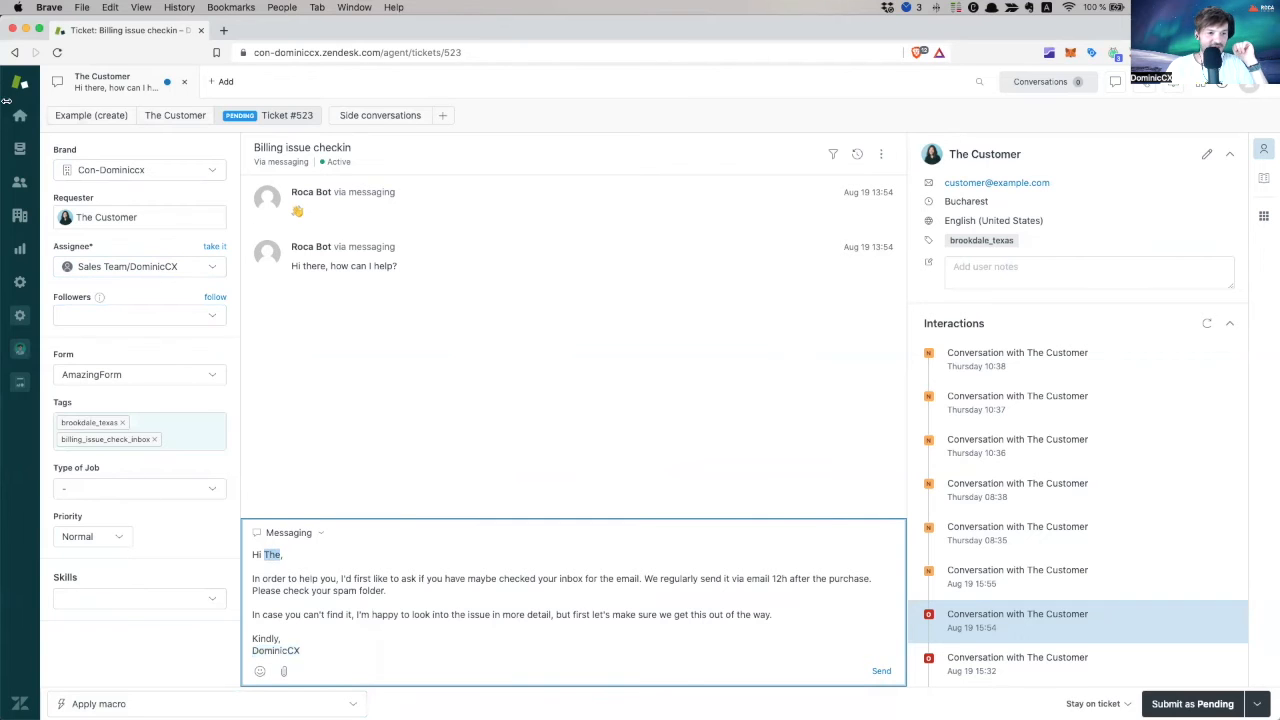
pyautogui.click(20, 148)
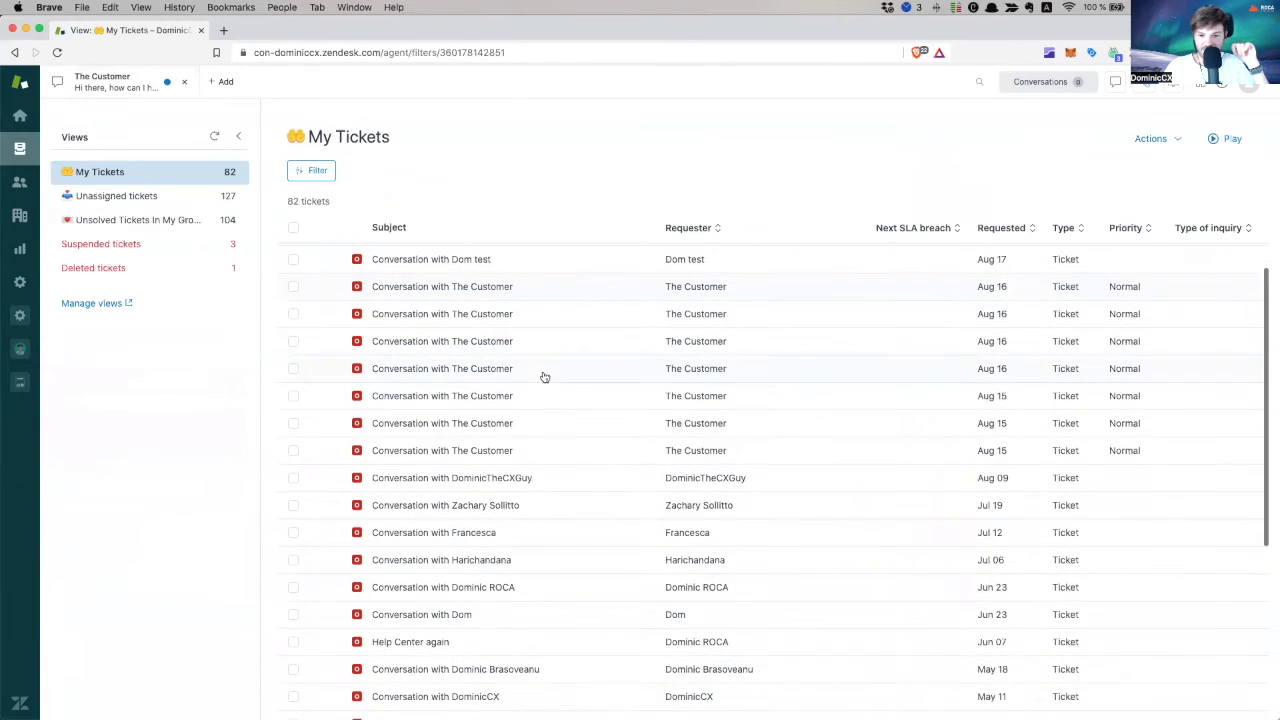
# Open Francesca's ticket #483 from the My Tickets list
pyautogui.scroll(-3)
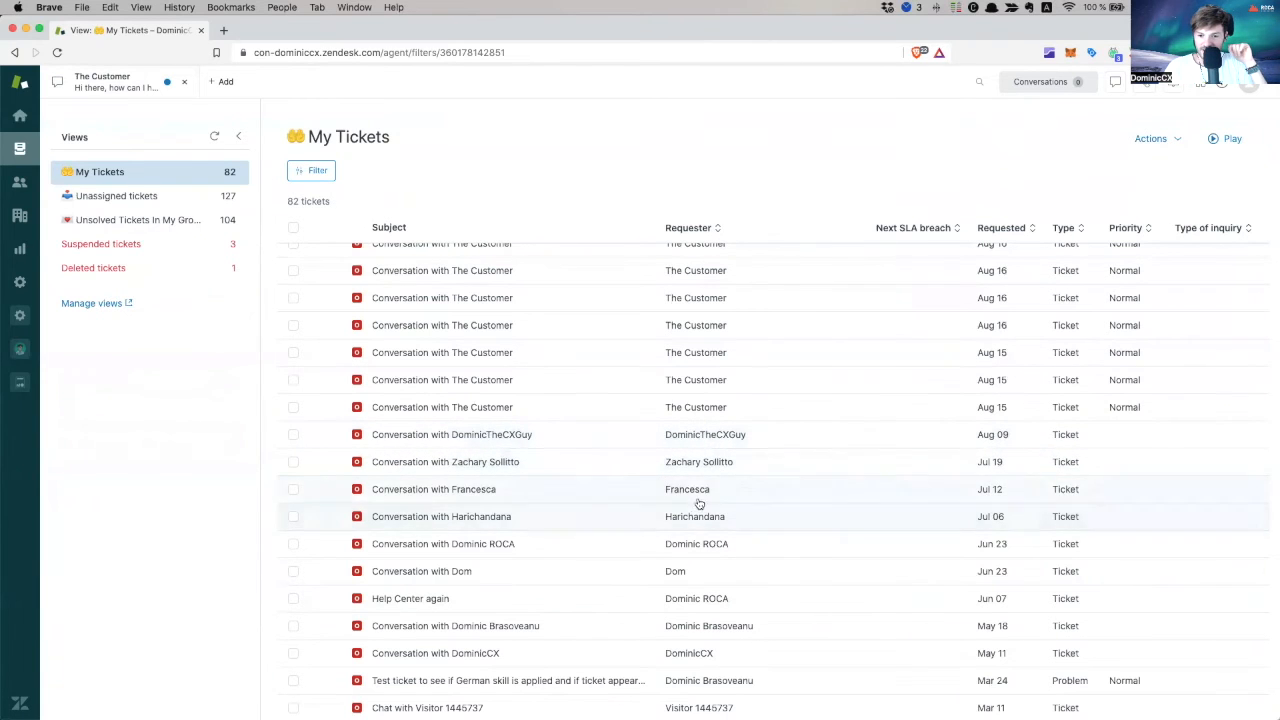
pyautogui.click(432, 488)
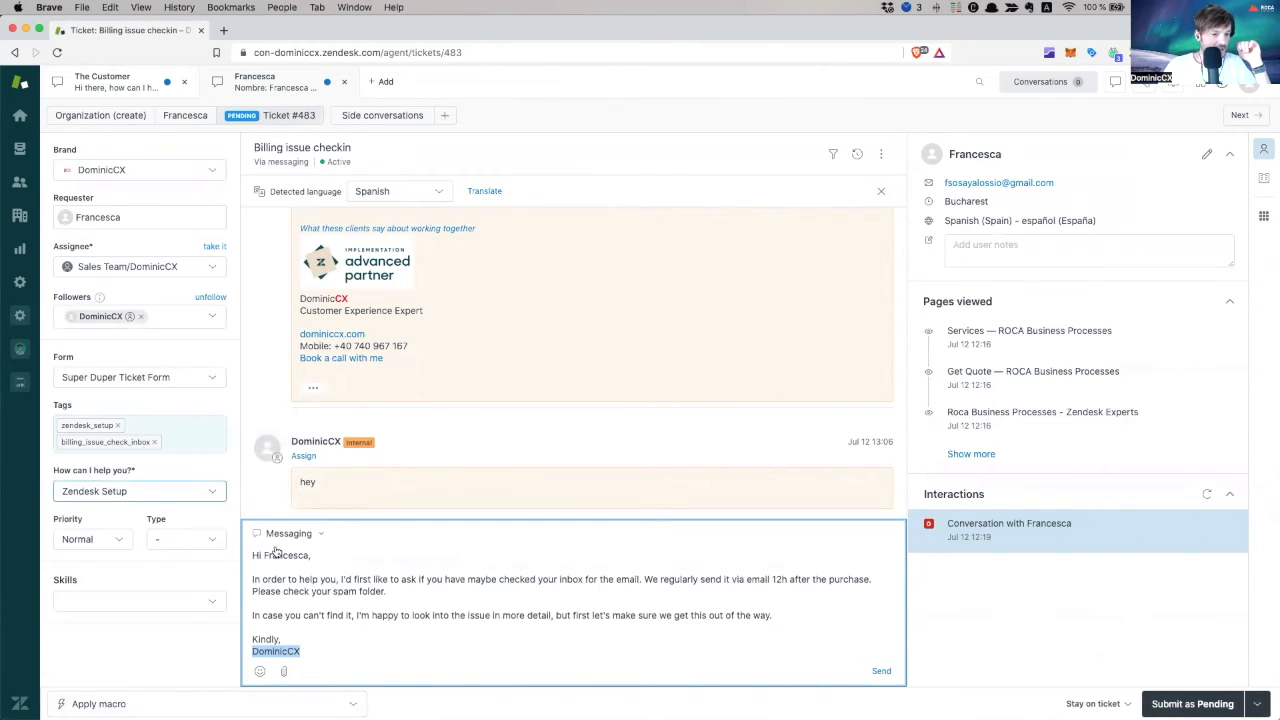
pyautogui.moveTo(448, 376)
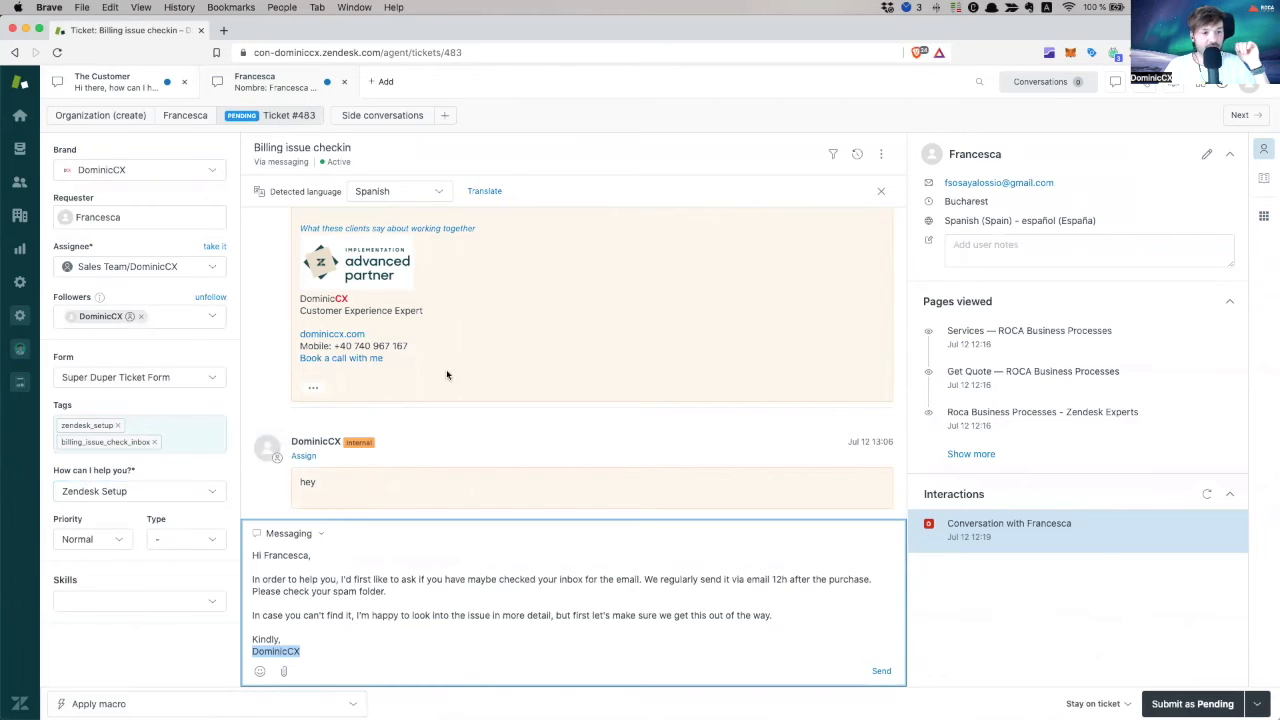
pyautogui.click(98, 704)
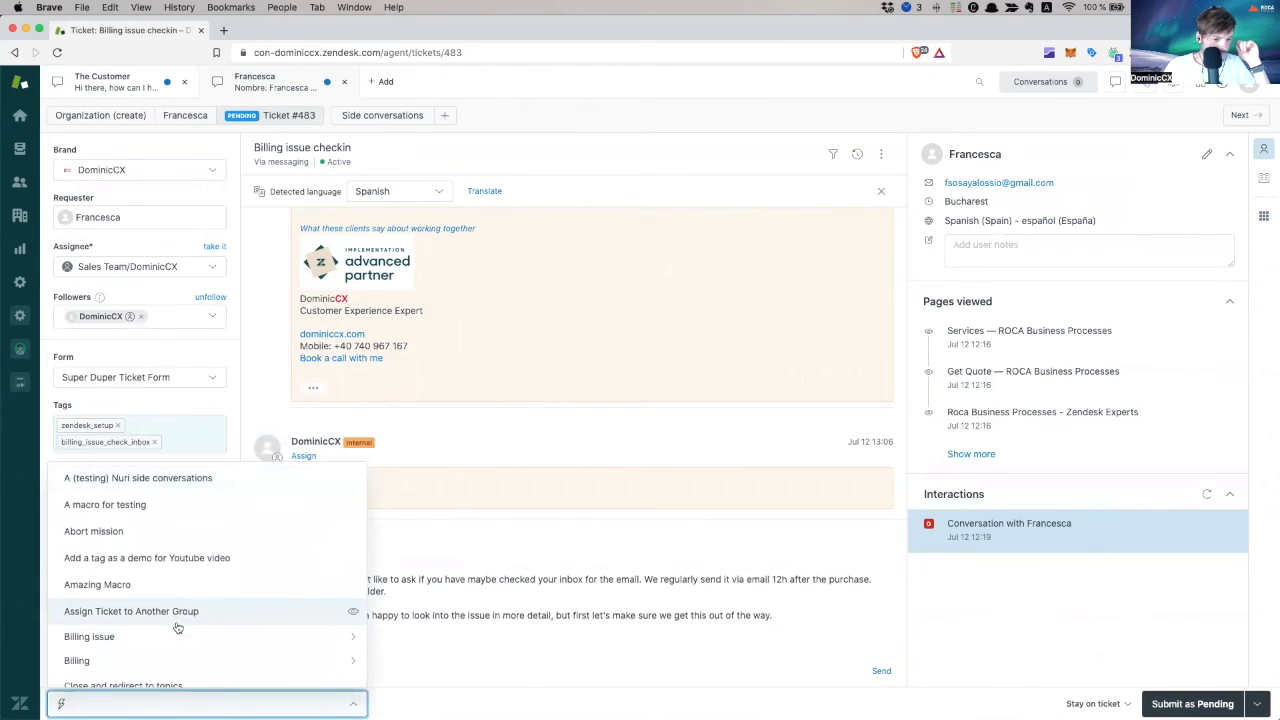
pyautogui.click(88, 636)
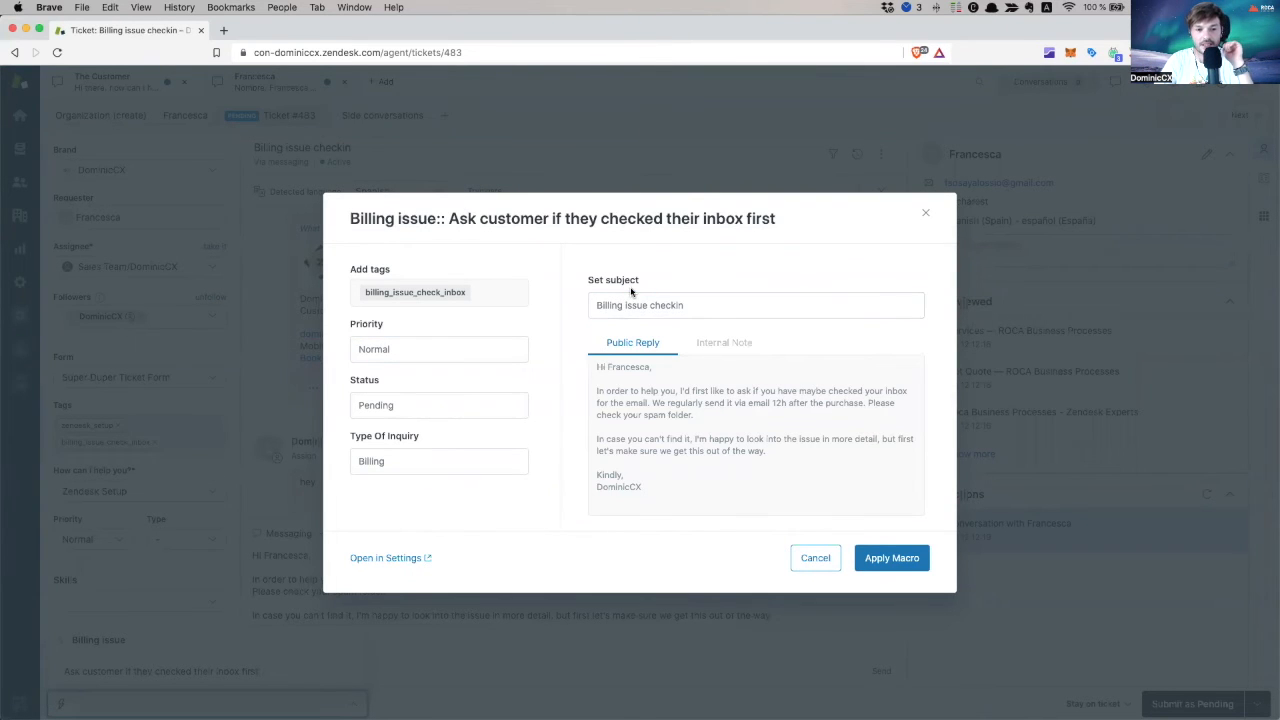
pyautogui.moveTo(726, 388)
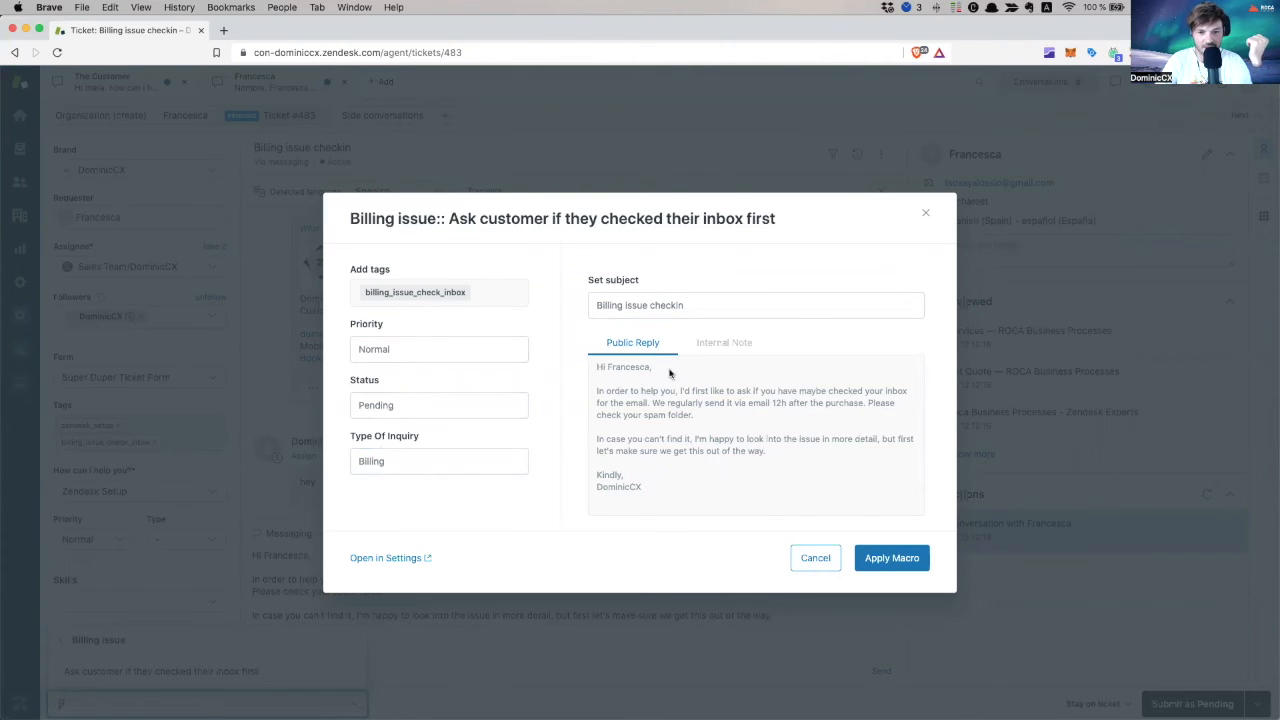
pyautogui.moveTo(636, 380)
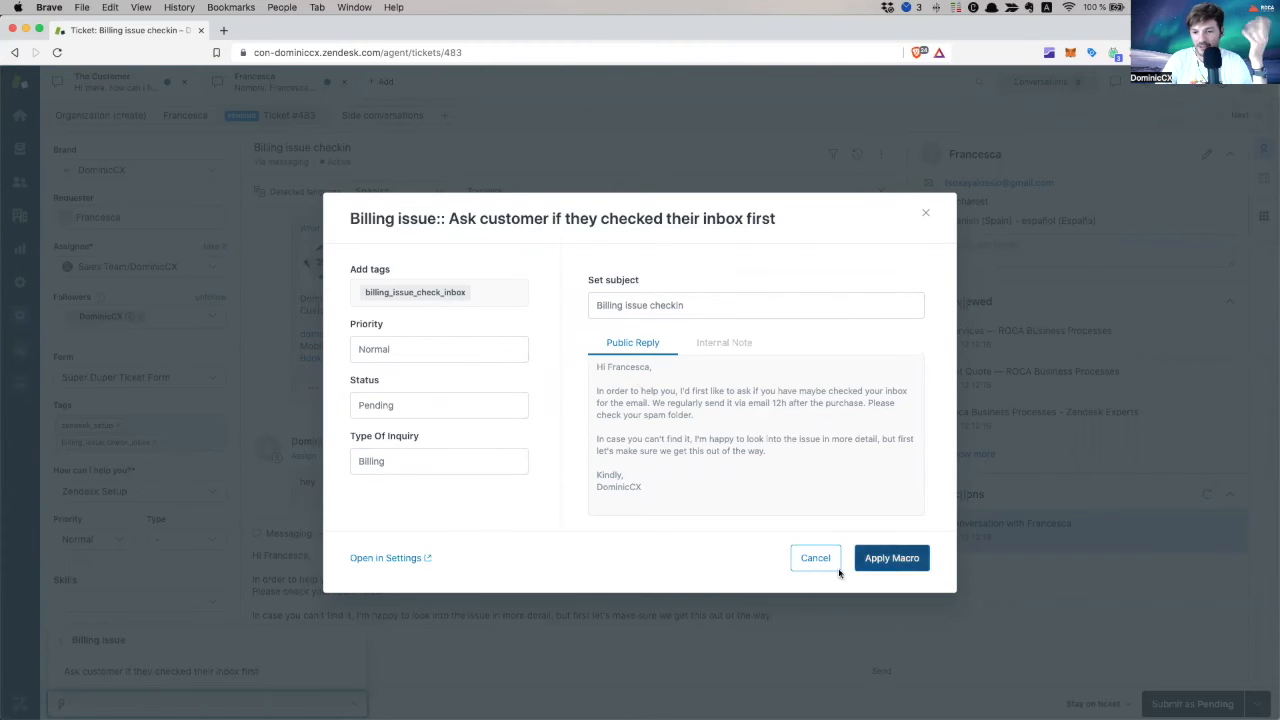
pyautogui.click(890, 558)
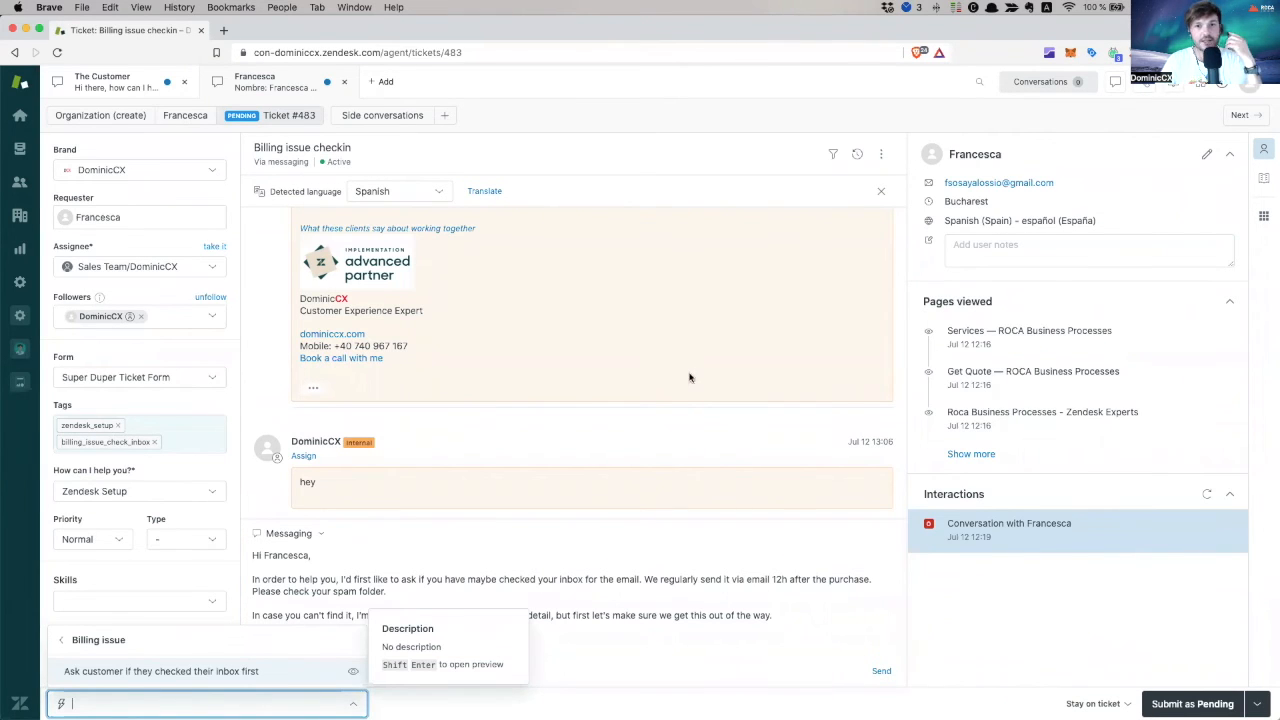
pyautogui.moveTo(396, 390)
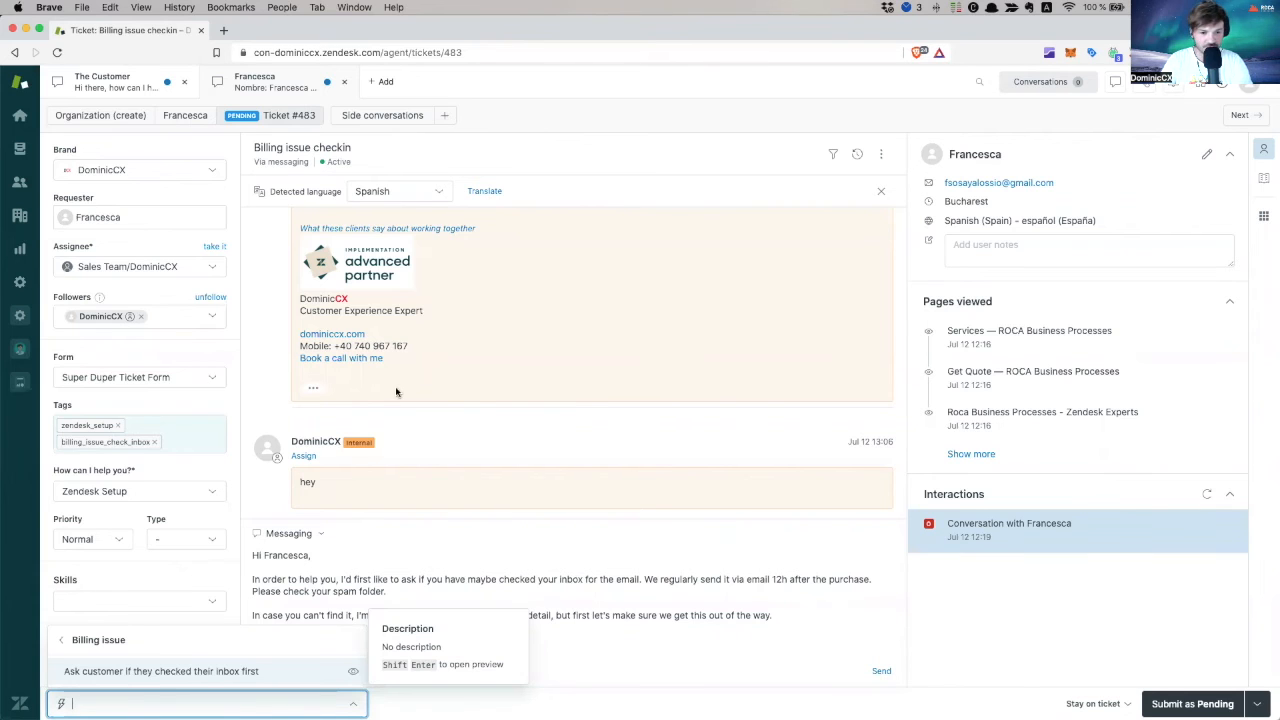
pyautogui.moveTo(20, 150)
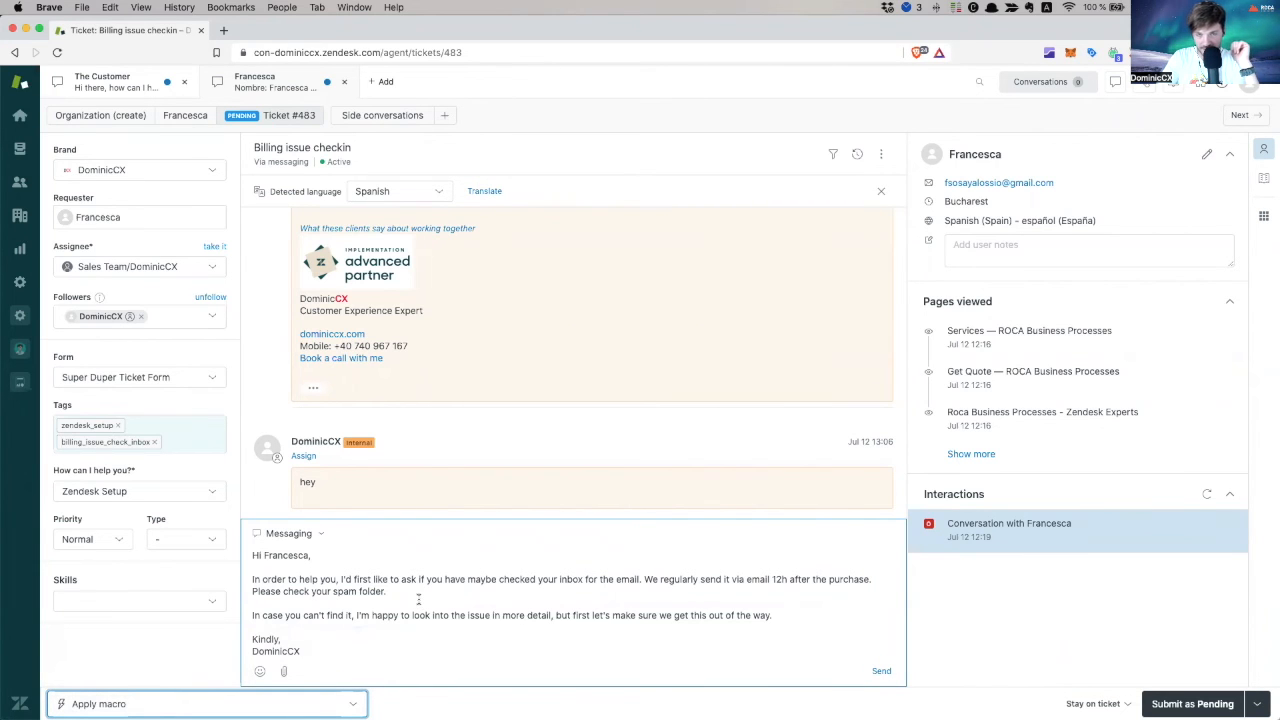
pyautogui.moveTo(320, 640)
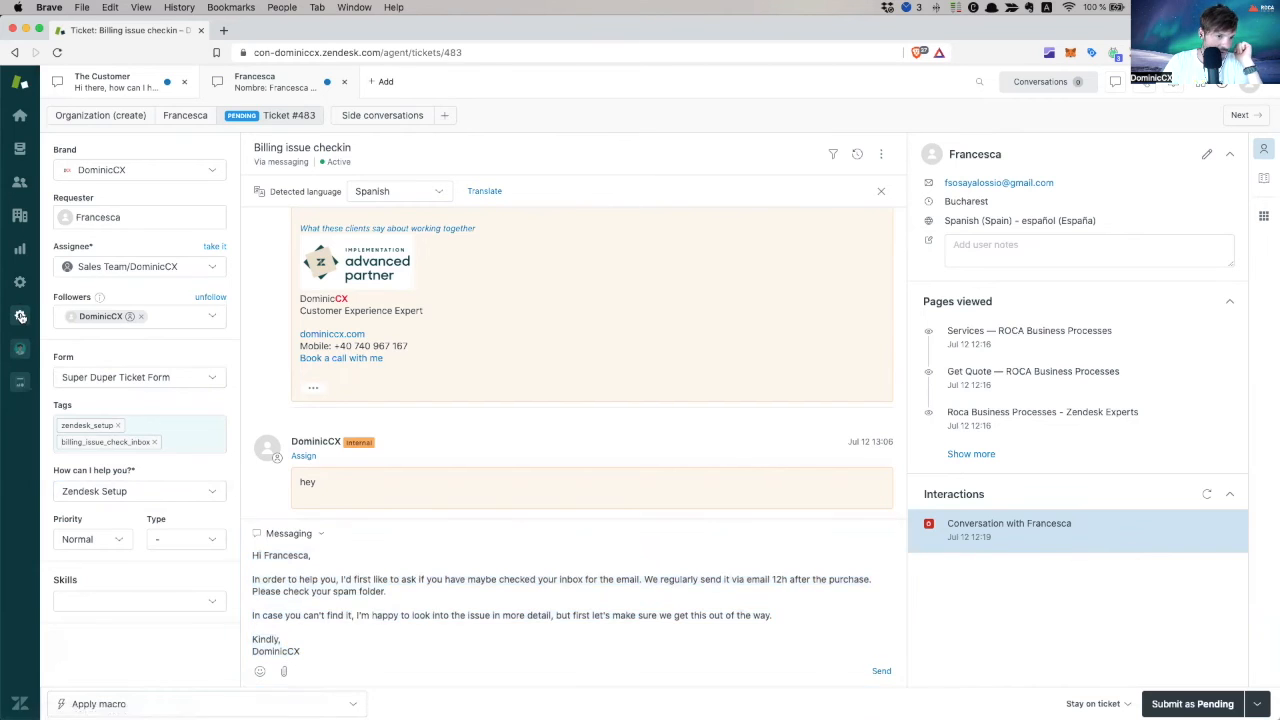
# Leave the ticket for the Admin Center home via the sidebar gear
pyautogui.click(20, 316)
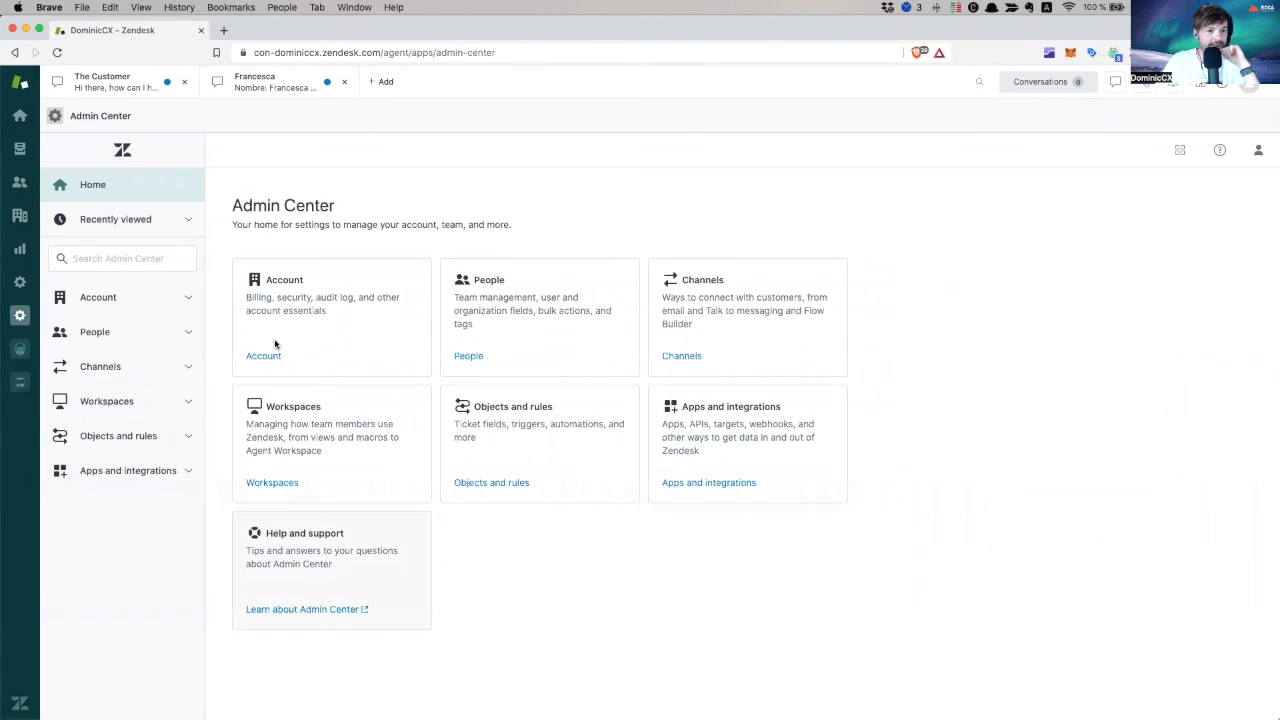
# Go to Workspaces > Dynamic content and start a new dynamic content item
pyautogui.click(106, 400)
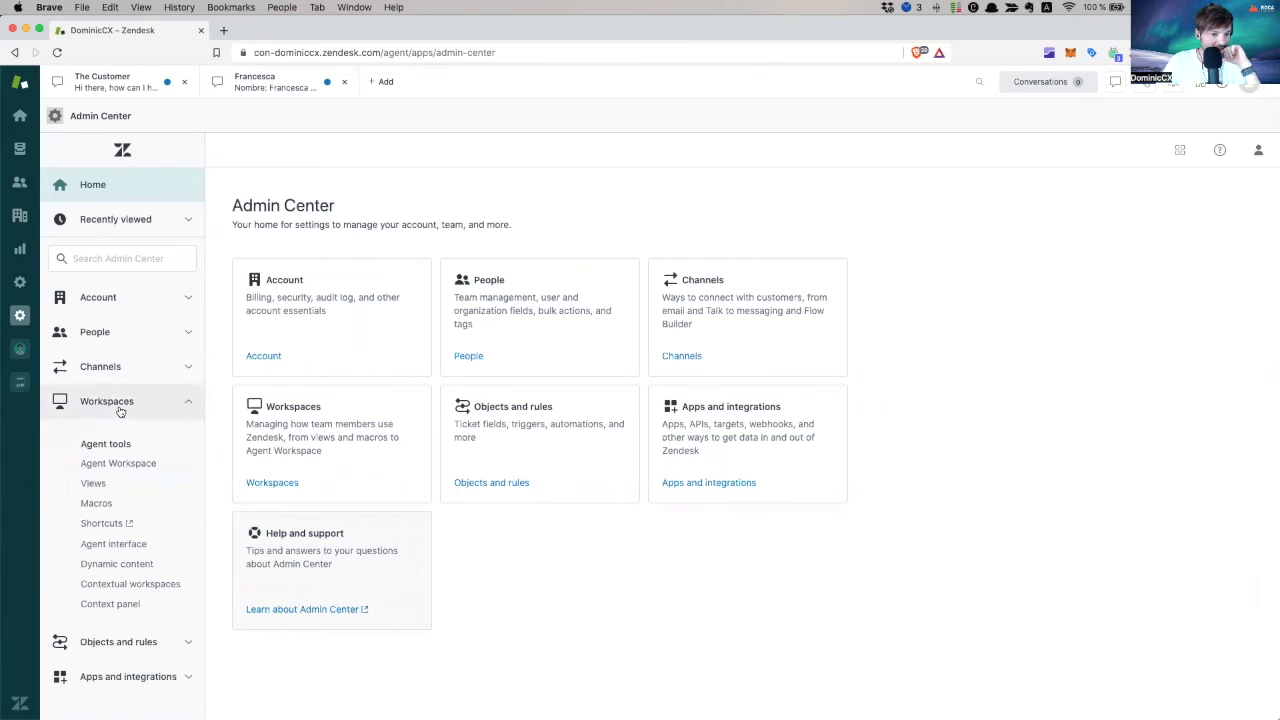
pyautogui.click(116, 564)
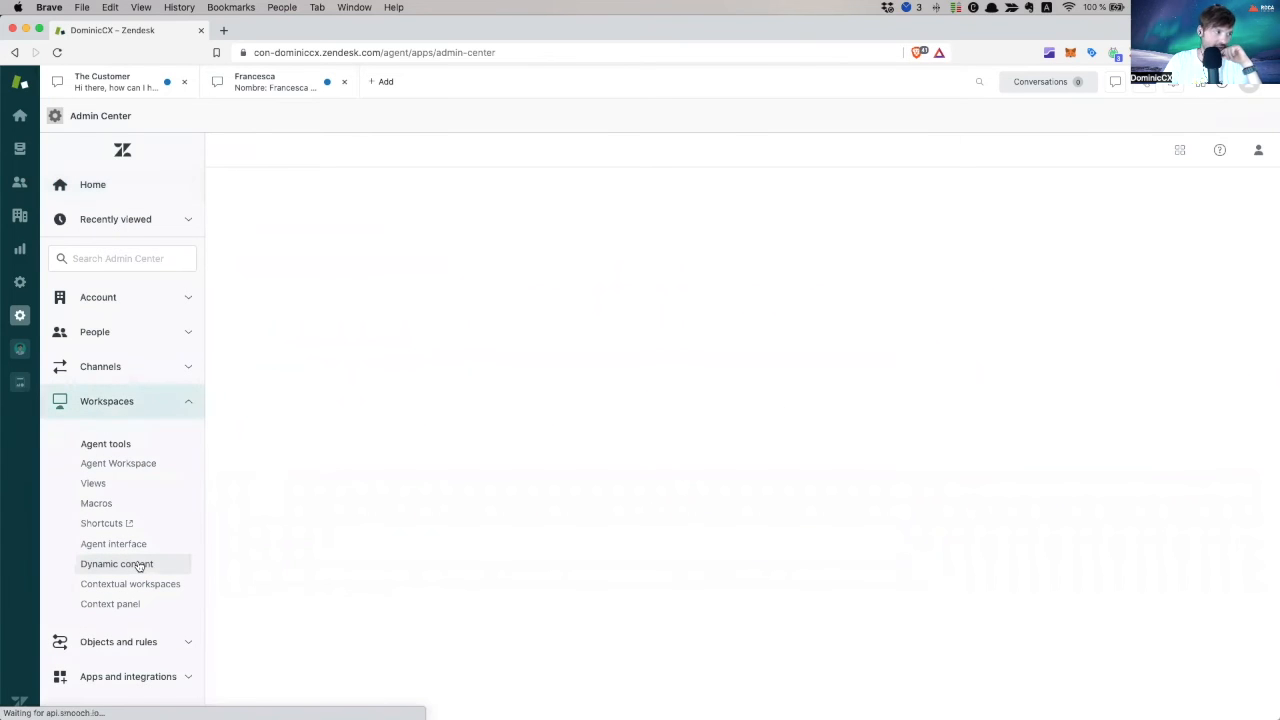
pyautogui.click(116, 564)
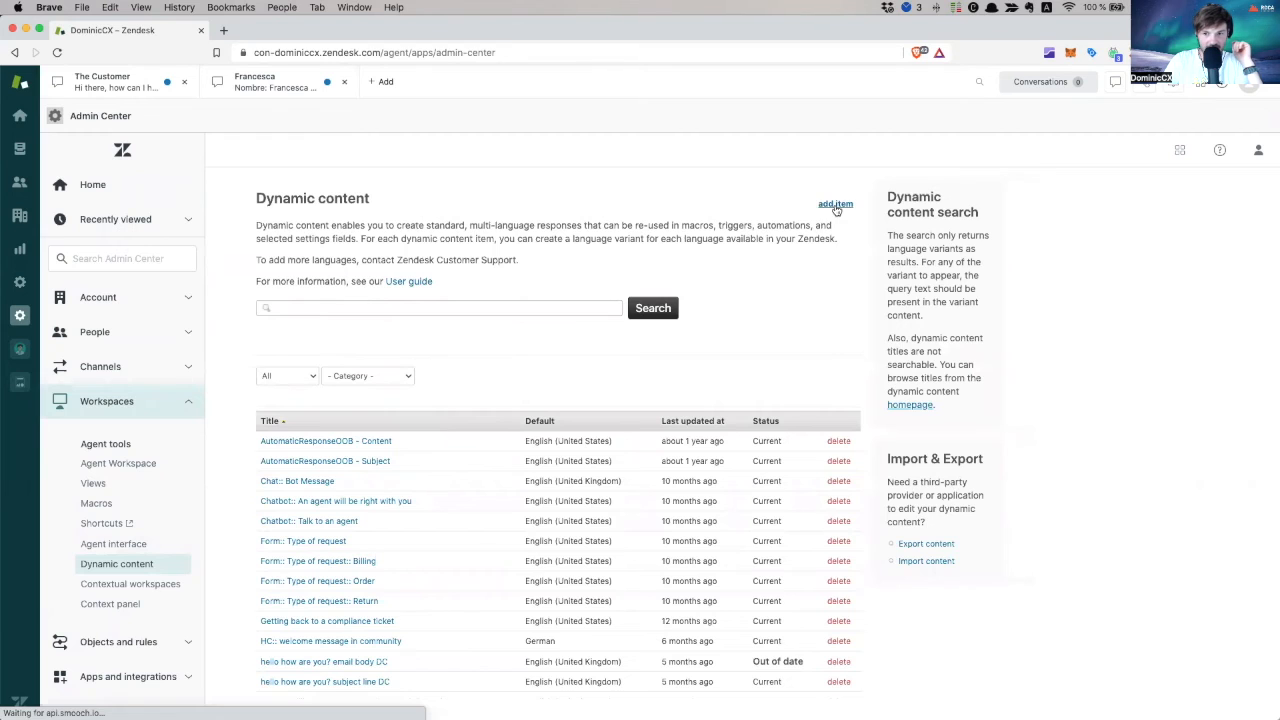
pyautogui.click(836, 204)
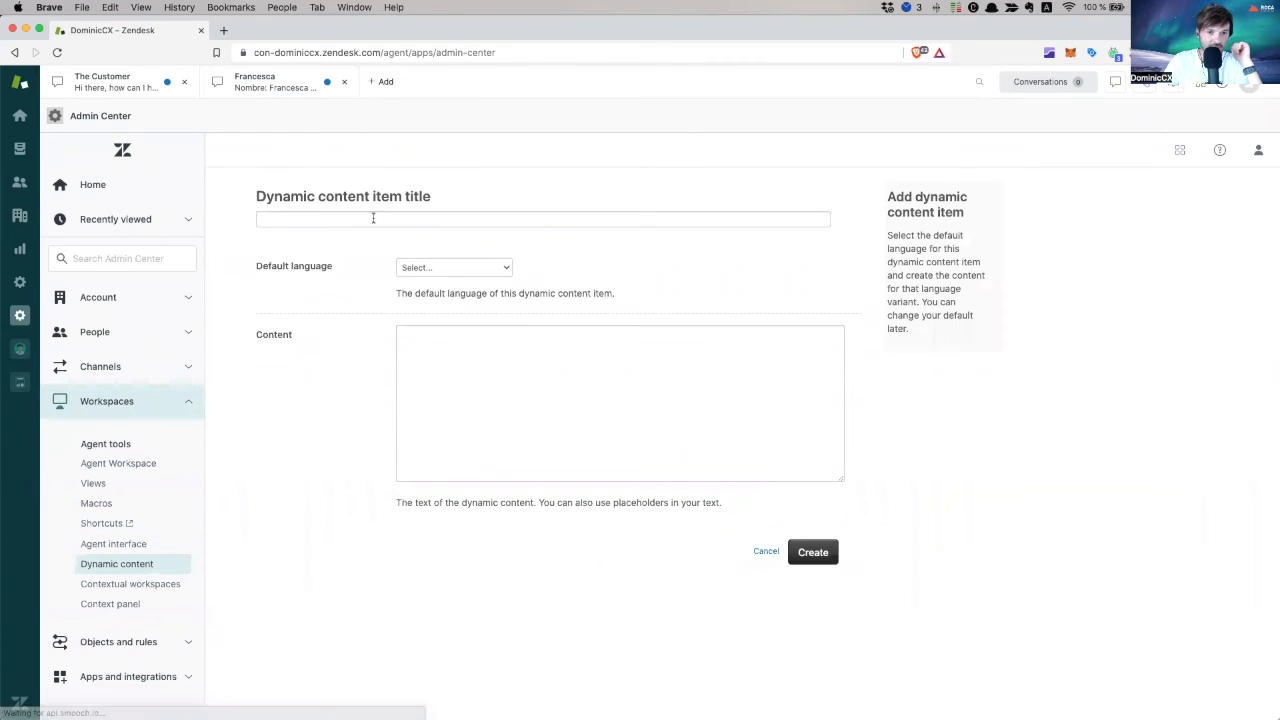
# Title the item 'Billing:: Ask customer if they checked inbox', fixing the 'invox' typo
pyautogui.write('Form:: Type of request:: Billing')
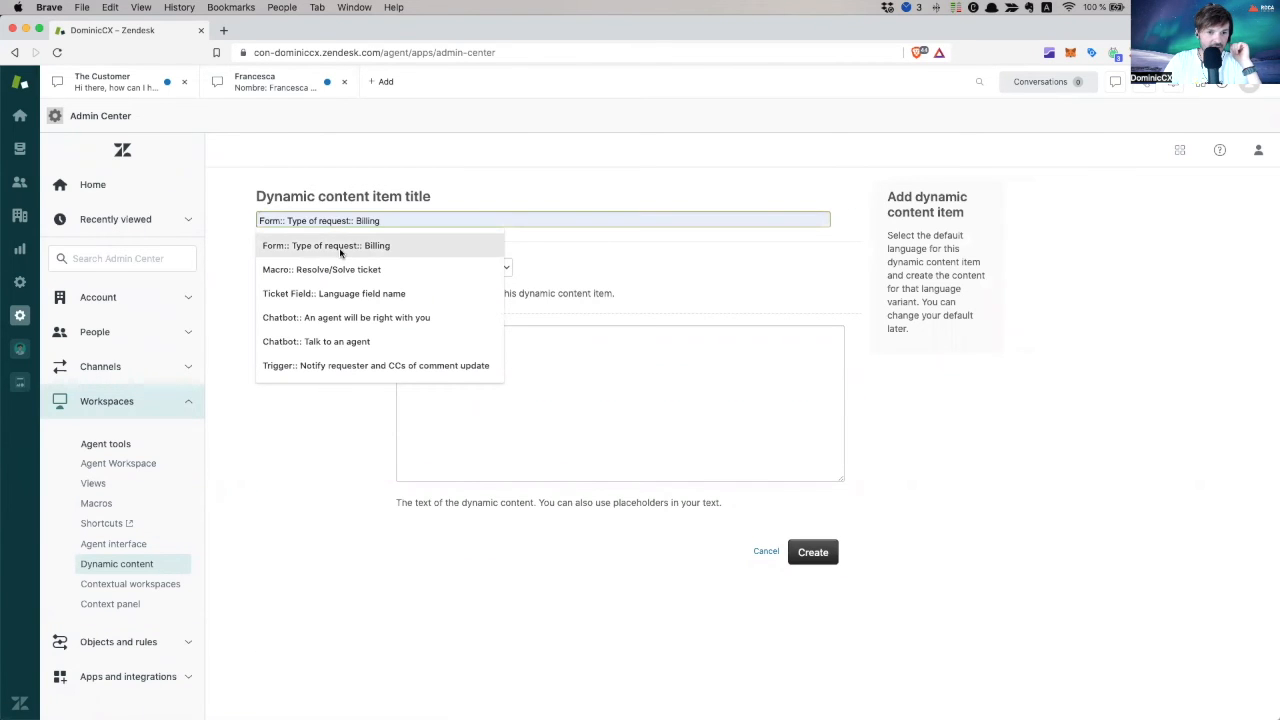
pyautogui.write('B')
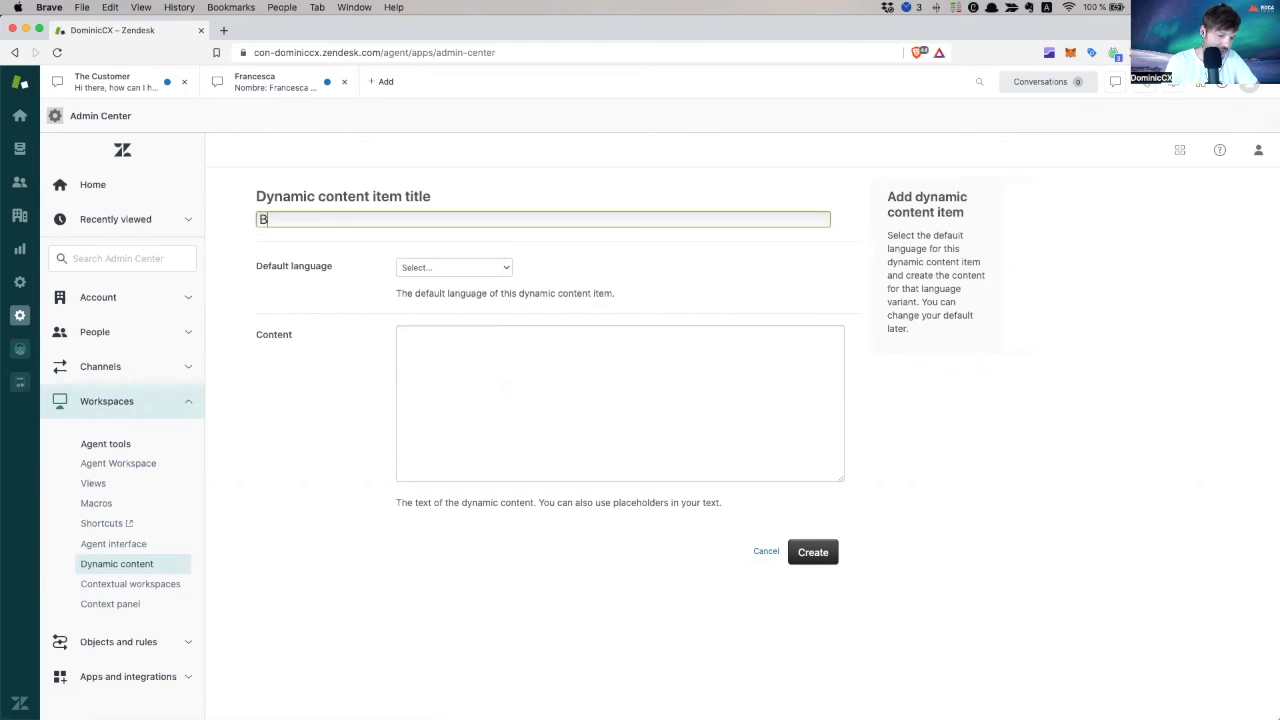
pyautogui.write('illing:')
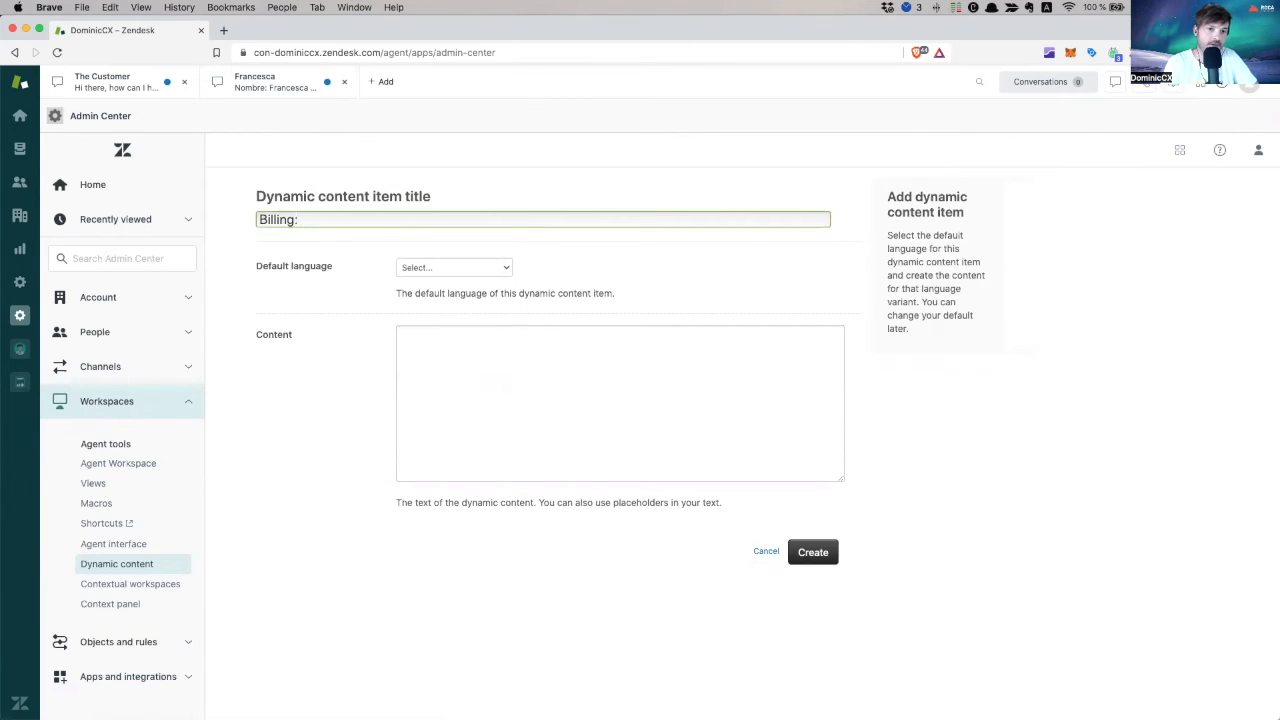
pyautogui.write(':')
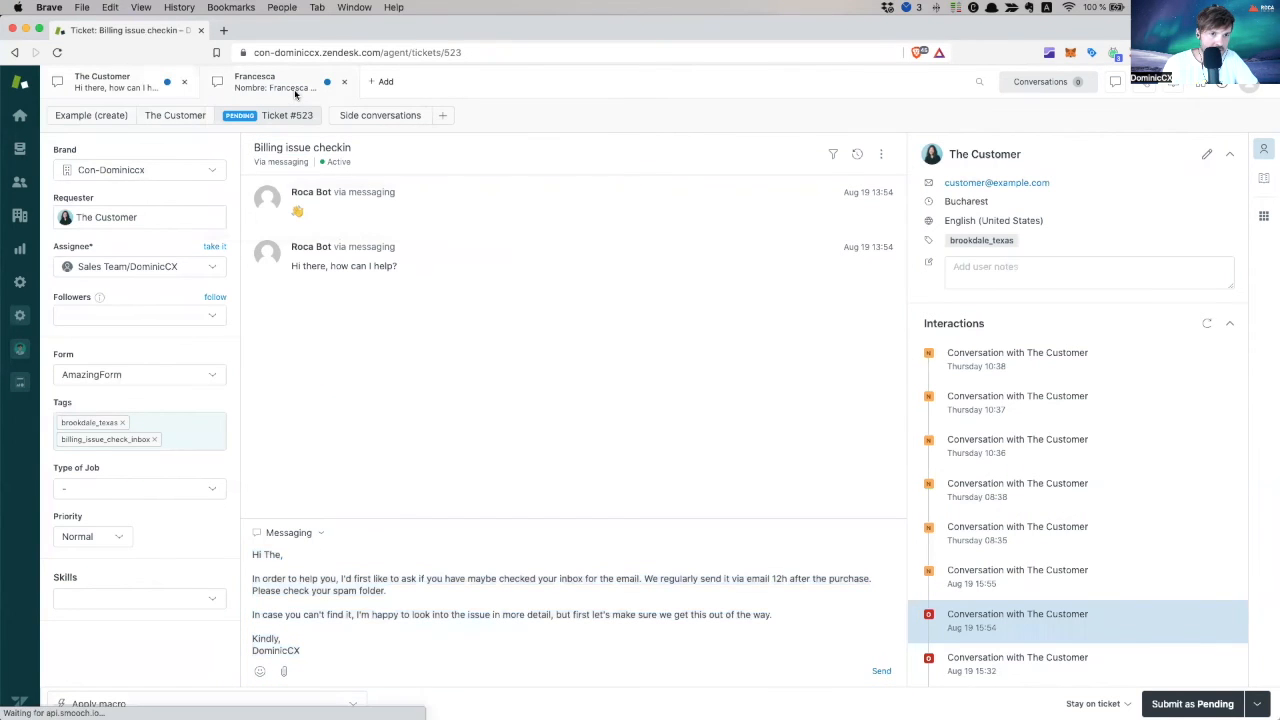
pyautogui.click(254, 80)
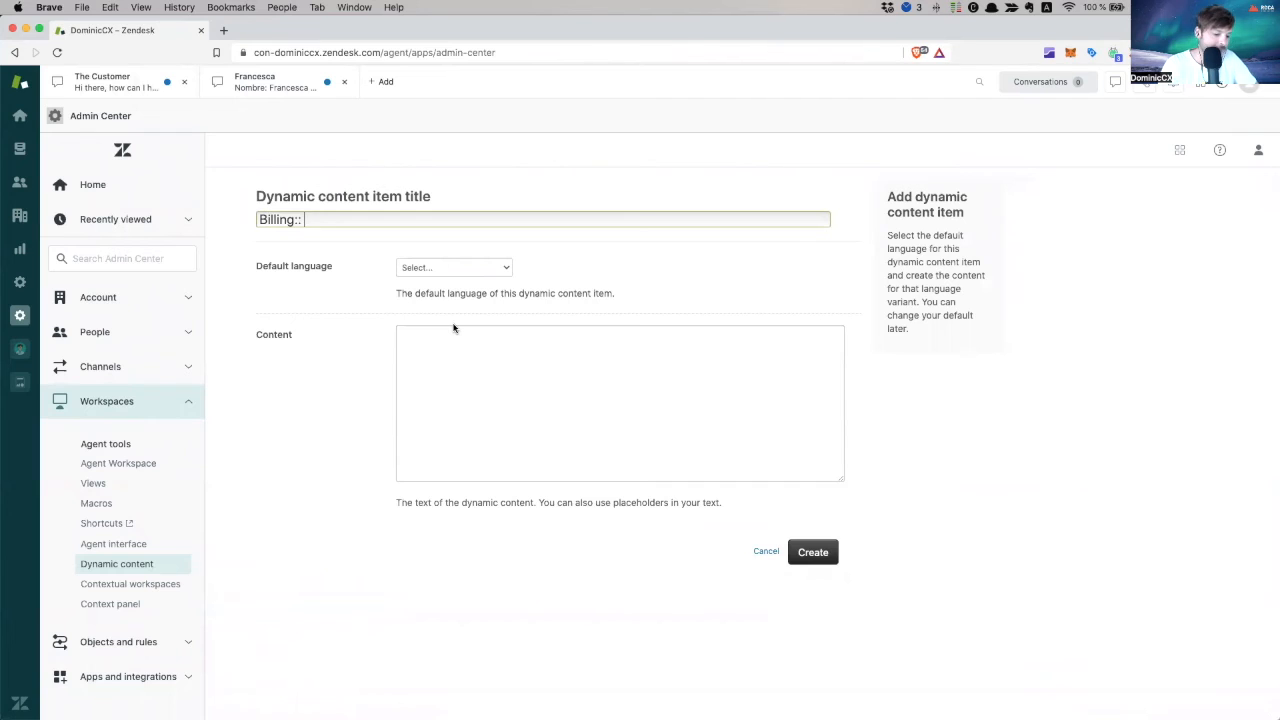
pyautogui.write('Ask customers')
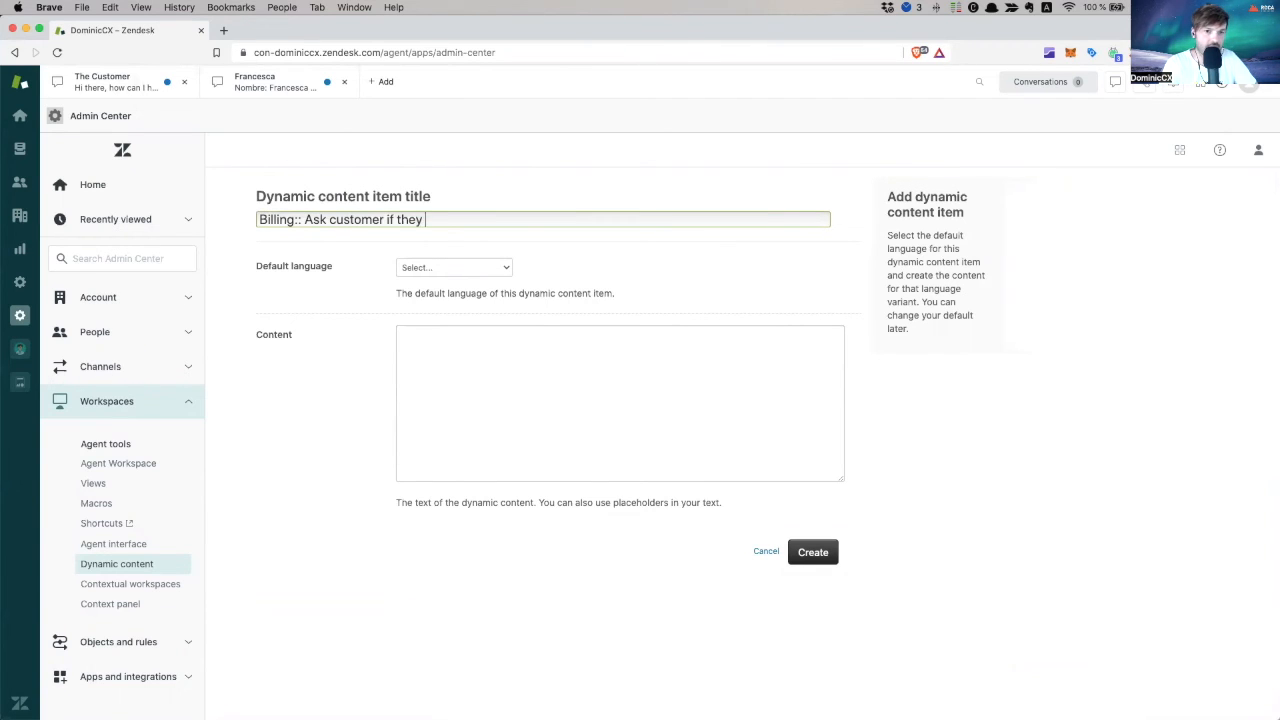
pyautogui.write('checked invox')
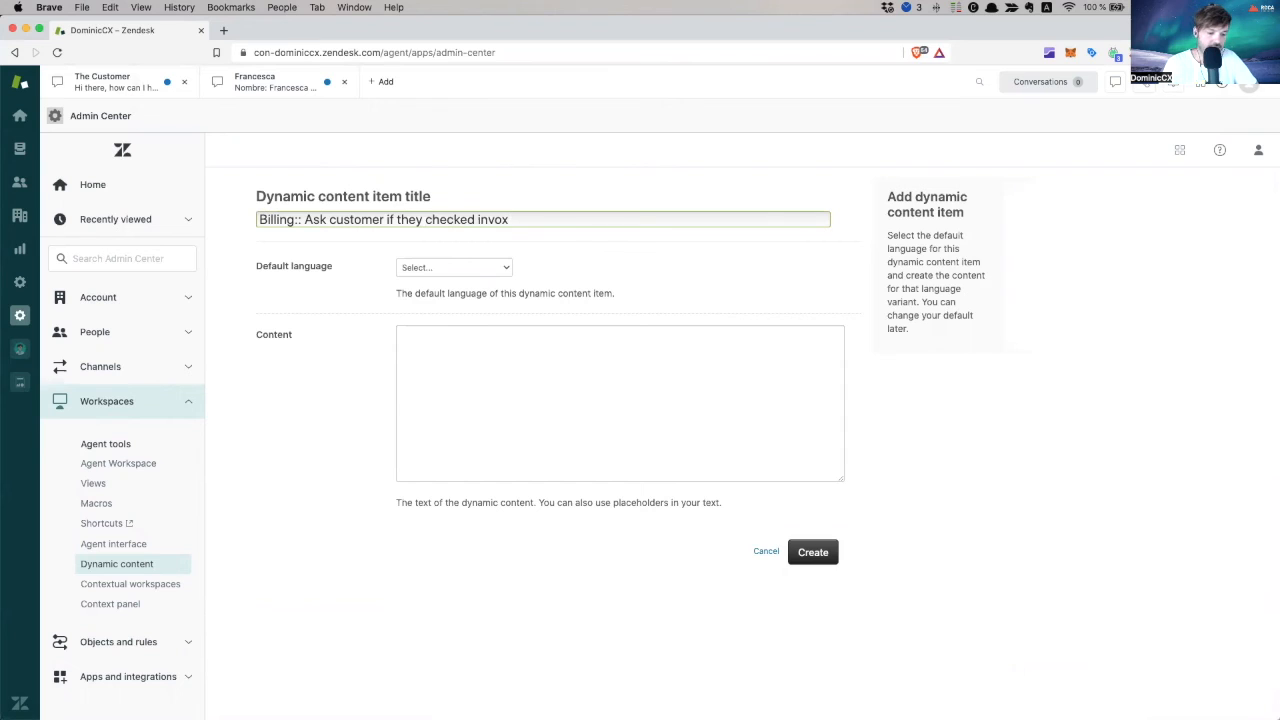
pyautogui.click(812, 552)
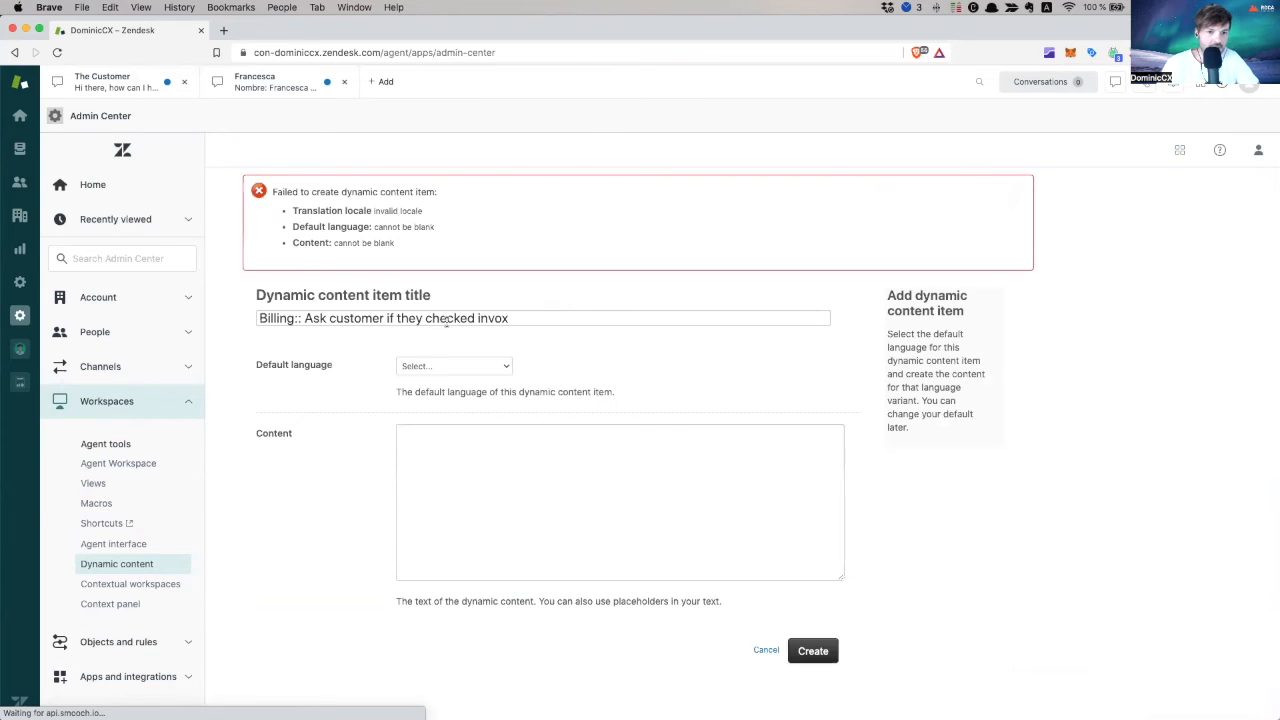
pyautogui.write('in')
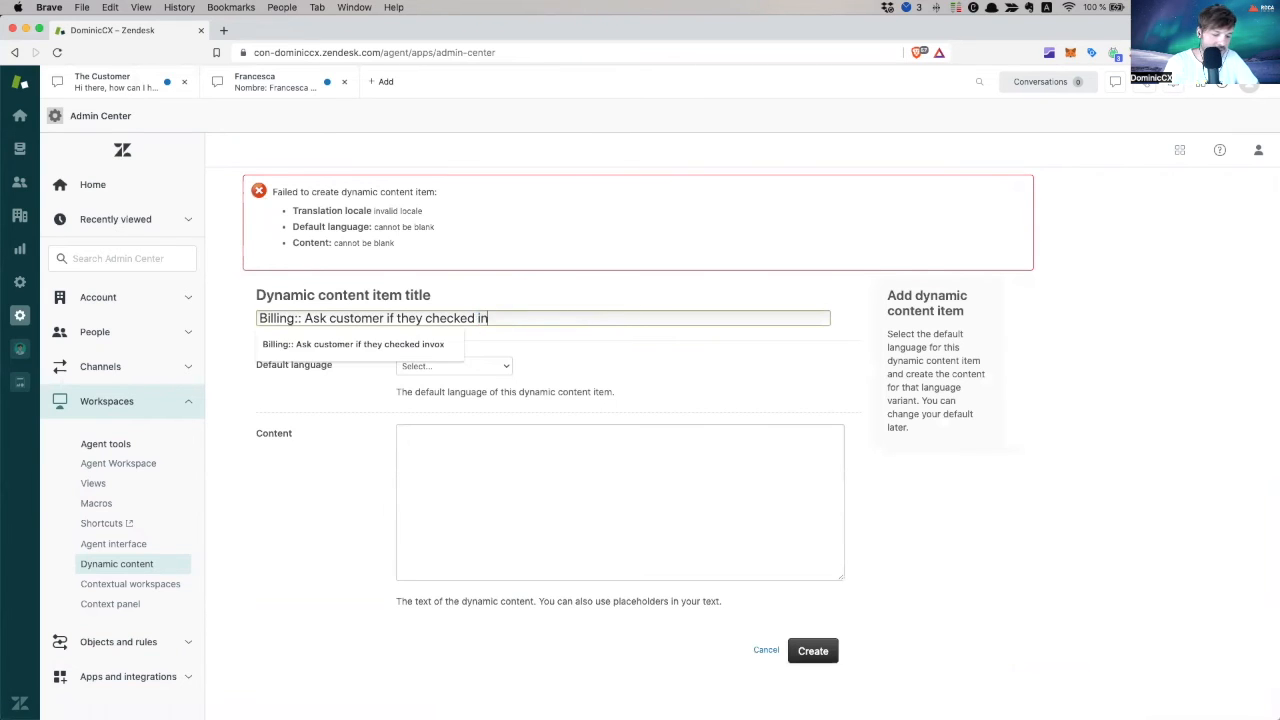
# Set default language English (United States), enter the reply with requester and assignee name placeholders, and create it
pyautogui.click(452, 364)
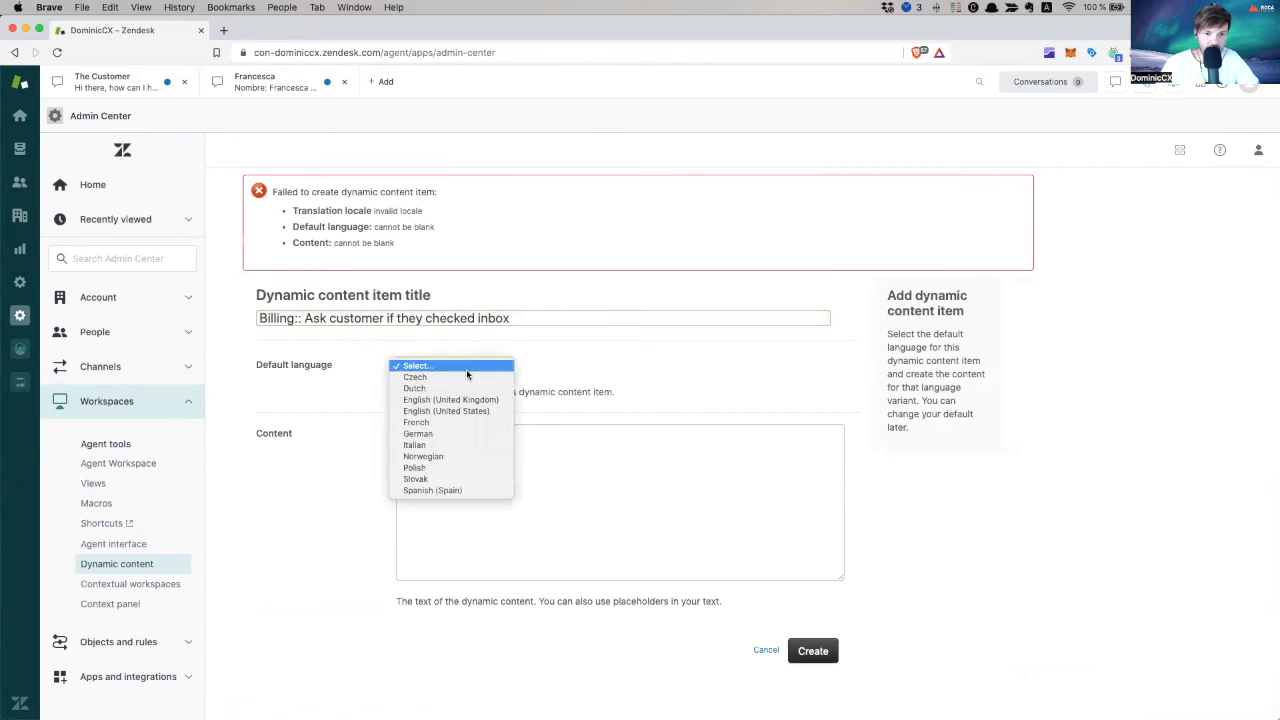
pyautogui.moveTo(446, 412)
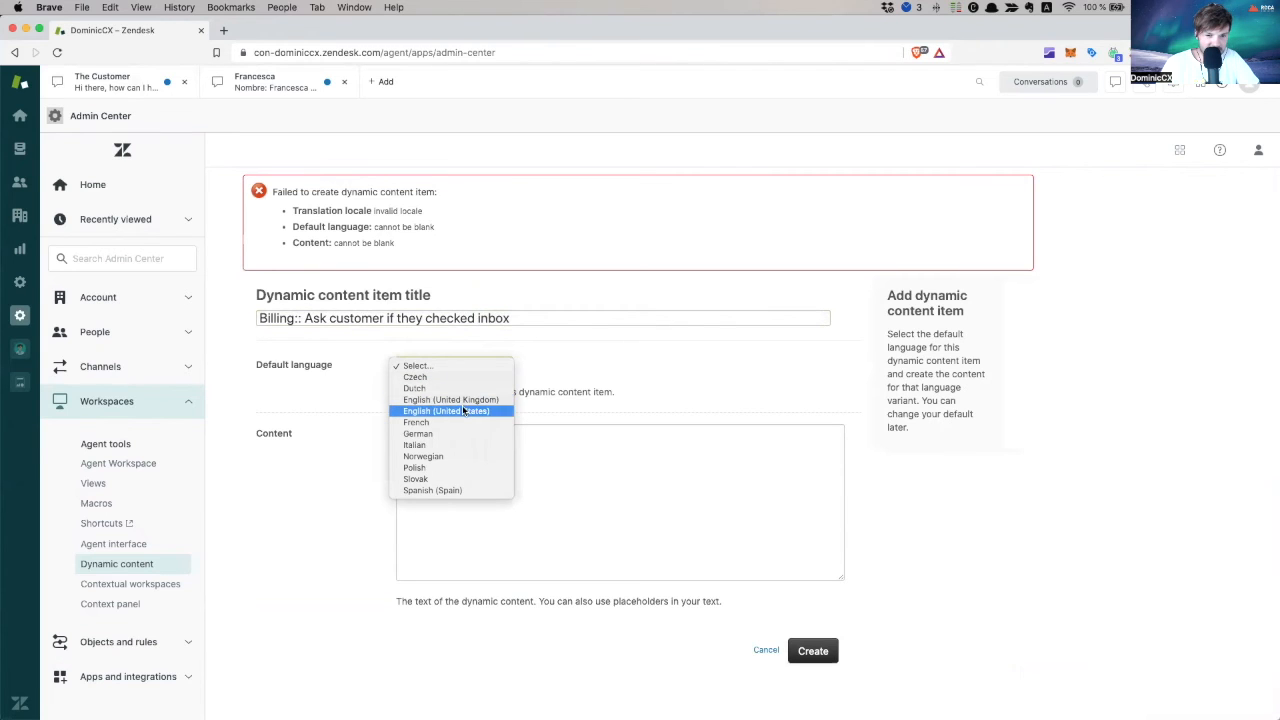
pyautogui.click(444, 412)
pyautogui.write('Hi {{ticket.')
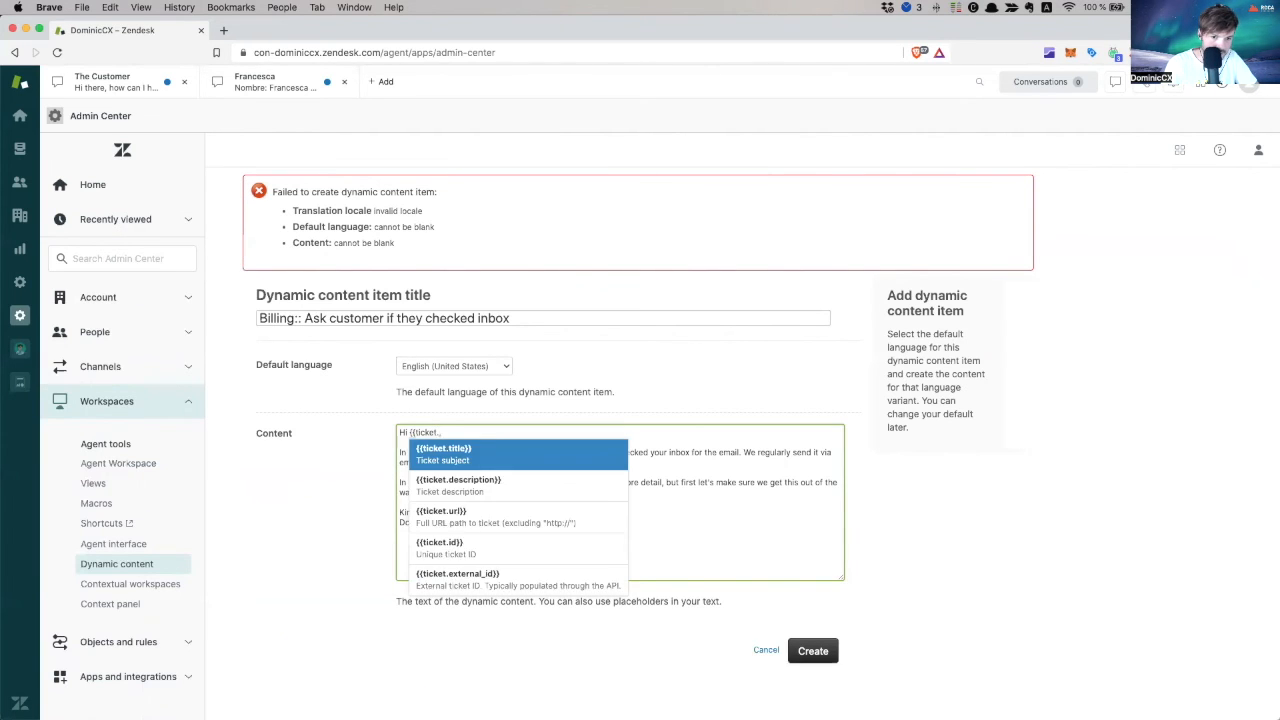
pyautogui.write('requester.first_name}}')
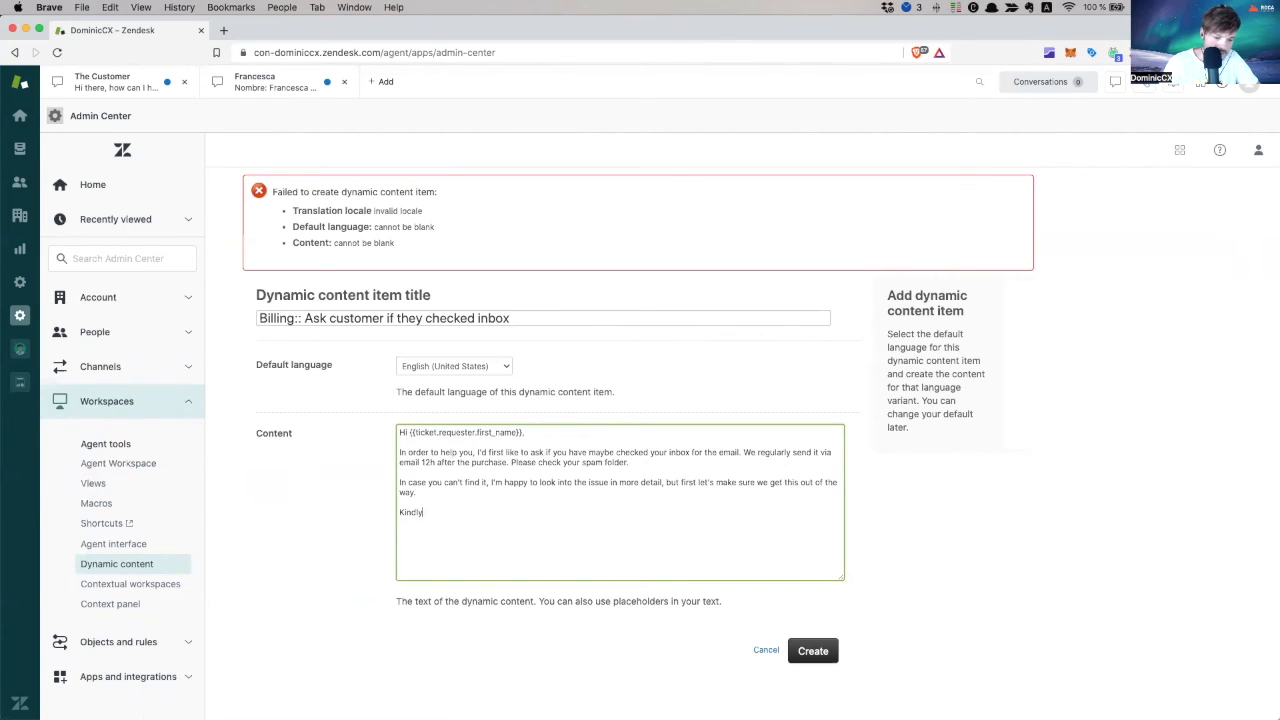
pyautogui.write('{{ticket.ass')
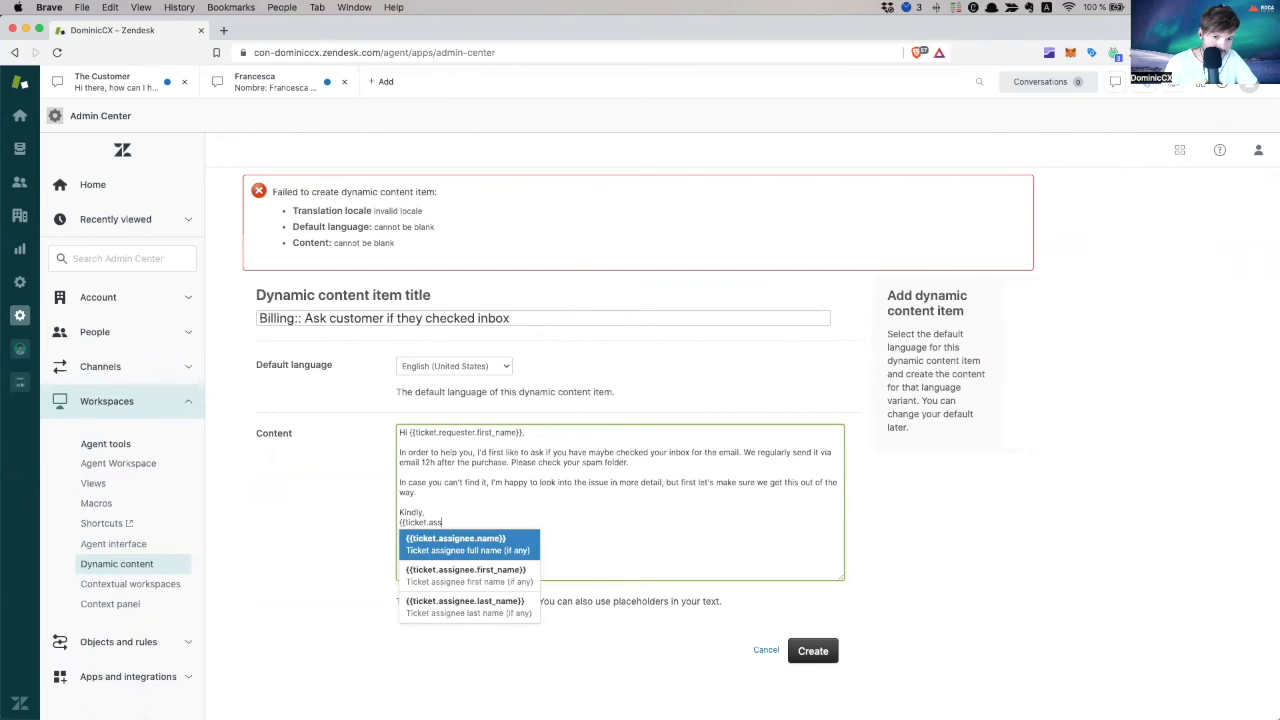
pyautogui.click(464, 568)
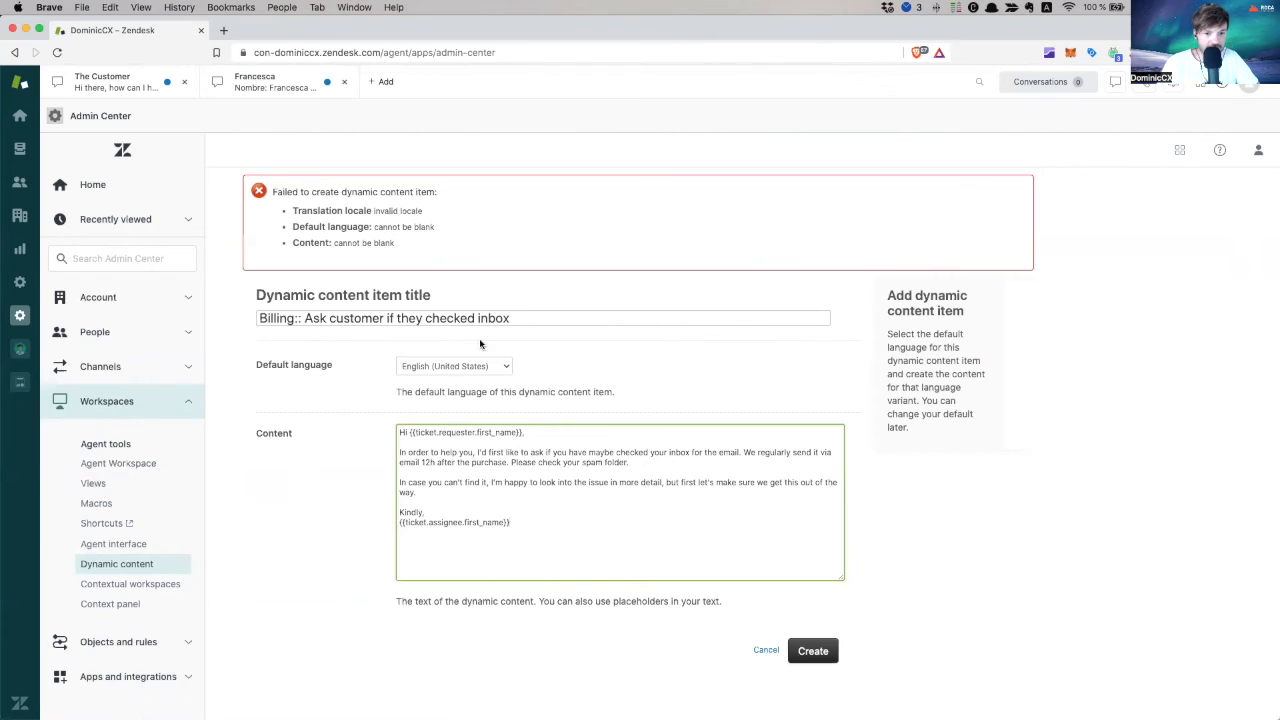
pyautogui.click(812, 650)
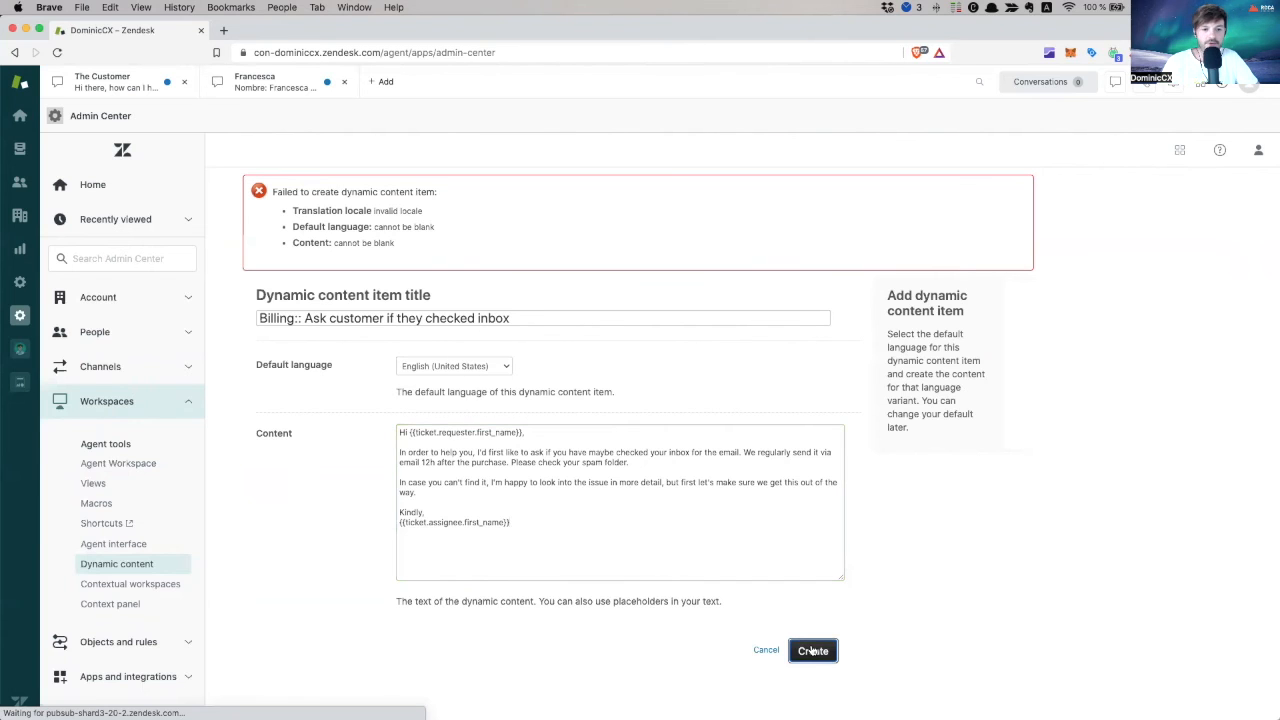
pyautogui.click(812, 652)
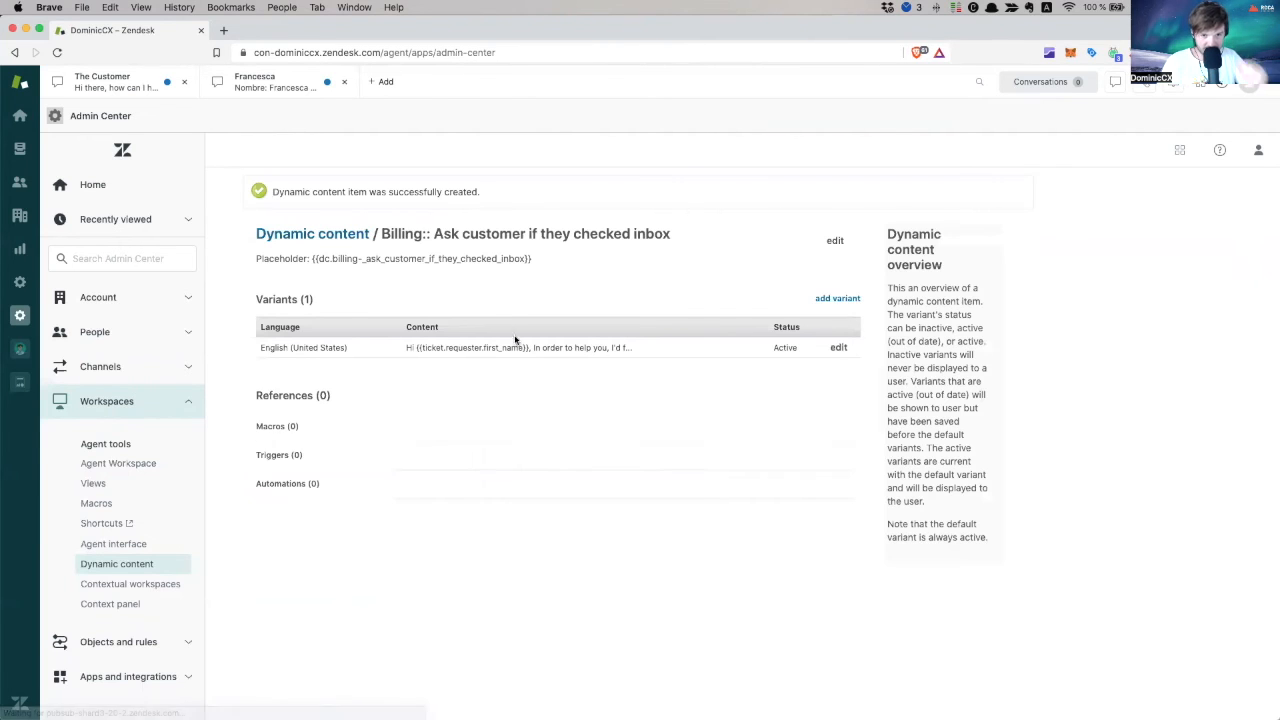
# Select the placeholder {{dc.billing_ask_customer_if_they_checked_inbox}} for copying
pyautogui.doubleClick(420, 258)
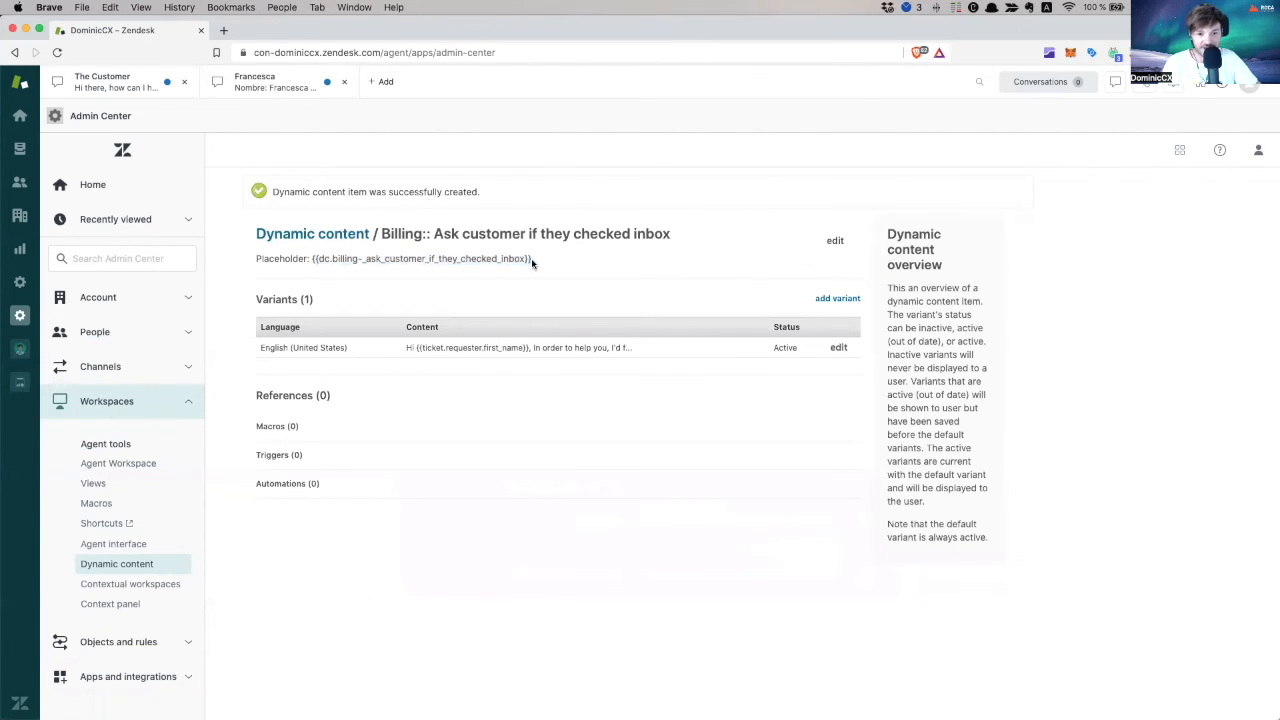
pyautogui.doubleClick(420, 258)
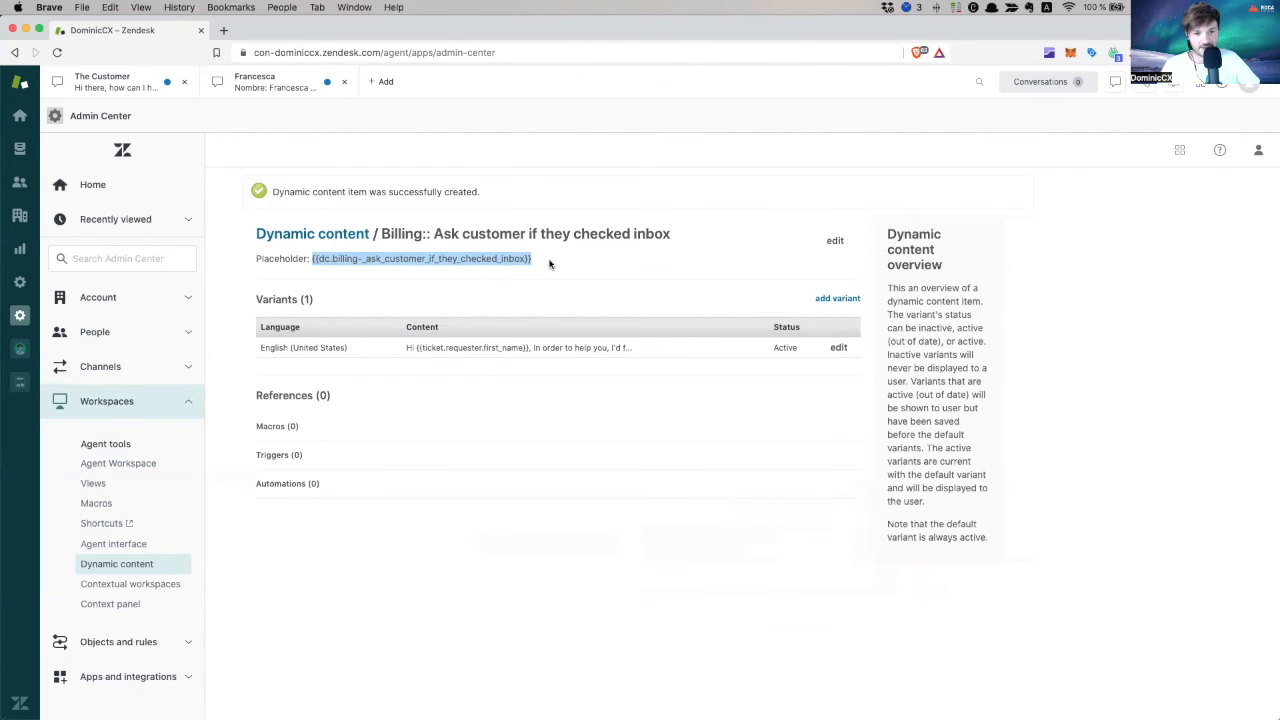
pyautogui.moveTo(476, 394)
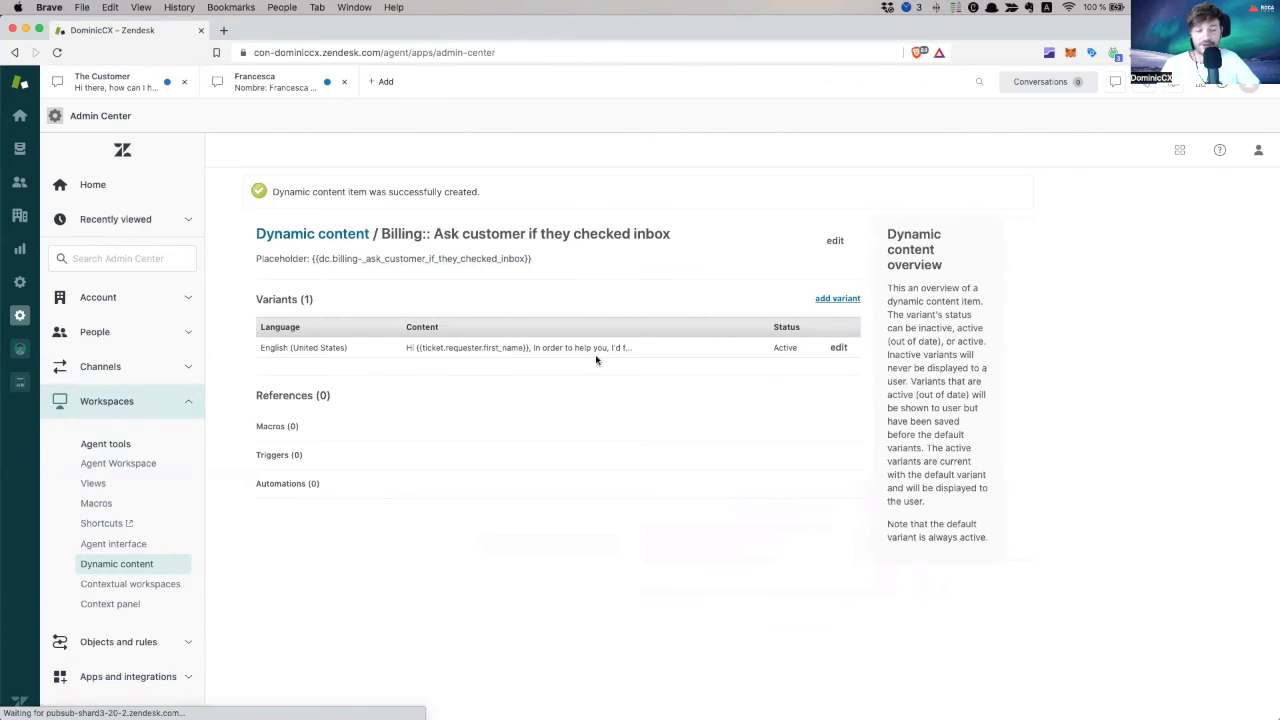
# Start a German variant of the item and open a new browser tab
pyautogui.click(836, 298)
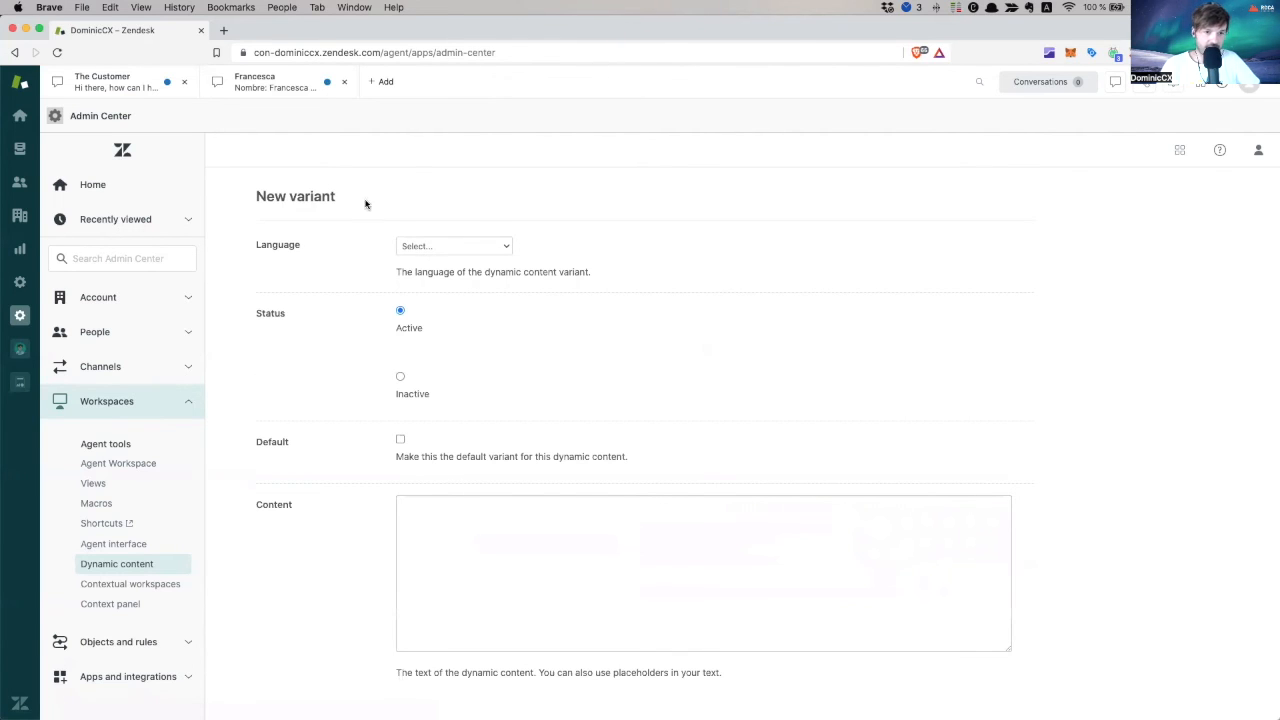
pyautogui.click(452, 244)
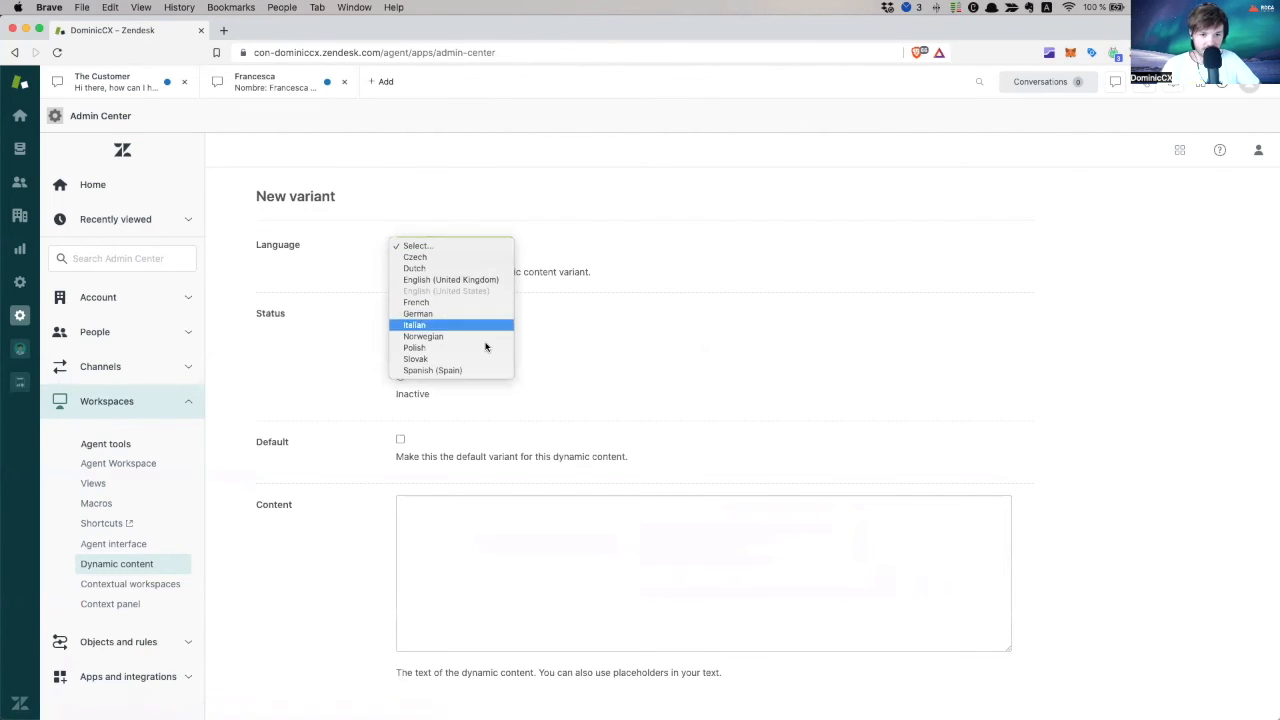
pyautogui.click(416, 312)
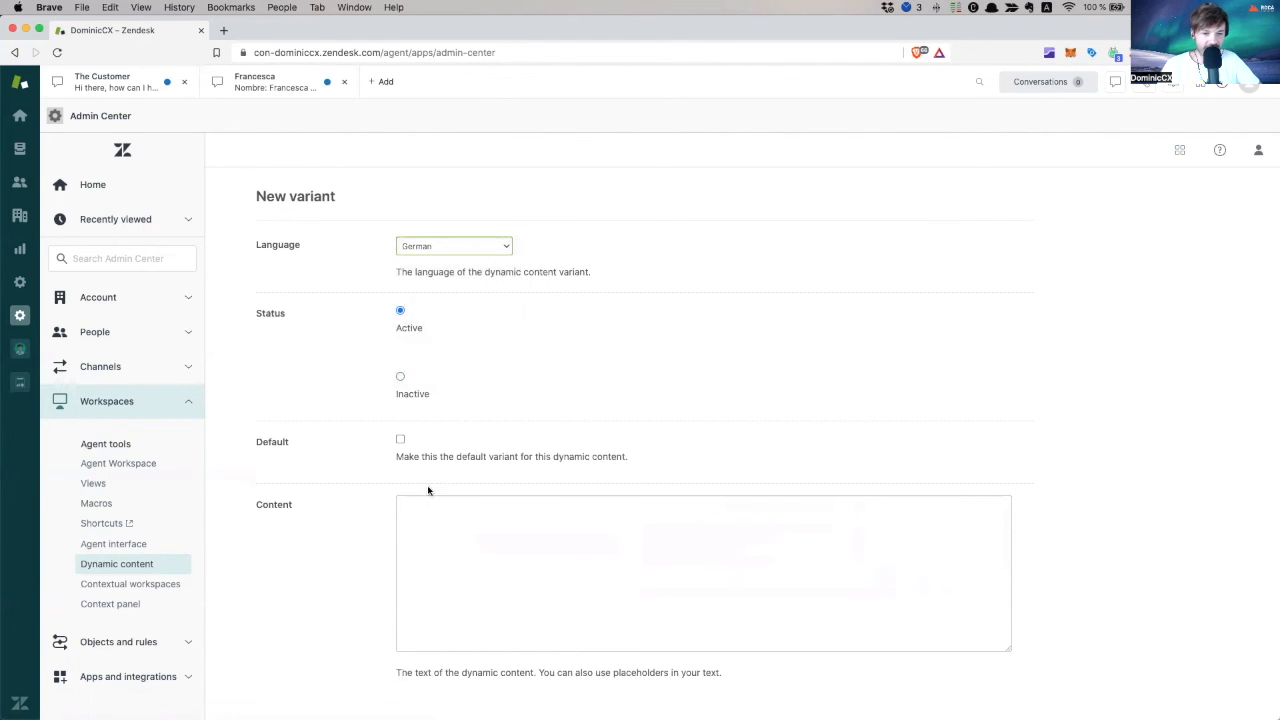
pyautogui.click(700, 570)
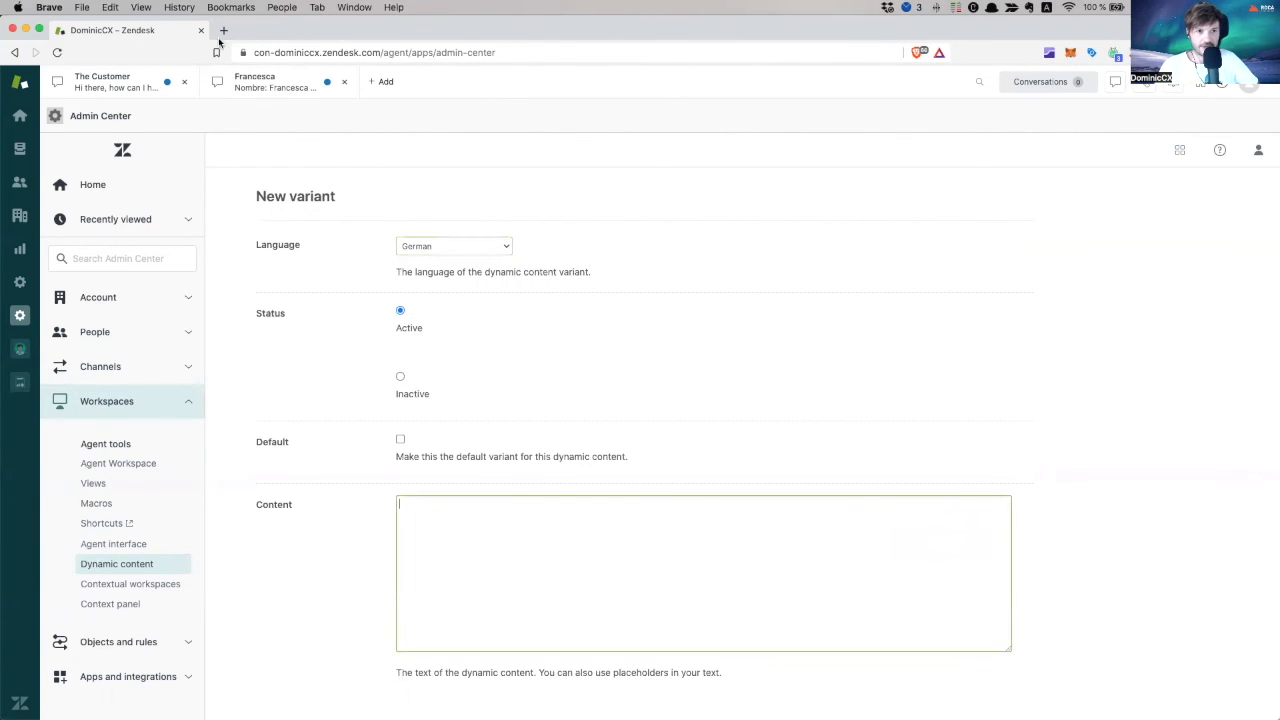
pyautogui.click(224, 30)
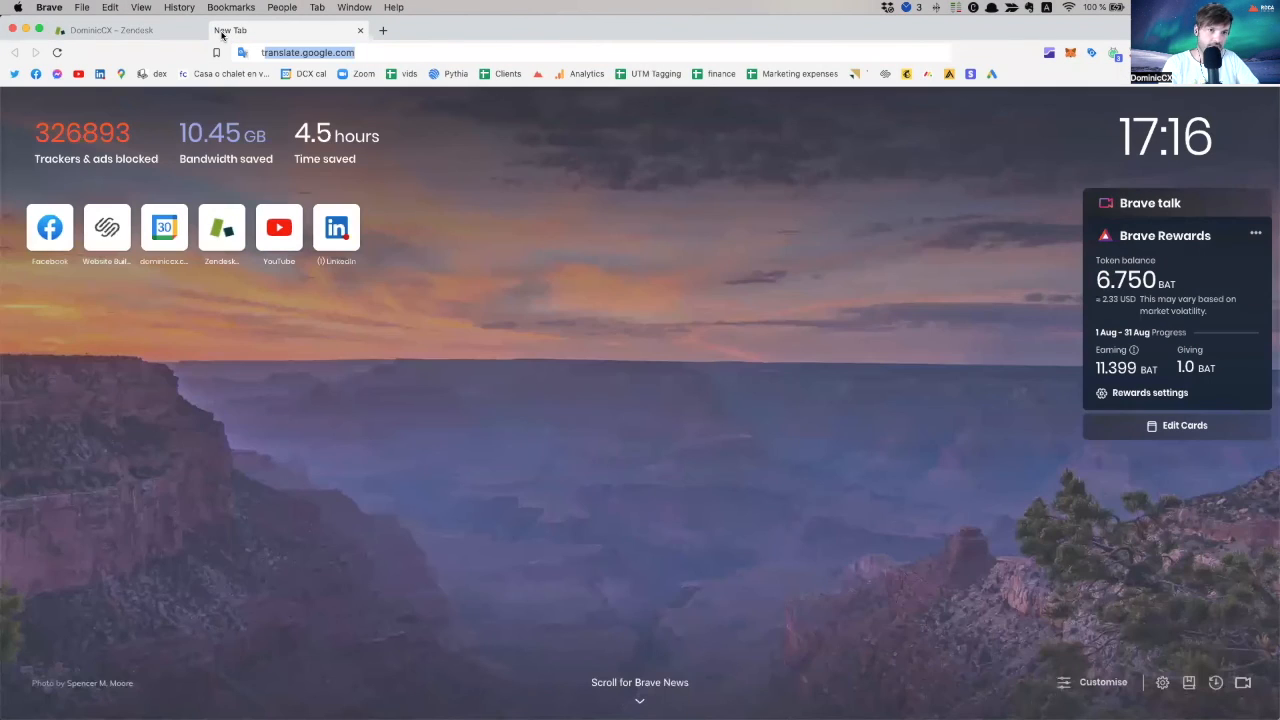
# Translate the English billing reply into German on Google Translate and copy it
pyautogui.press('Return')
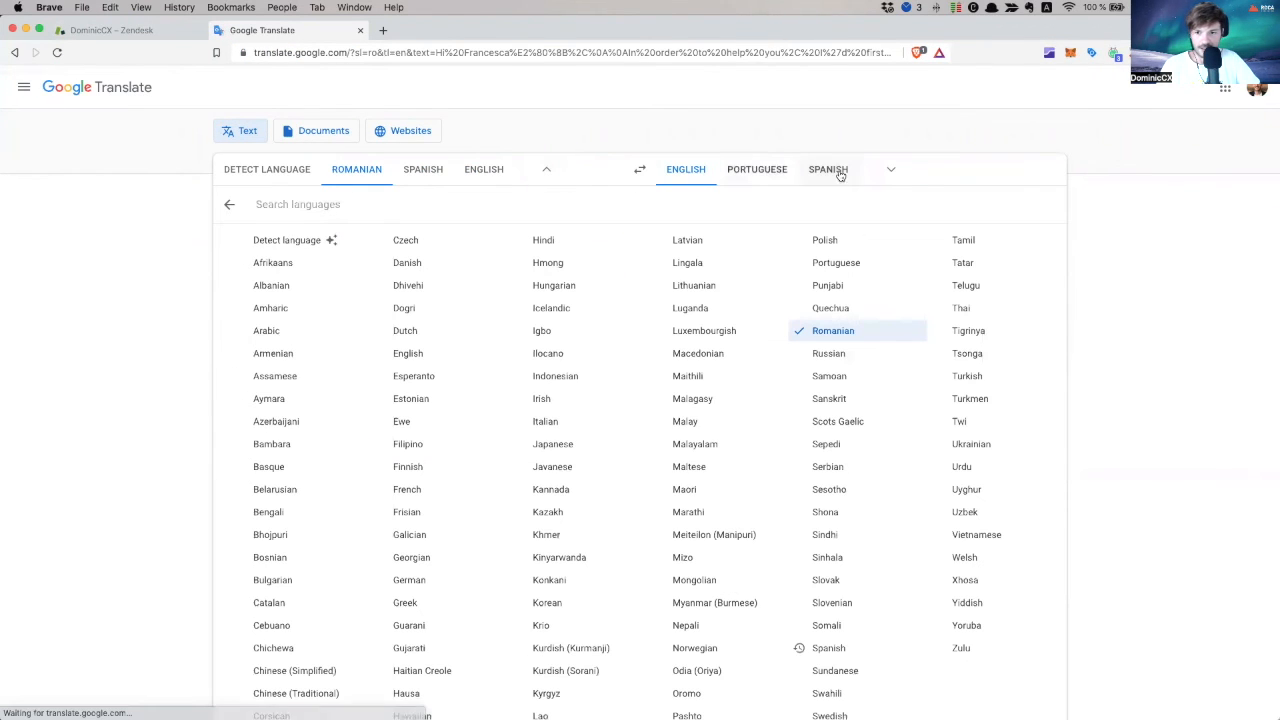
pyautogui.click(890, 168)
pyautogui.write('deut')
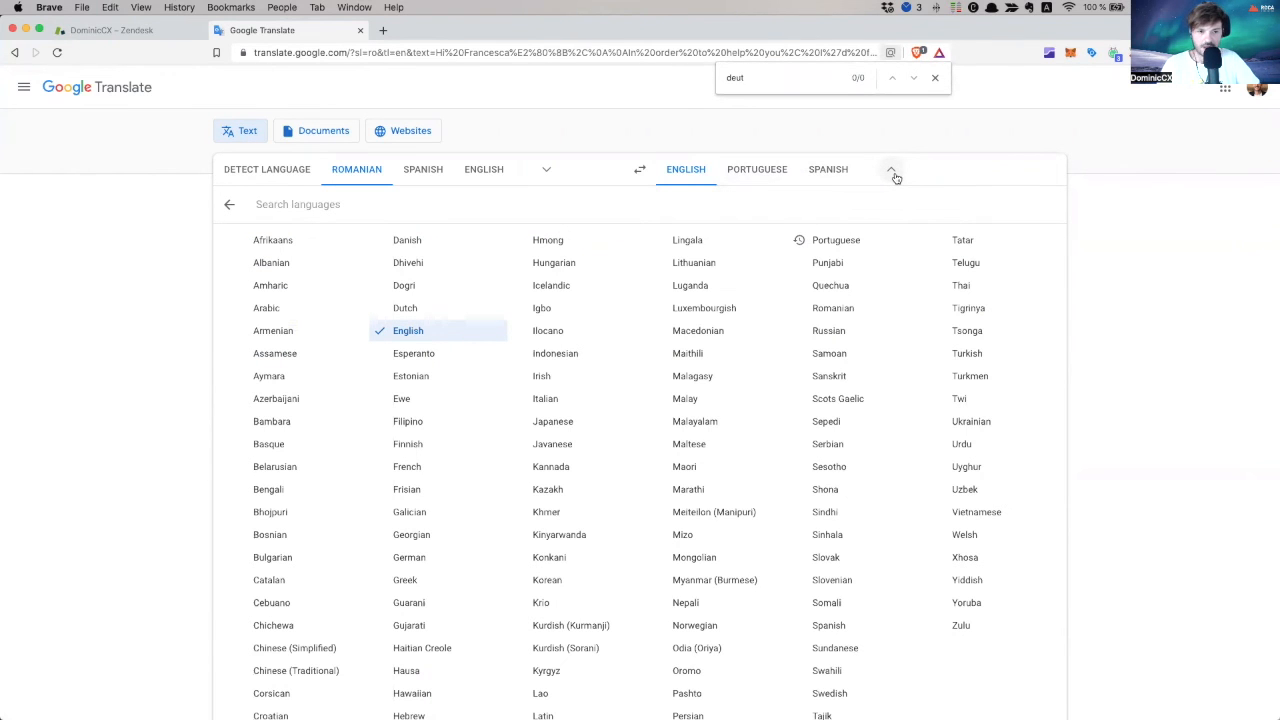
pyautogui.write('ger')
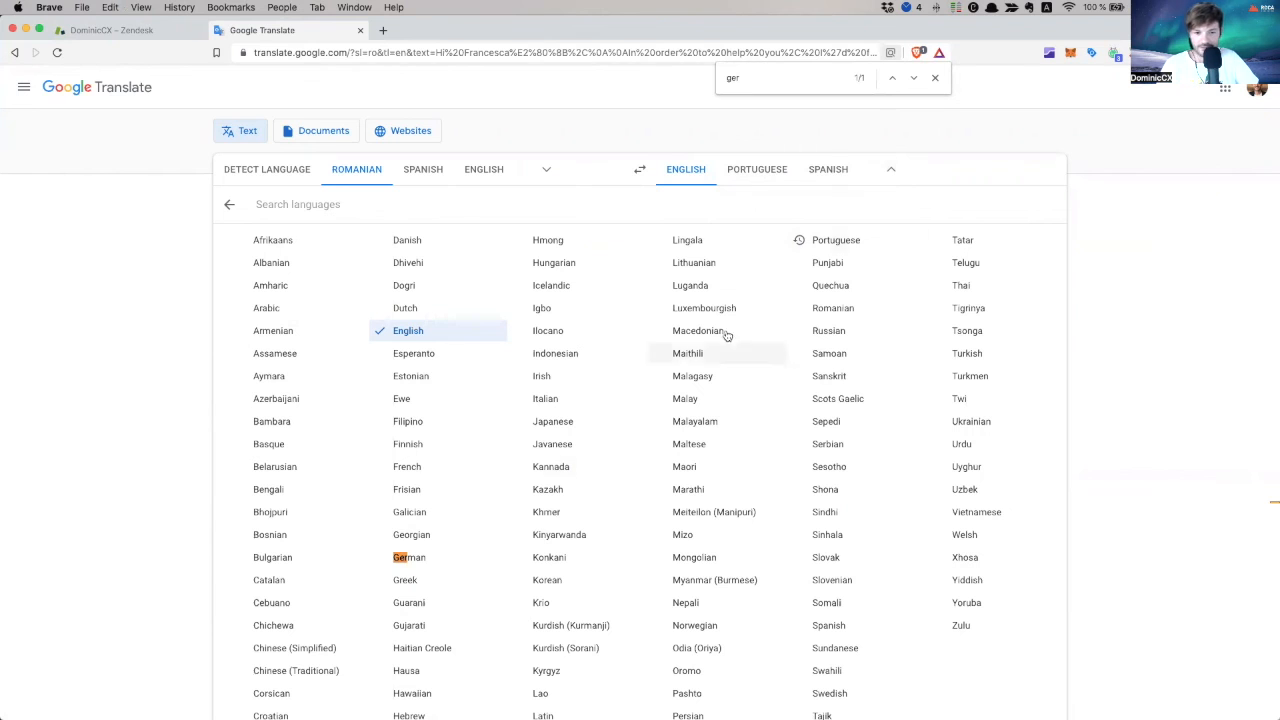
pyautogui.click(408, 556)
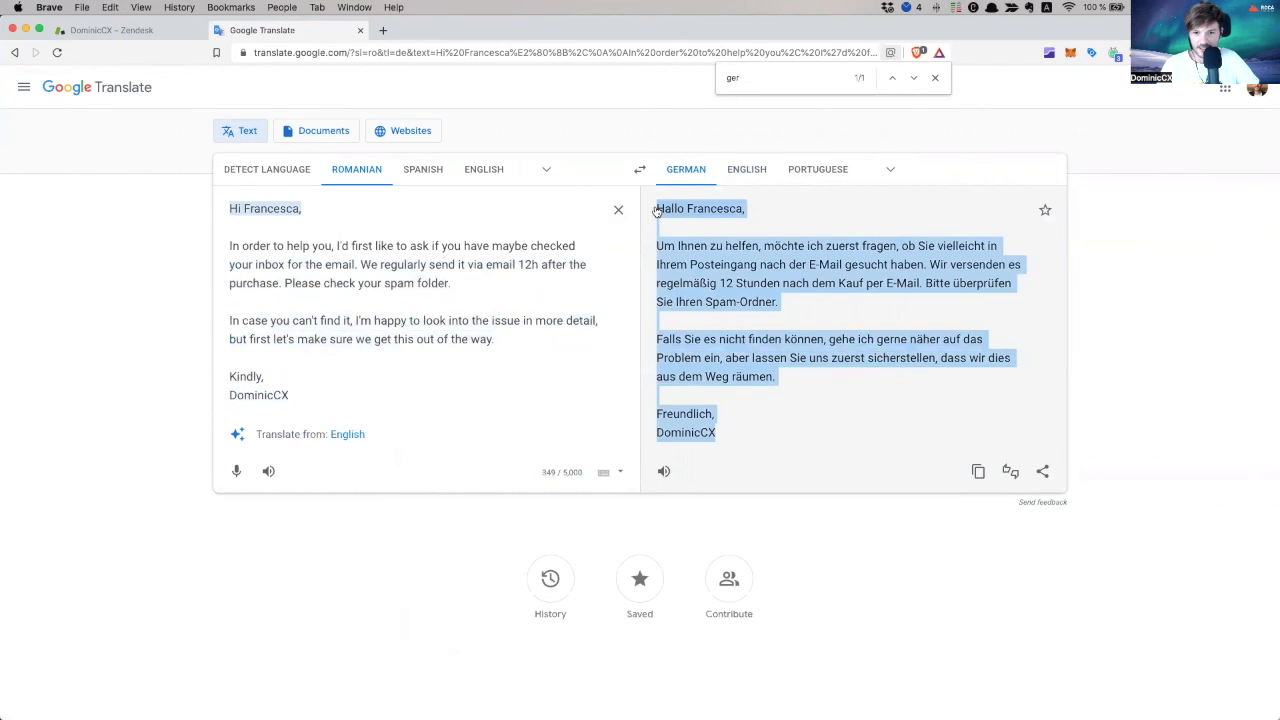
pyautogui.click(112, 30)
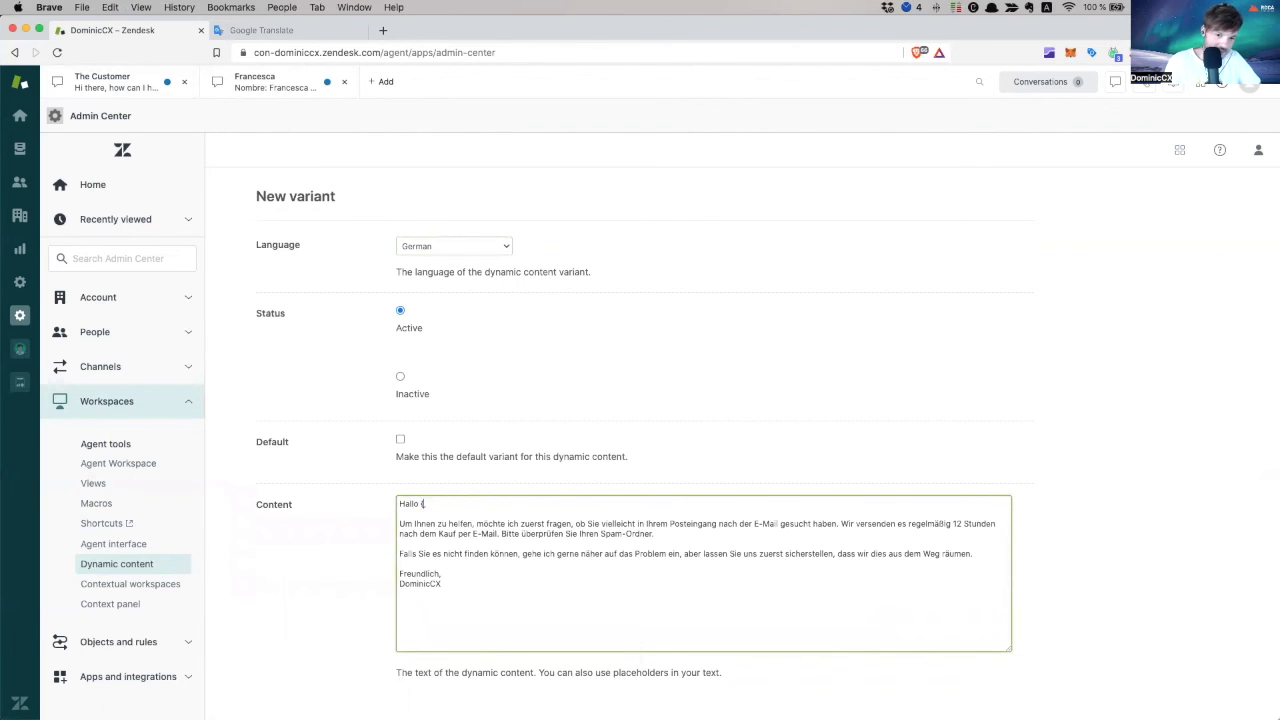
# Insert {{ticket.requester.first_name}} and {{ticket.assignee.first_name}} into the German text and create the variant
pyautogui.write('{ticket')
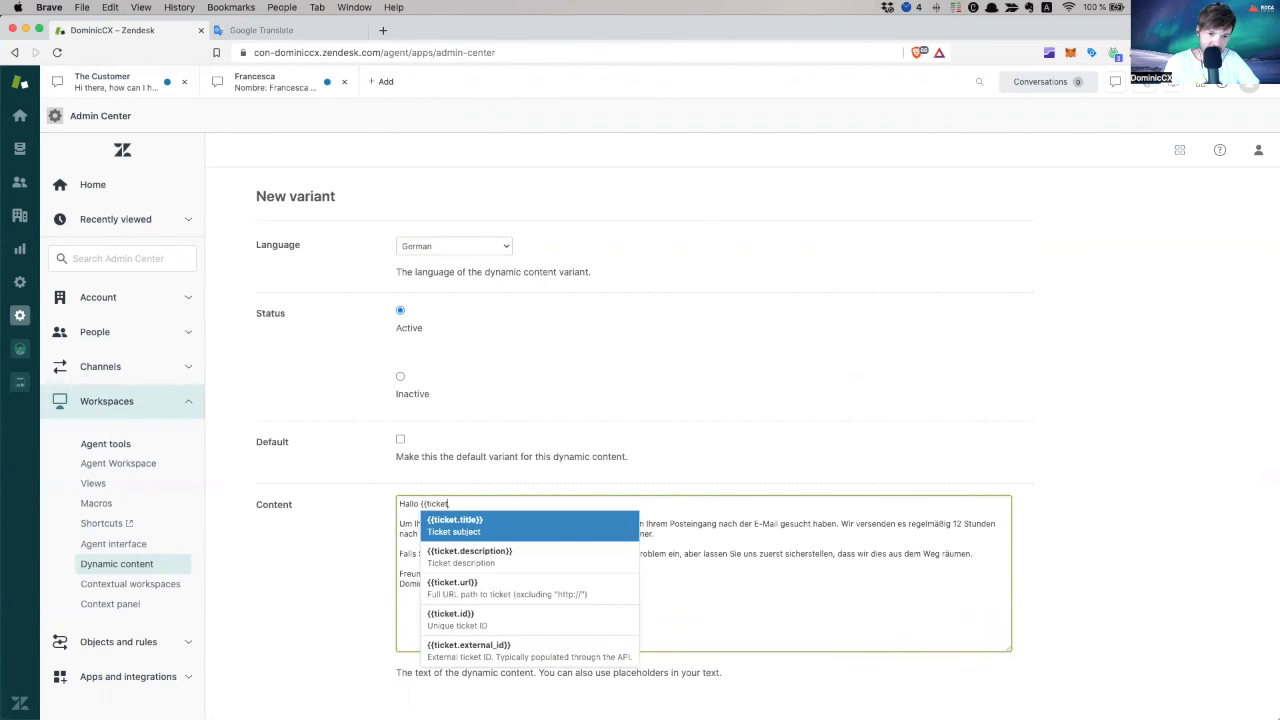
pyautogui.write('.req,')
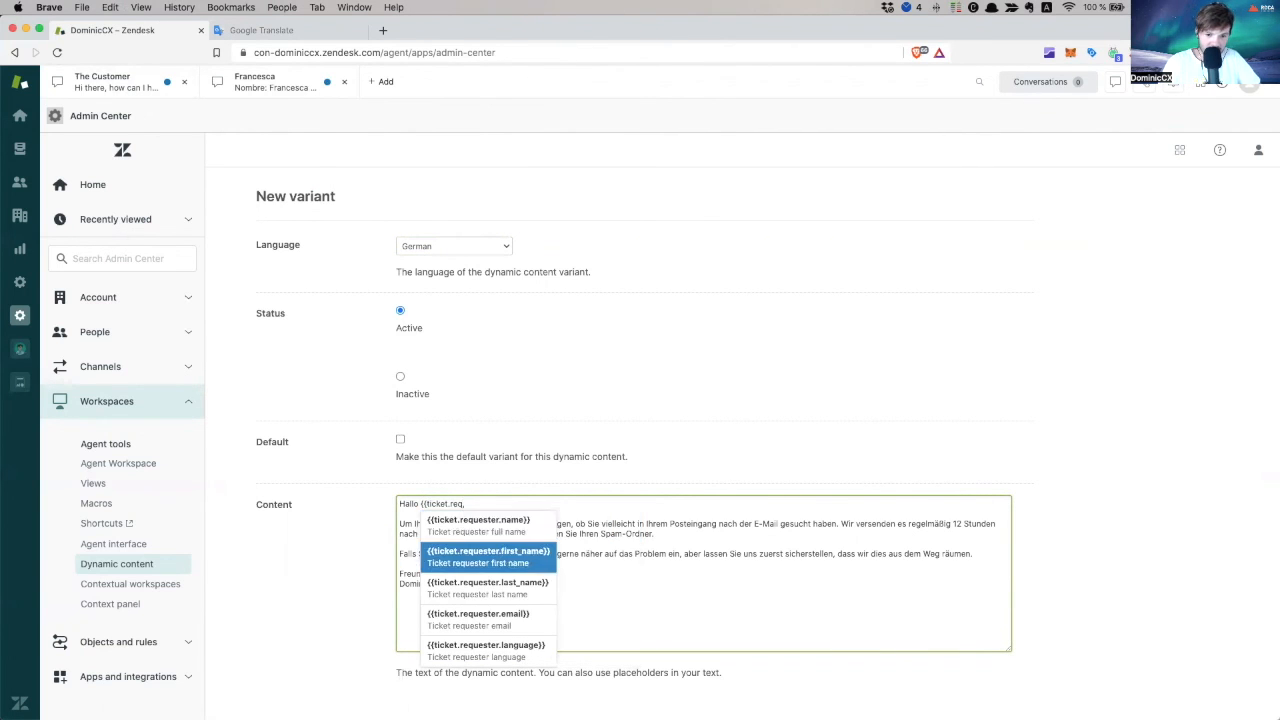
pyautogui.click(488, 552)
pyautogui.write('{{ticket.ass')
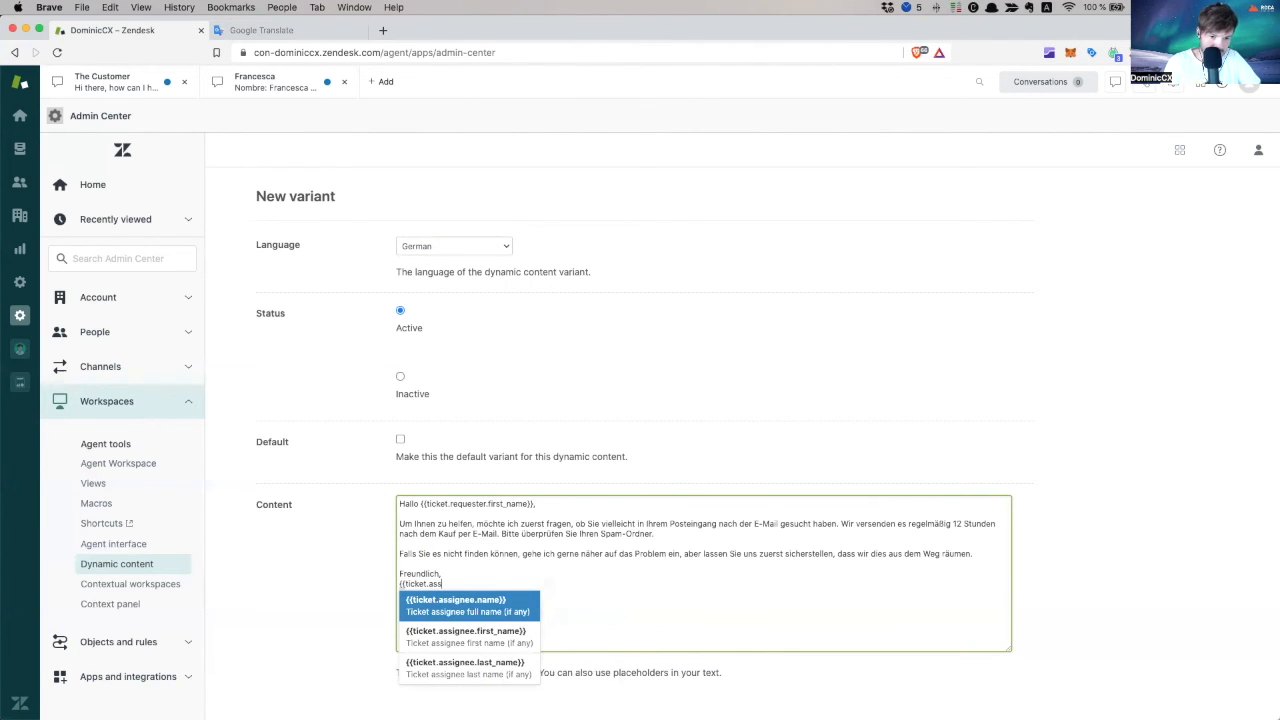
pyautogui.click(464, 630)
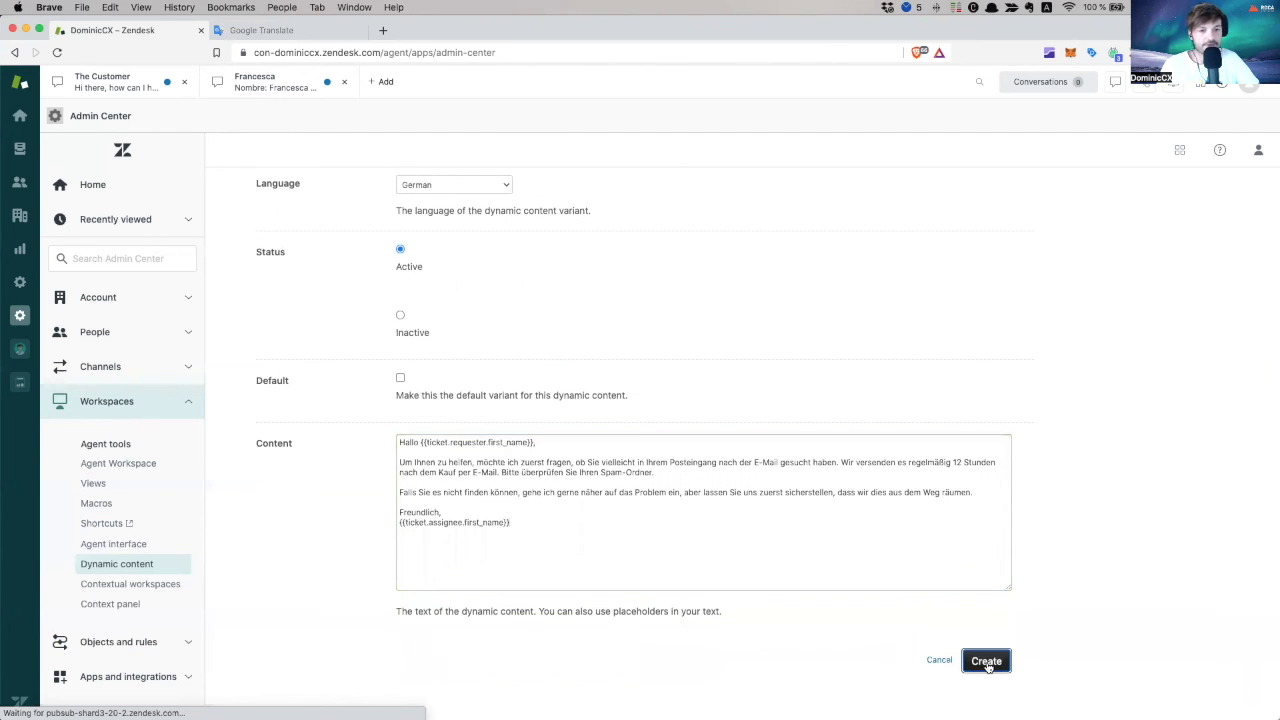
pyautogui.click(984, 660)
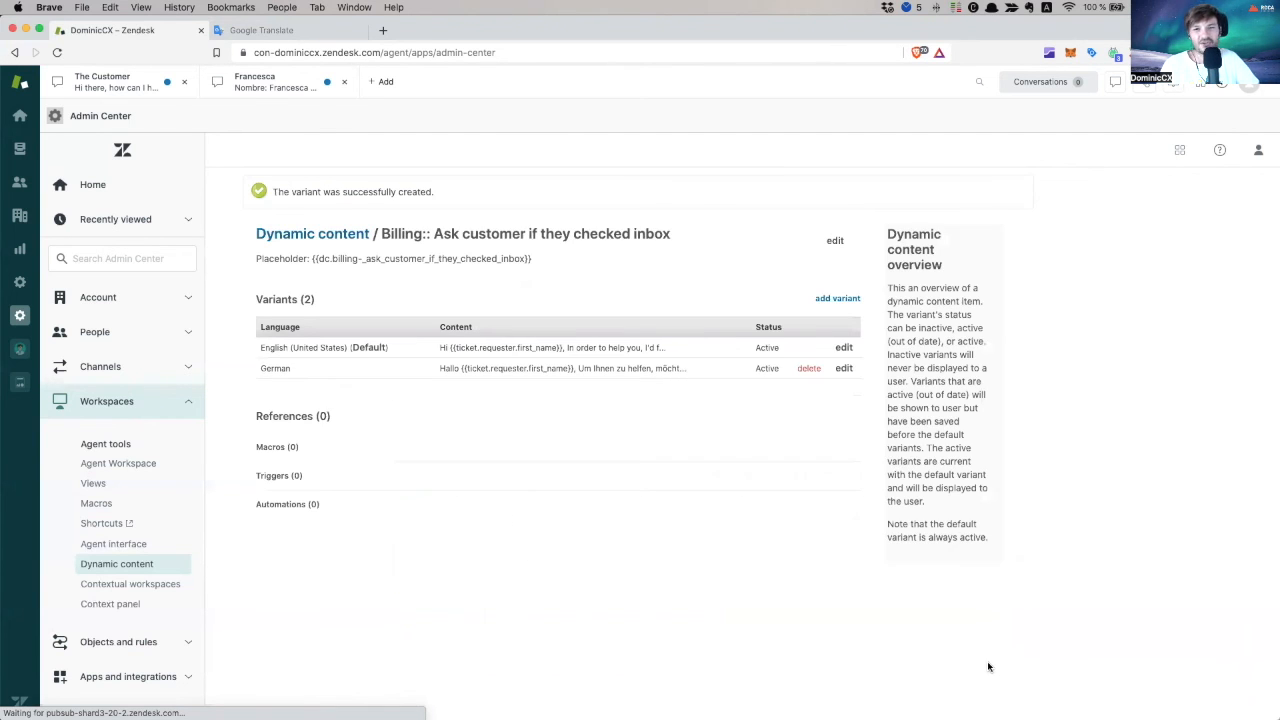
pyautogui.moveTo(304, 400)
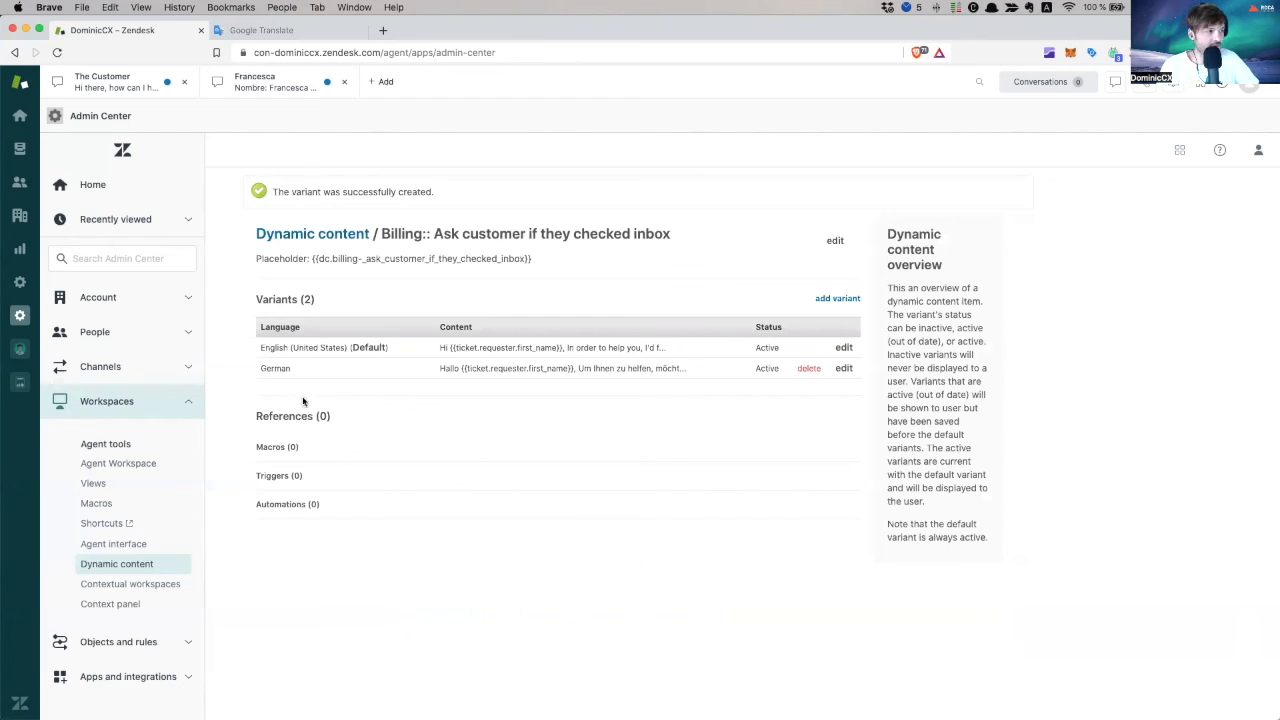
pyautogui.moveTo(570, 284)
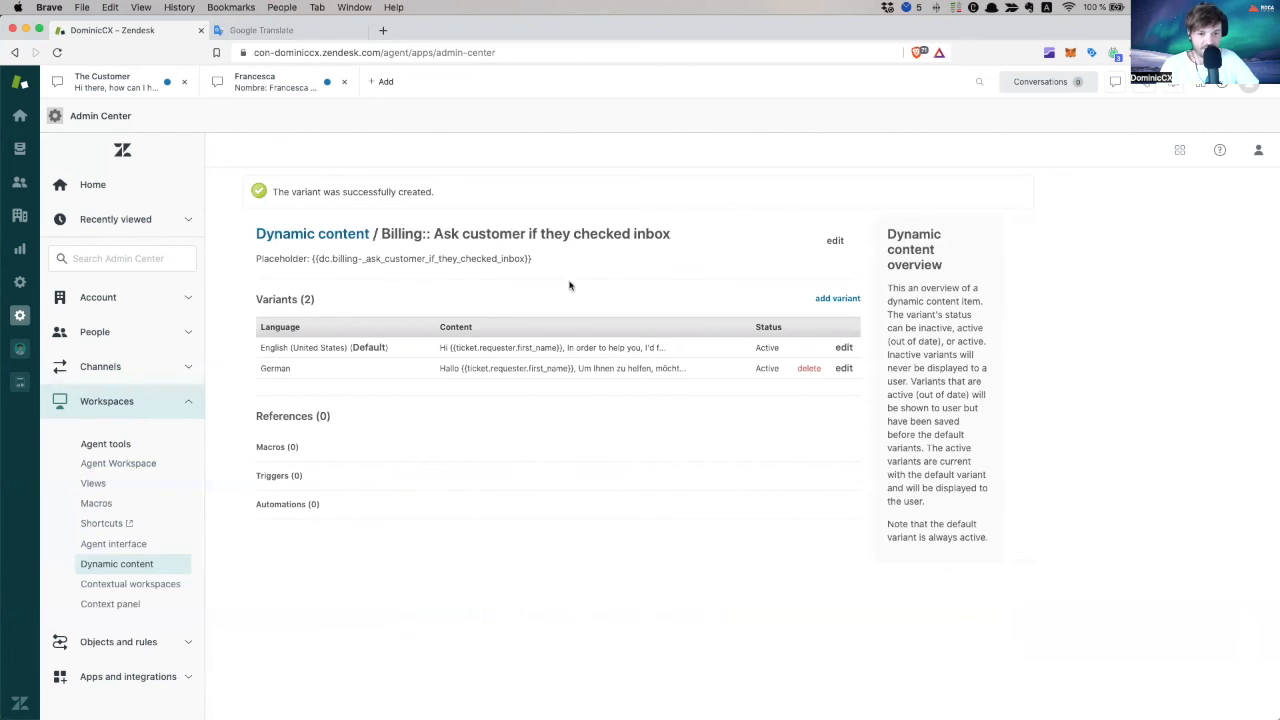
pyautogui.tripleClick(420, 258)
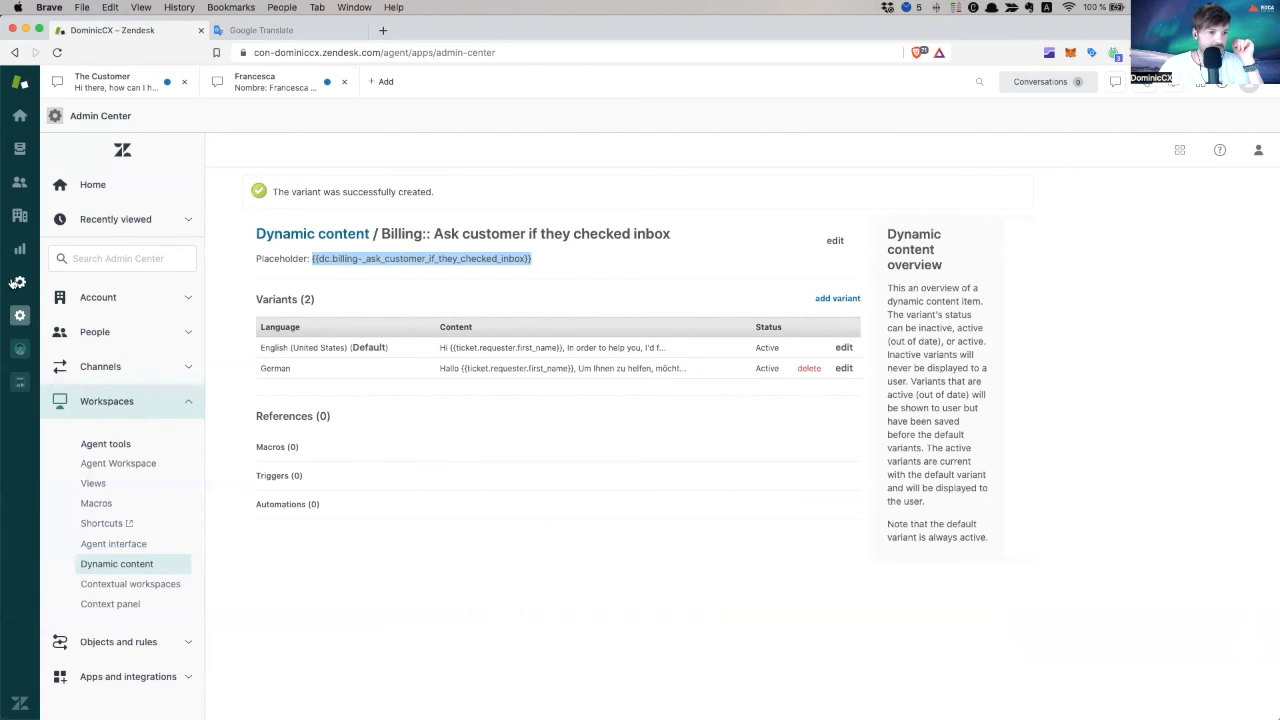
pyautogui.click(20, 316)
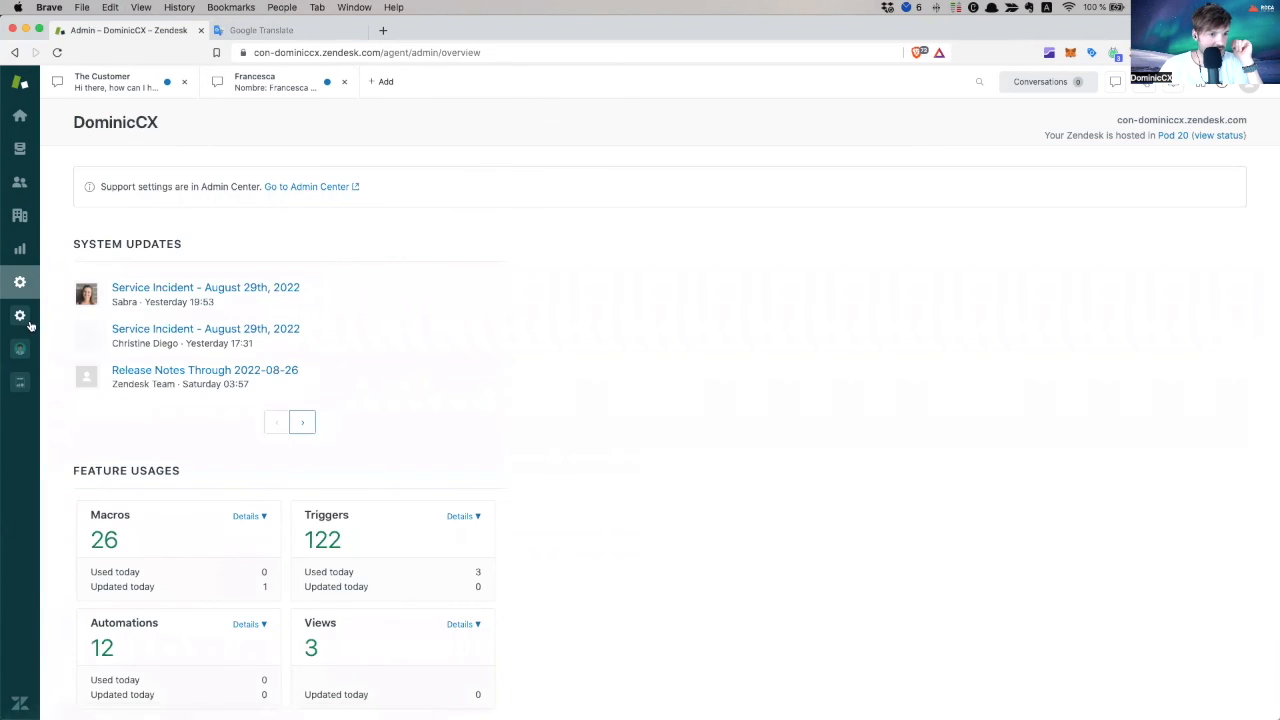
pyautogui.click(20, 316)
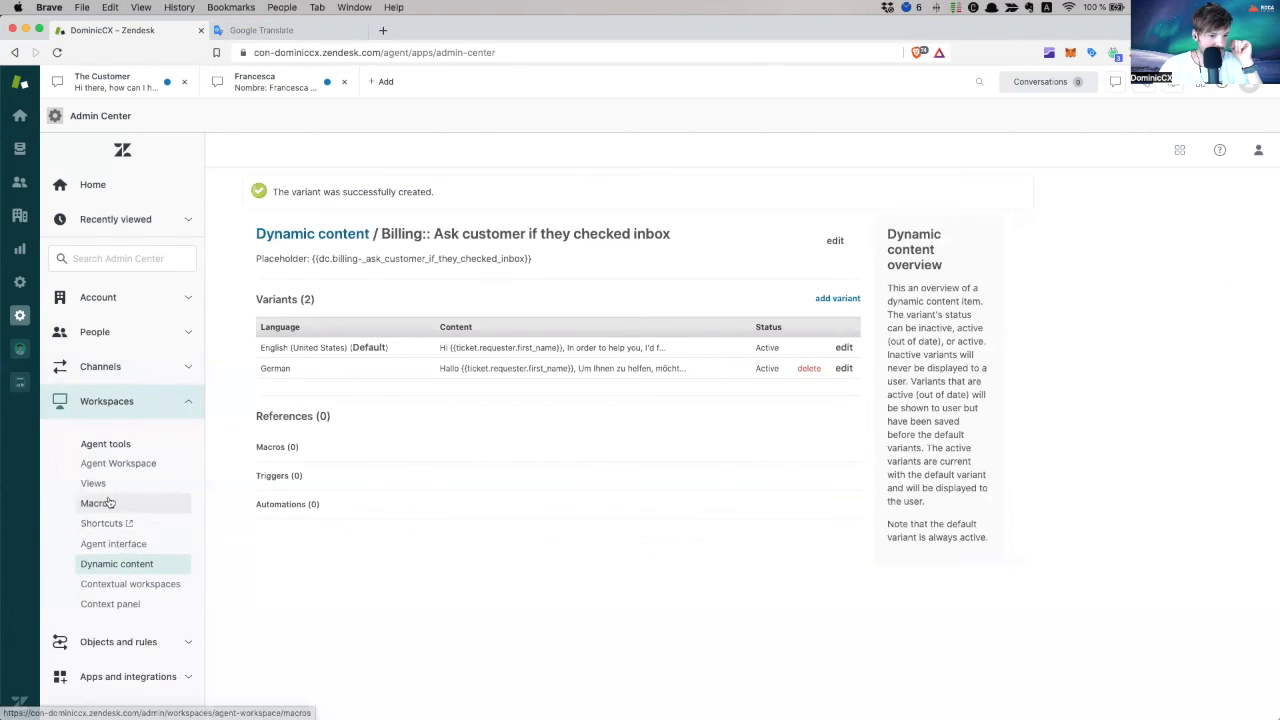
# Put the dynamic content placeholder into the 'Billing issue > Ask customer if they checked their inbox first' macro comment
pyautogui.click(96, 504)
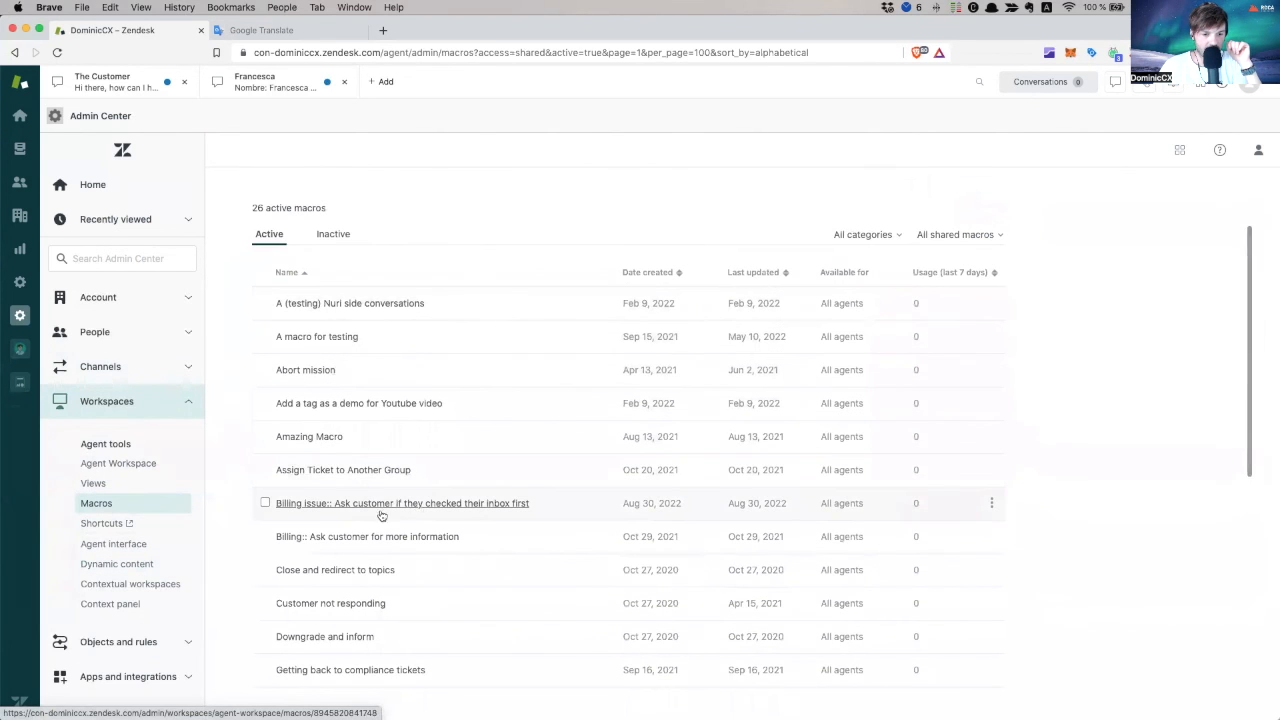
pyautogui.click(402, 504)
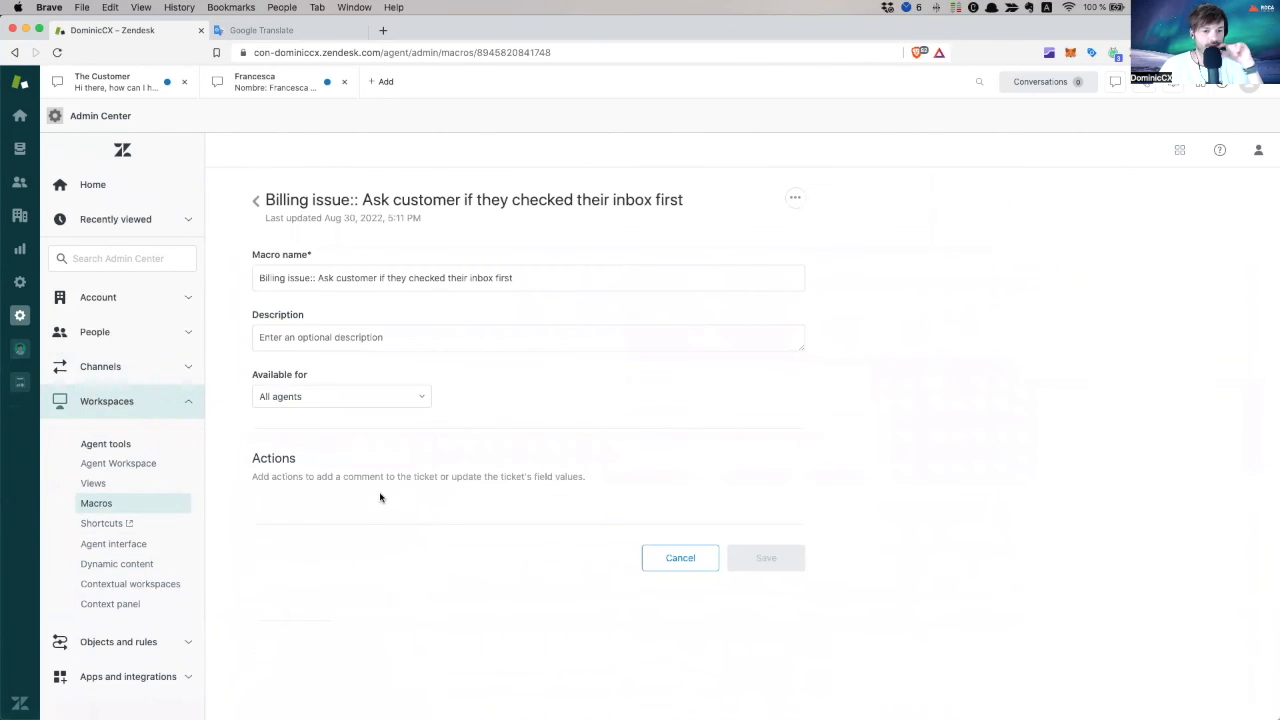
pyautogui.scroll(-3)
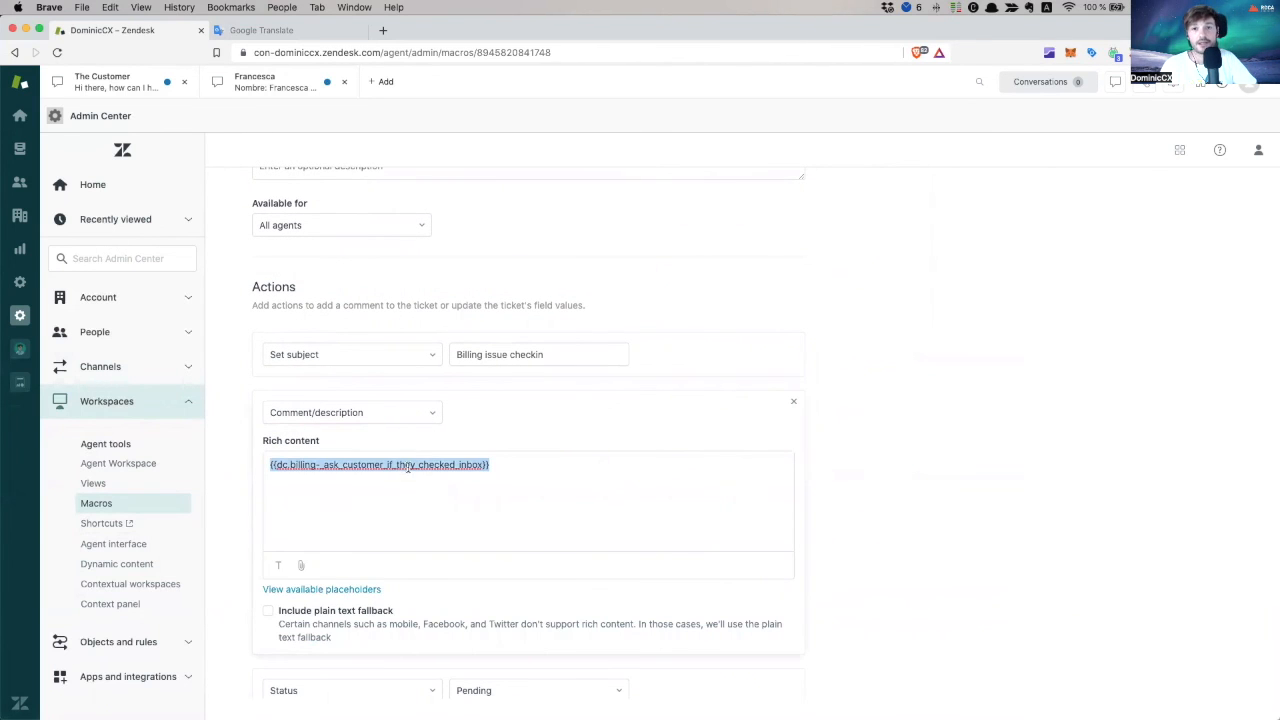
pyautogui.click(320, 476)
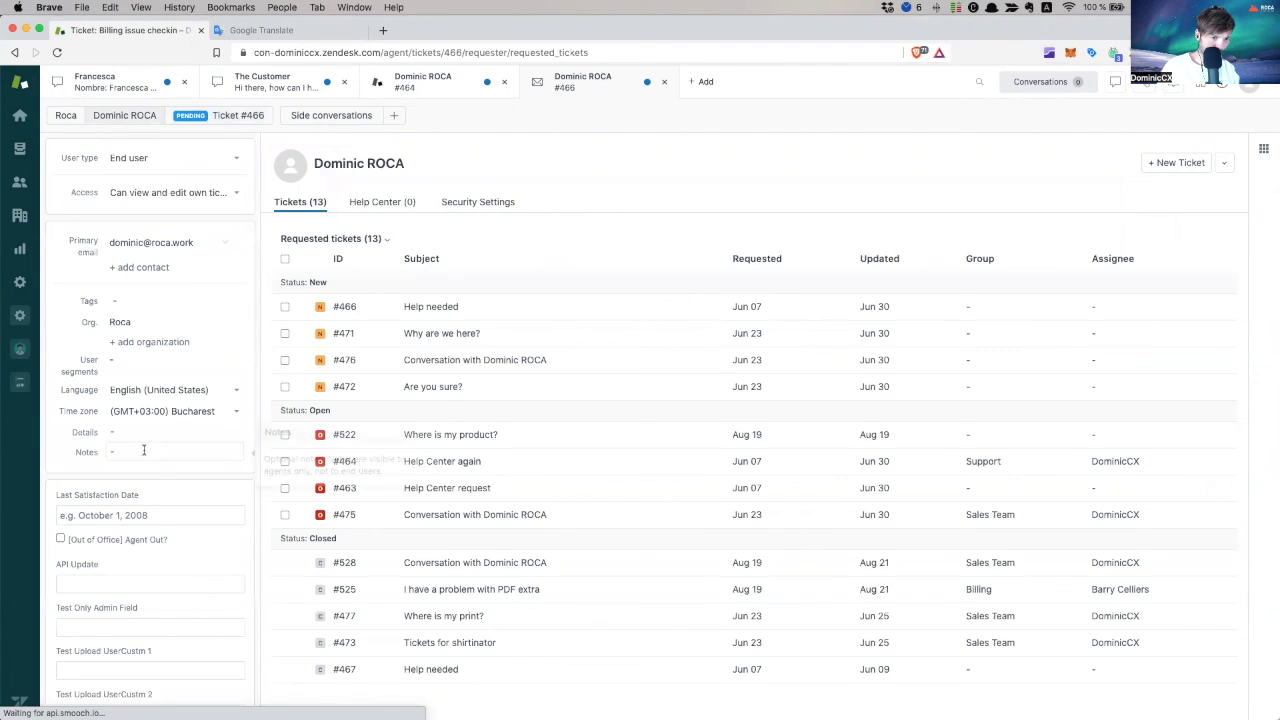
pyautogui.click(176, 388)
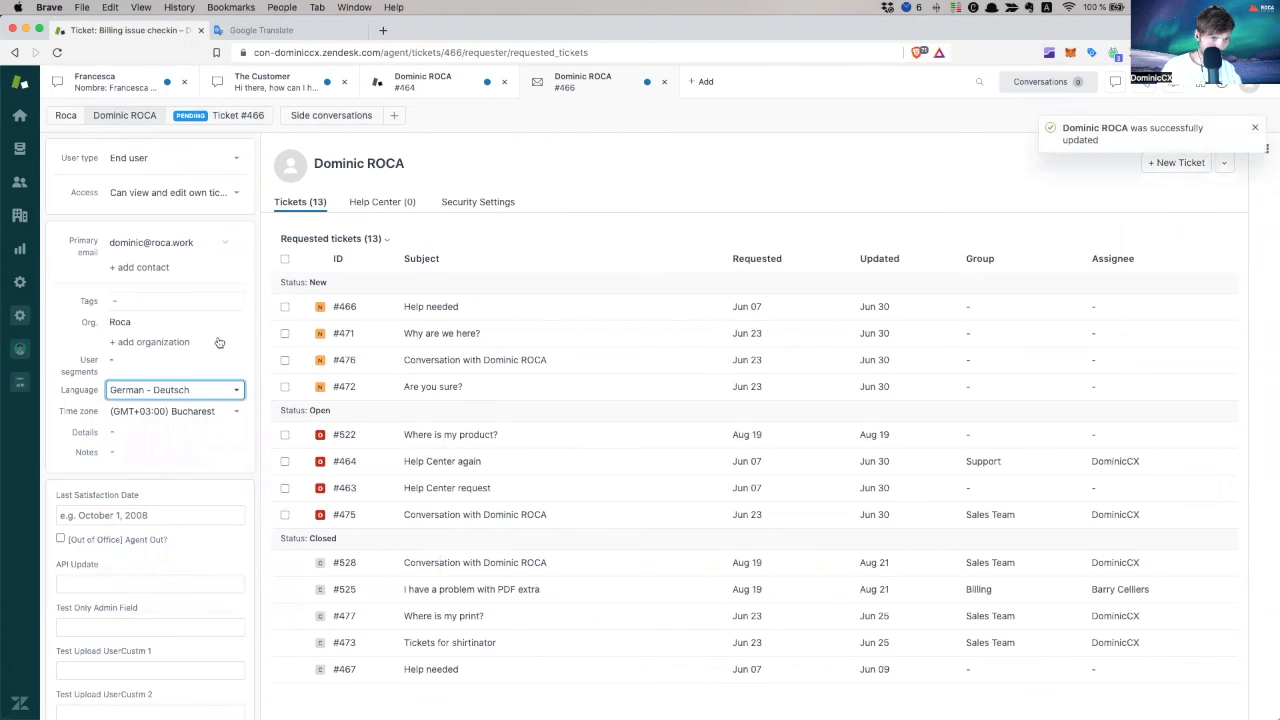
pyautogui.click(238, 114)
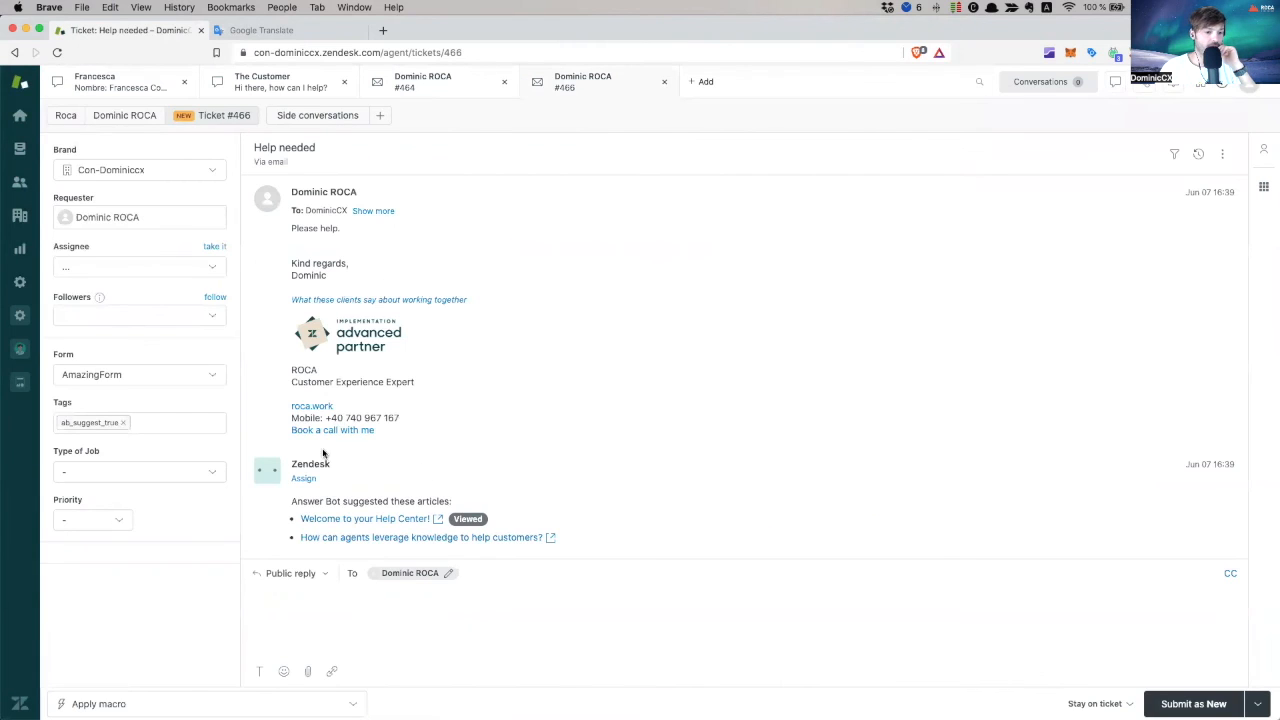
# Apply the billing-issue inbox-check macro to ticket #466, inserting the German reply and subject 'Billing issue checkin'
pyautogui.click(208, 704)
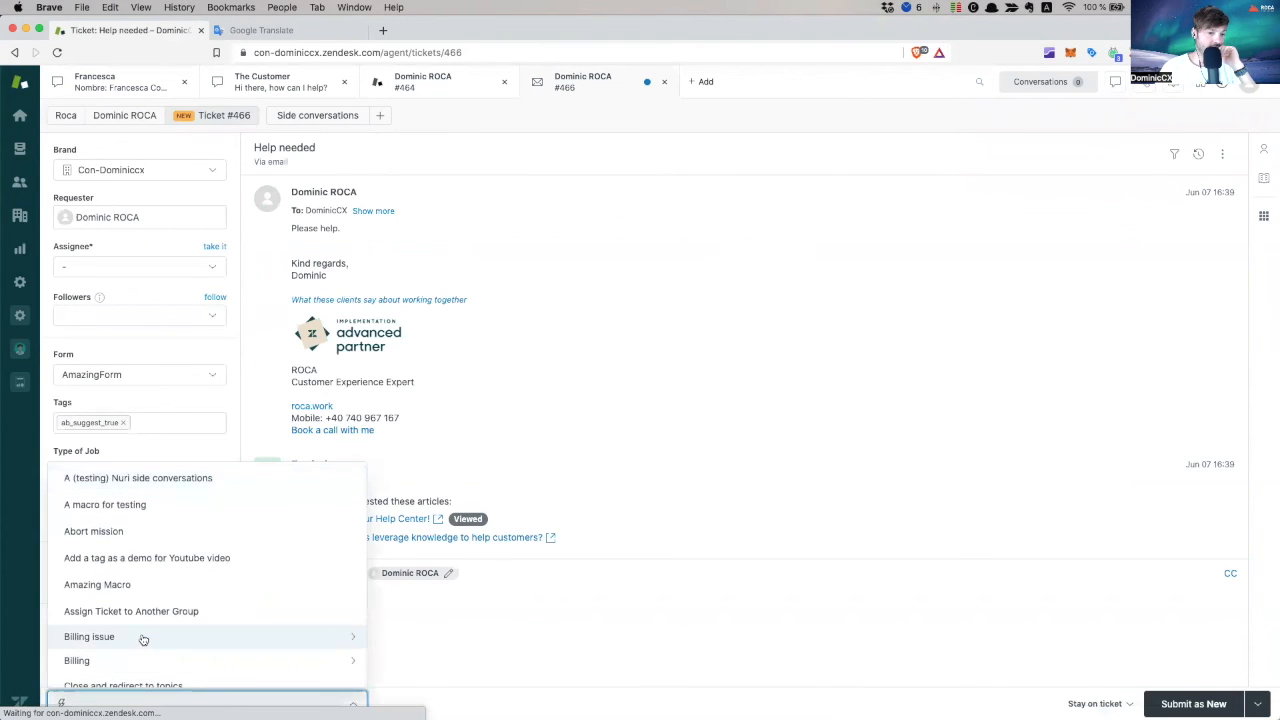
pyautogui.click(88, 636)
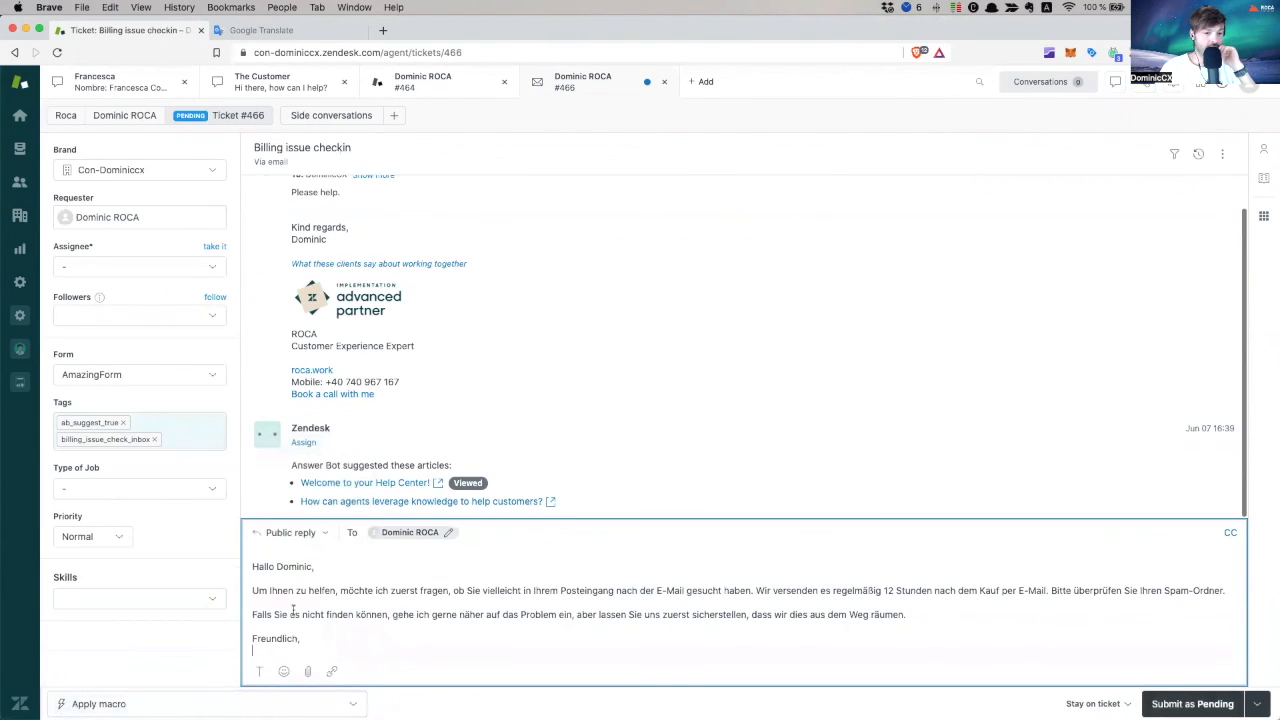
pyautogui.moveTo(252, 566); pyautogui.dragTo(1226, 590)
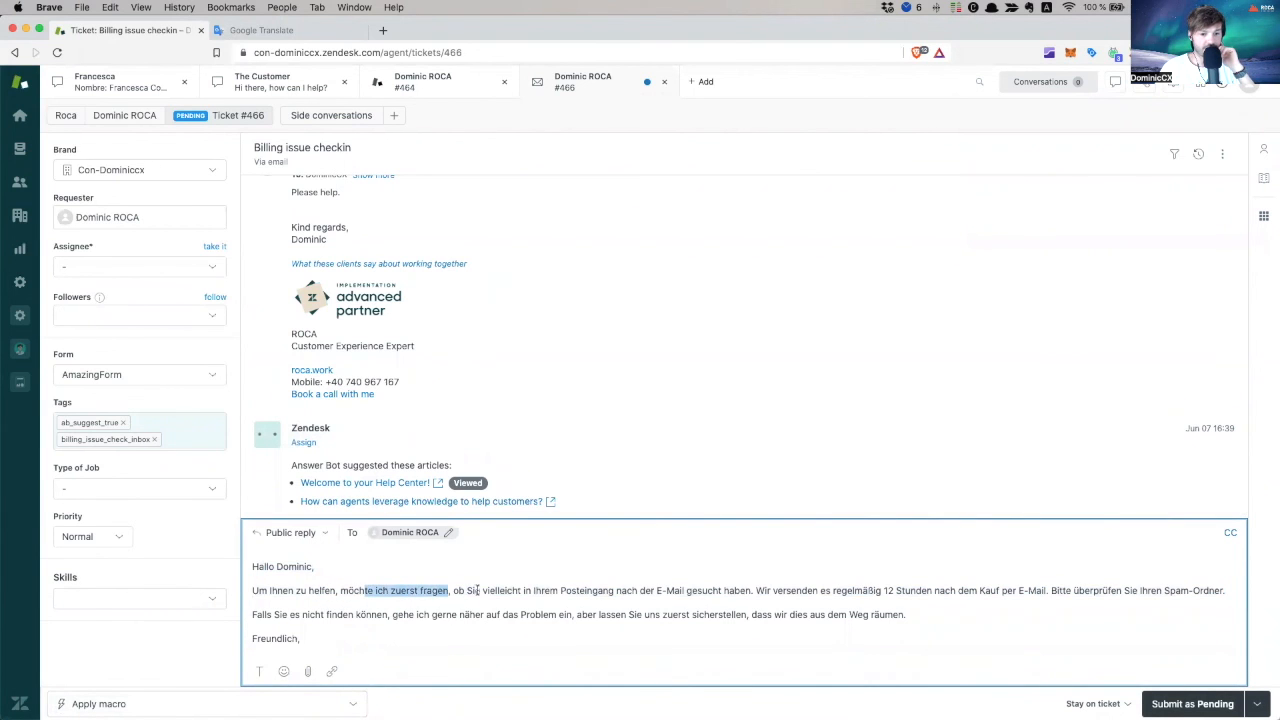
pyautogui.moveTo(450, 590); pyautogui.dragTo(558, 590)
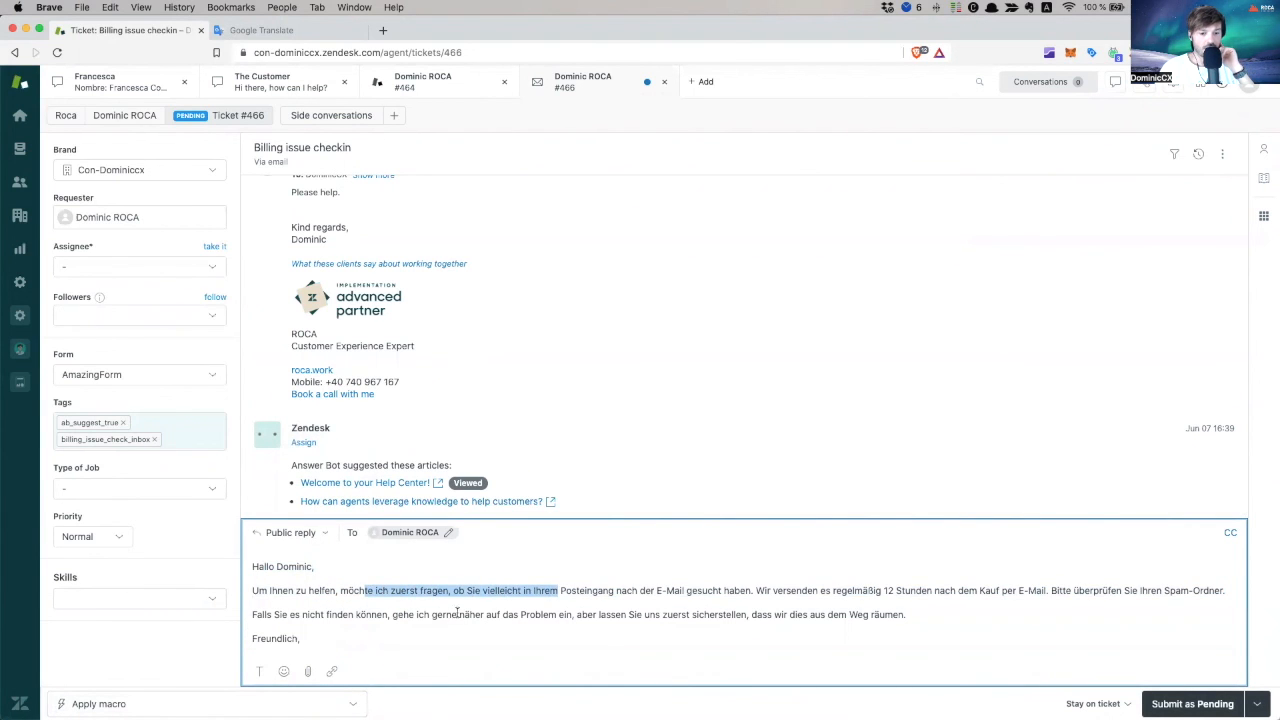